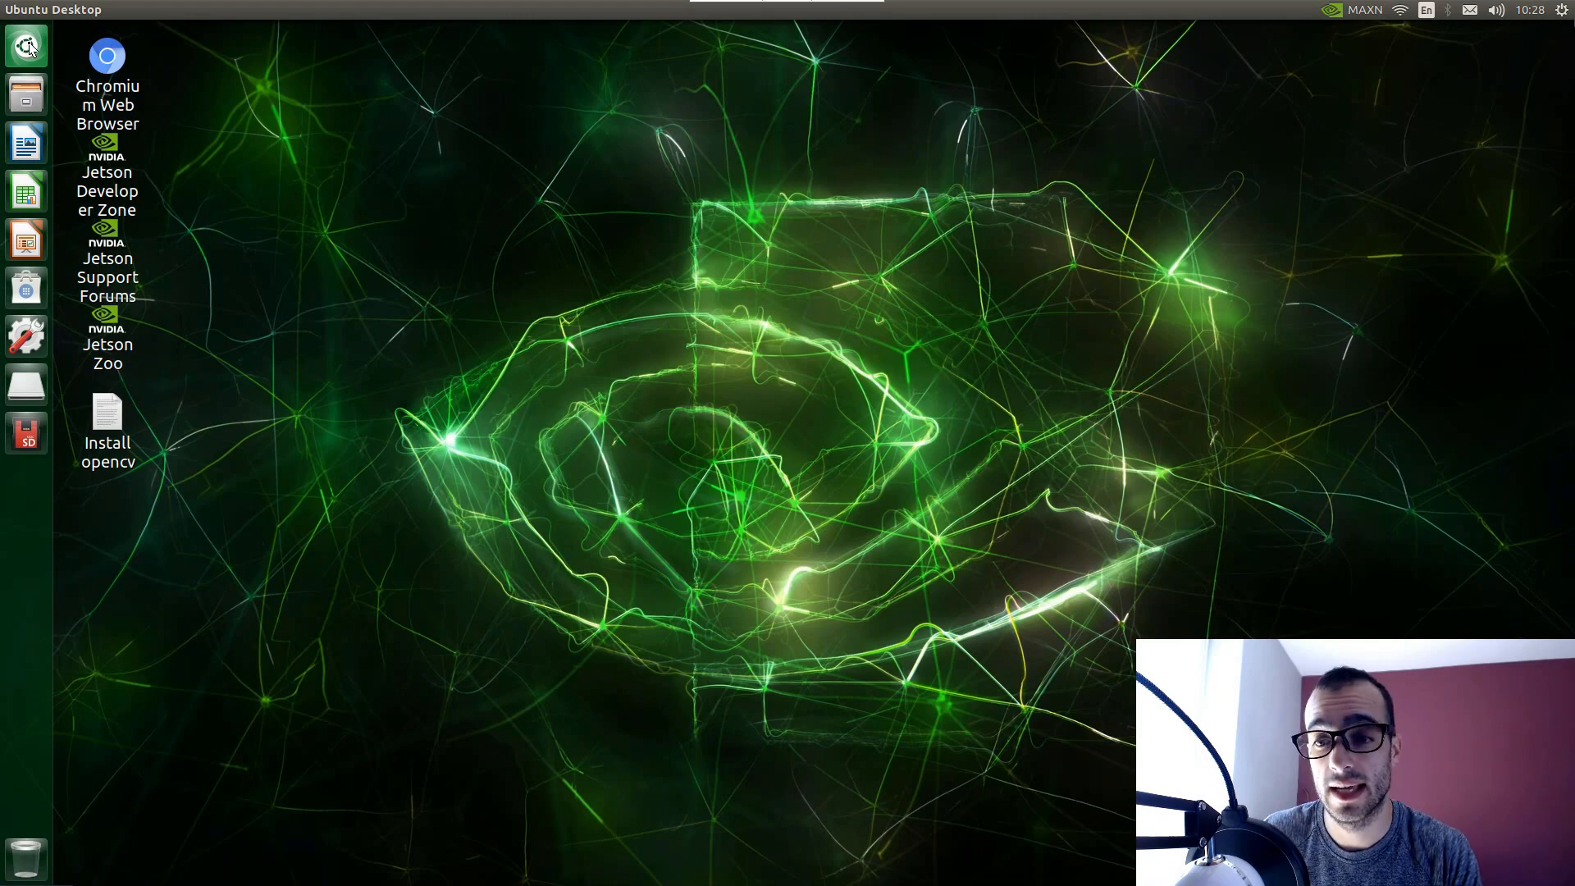
In a new Terminal, install the zram-config package with sudo apt install zram-config.
click(27, 46)
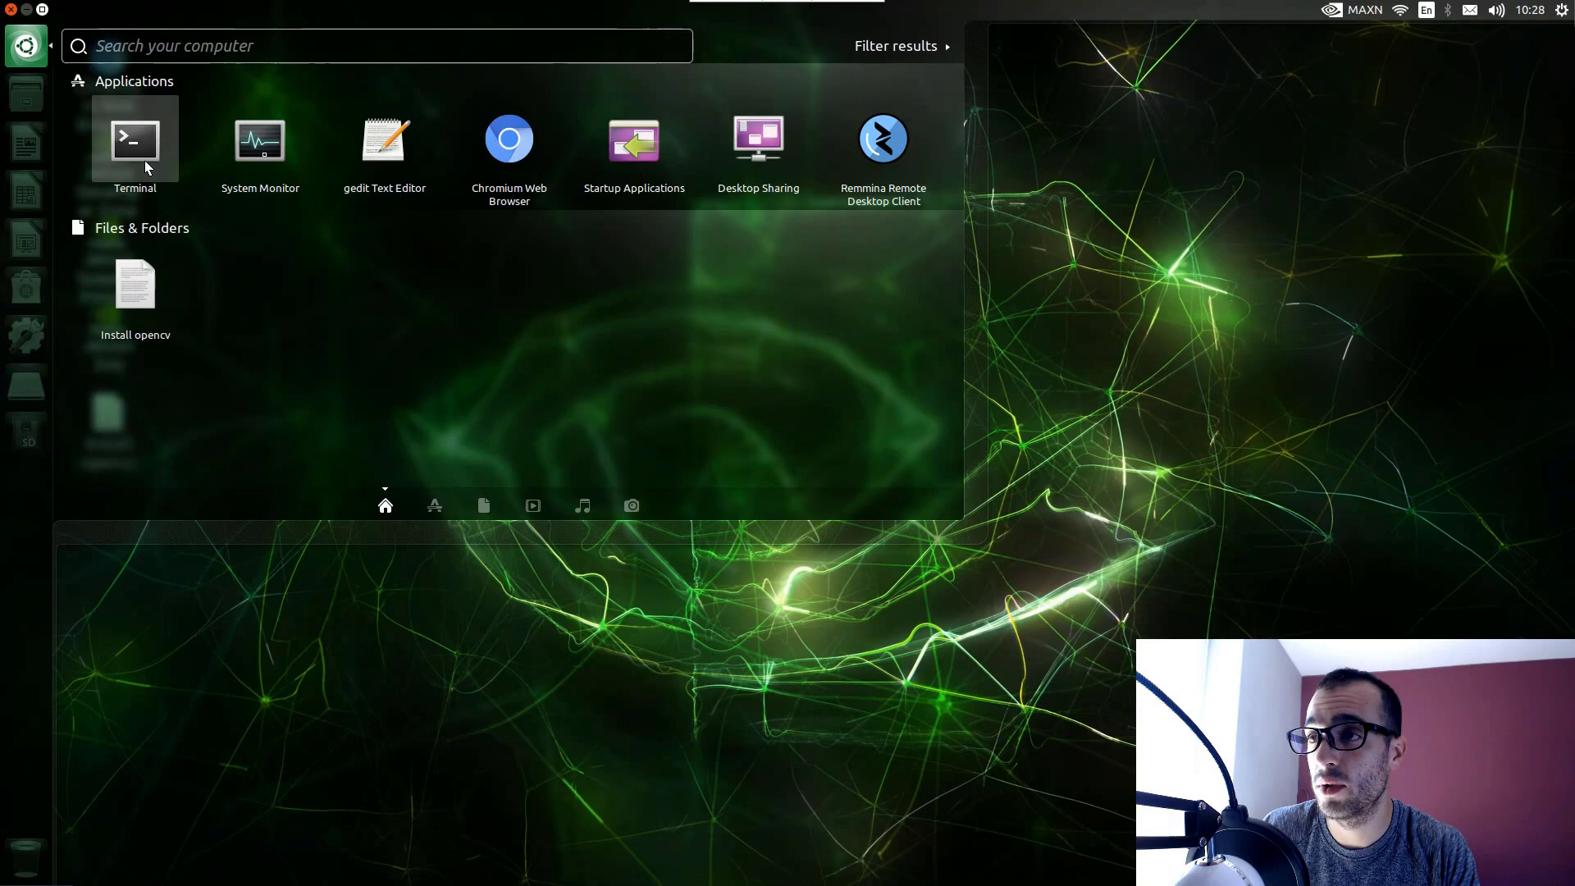
mouse_move(259, 138)
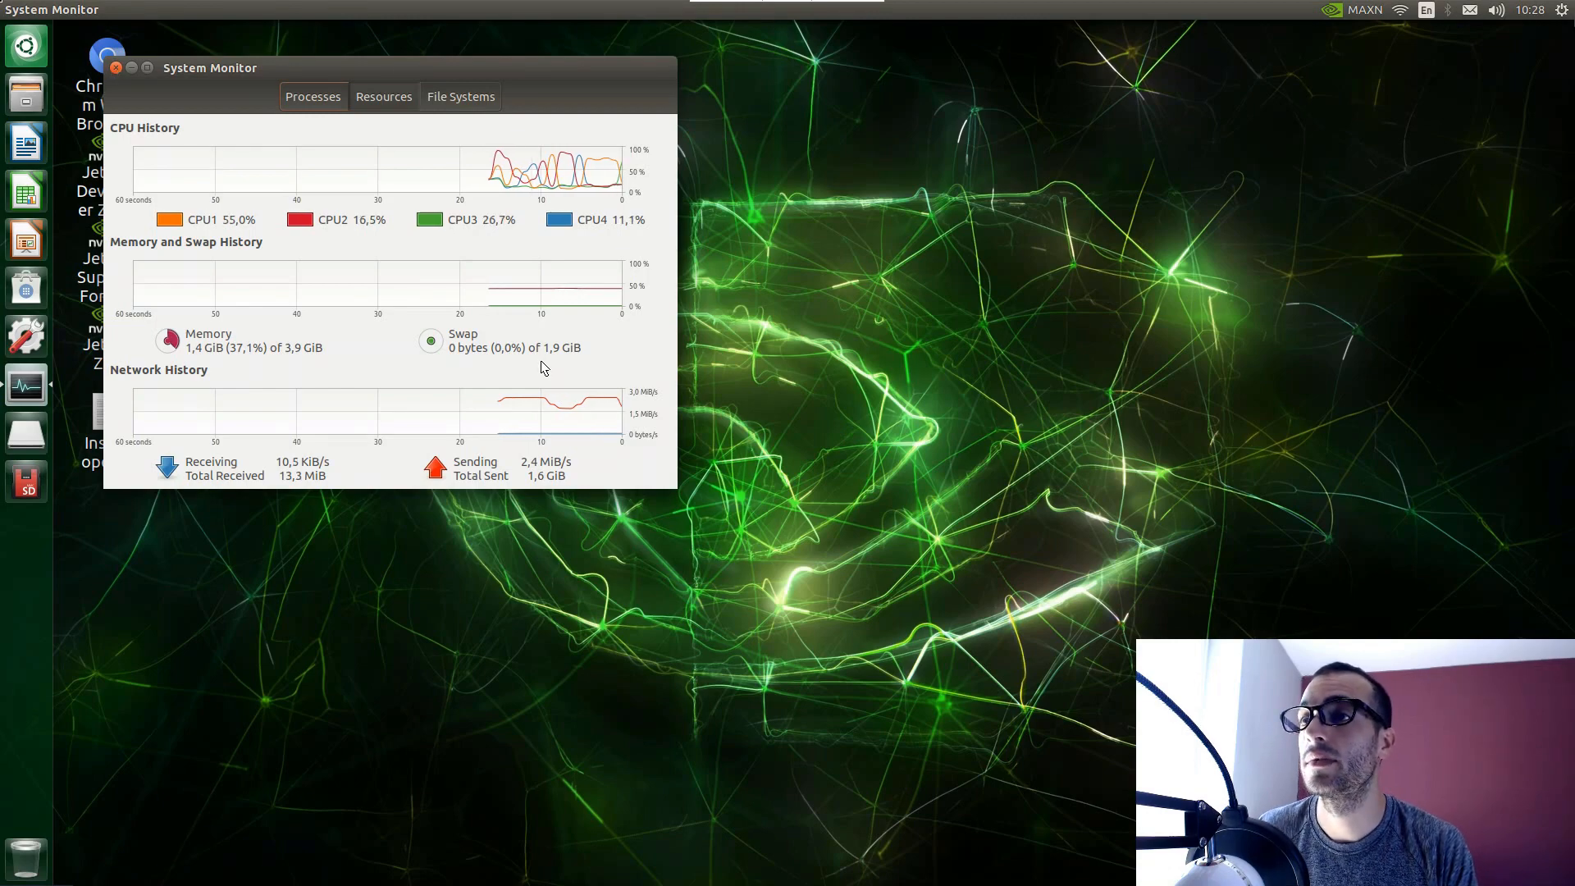
click(115, 68)
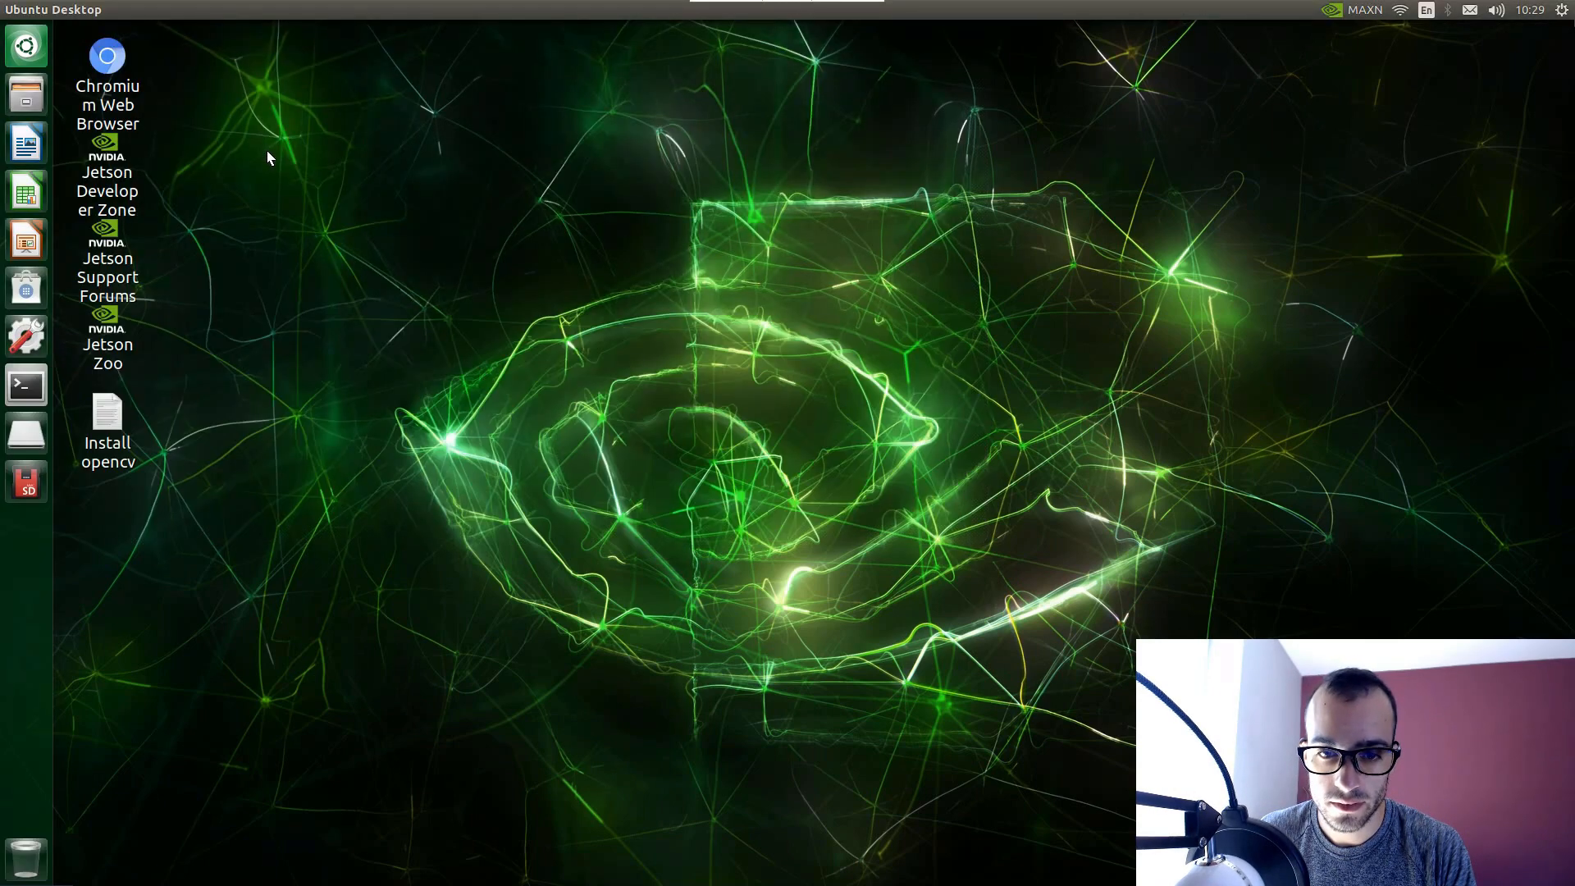
click(24, 386)
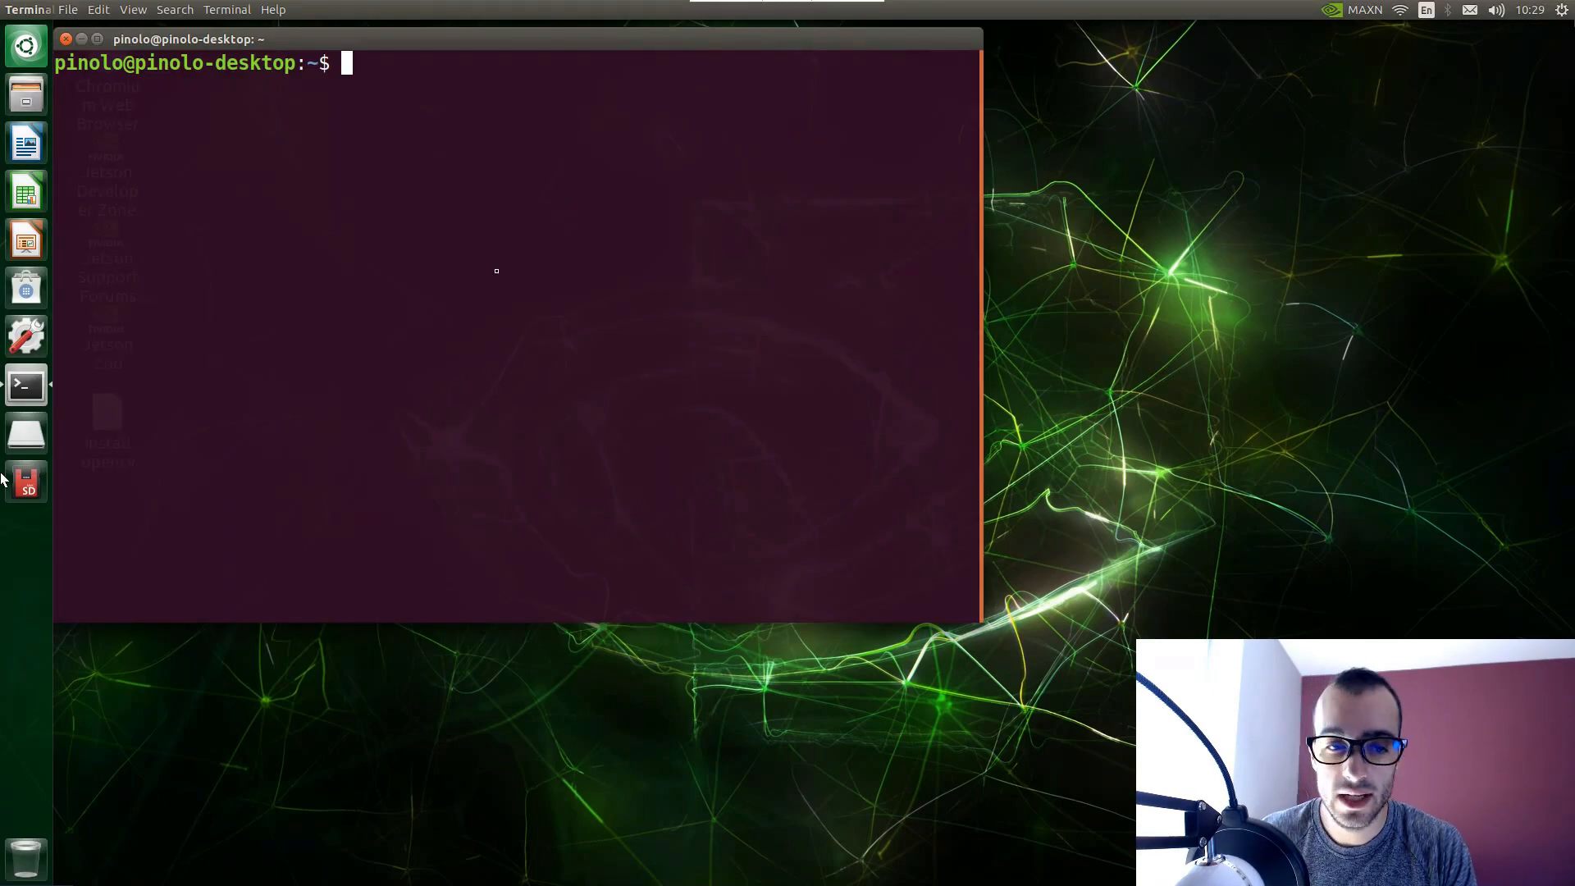
mouse_move(497, 279)
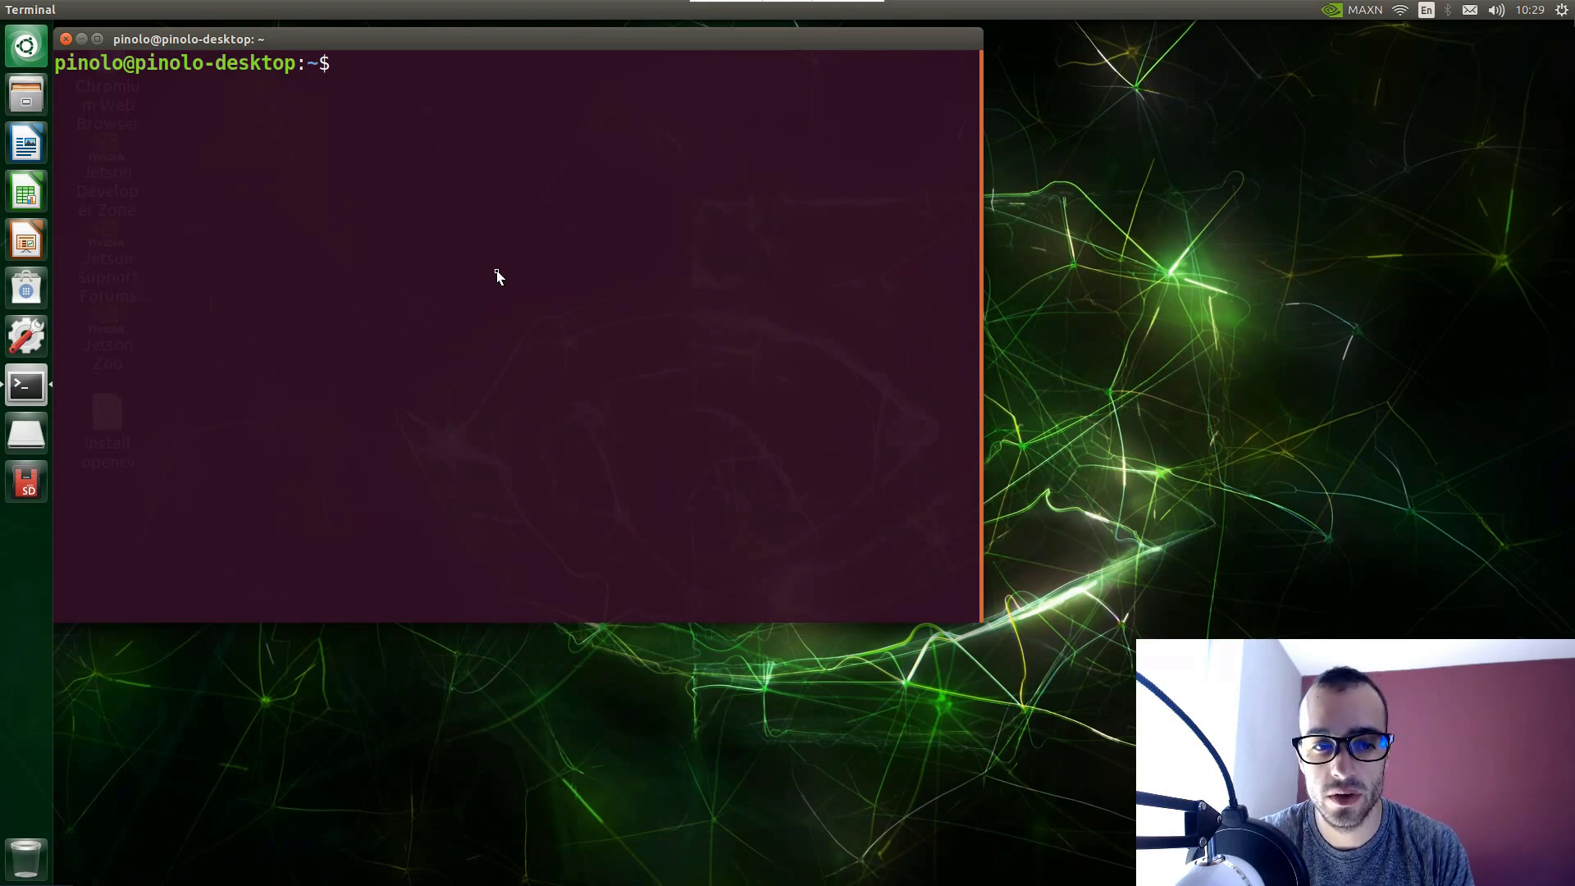
text(sudo)
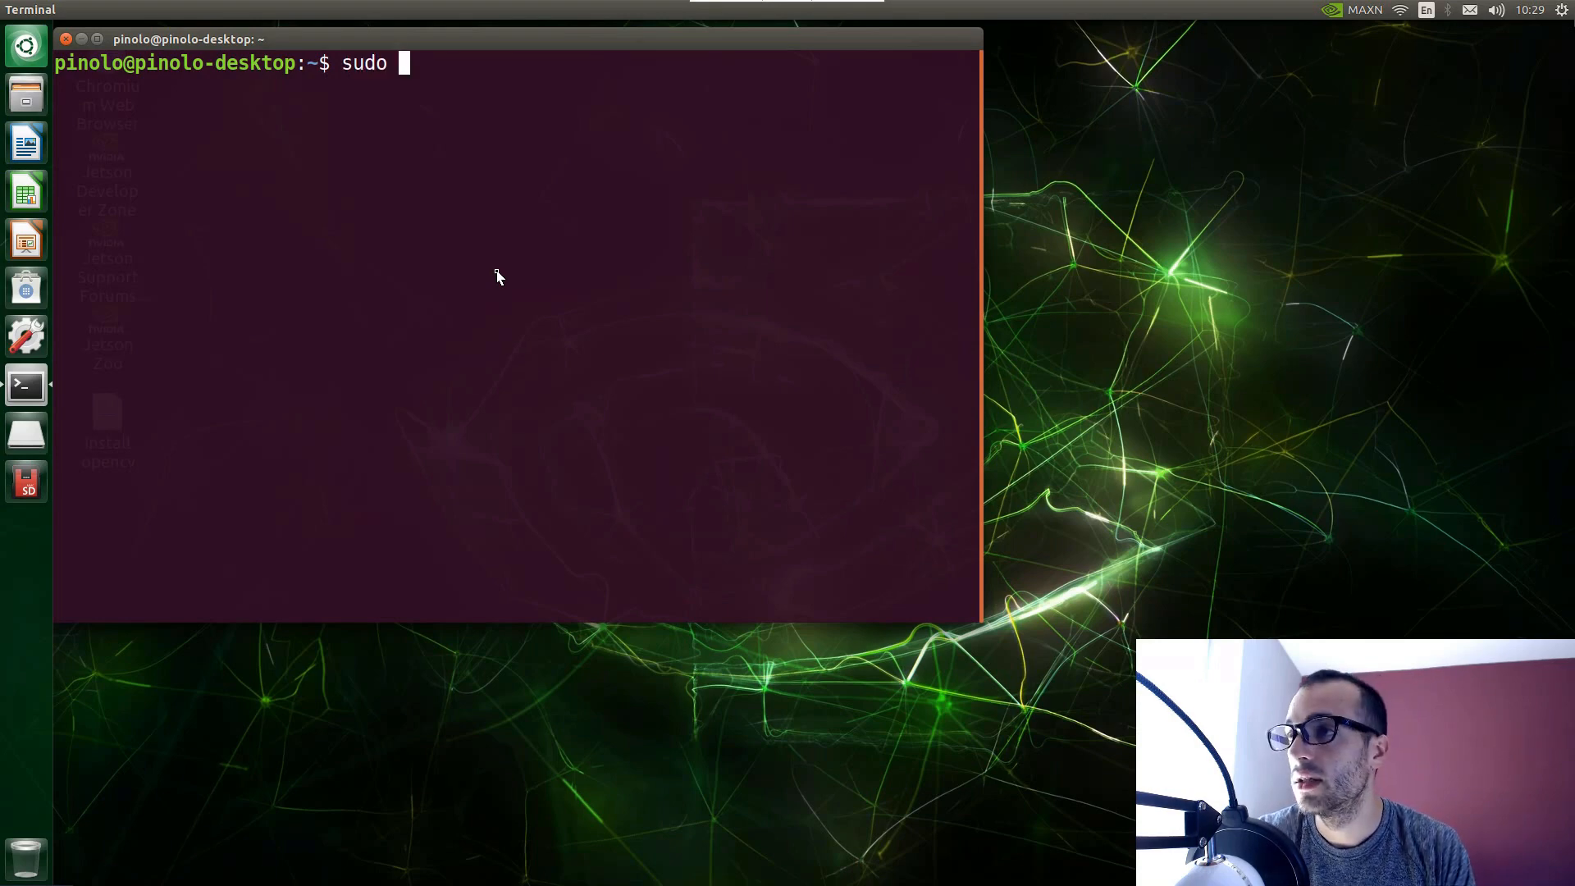
text(apt insta)
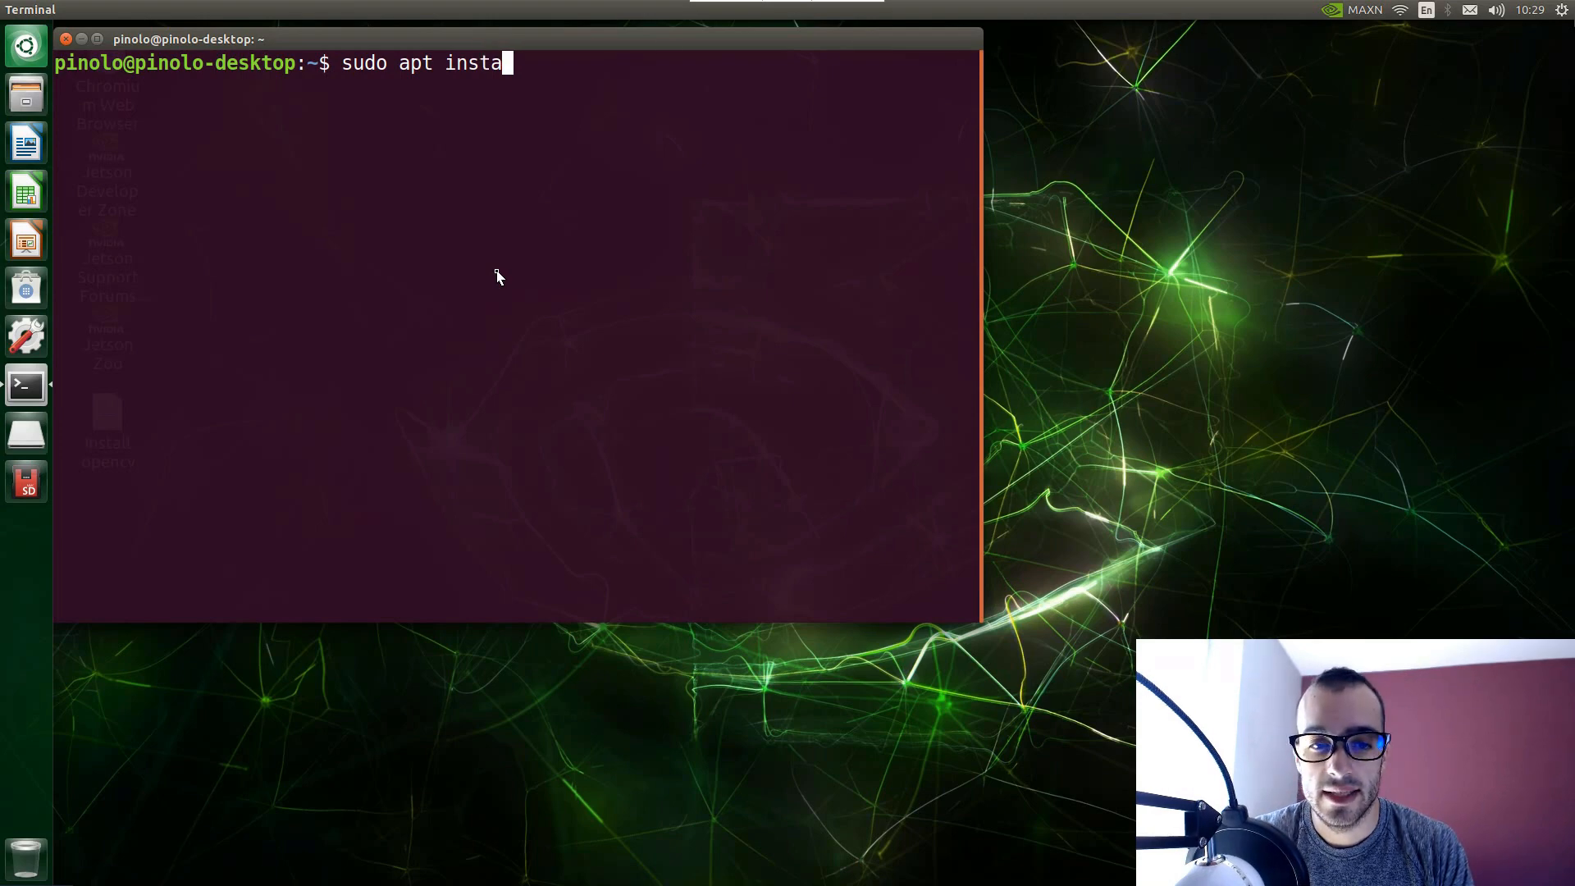
text(ll zra)
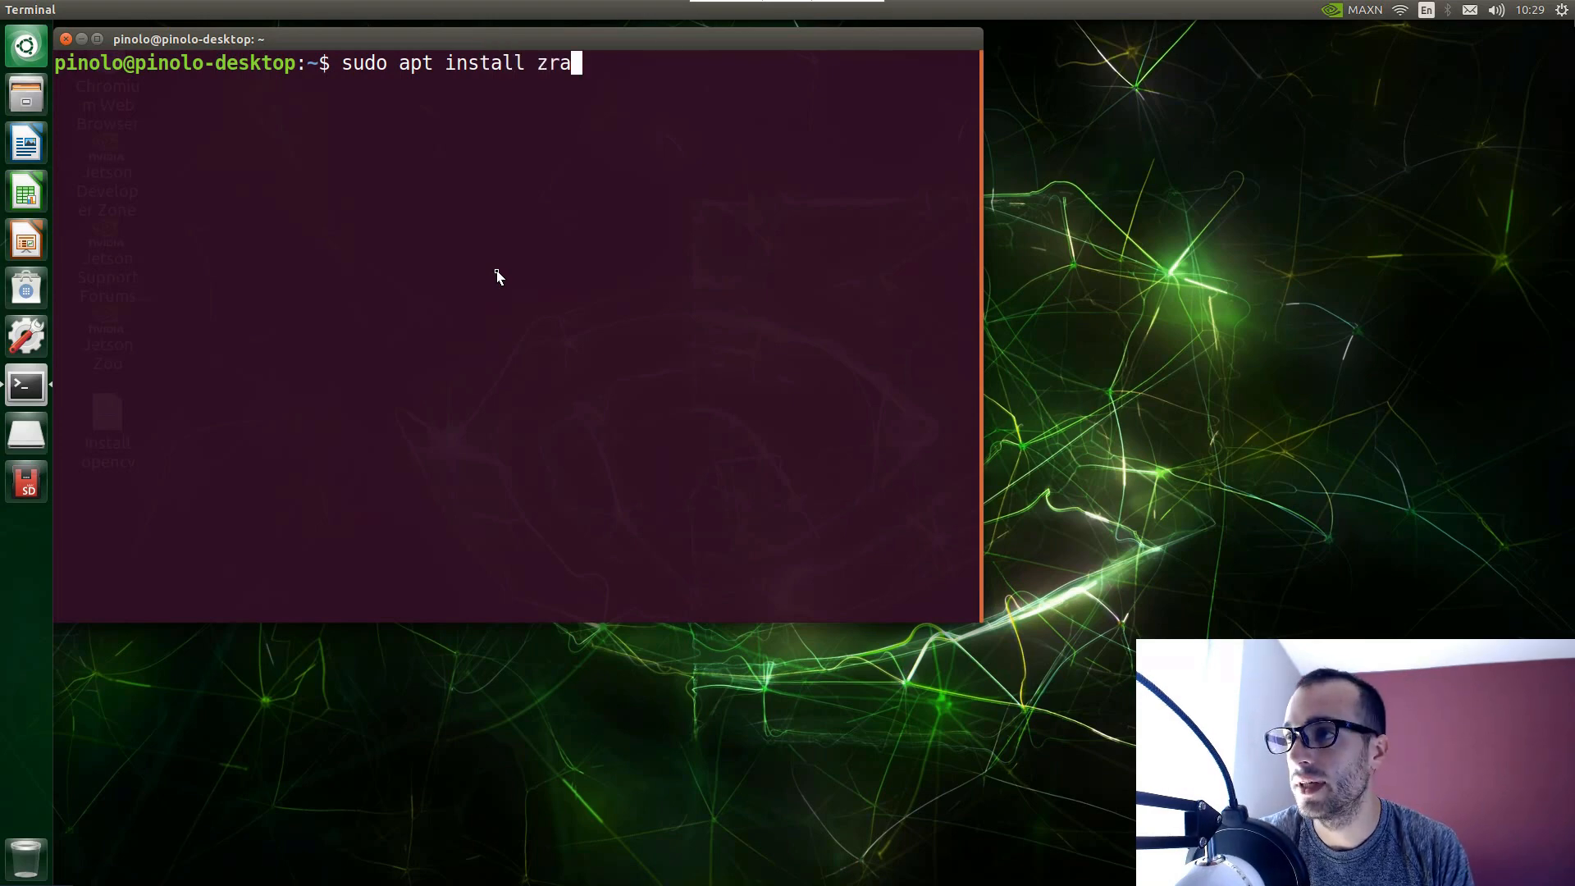
text(m-config)
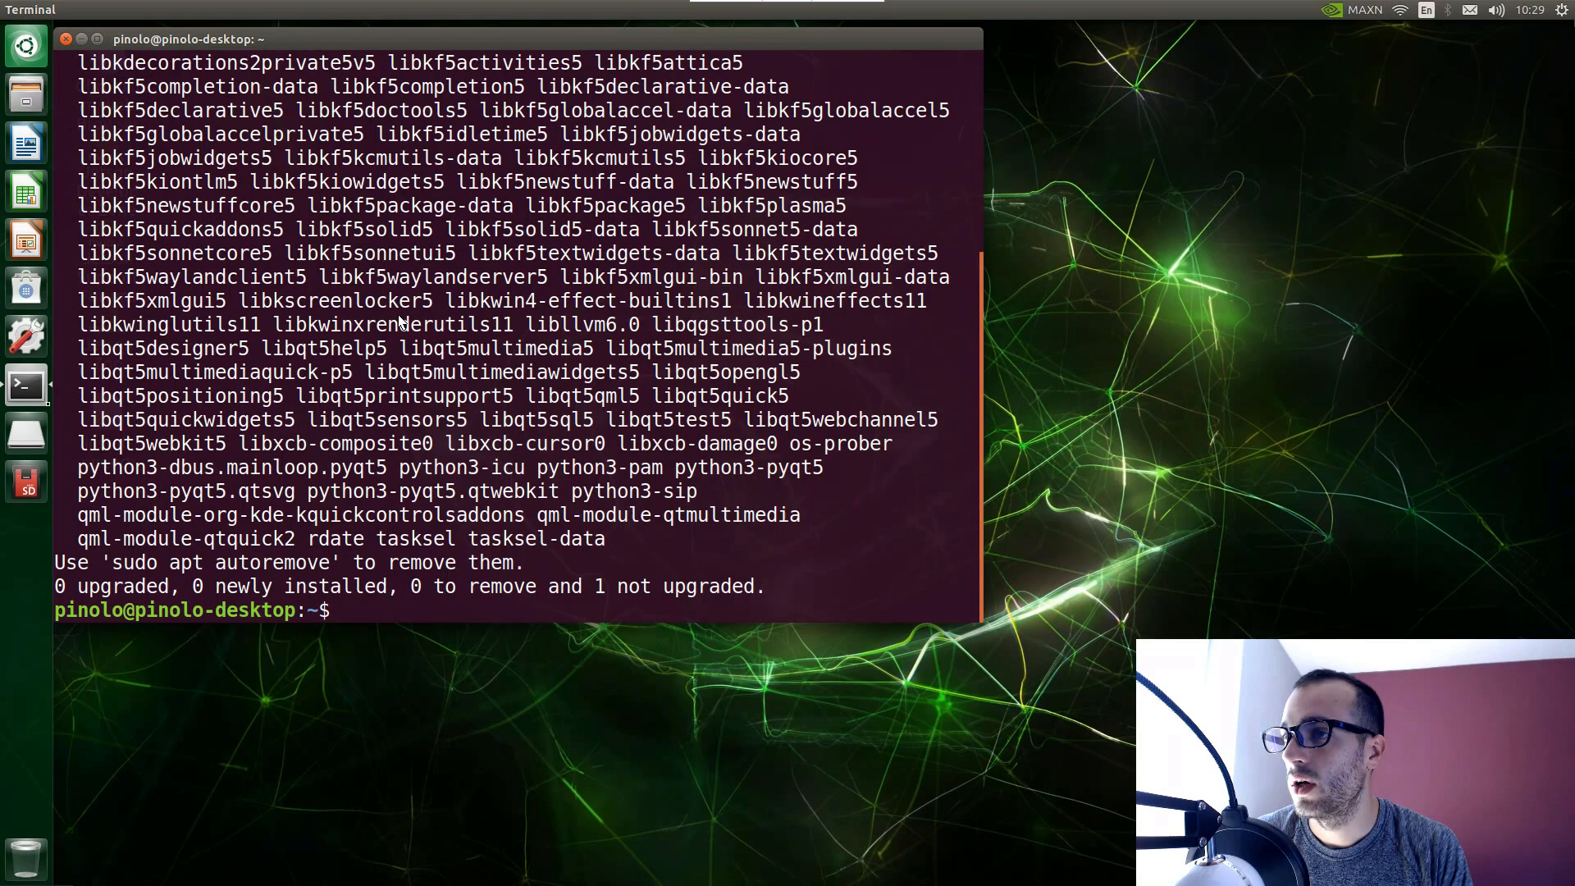
mouse_move(553, 281)
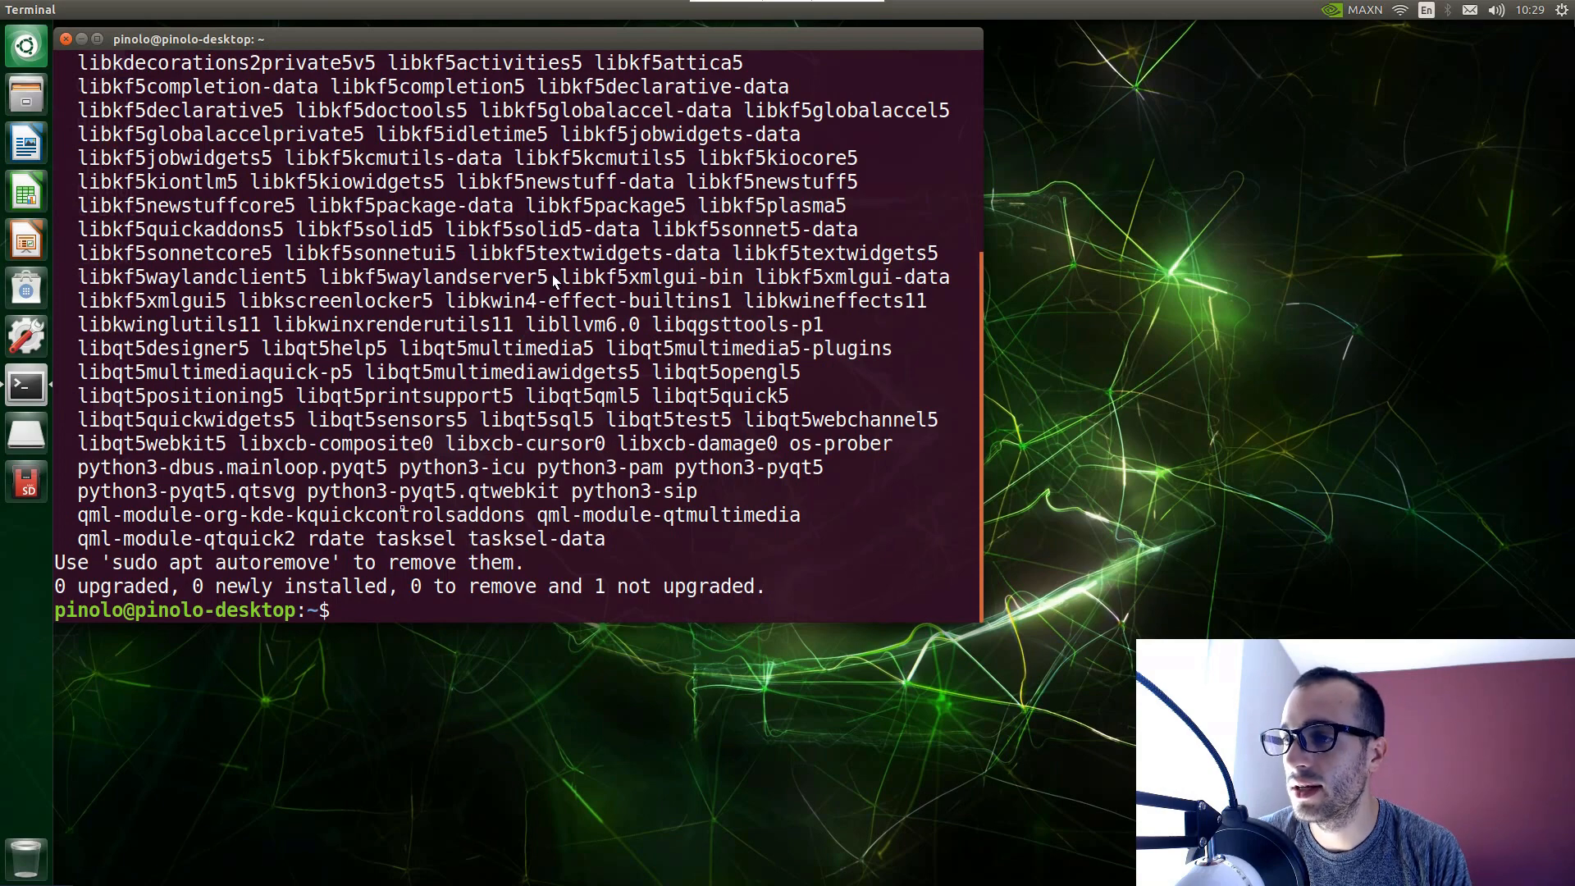
mouse_move(5, 733)
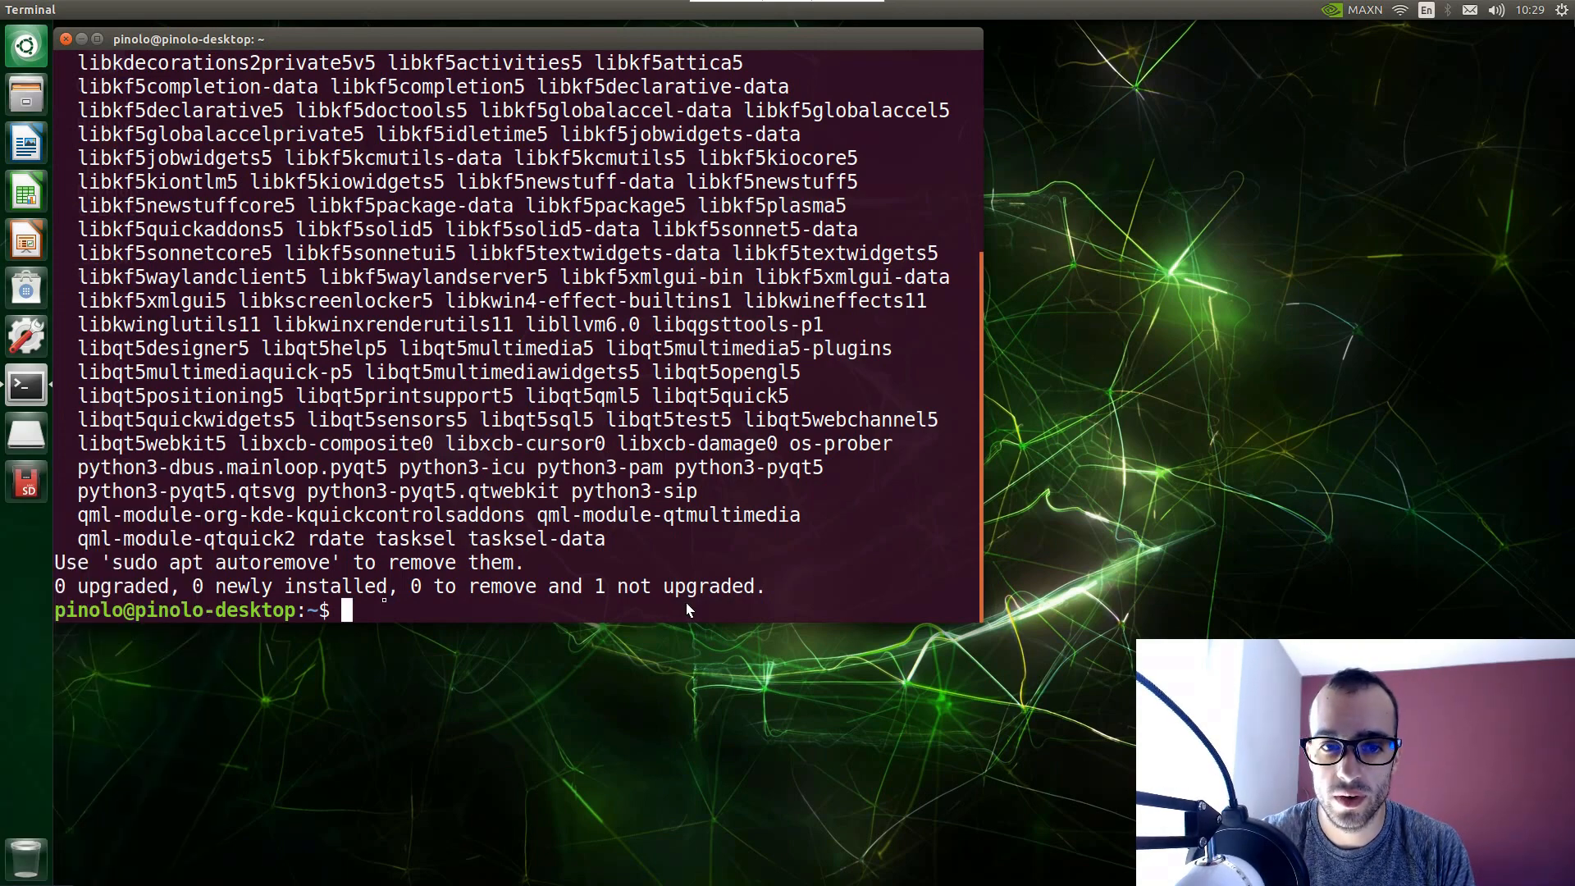
mouse_move(388, 607)
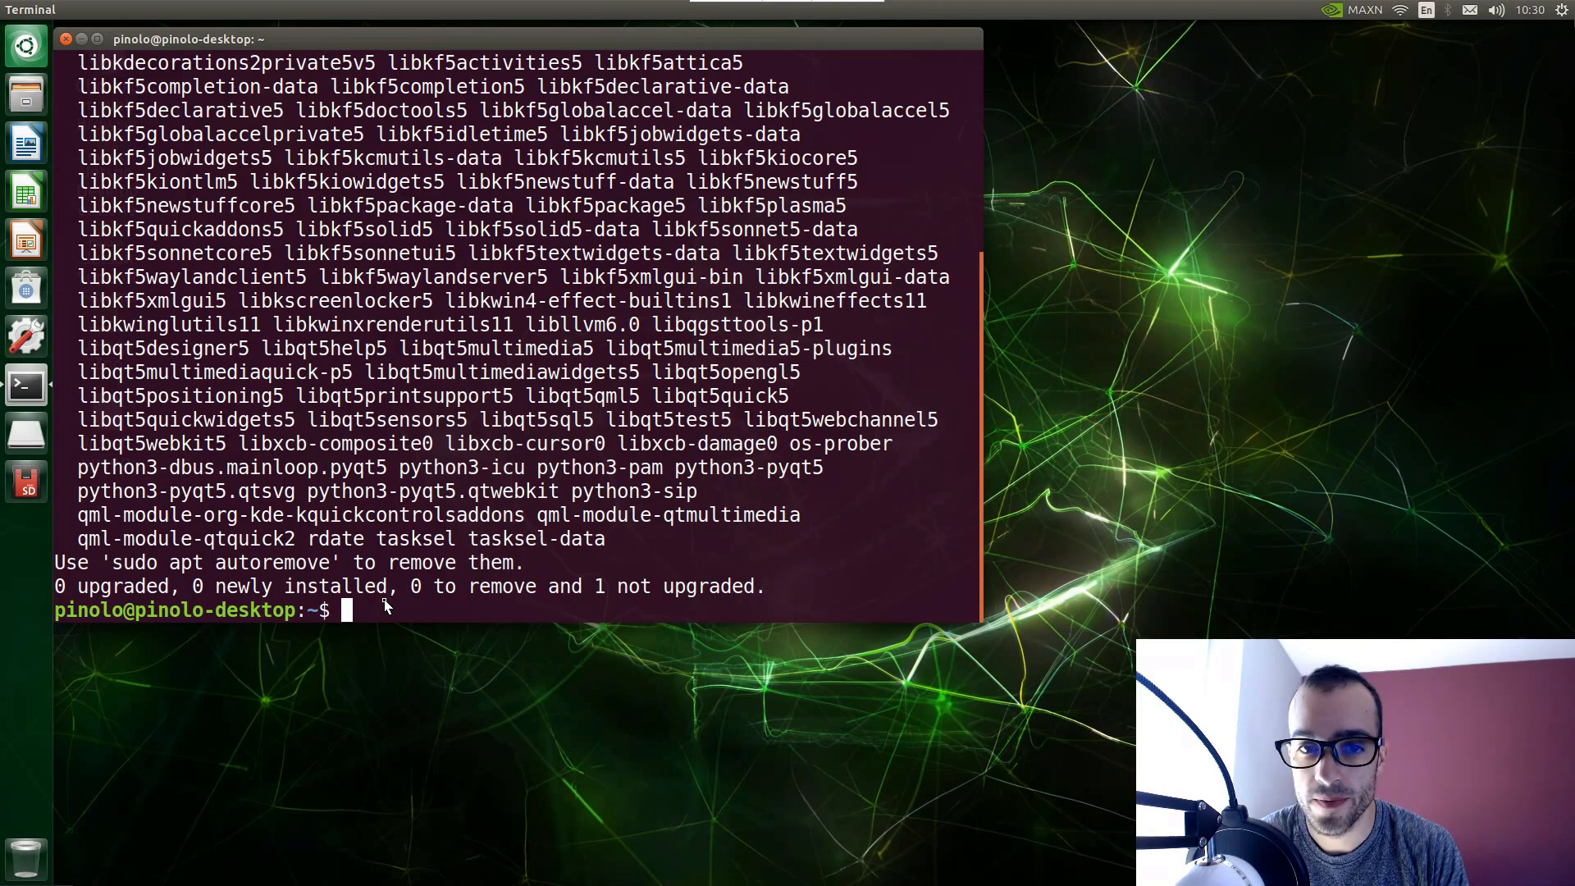
Open /usr/bin/init-zram-swapping in gedit as administrator via sudo gedit.
text(sudo)
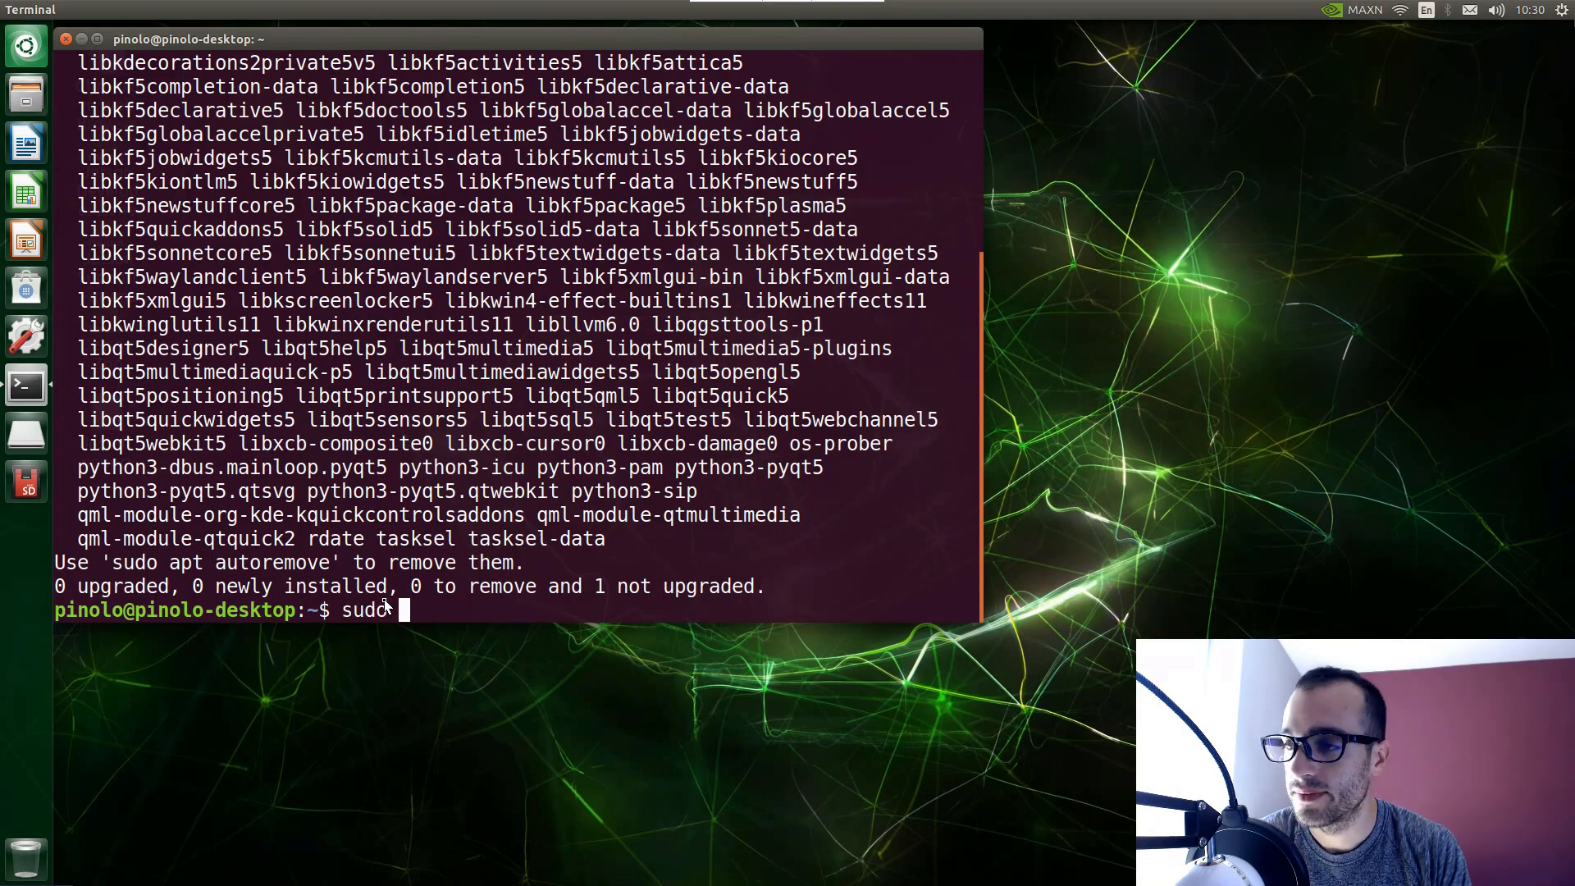
text(gedit)
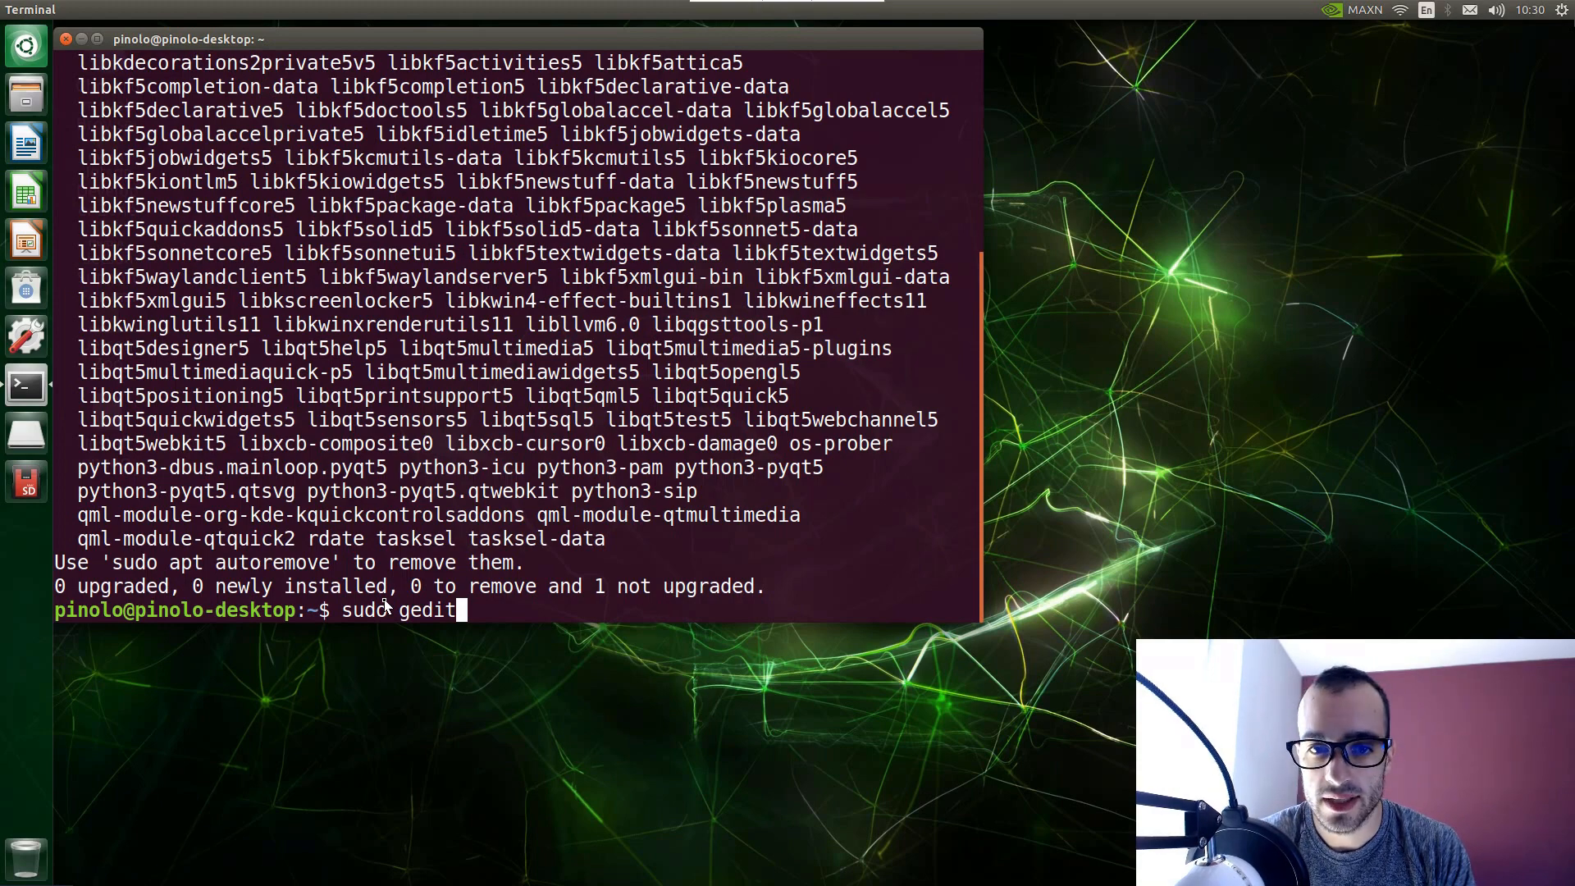
text(/usr)
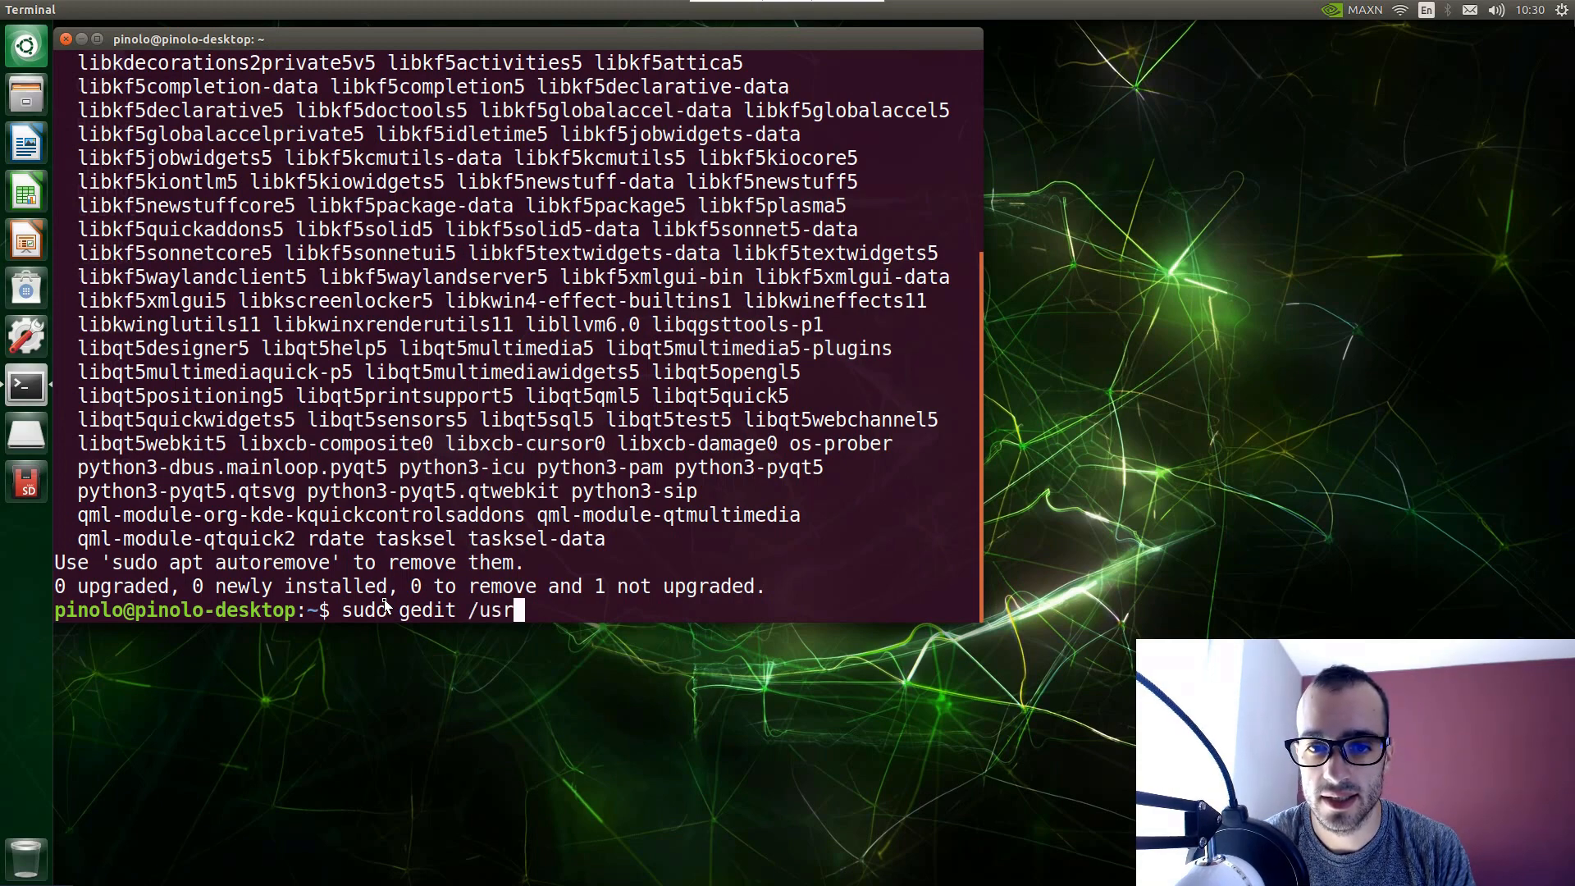
text(/bin/init-)
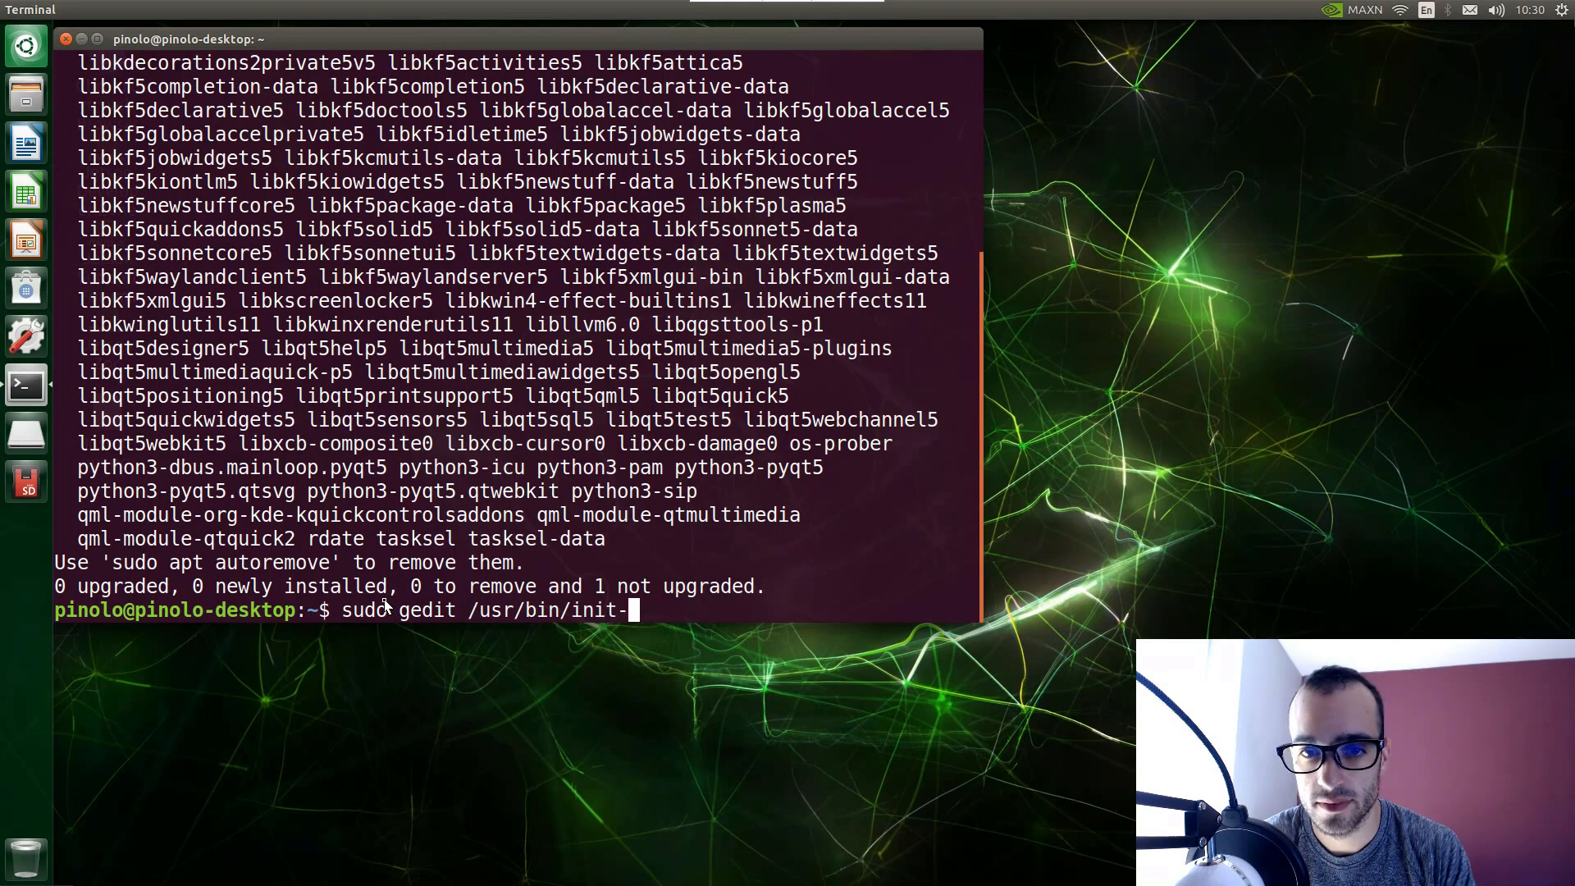
text(zra)
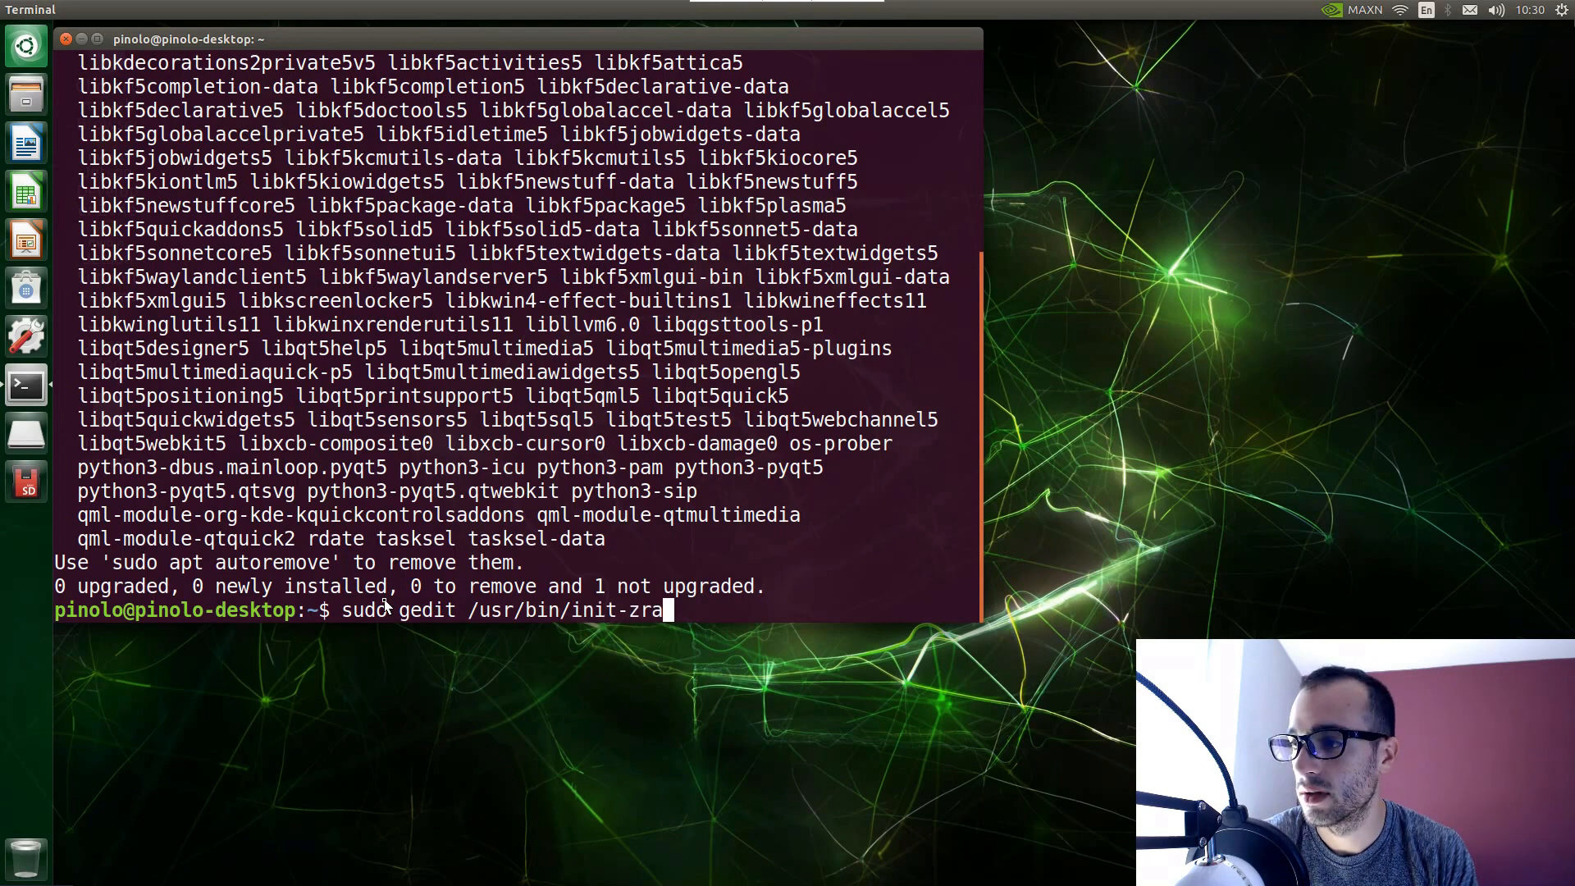
text(m-)
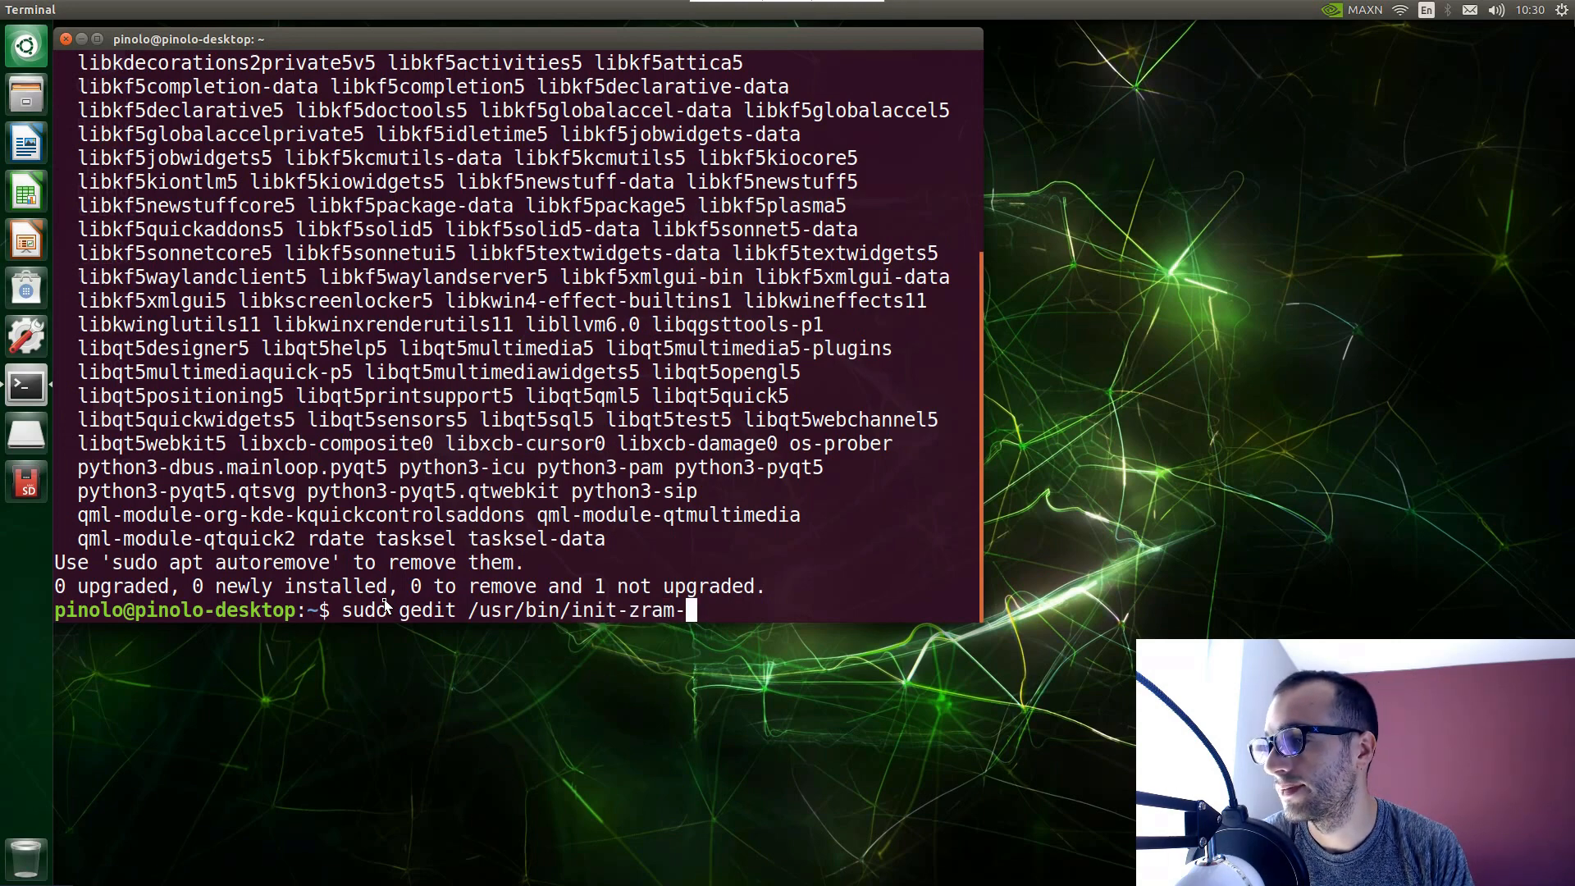
text(swapping)
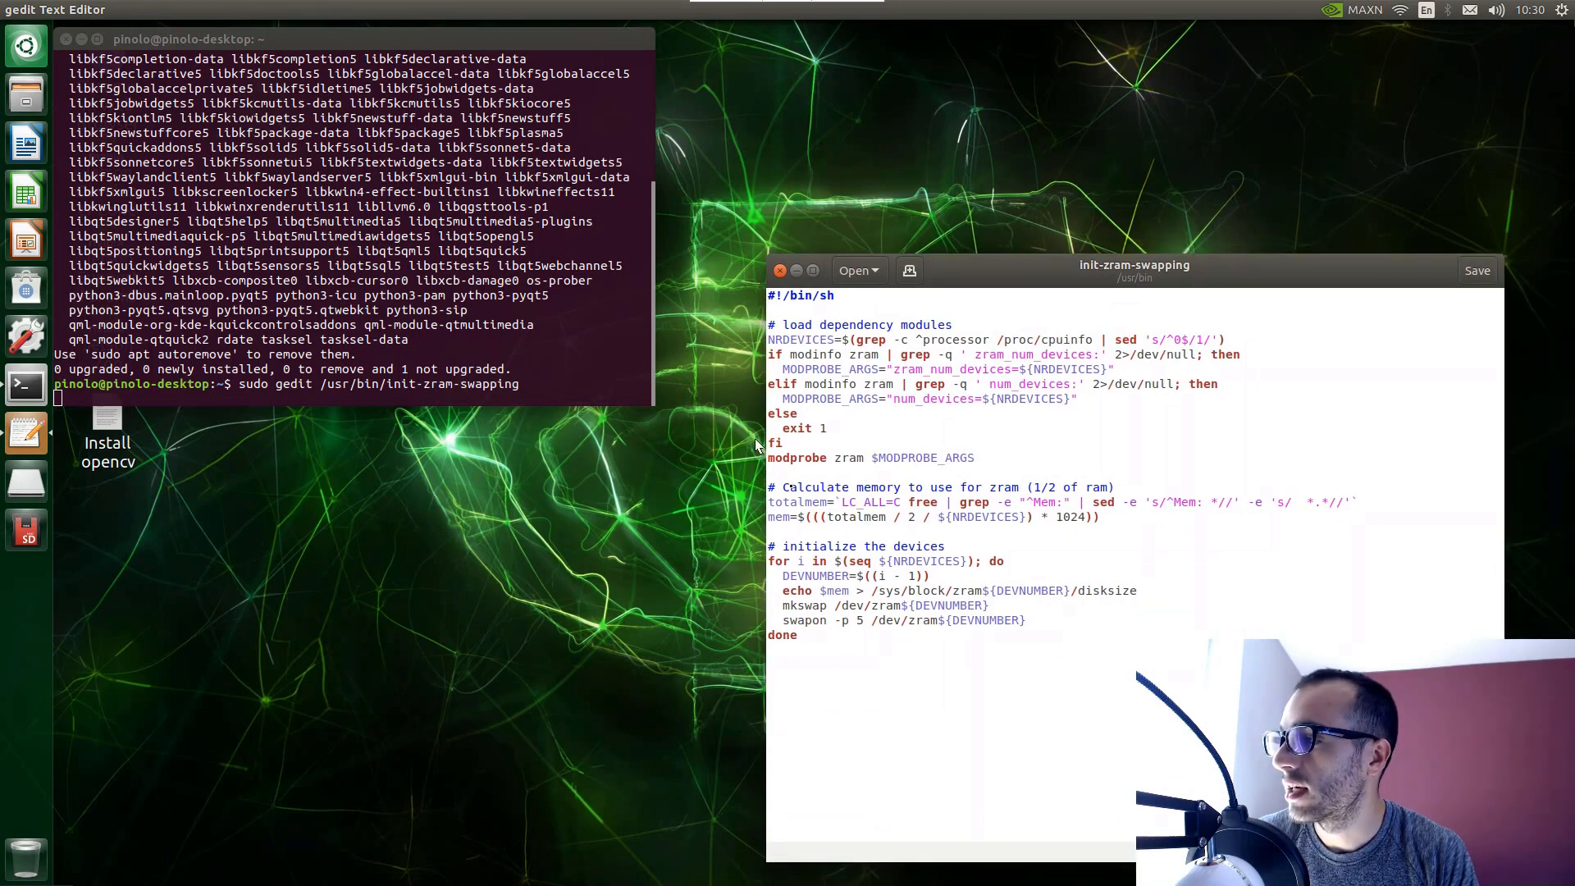
mouse_move(870, 492)
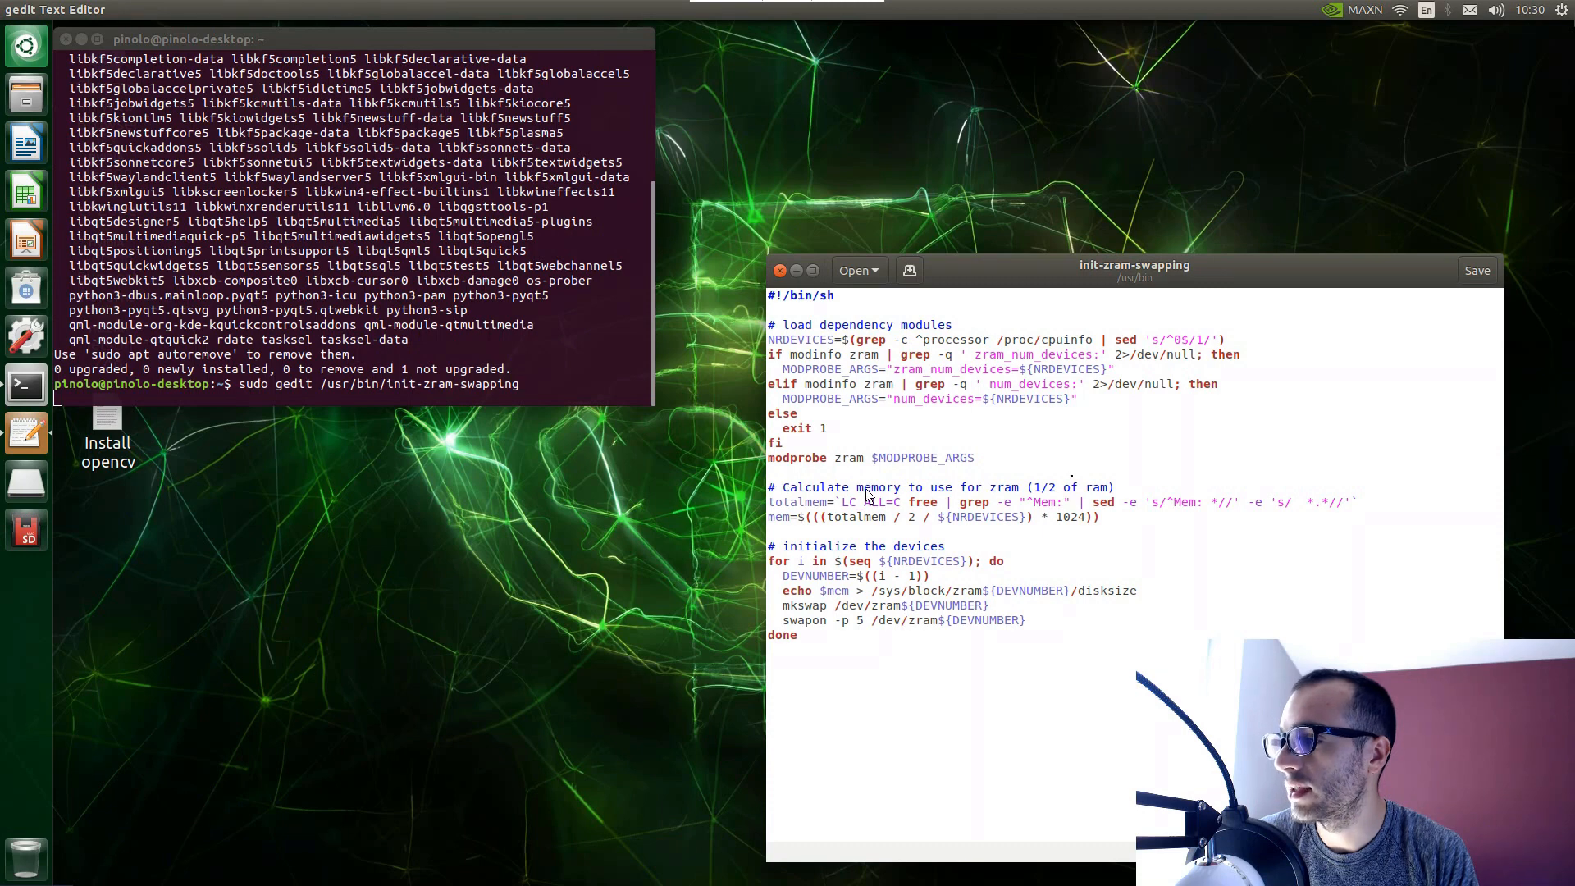
mouse_move(1073, 497)
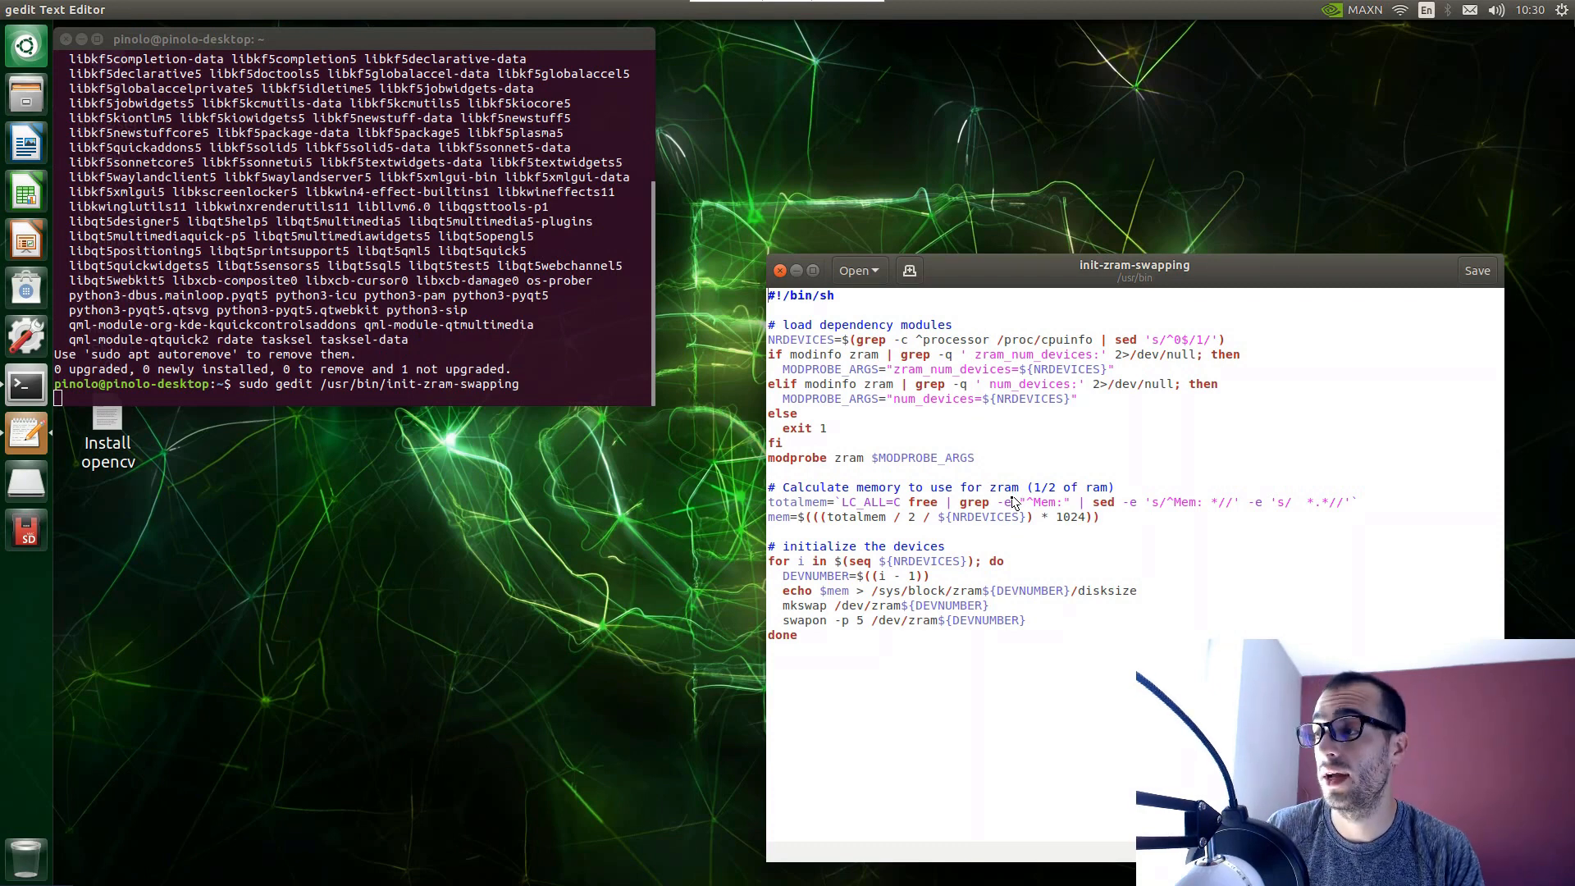
mouse_move(1051, 492)
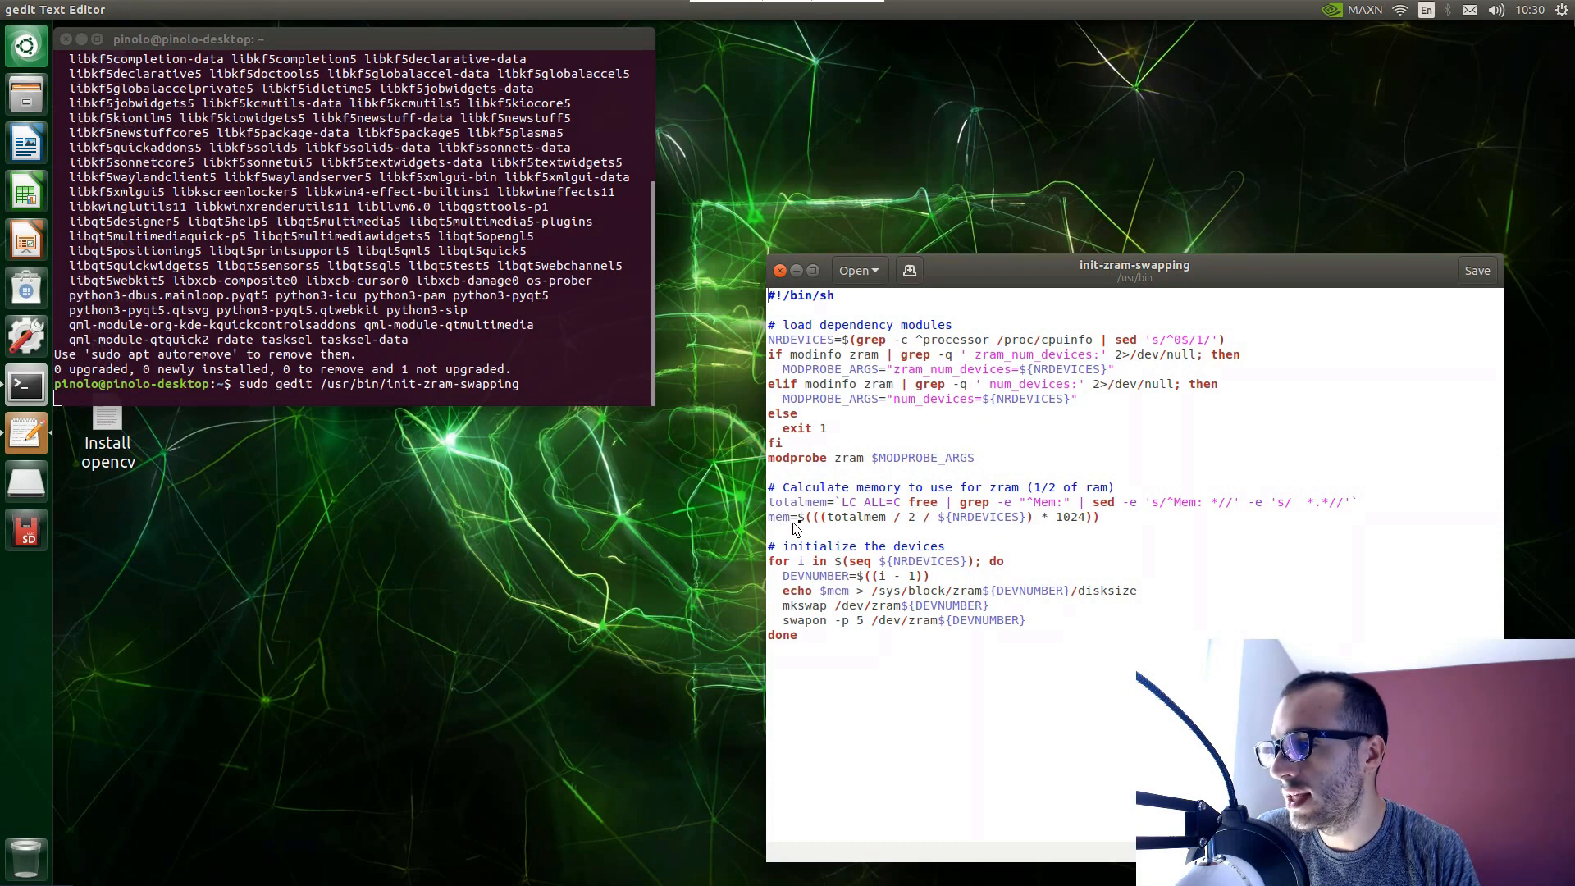
mouse_move(776, 519)
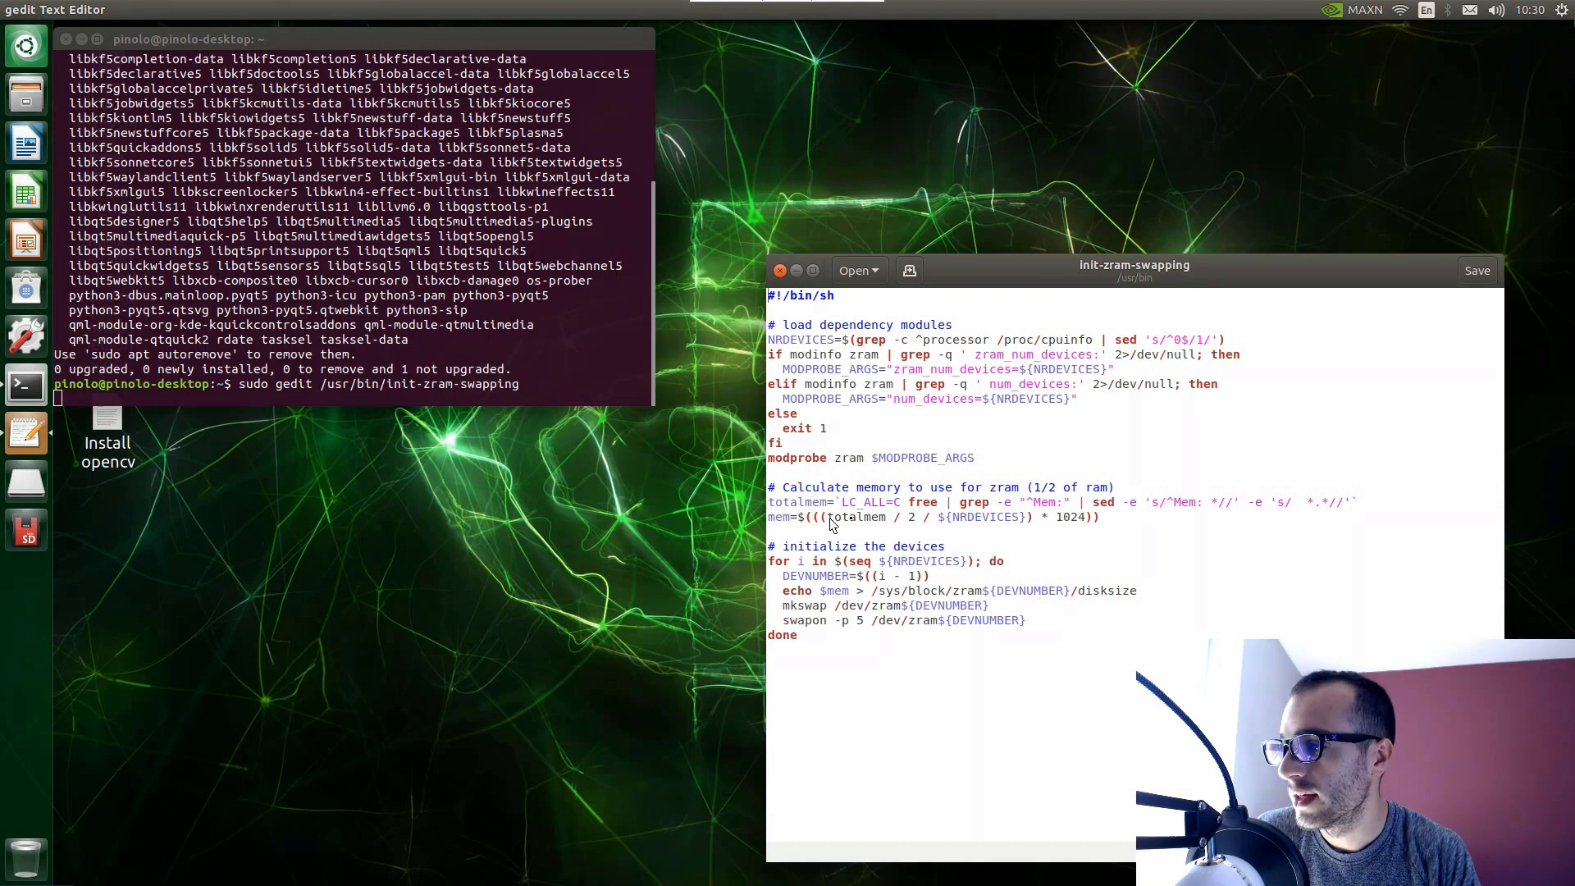
mouse_move(915, 517)
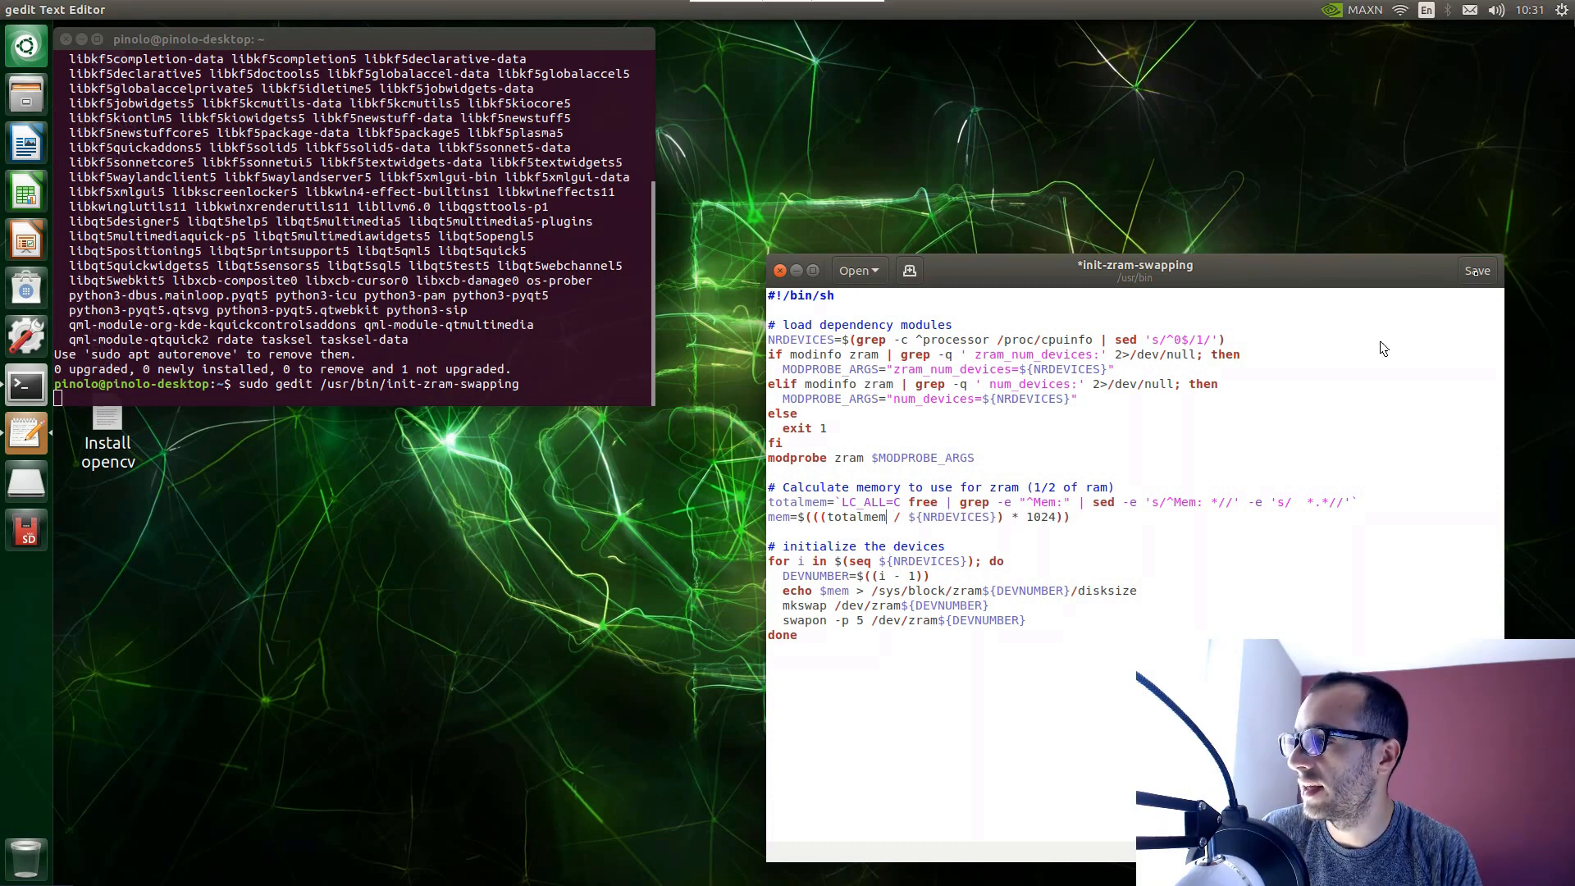
Save the zram script with the memory line no longer divided by 2.
click(1477, 271)
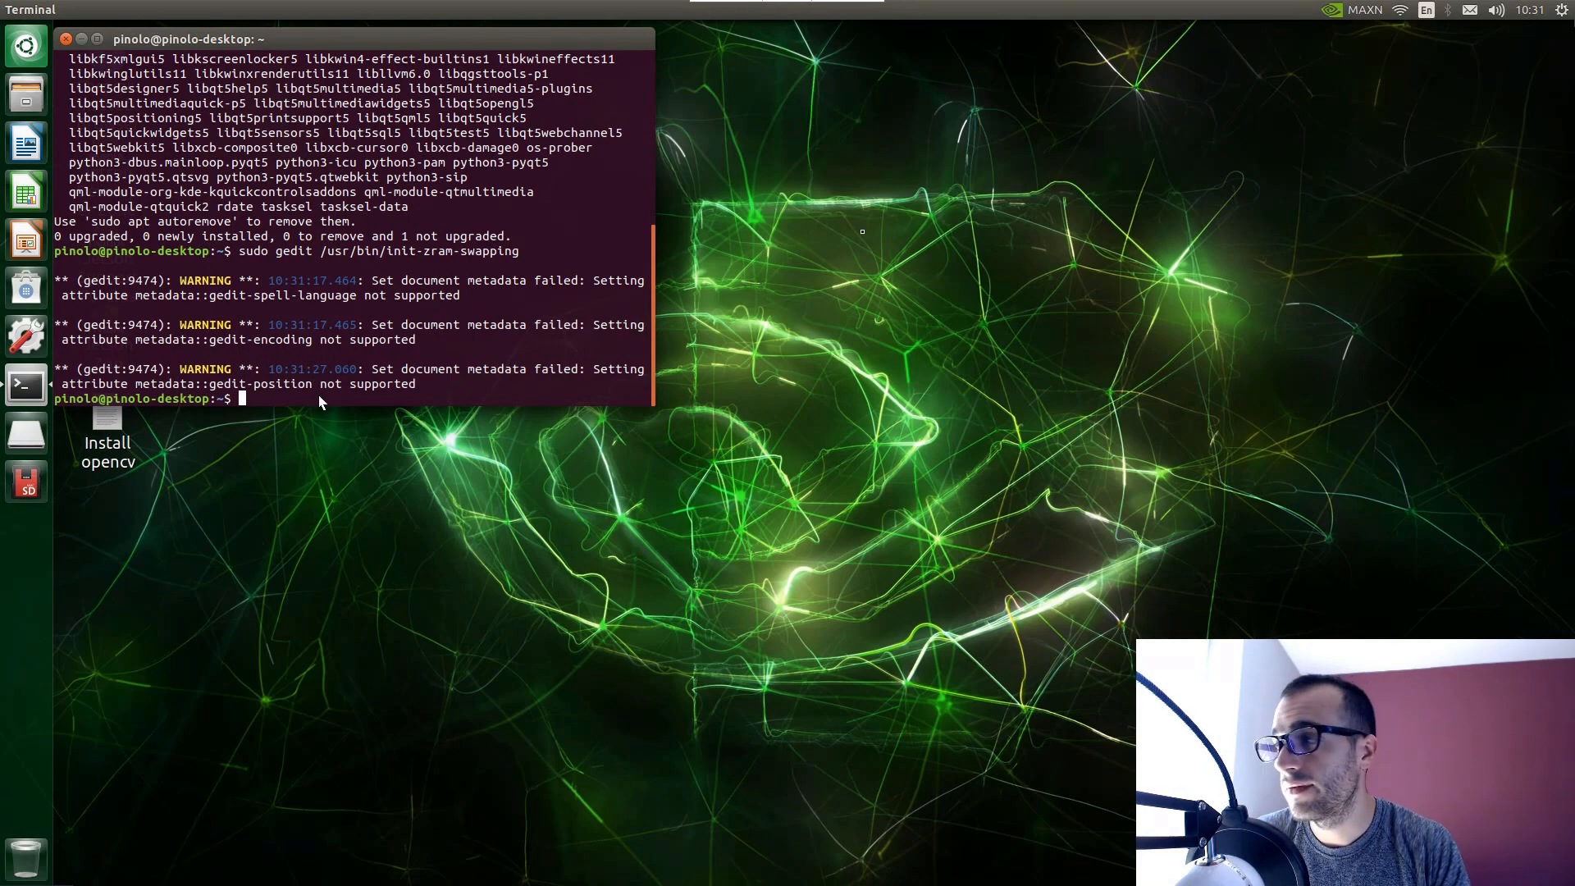
mouse_move(1264, 68)
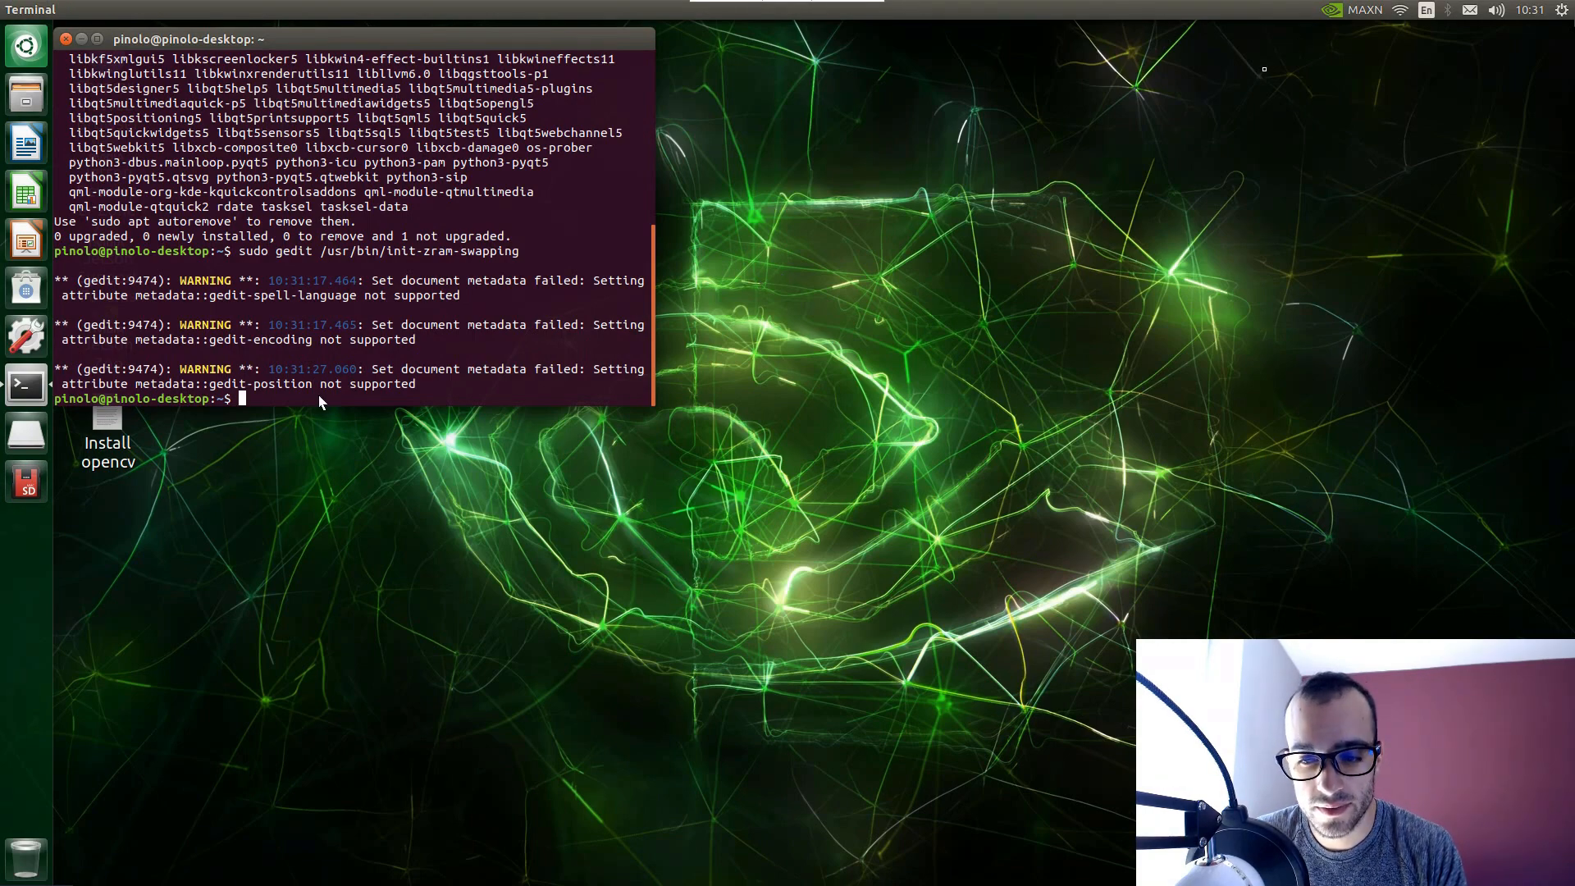
mouse_move(1265, 76)
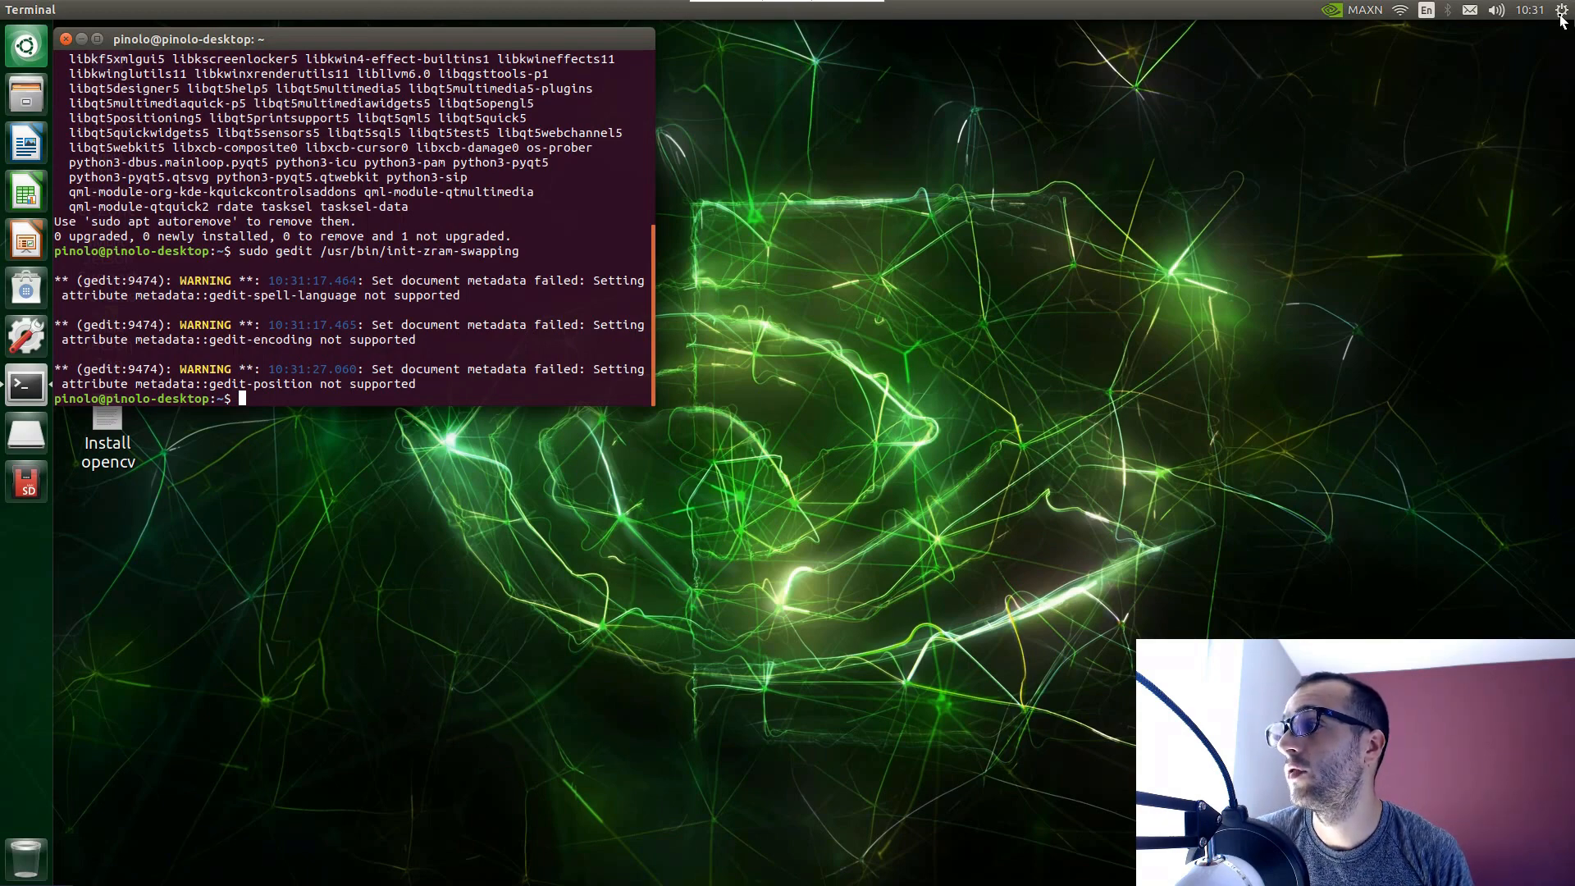
Choose Shut Down… from the top-right session menu to get restart or power off choices.
click(1564, 10)
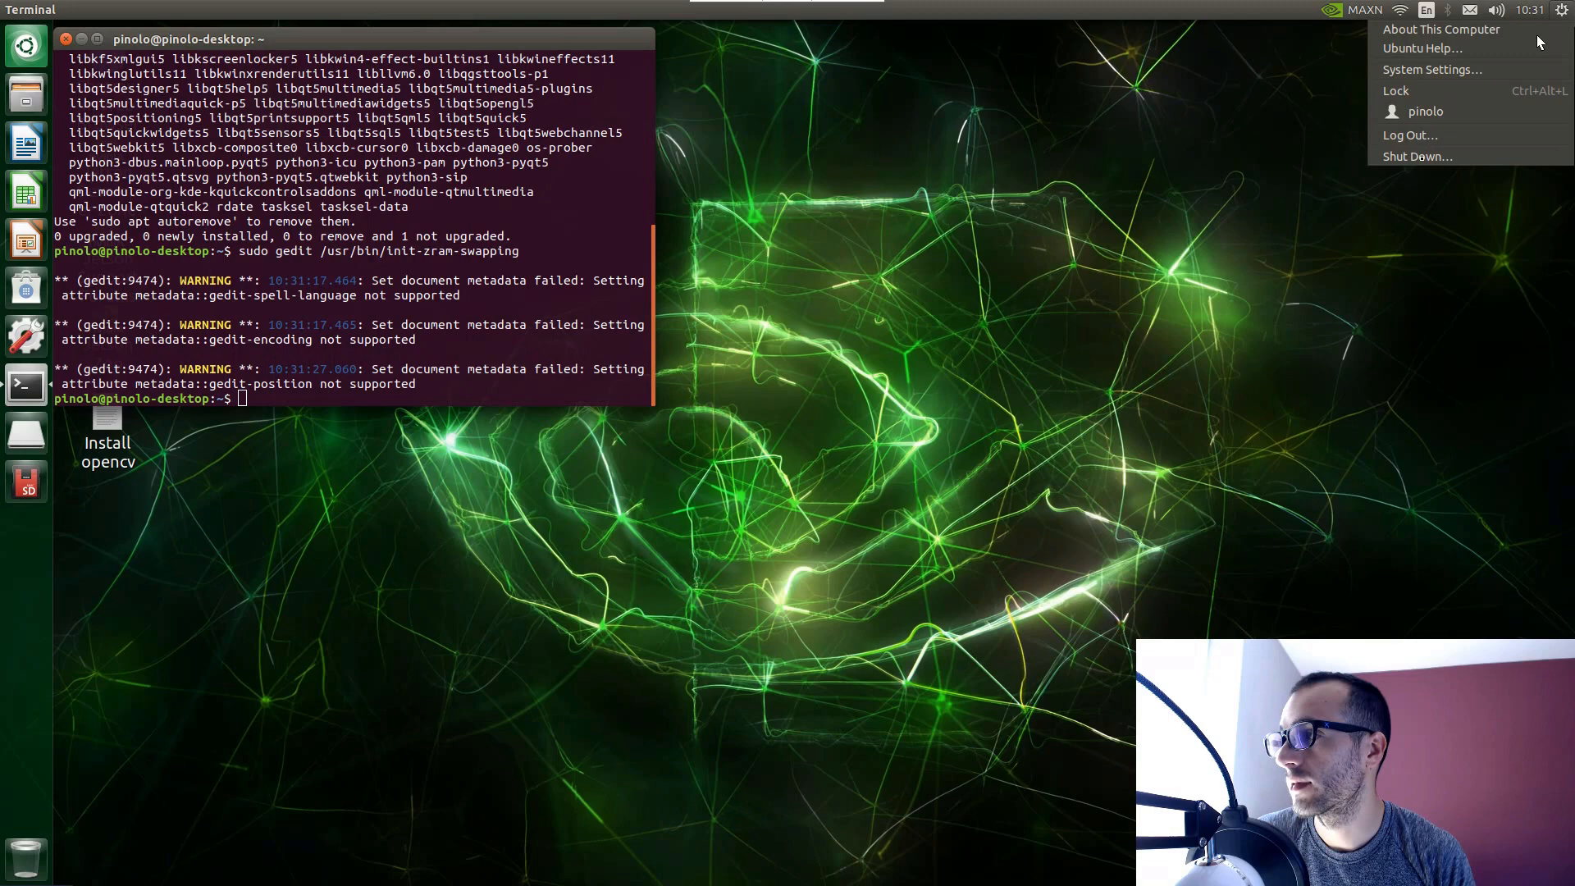
mouse_move(1416, 158)
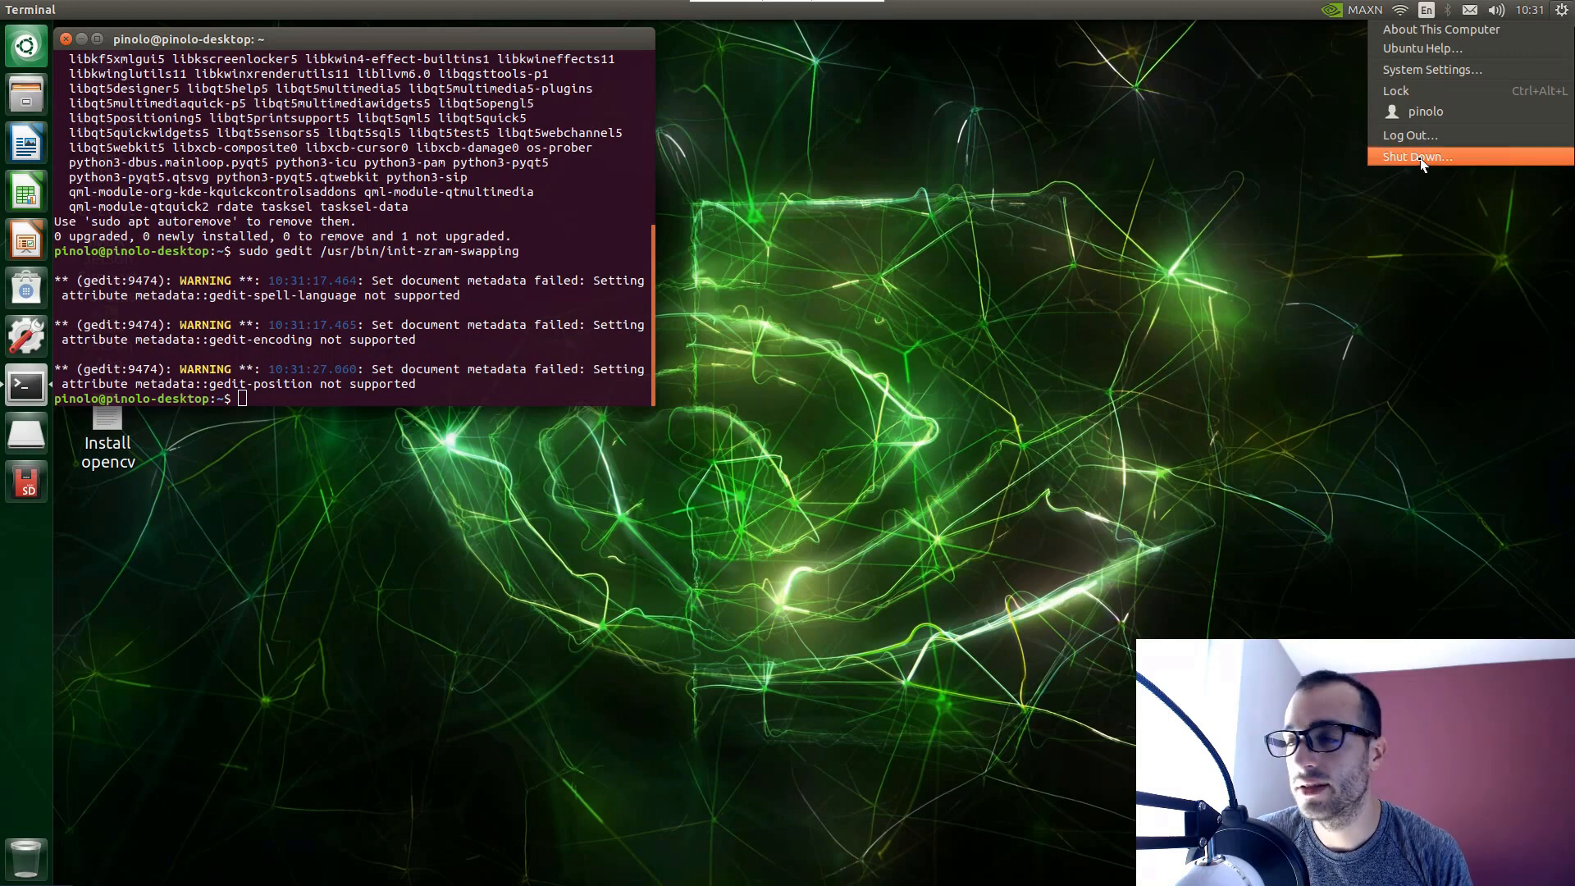
click(1416, 157)
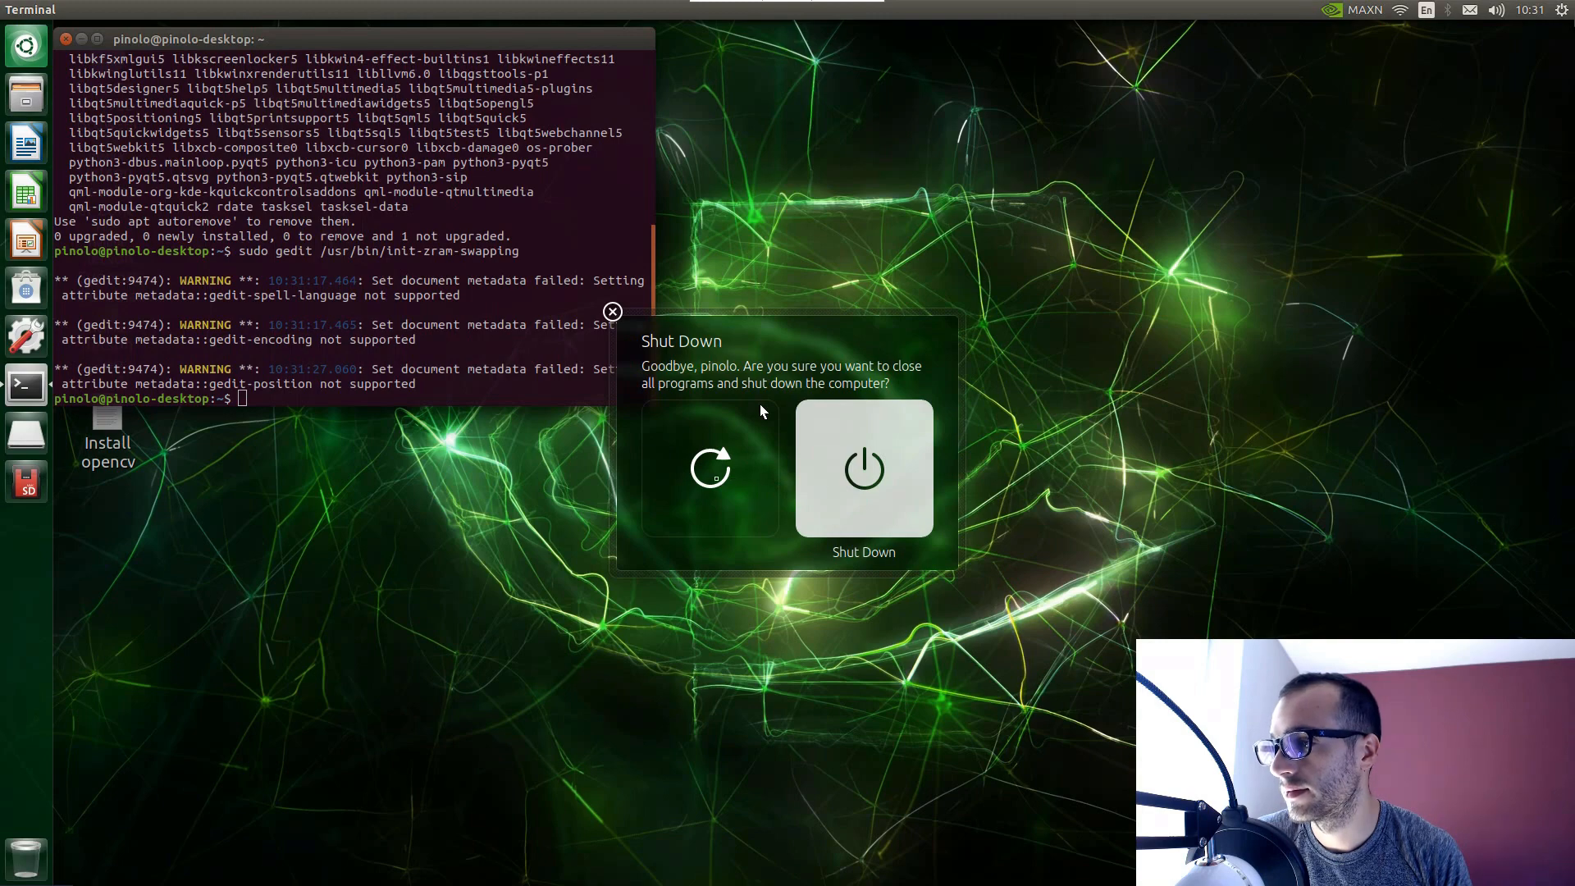
mouse_move(711, 468)
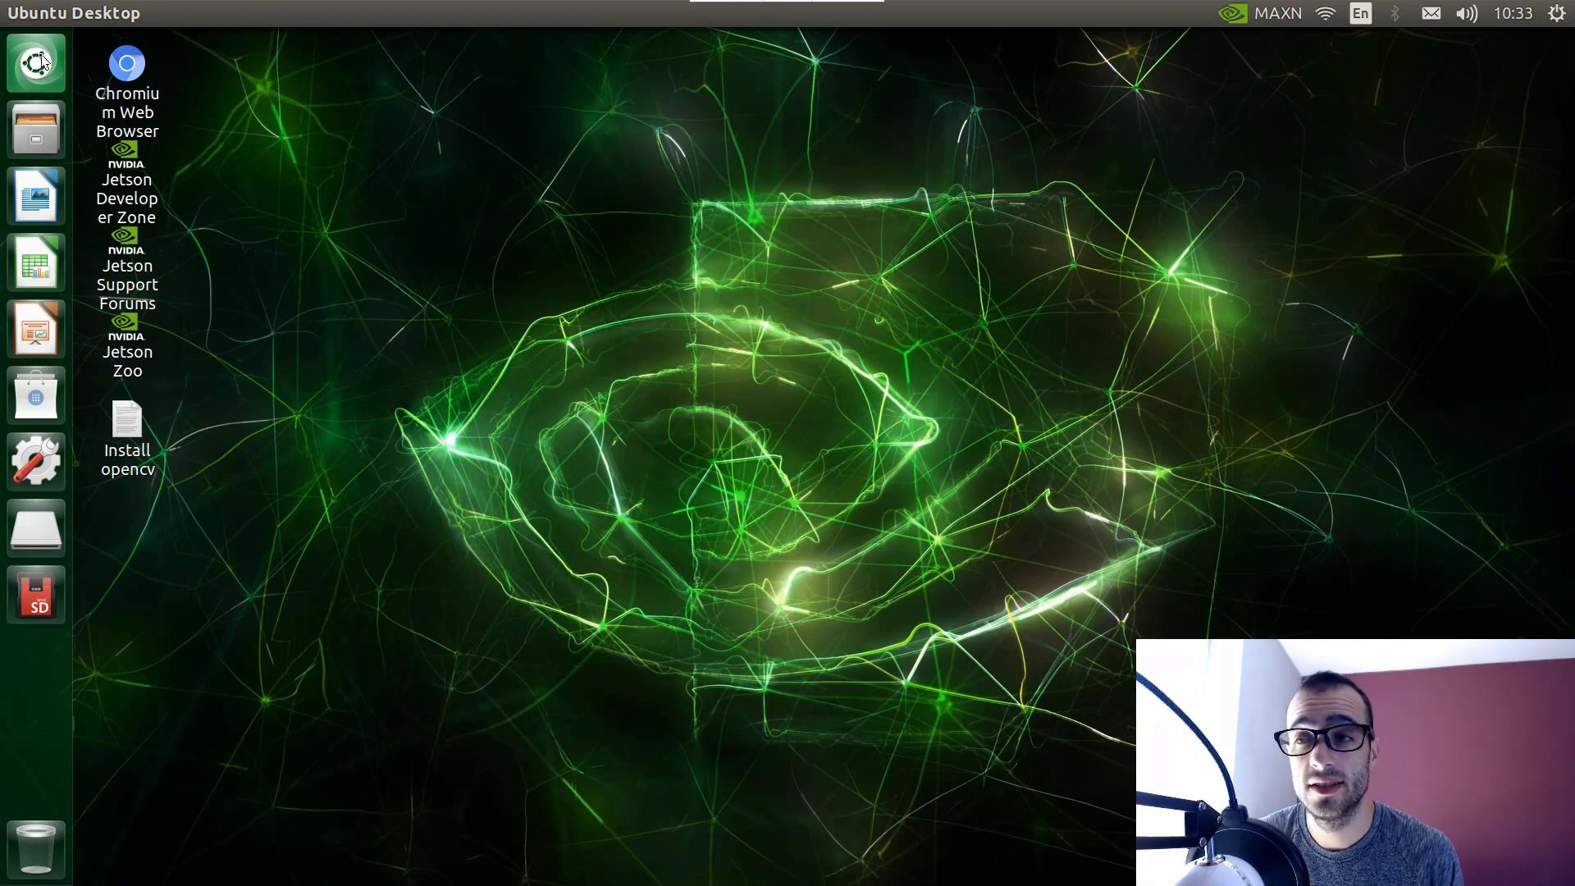
click(35, 62)
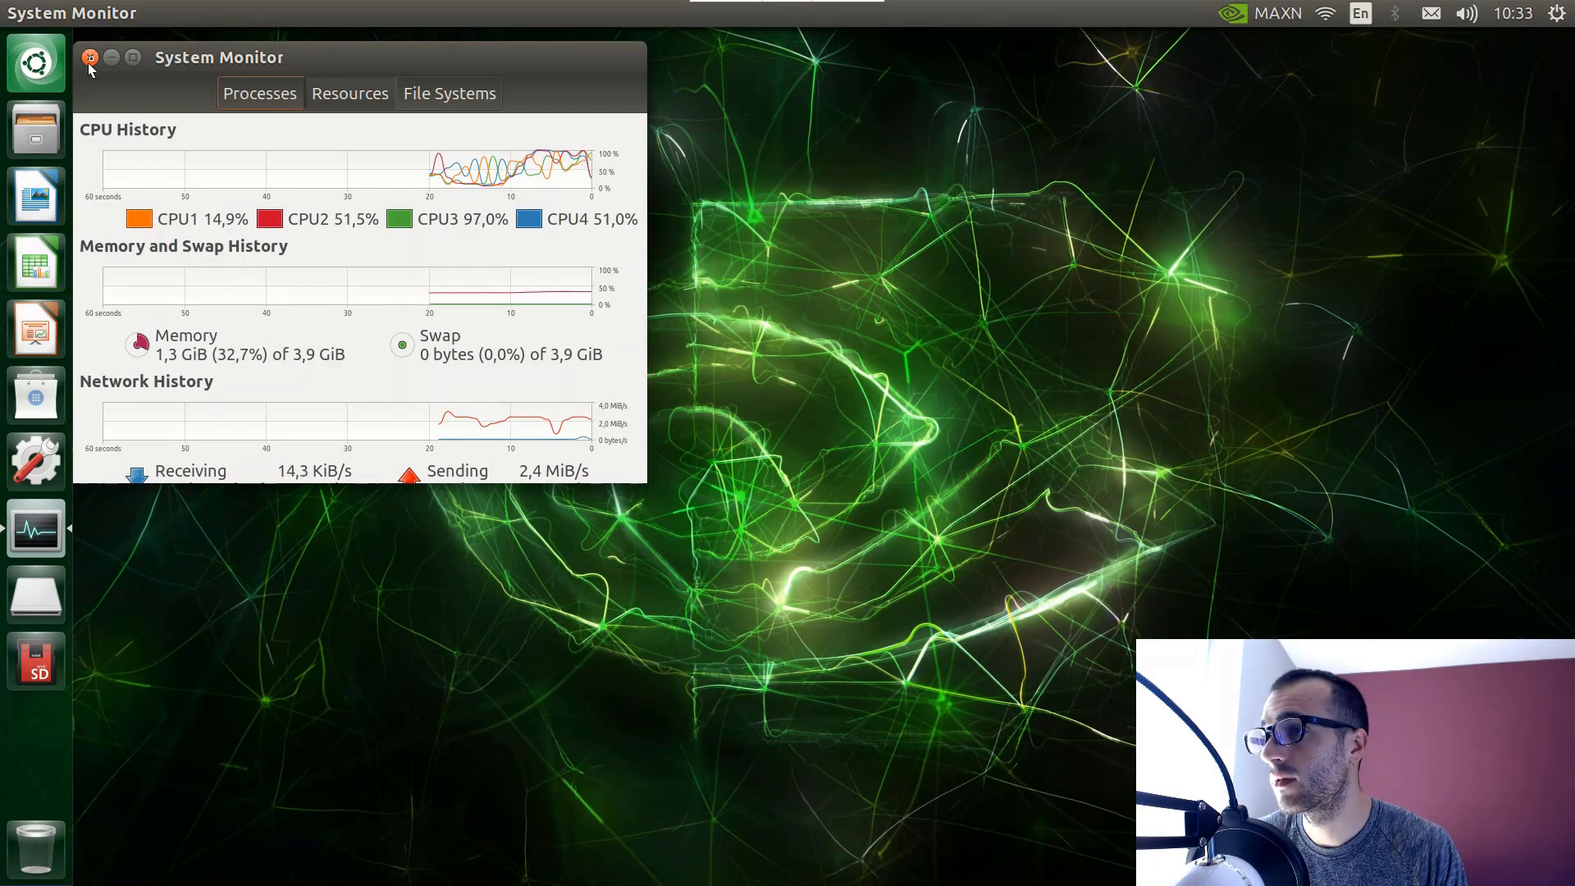
click(89, 57)
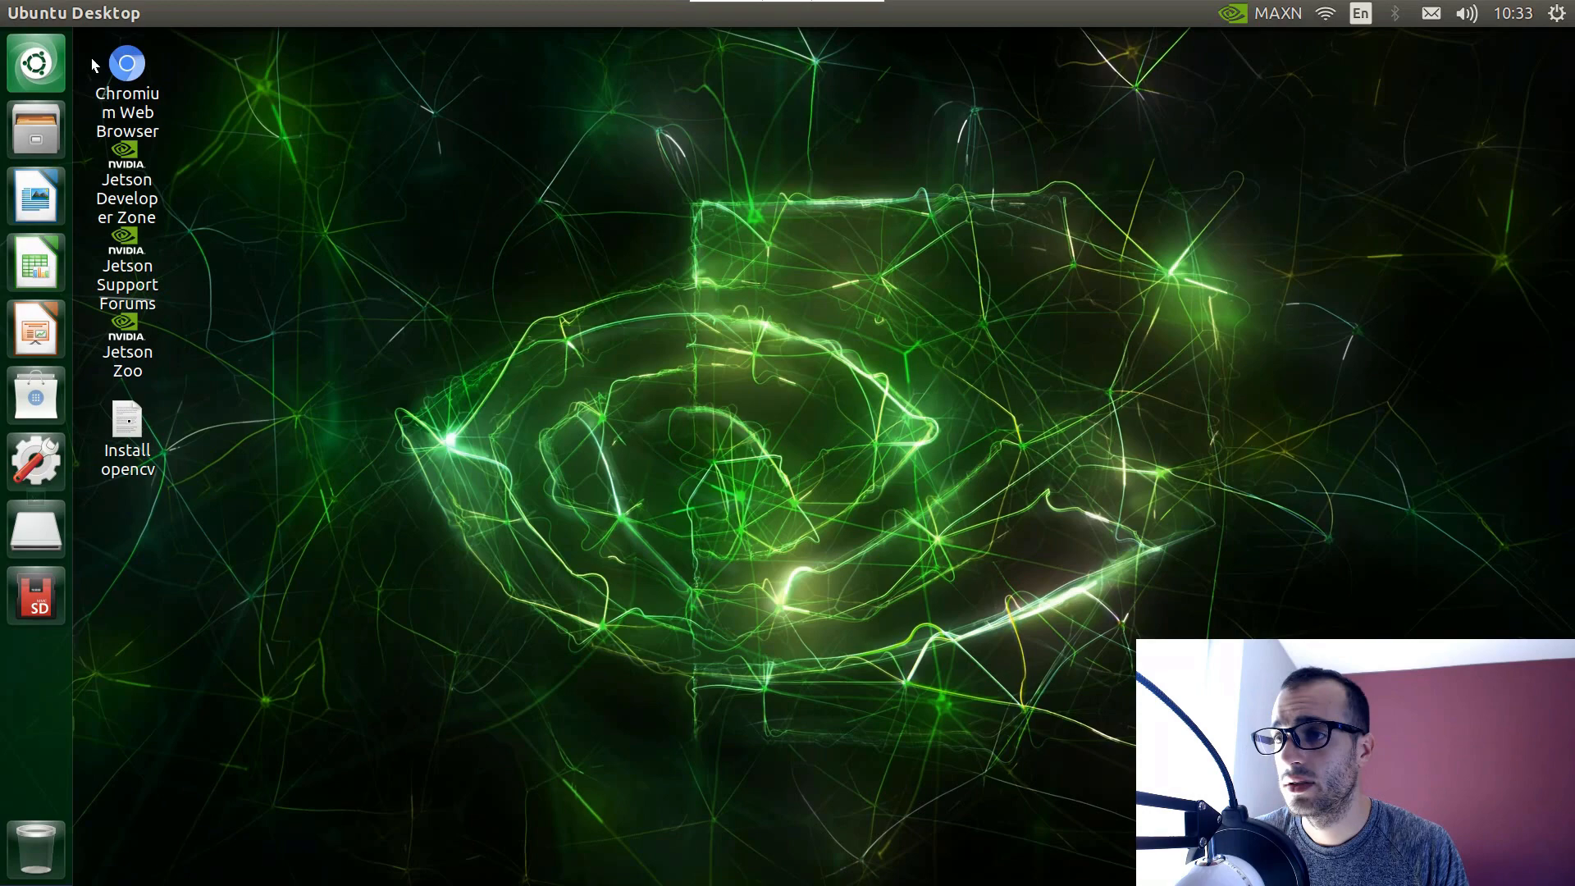
Open the 'Install opencv' notes and scroll from package updates down to the cmake build steps.
double_click(128, 419)
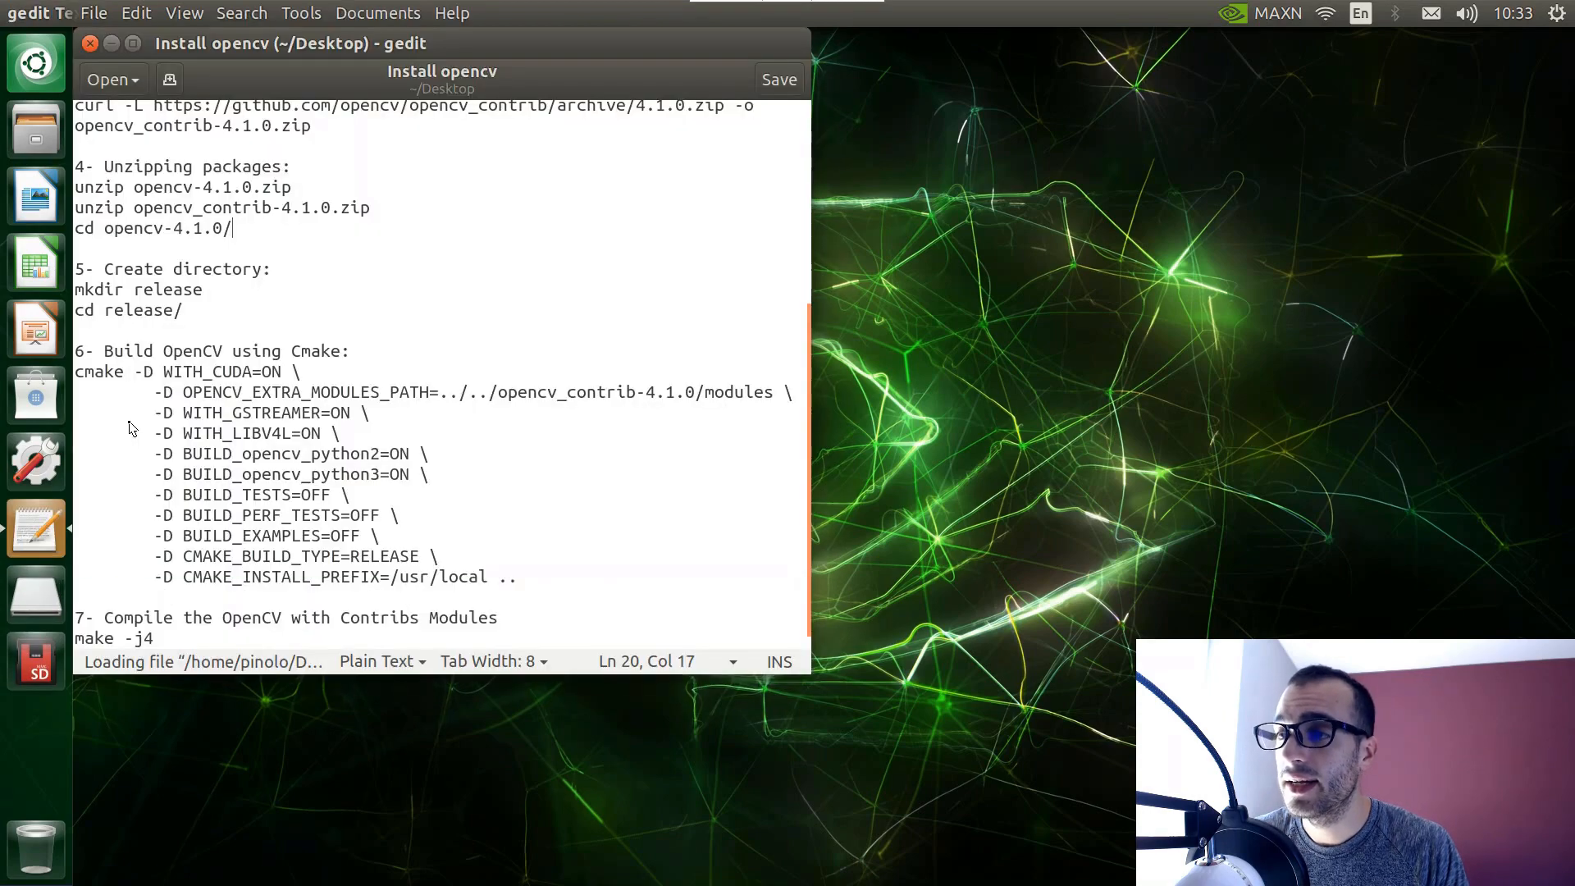
mouse_move(369, 286)
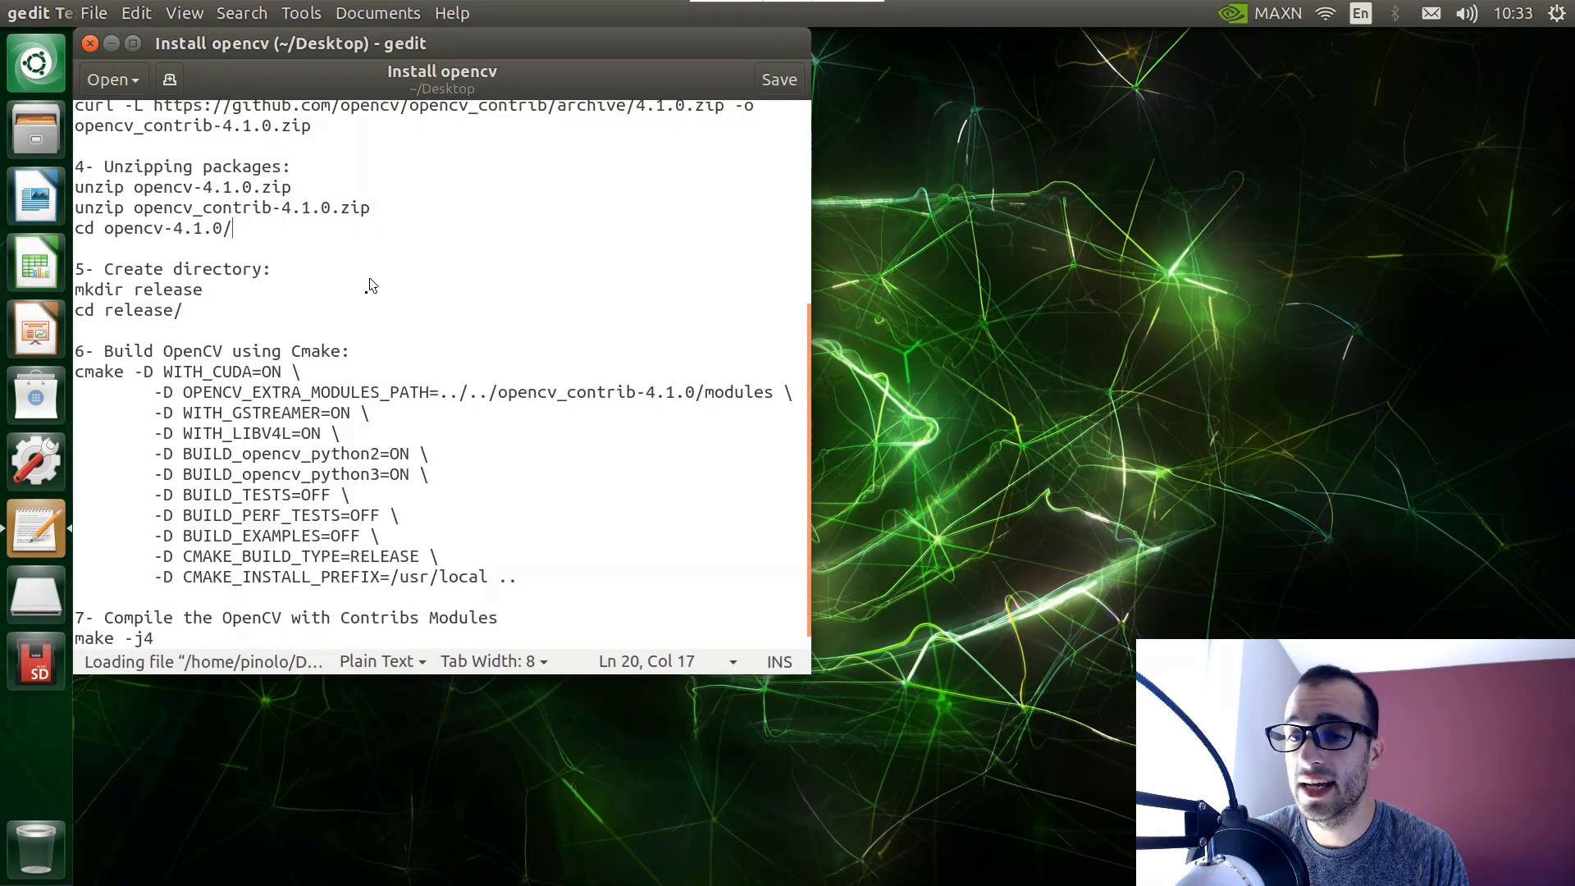
scroll(up, 3)
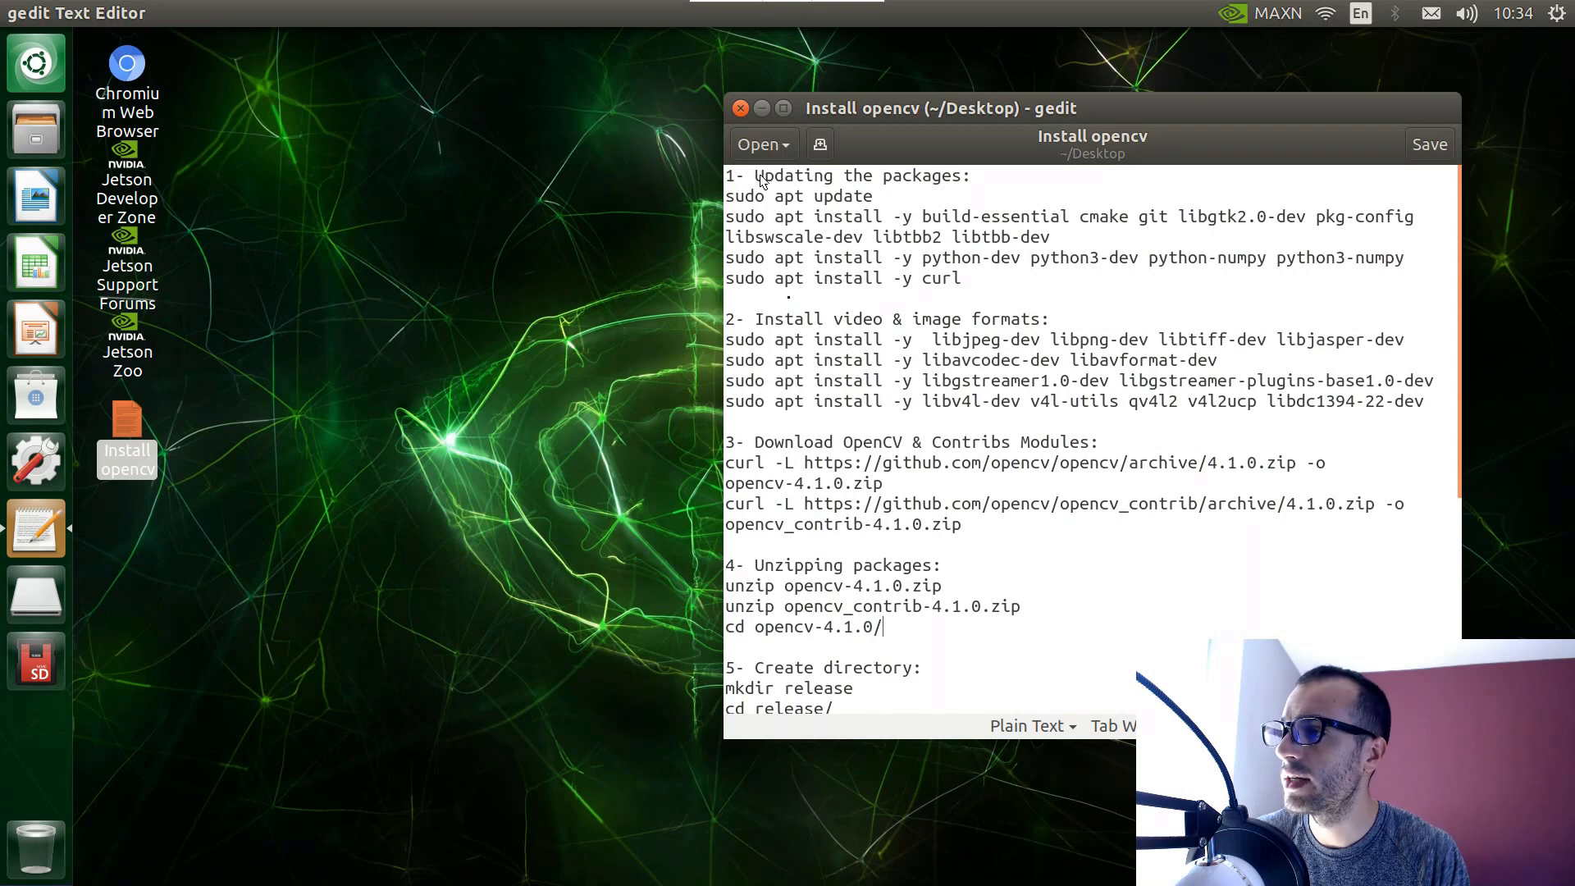
mouse_move(763, 331)
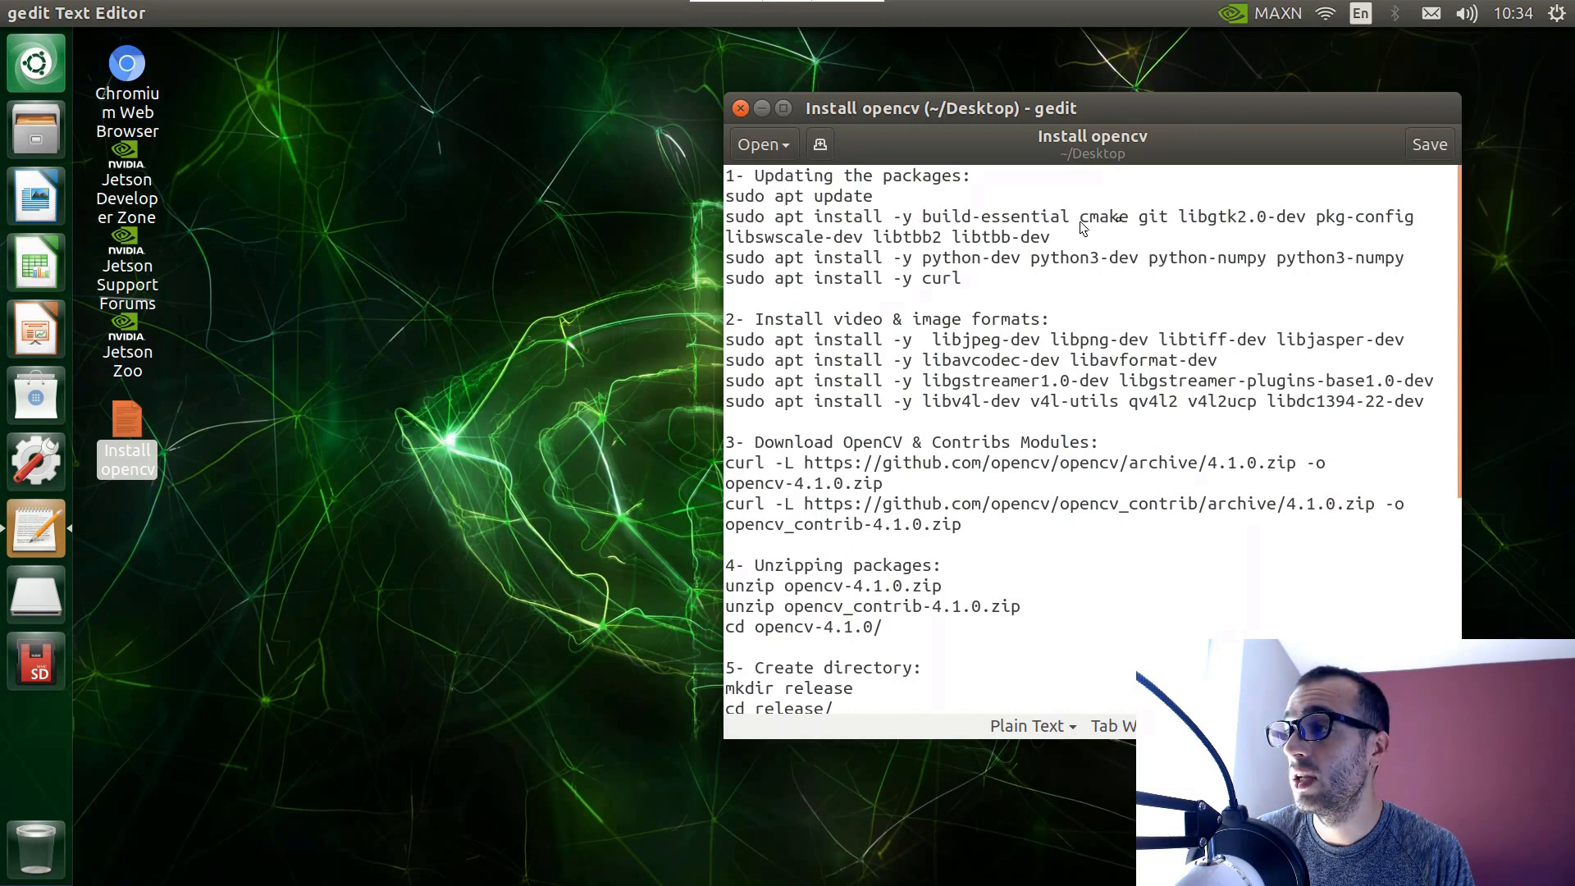
double_click(1095, 217)
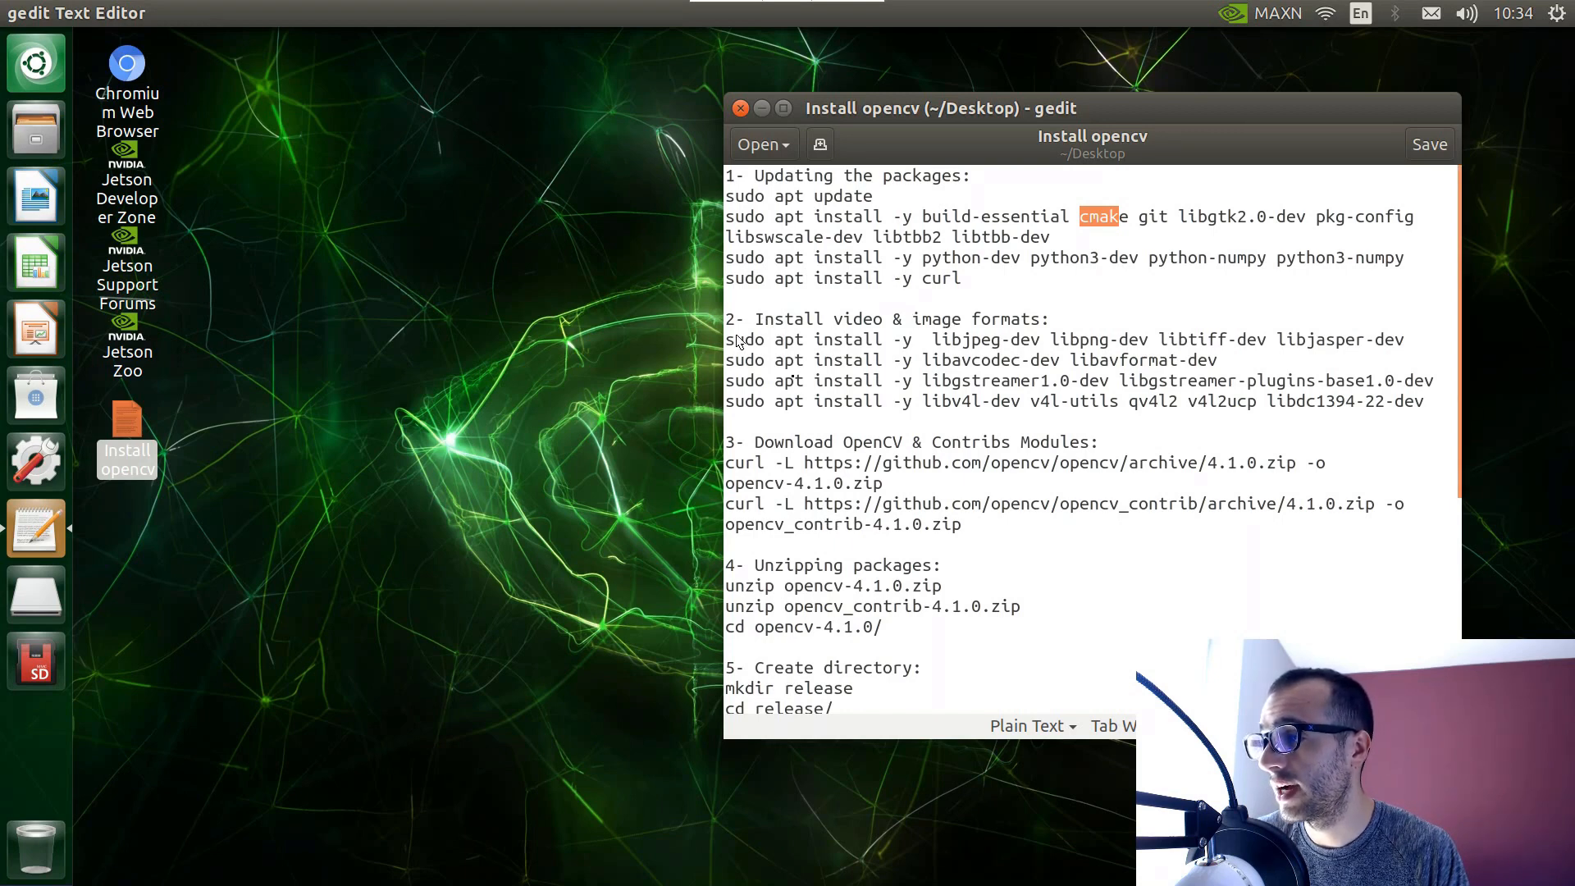
mouse_move(794, 455)
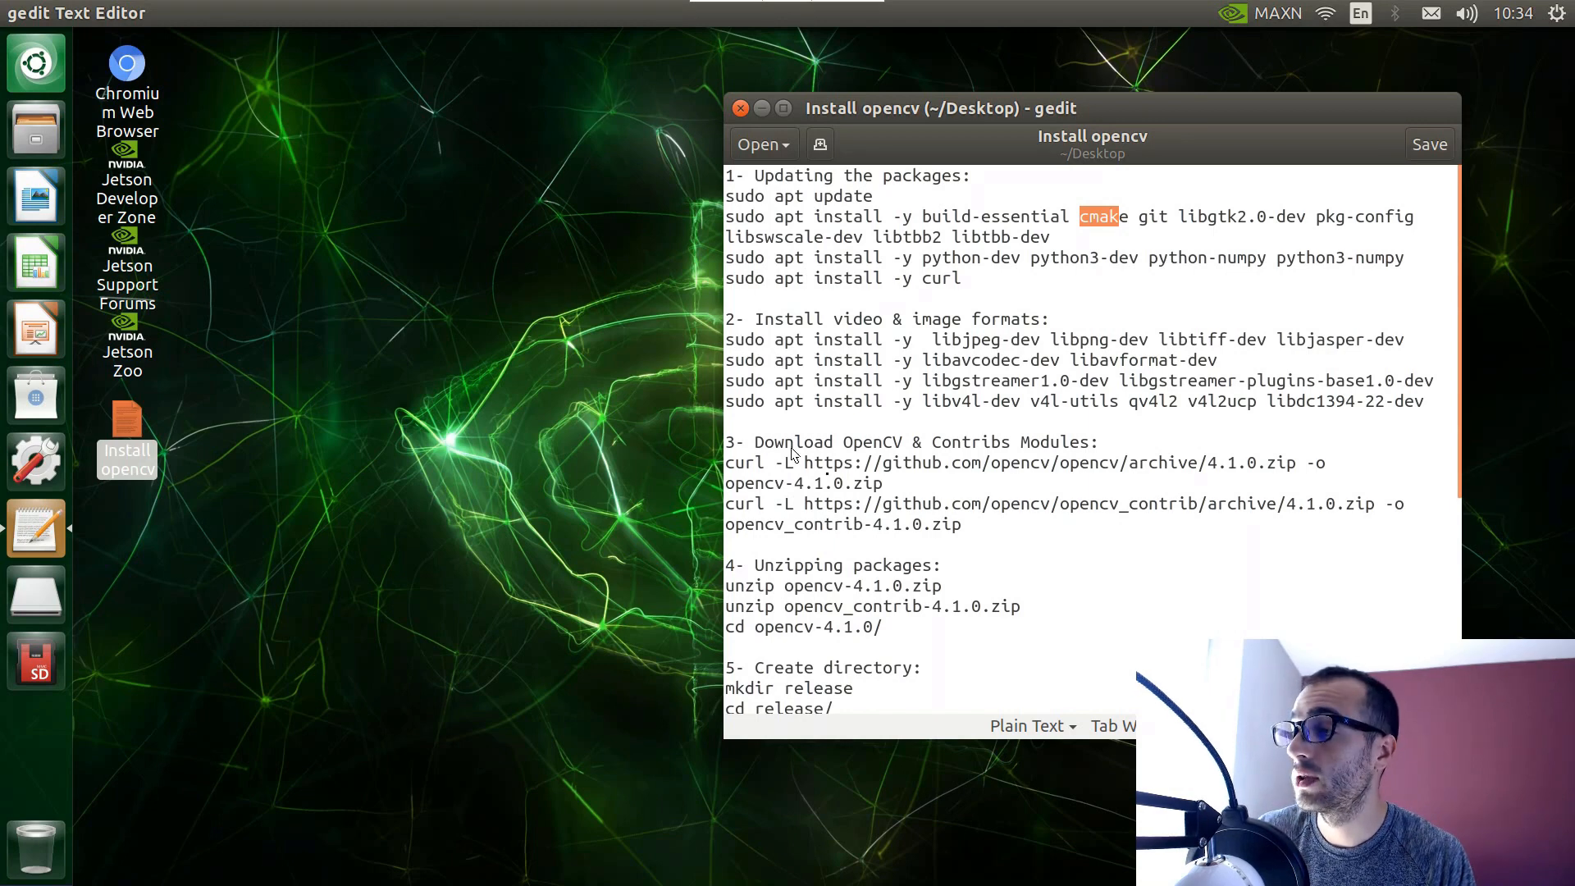
mouse_move(809, 476)
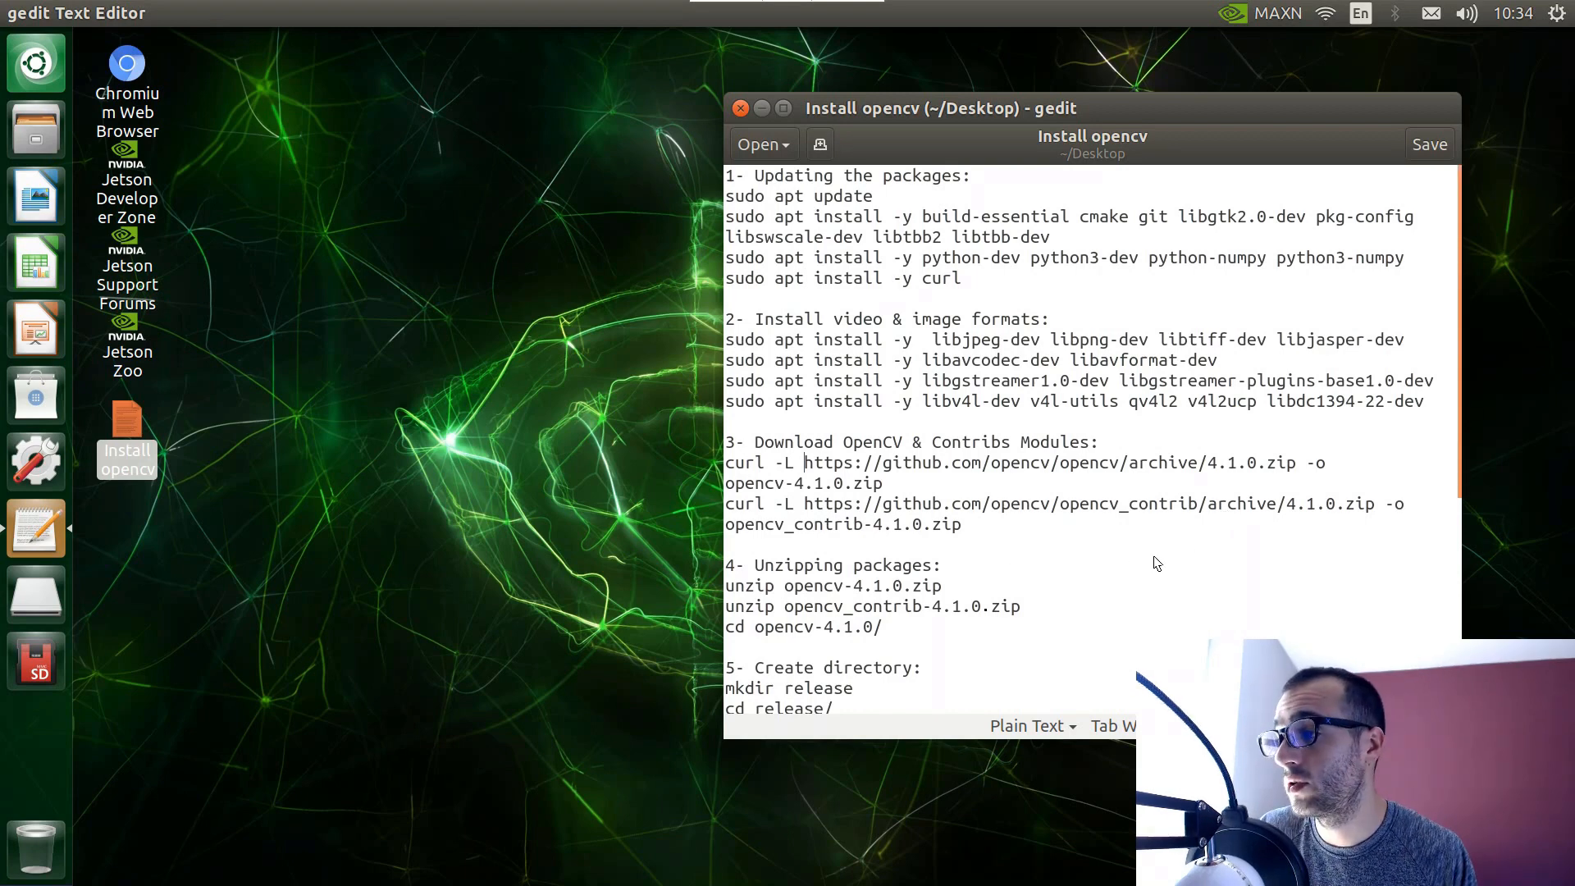
scroll(down, 3)
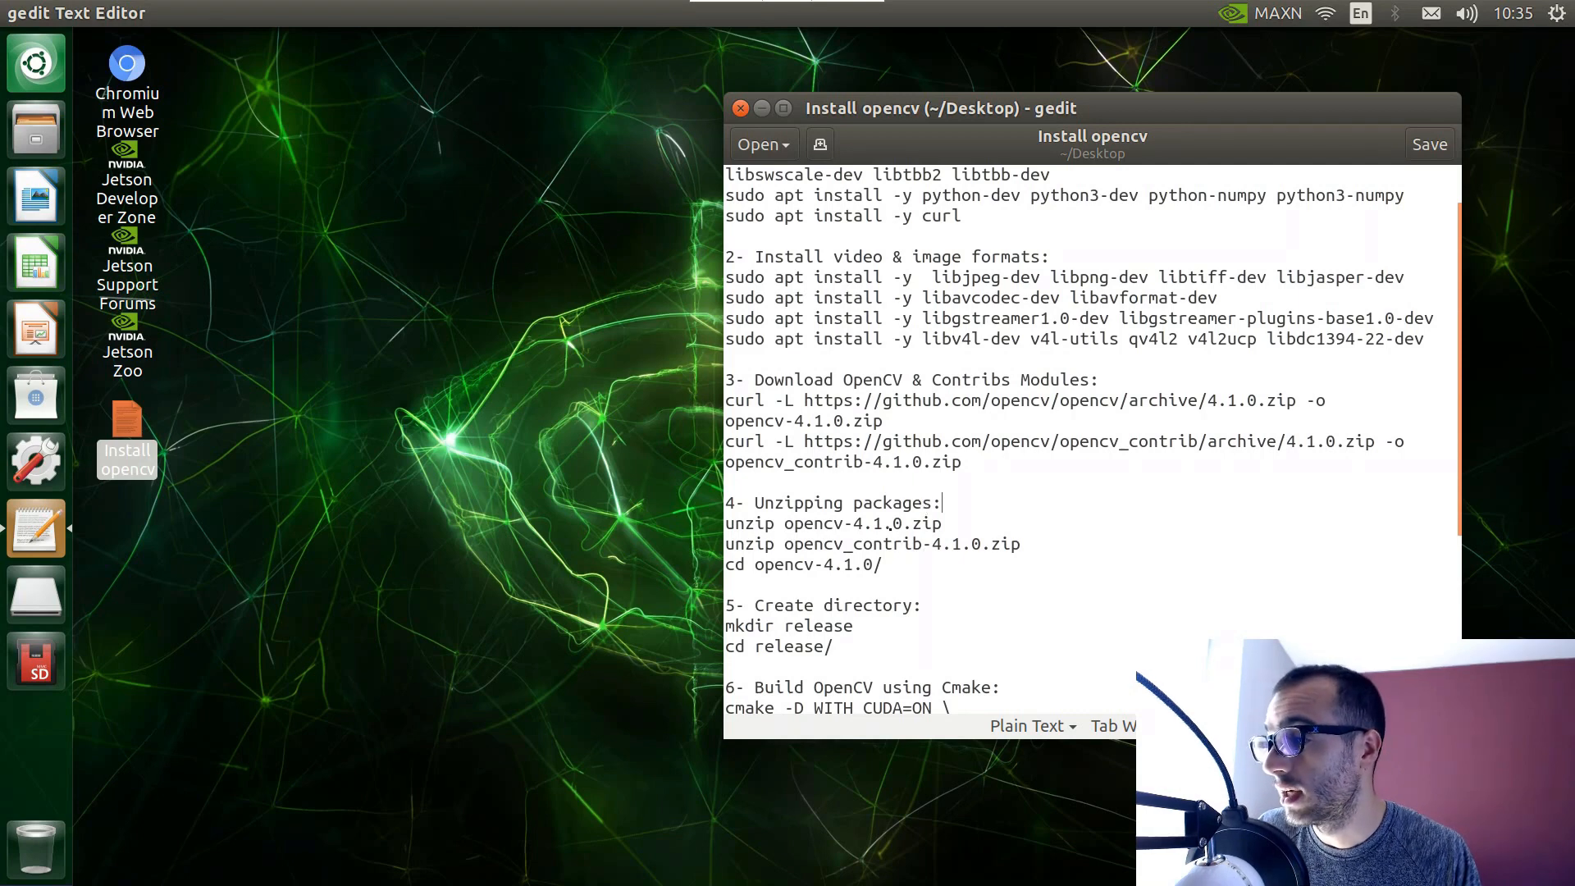
scroll(down, 3)
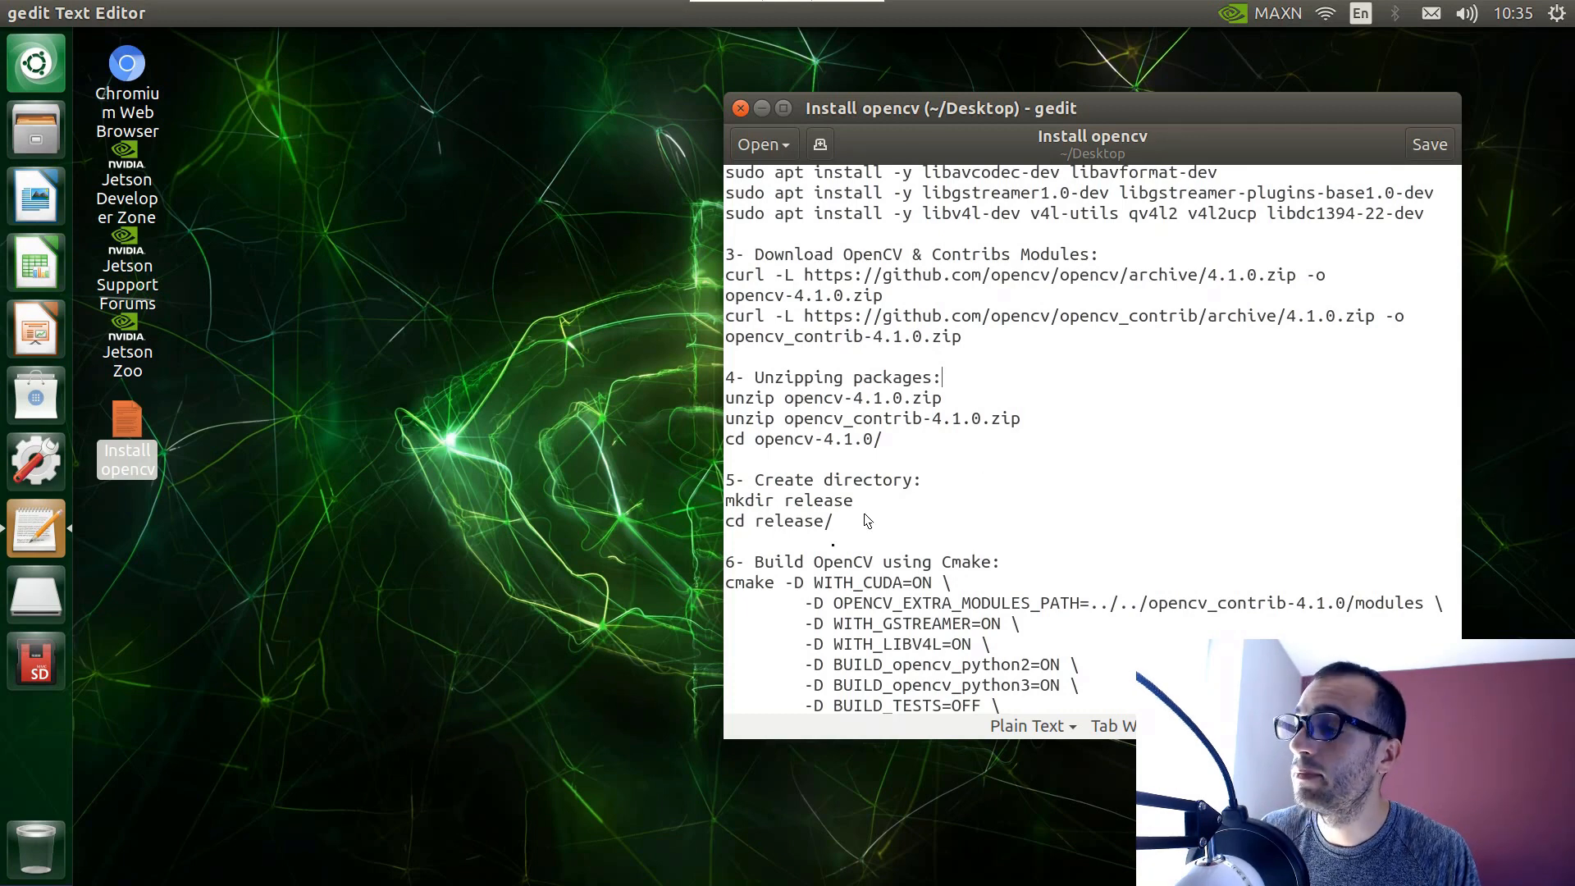
scroll(down, 3)
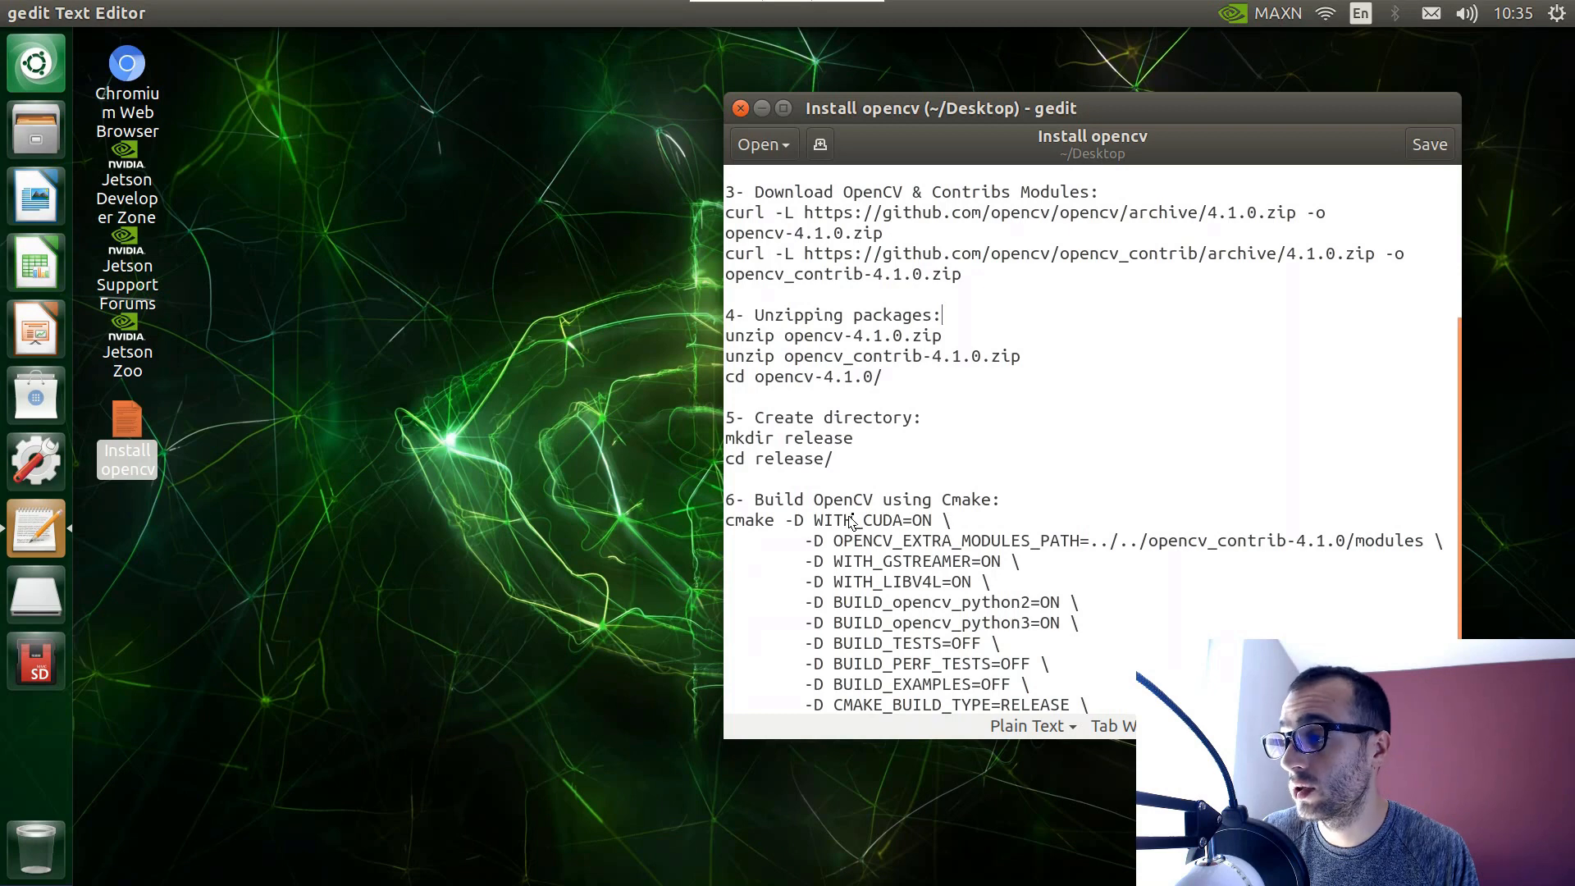
scroll(down, 3)
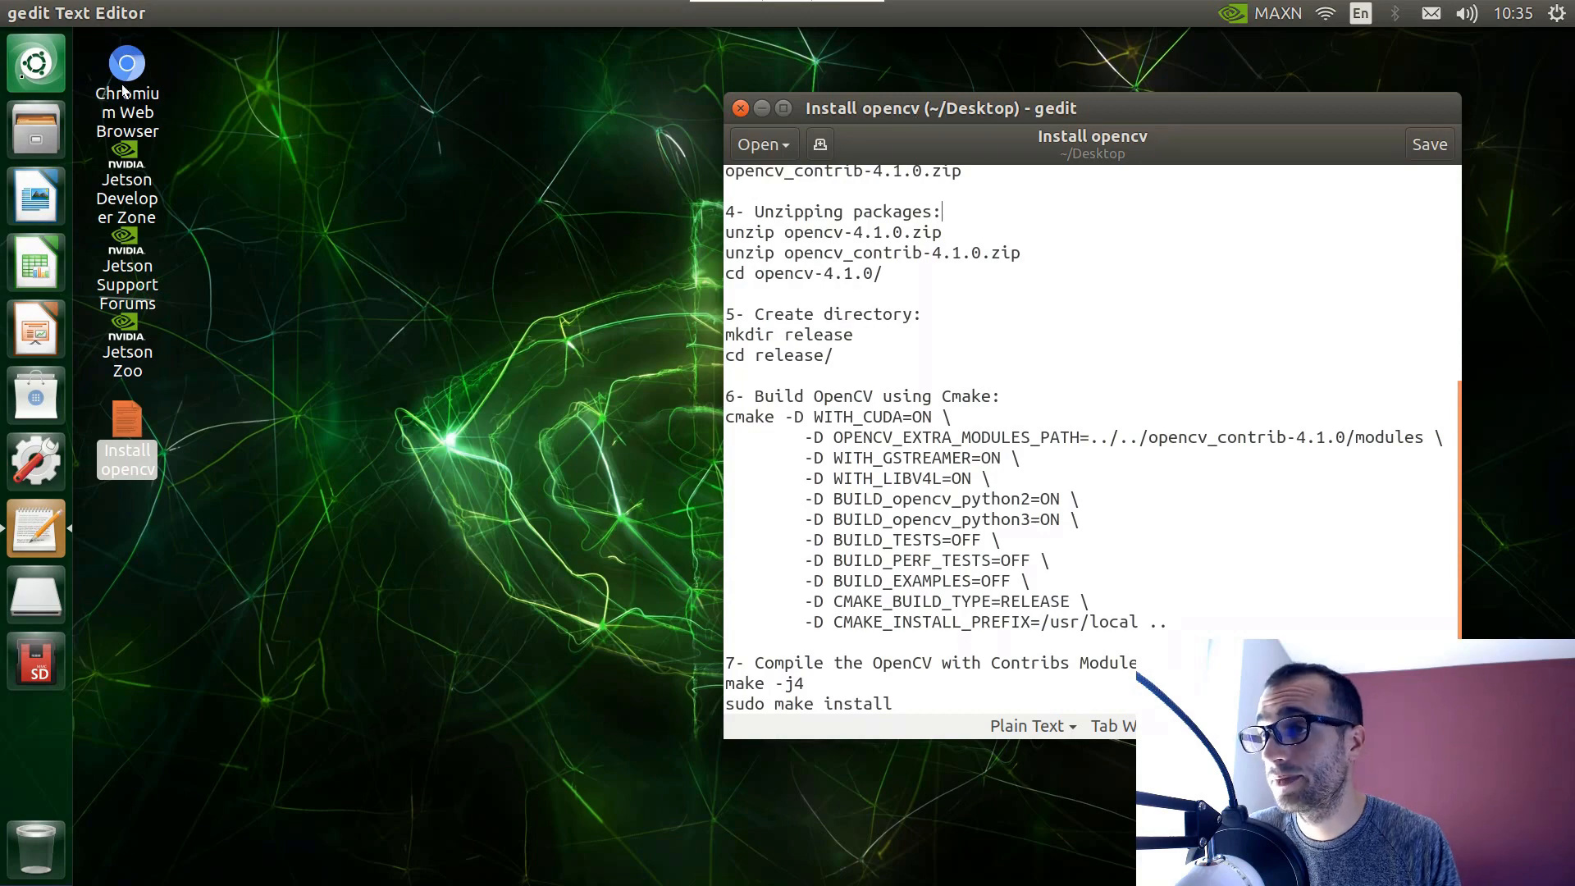
In a new Terminal, run sudo apt update to refresh the package lists.
click(34, 64)
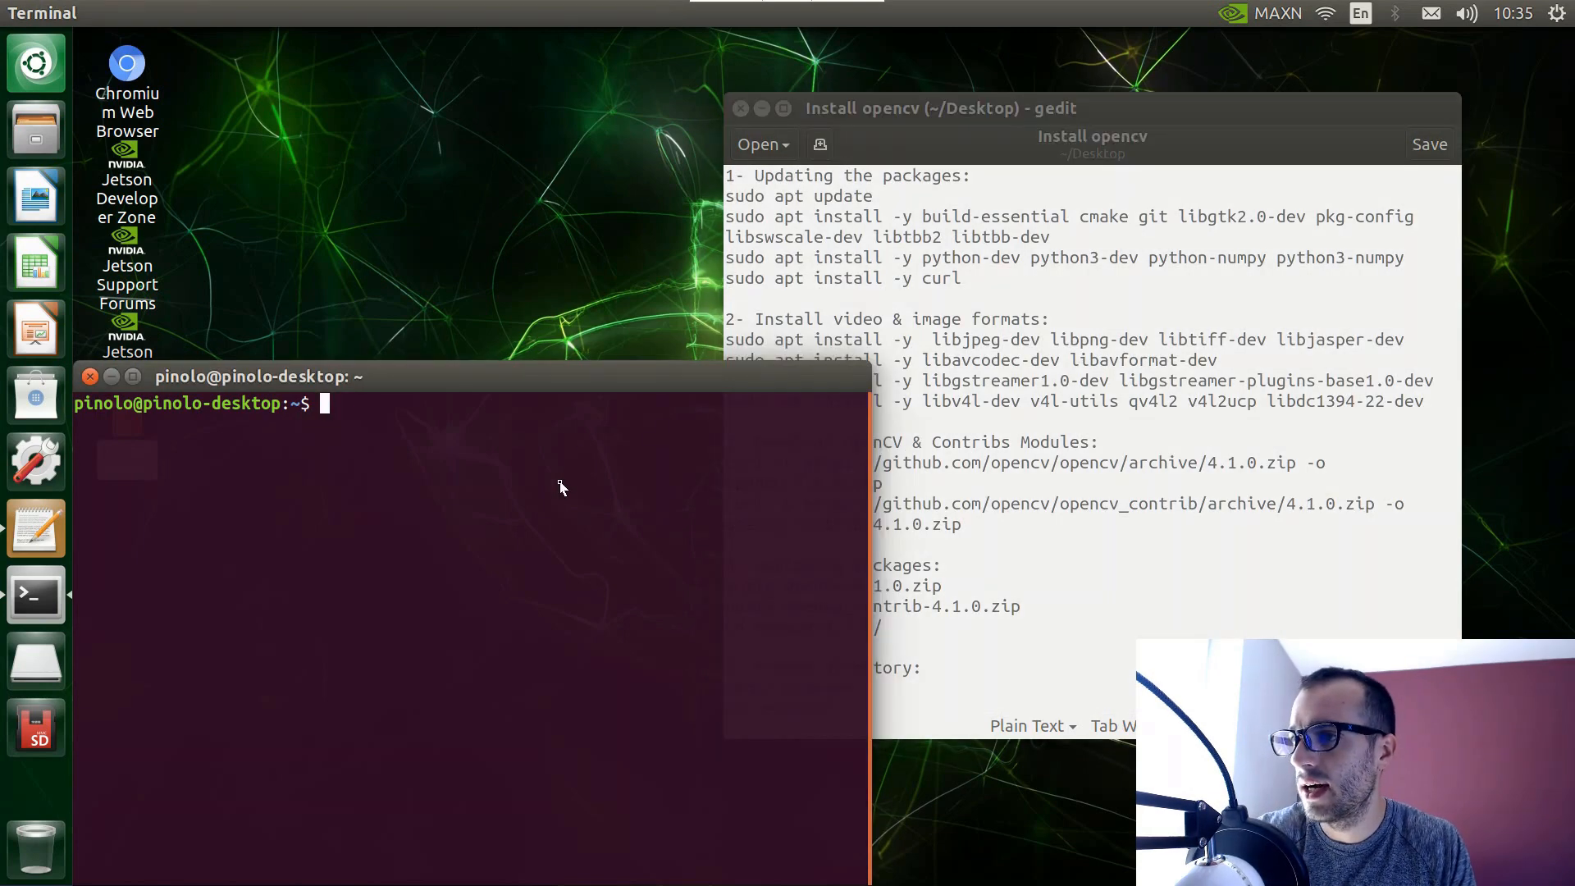
text(sudo apt)
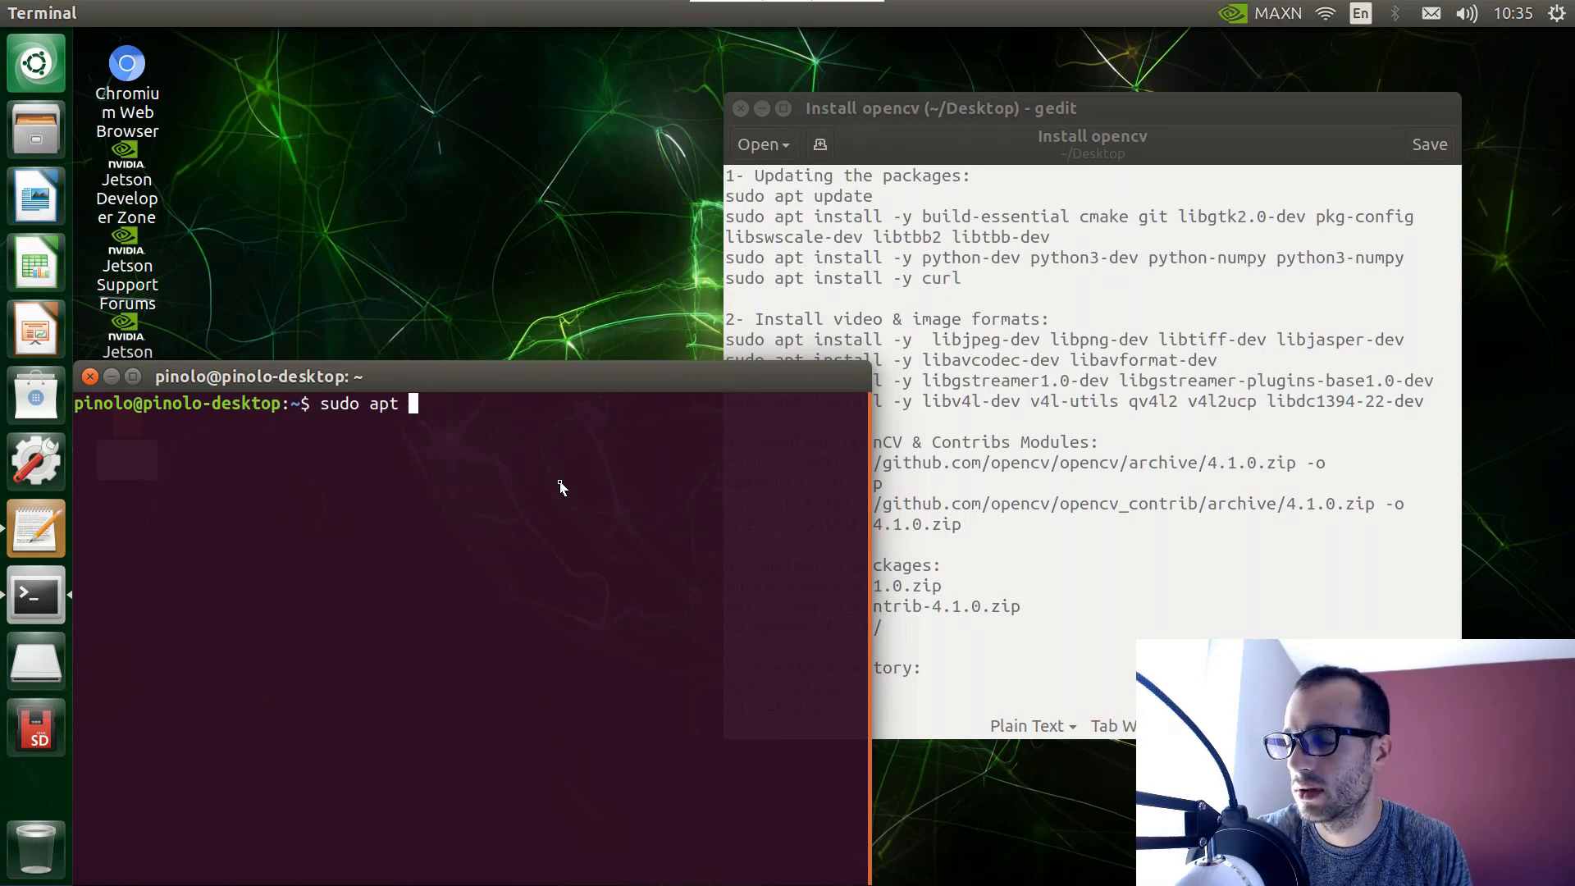
text(update)
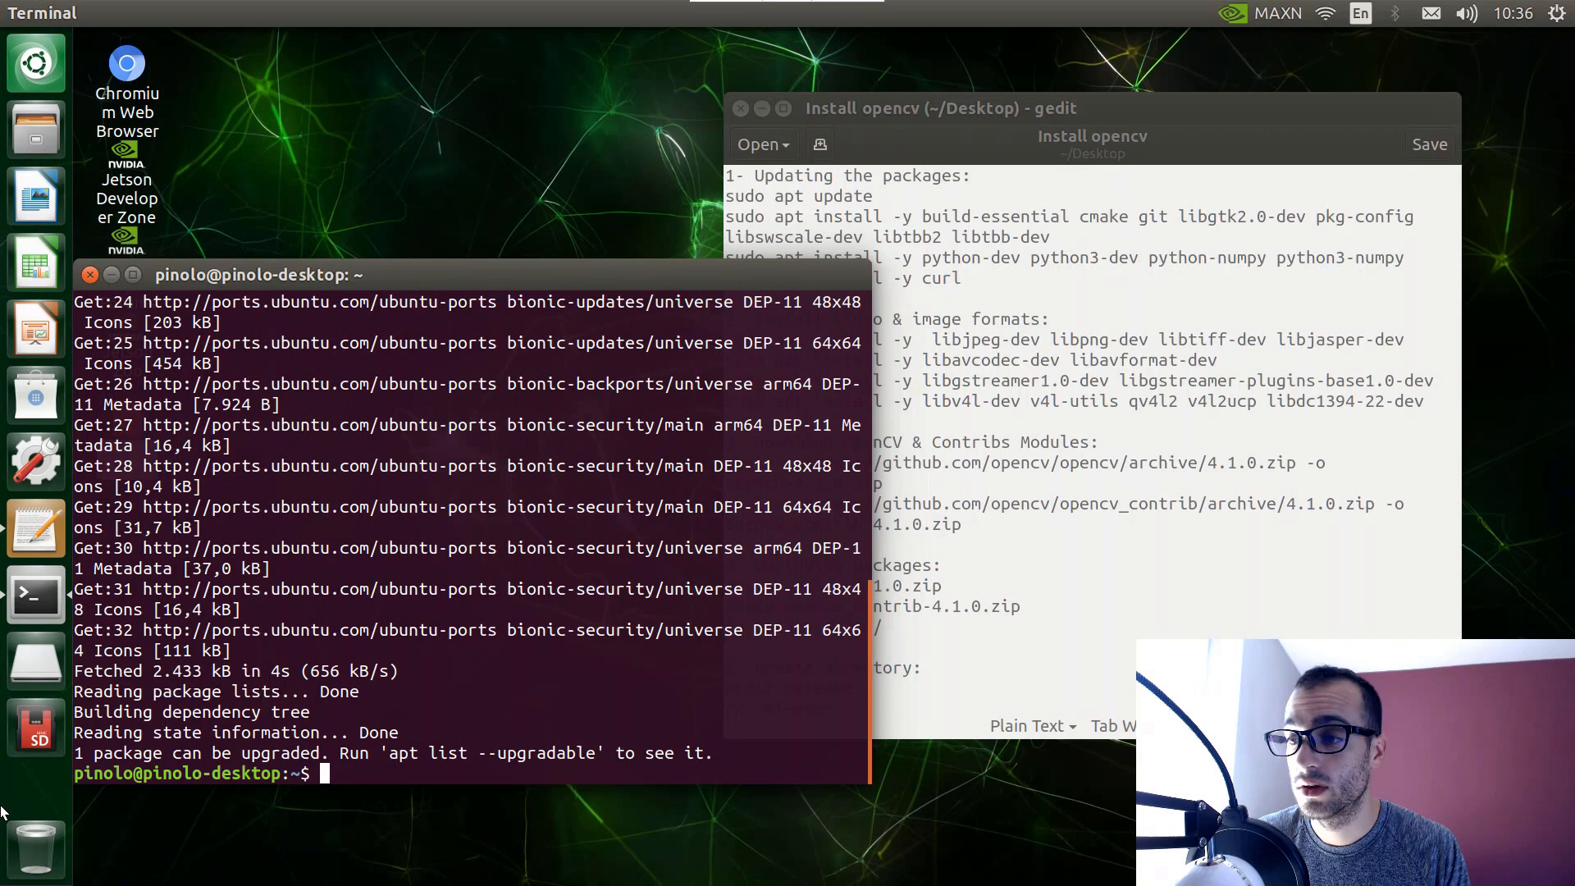
mouse_move(212, 420)
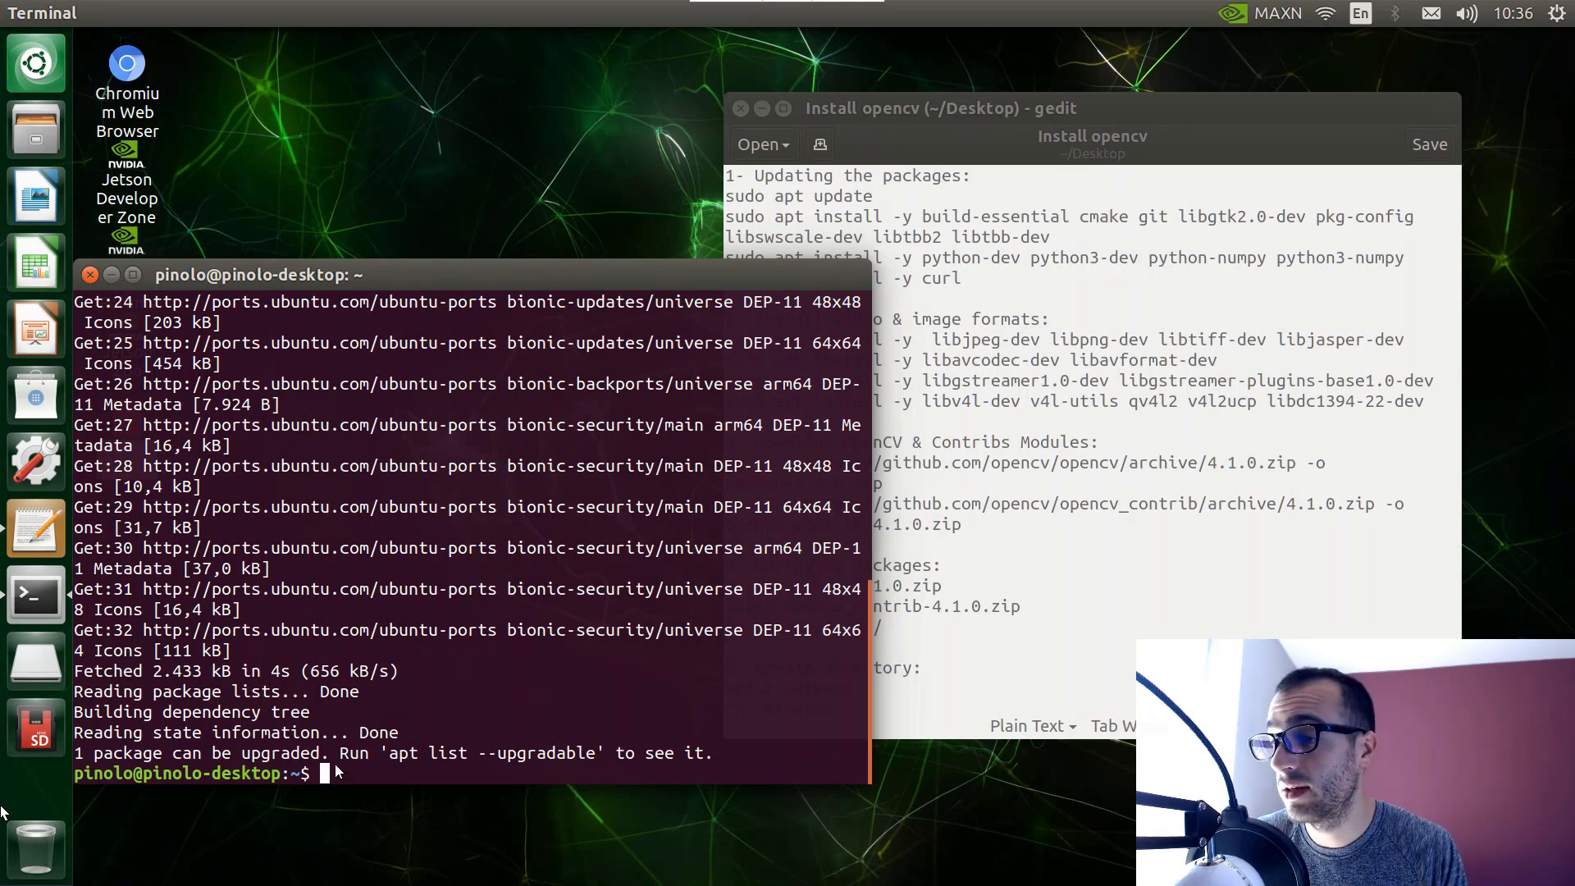
mouse_move(458, 732)
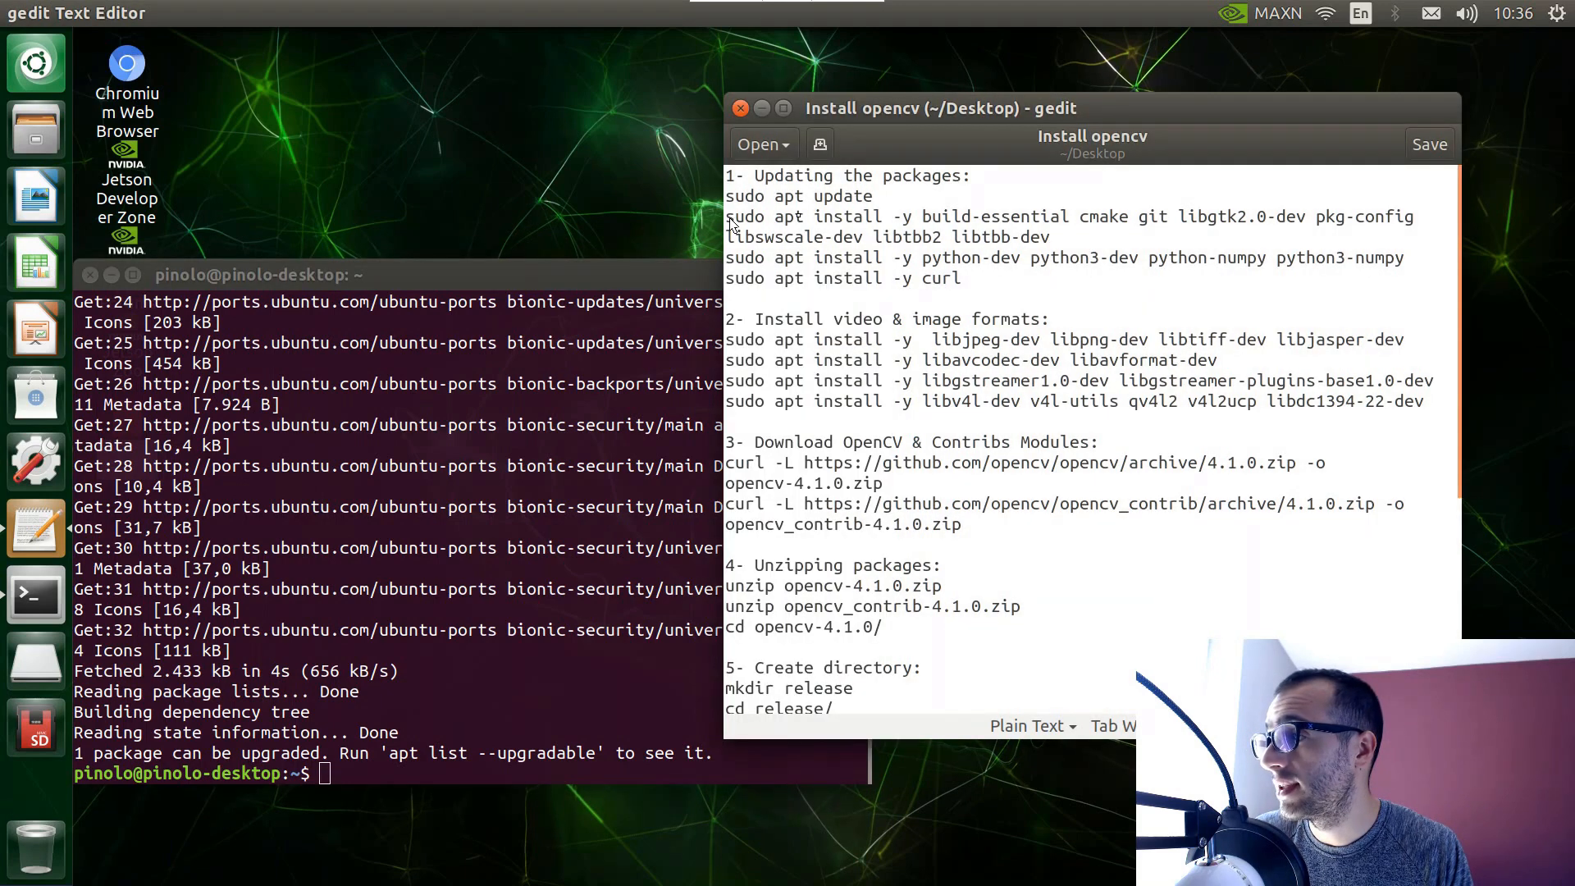
Copy the build-essential, cmake, git, libgtk2.0-dev install line from the notes and run it.
drag(727, 217, 932, 216)
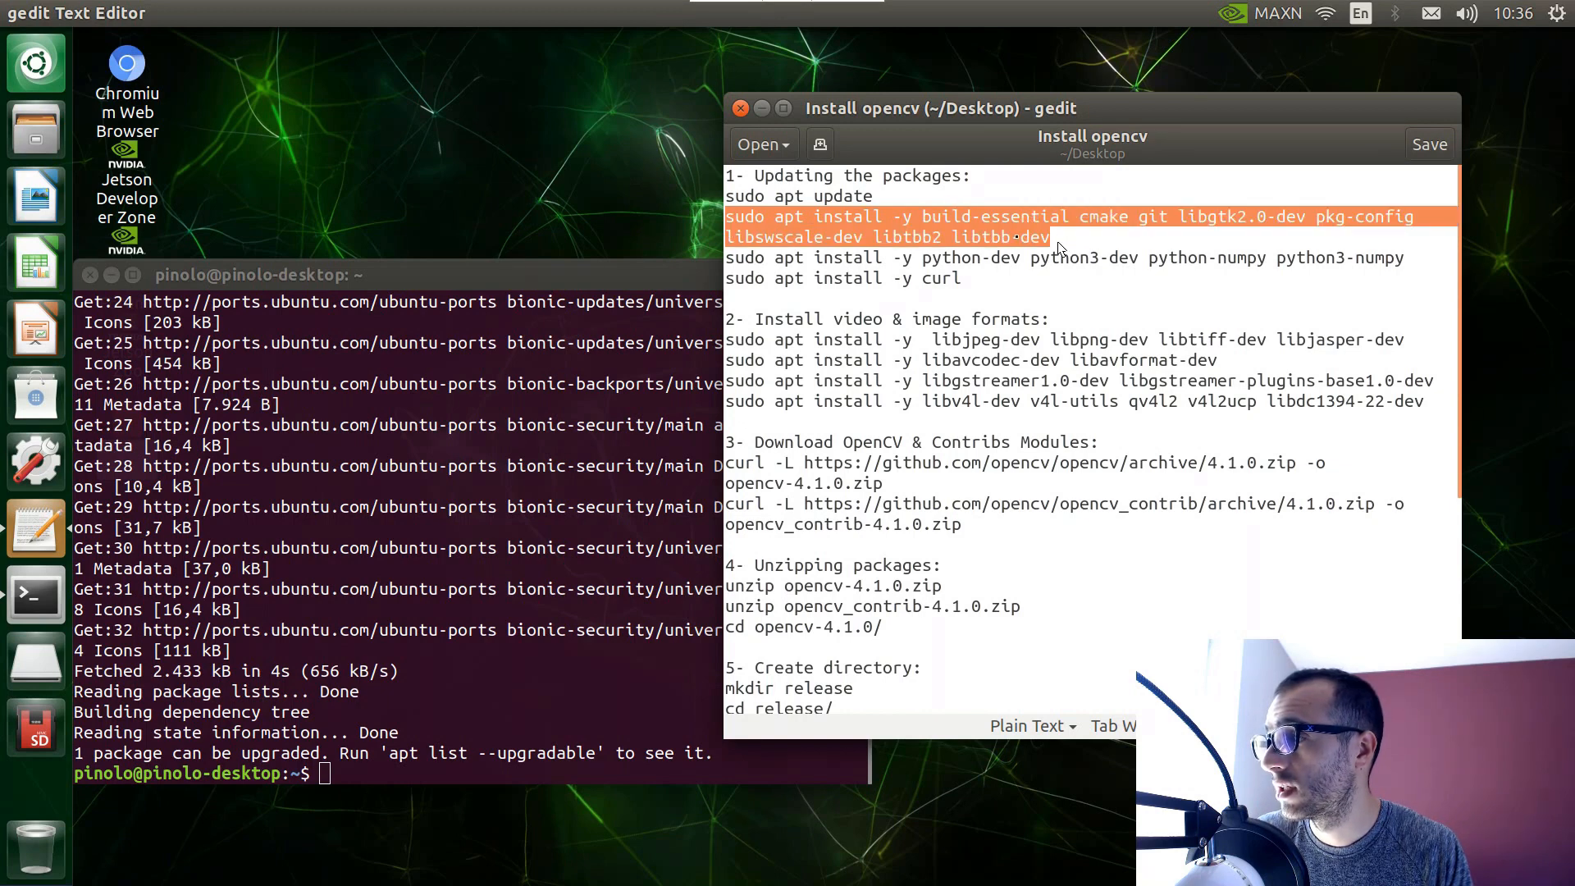
right_click(1018, 239)
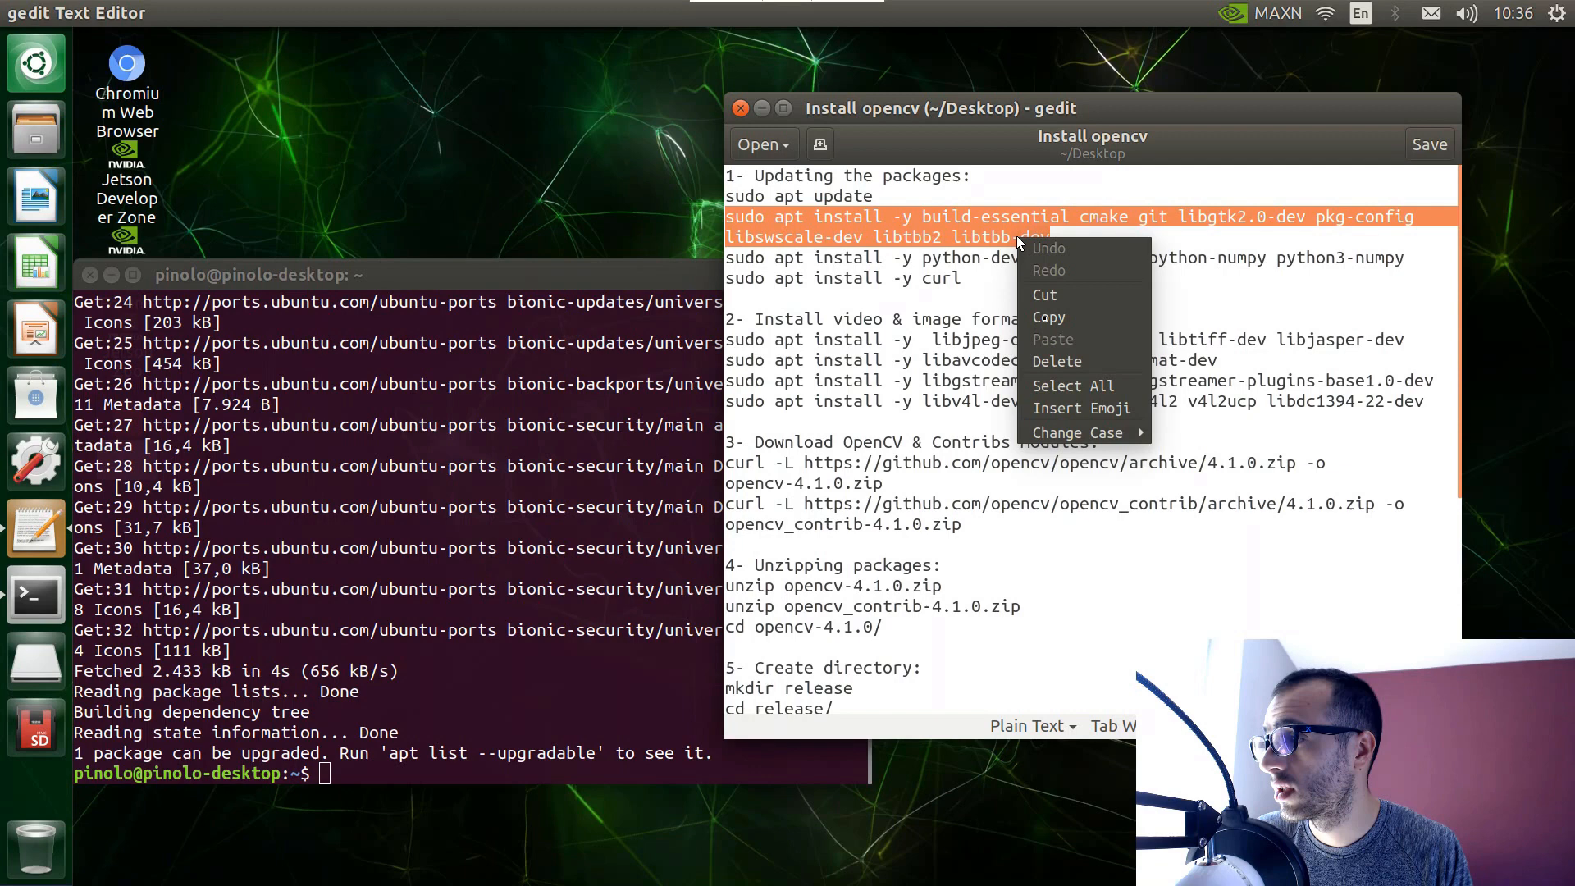
mouse_move(1048, 317)
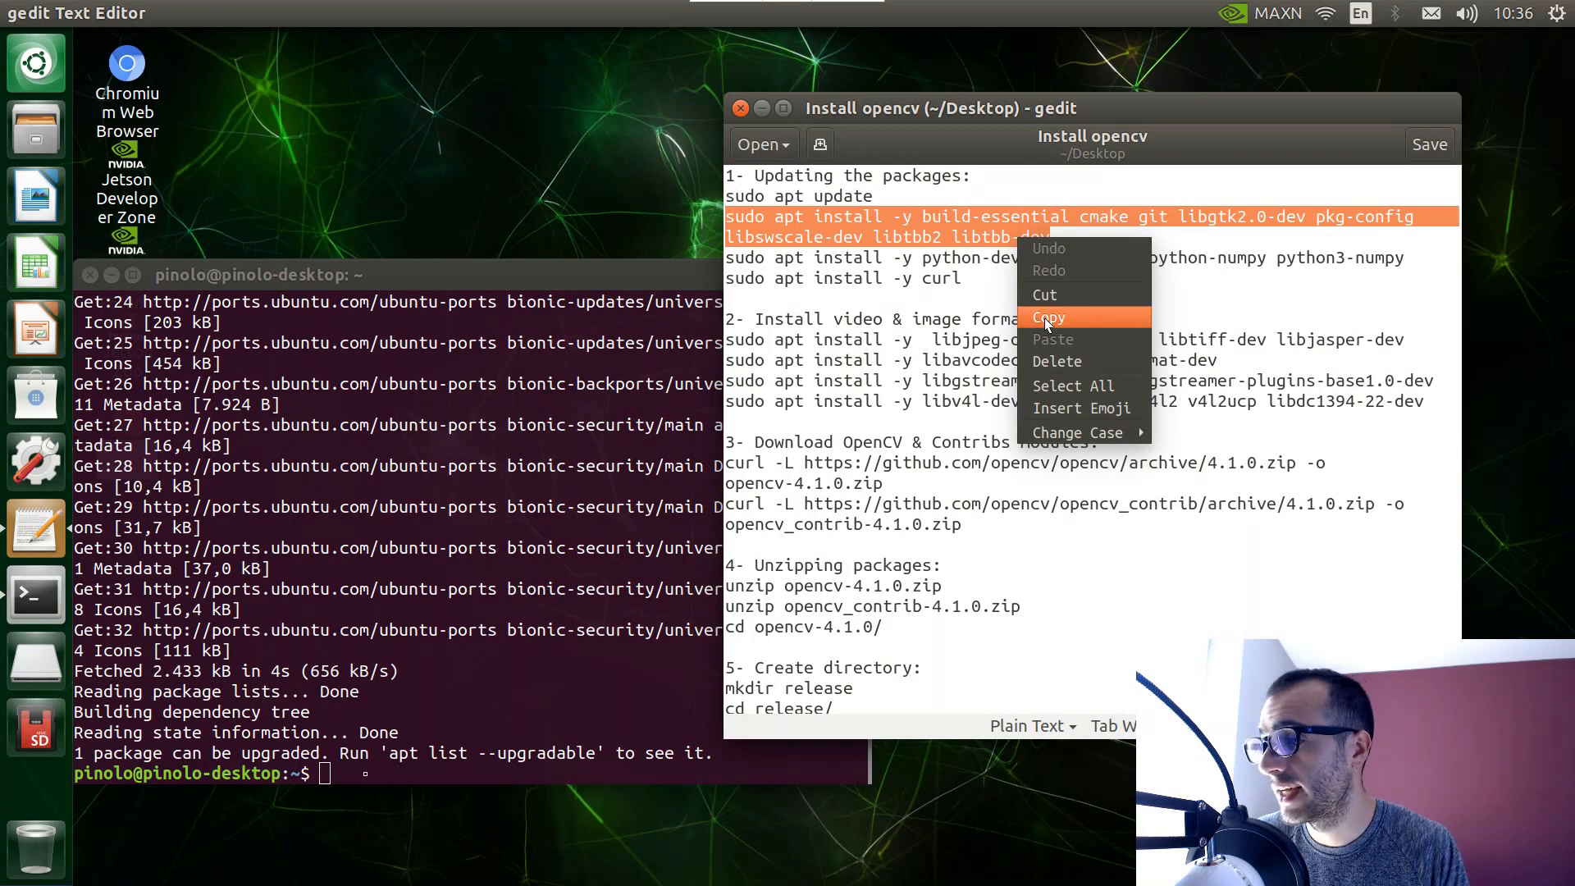
click(1048, 317)
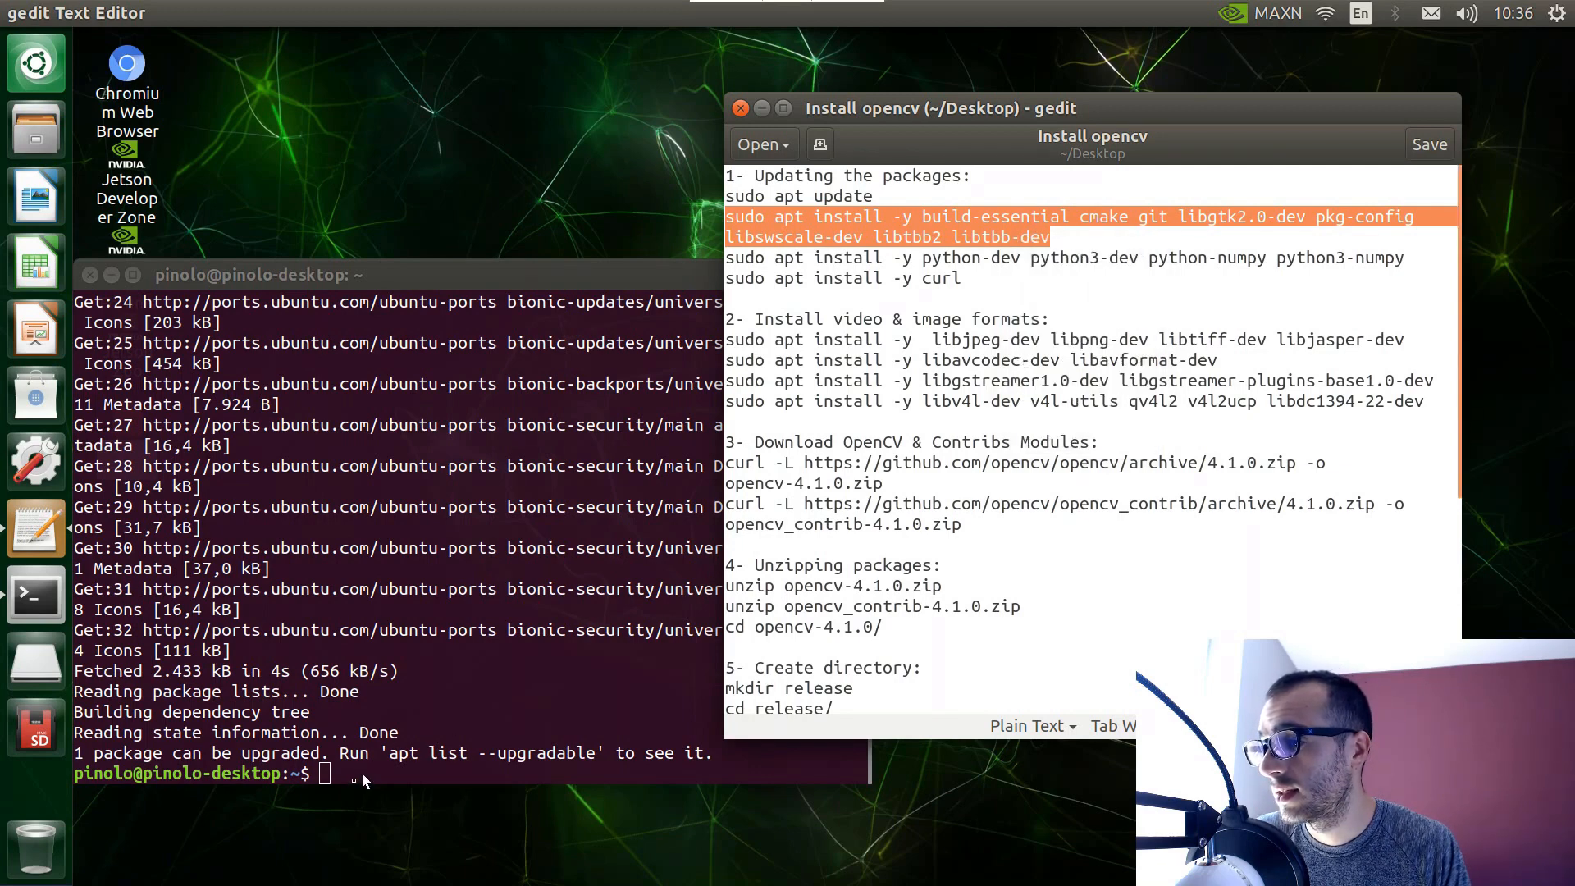
right_click(356, 785)
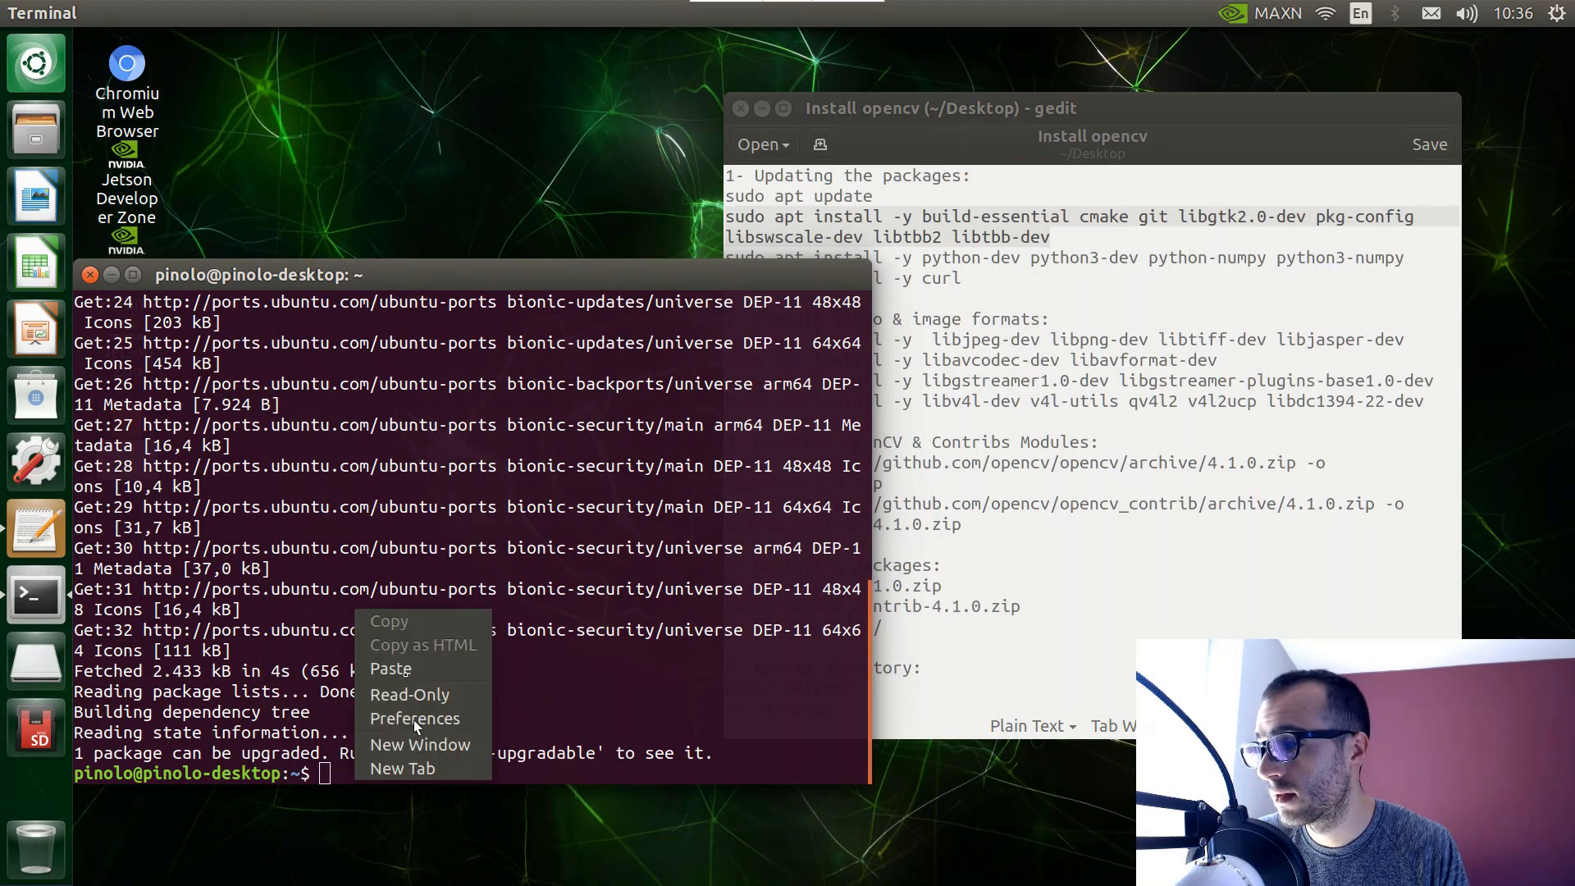
mouse_move(403, 668)
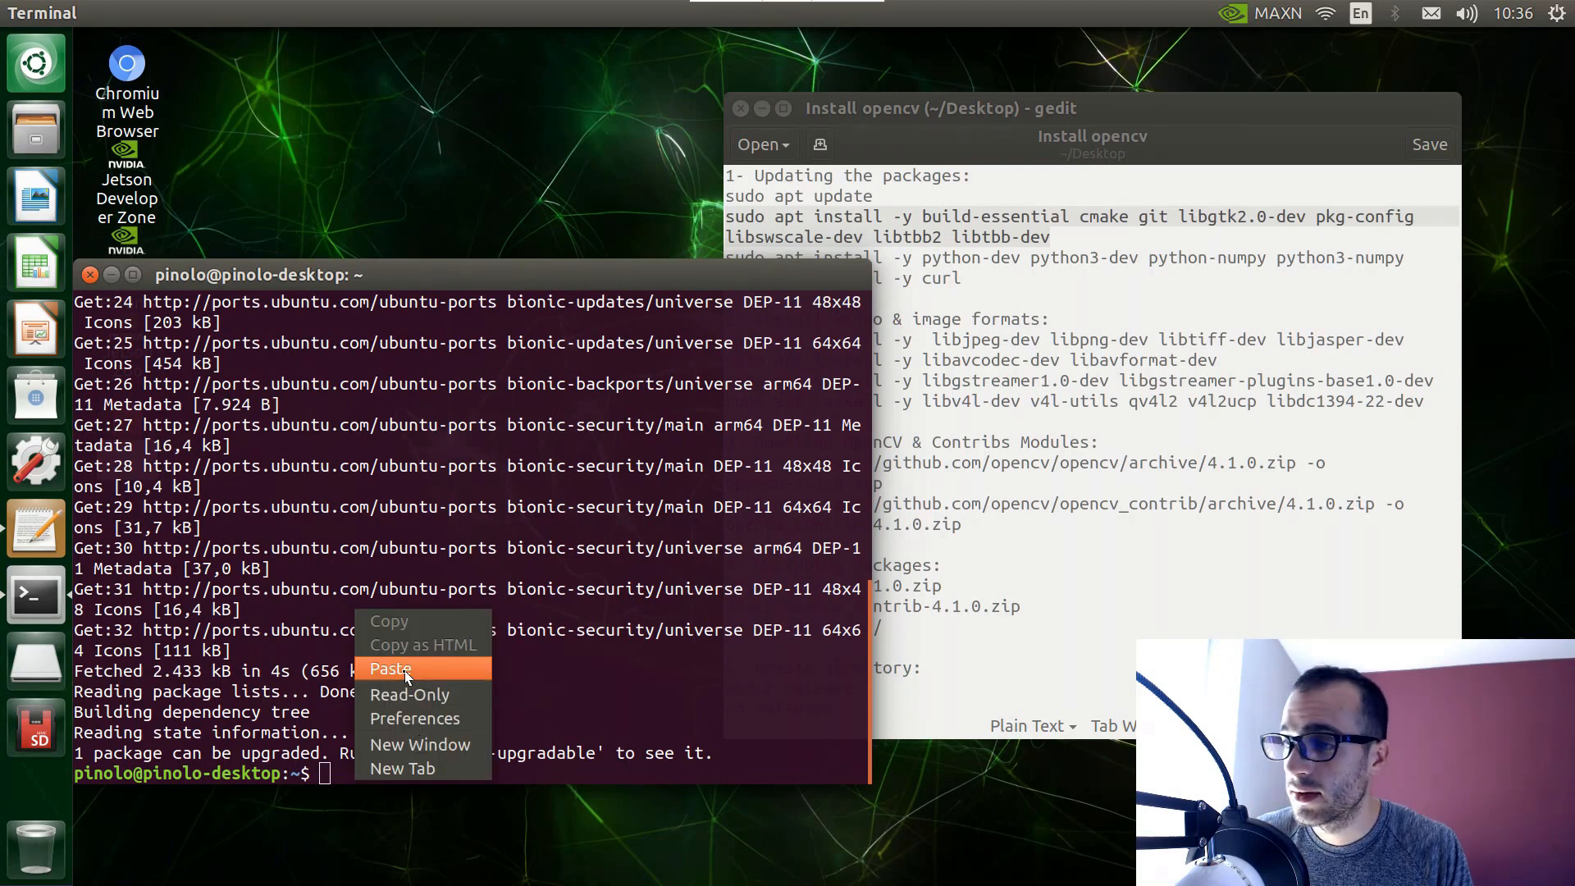
click(390, 669)
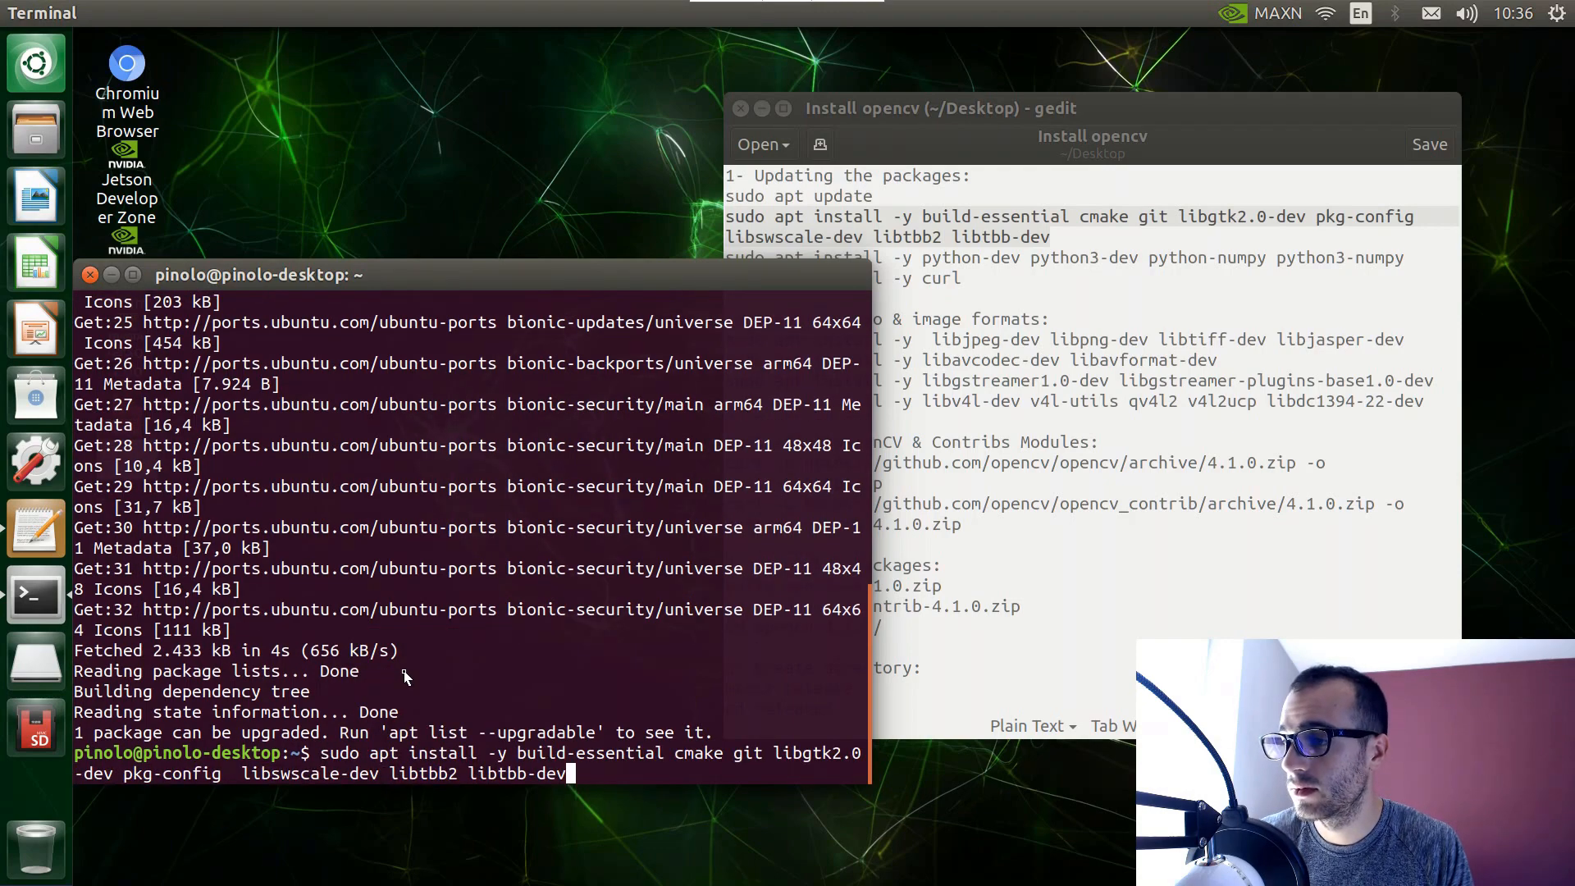
key(Return)
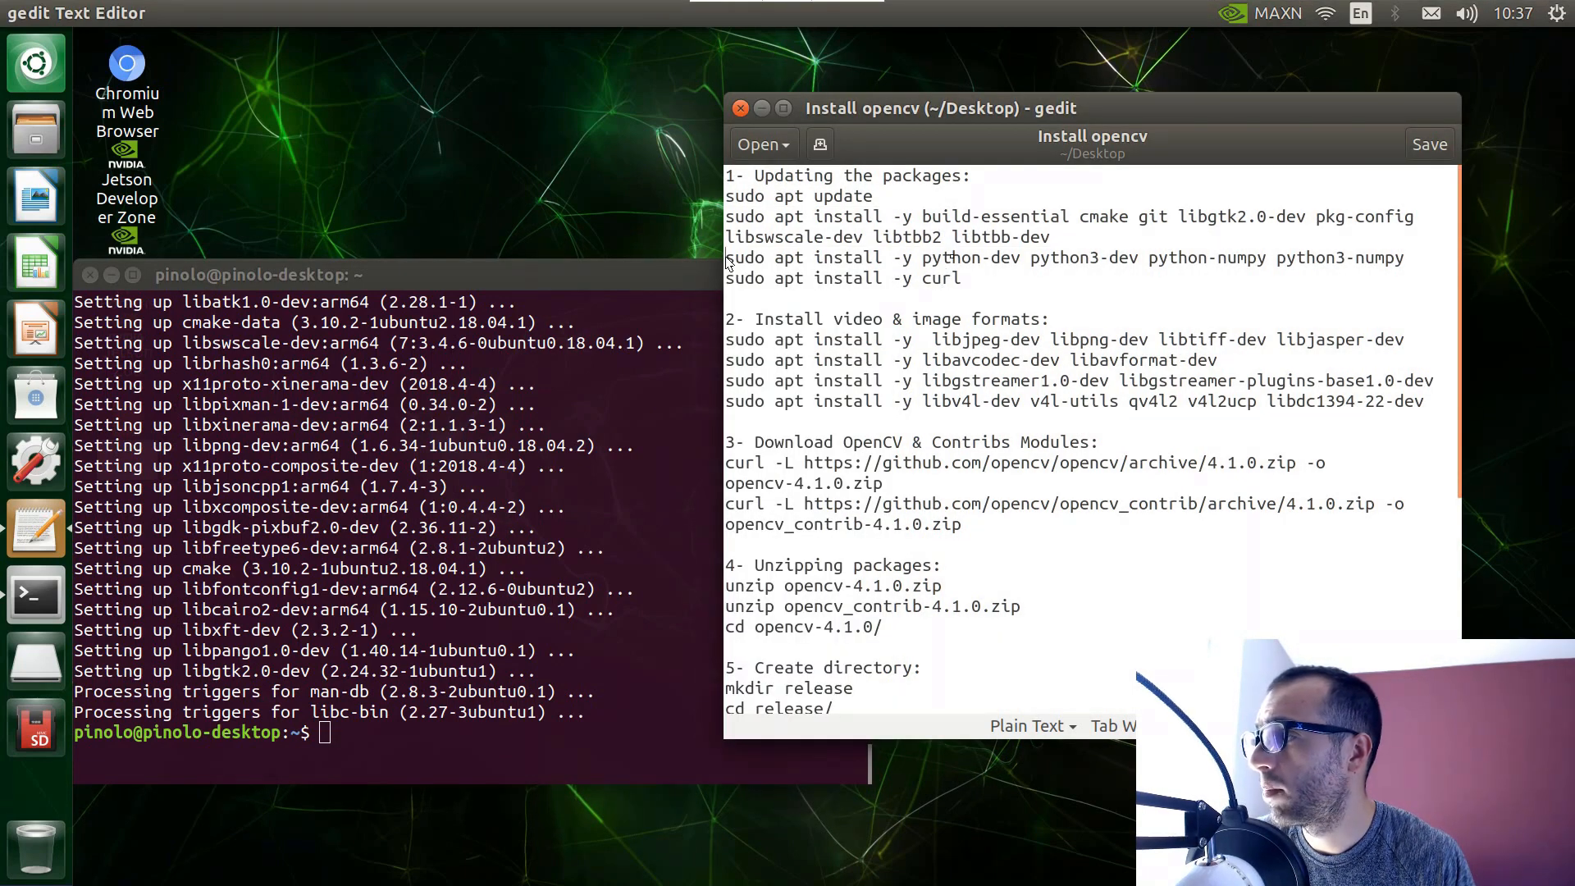
Run the python-dev/python3-dev with NumPy install line, then the curl install line.
drag(726, 258, 983, 258)
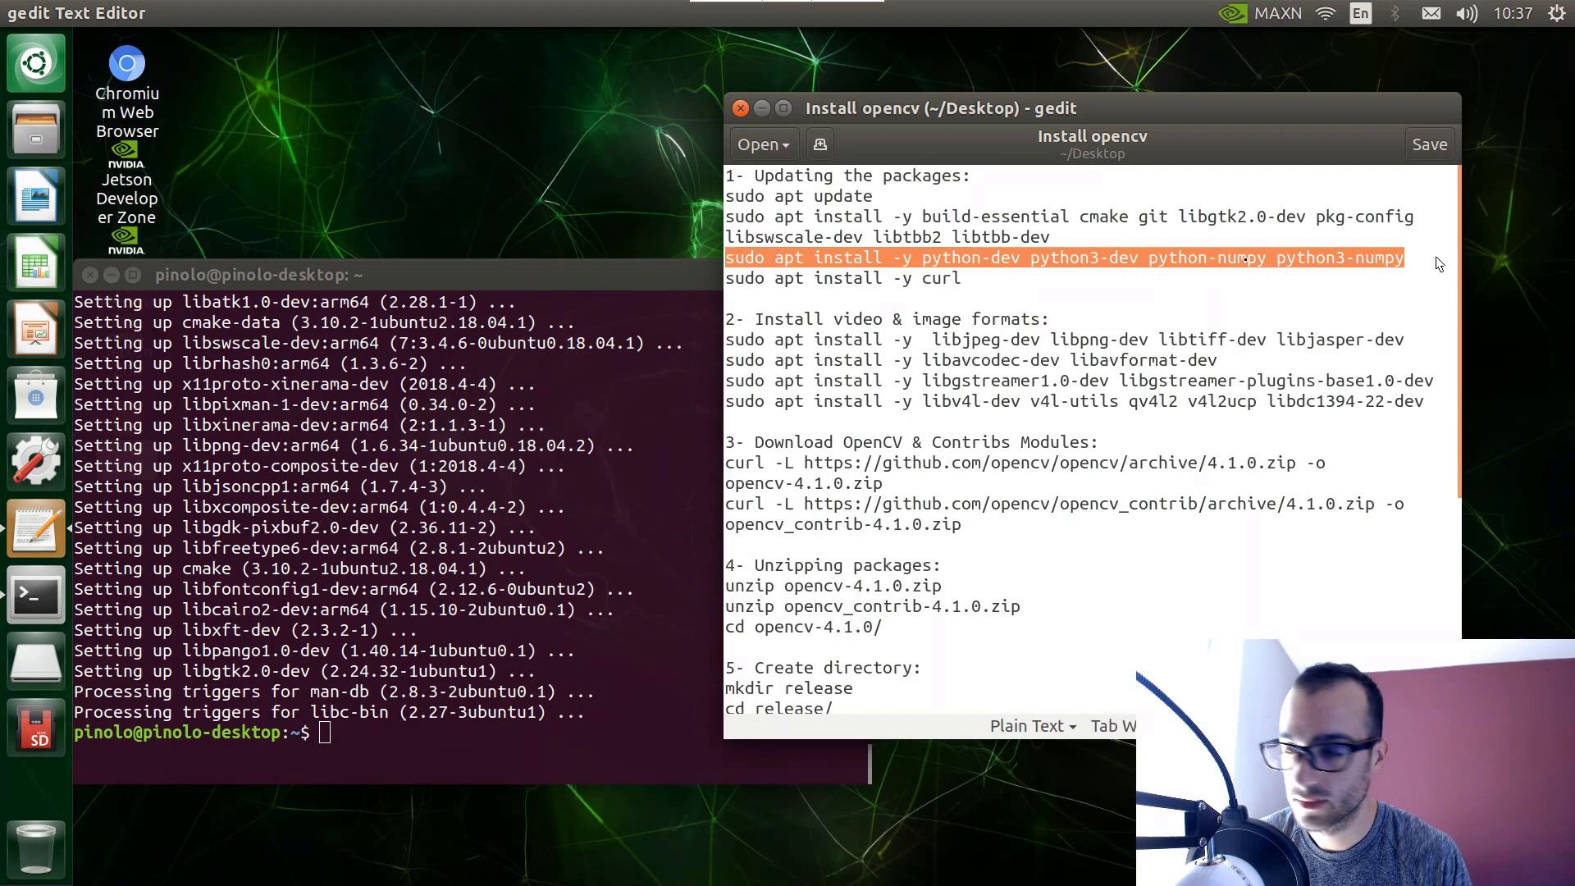
mouse_move(1165, 274)
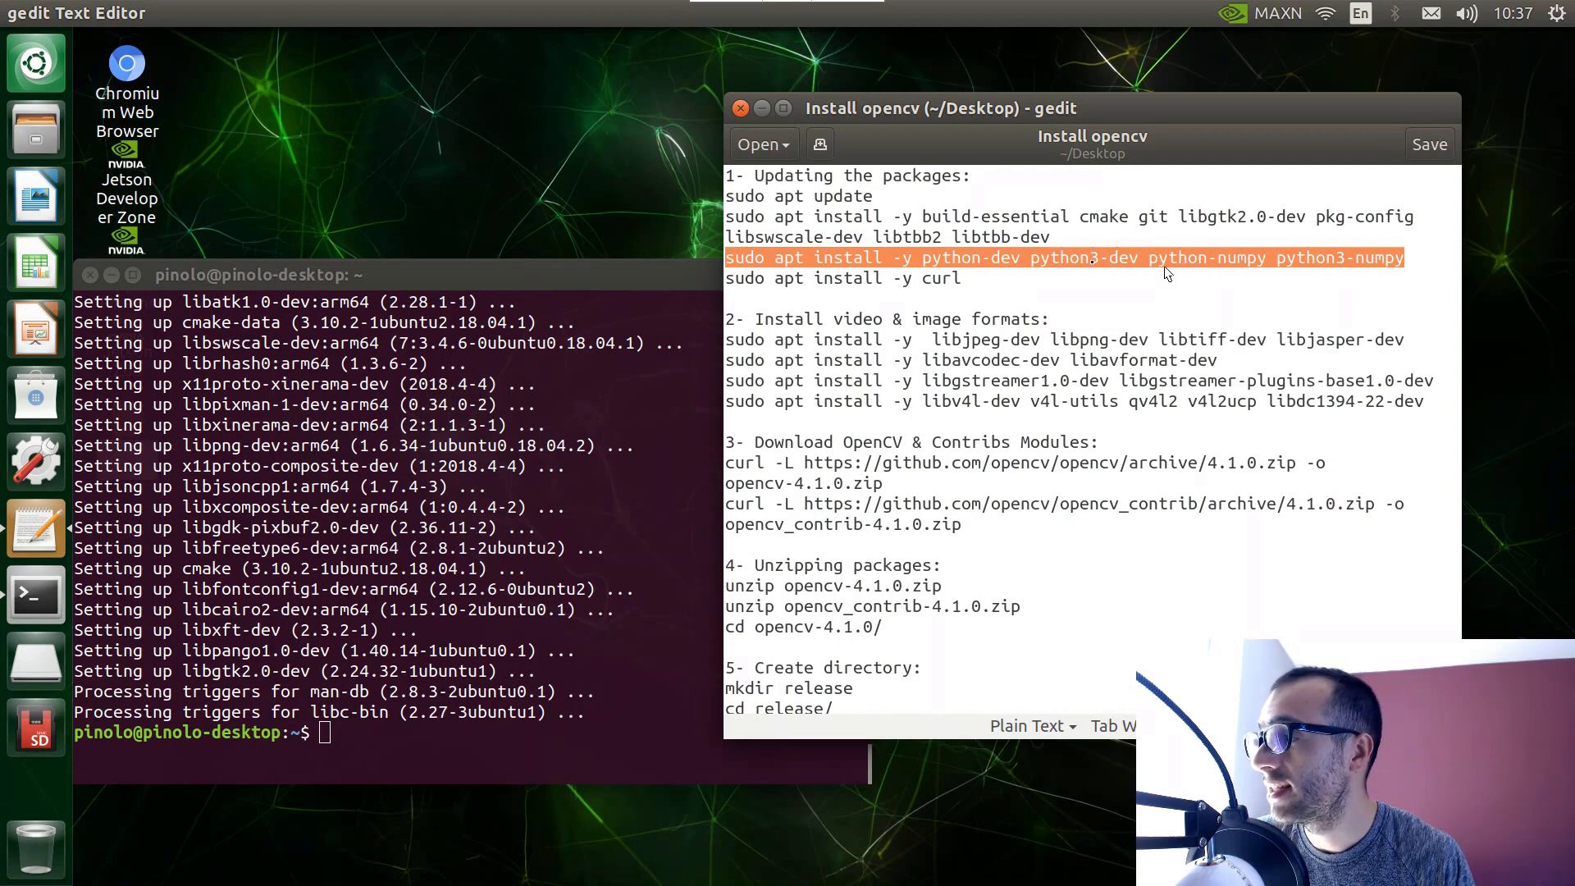
right_click(1093, 269)
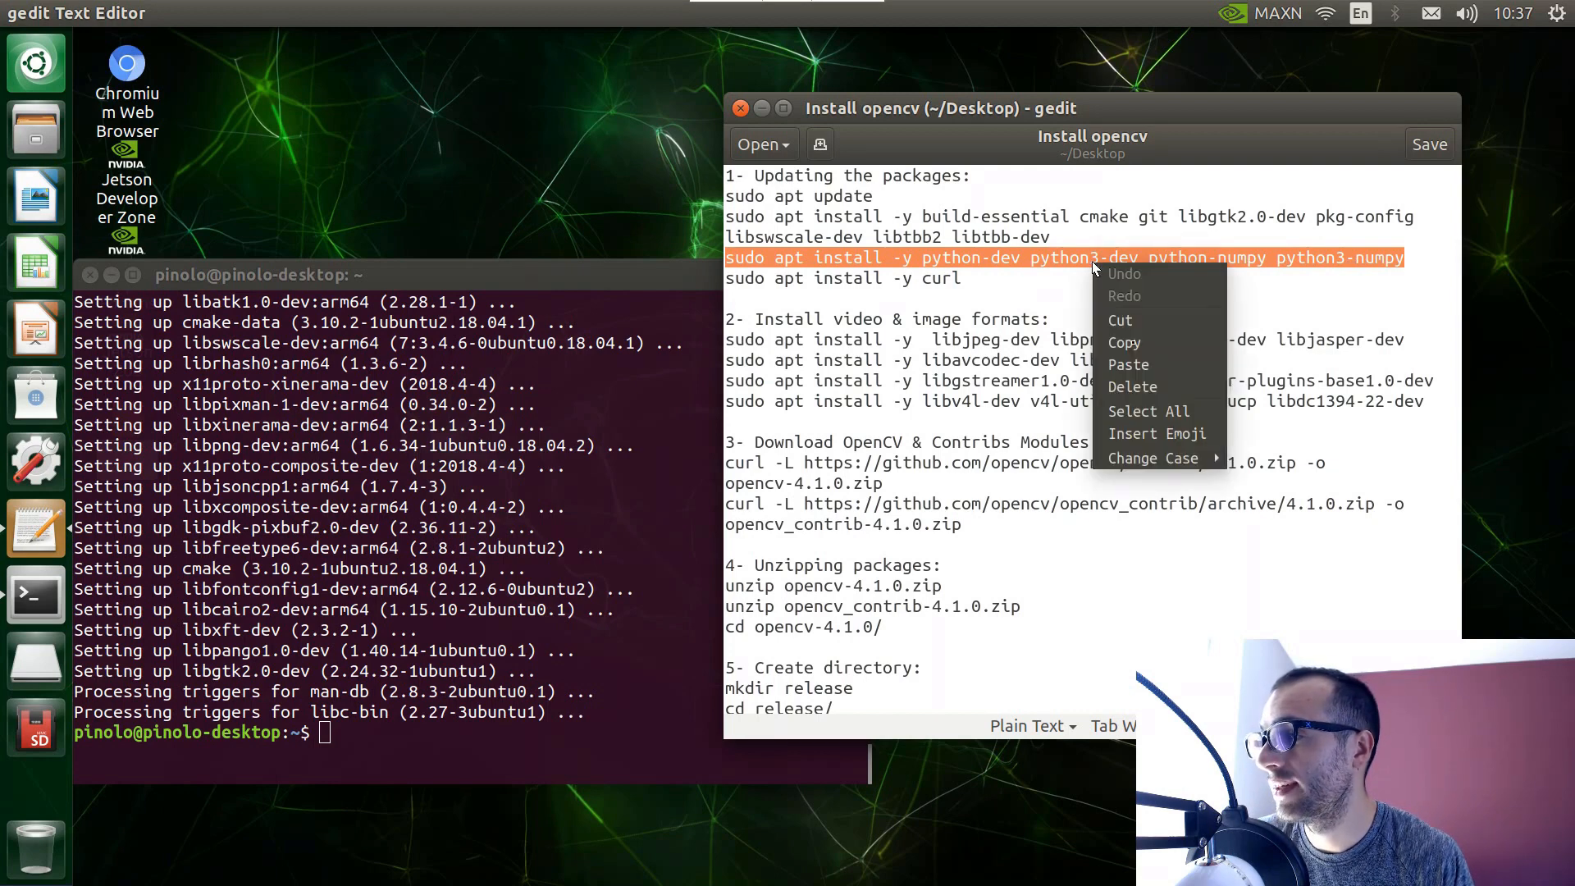
mouse_move(1126, 346)
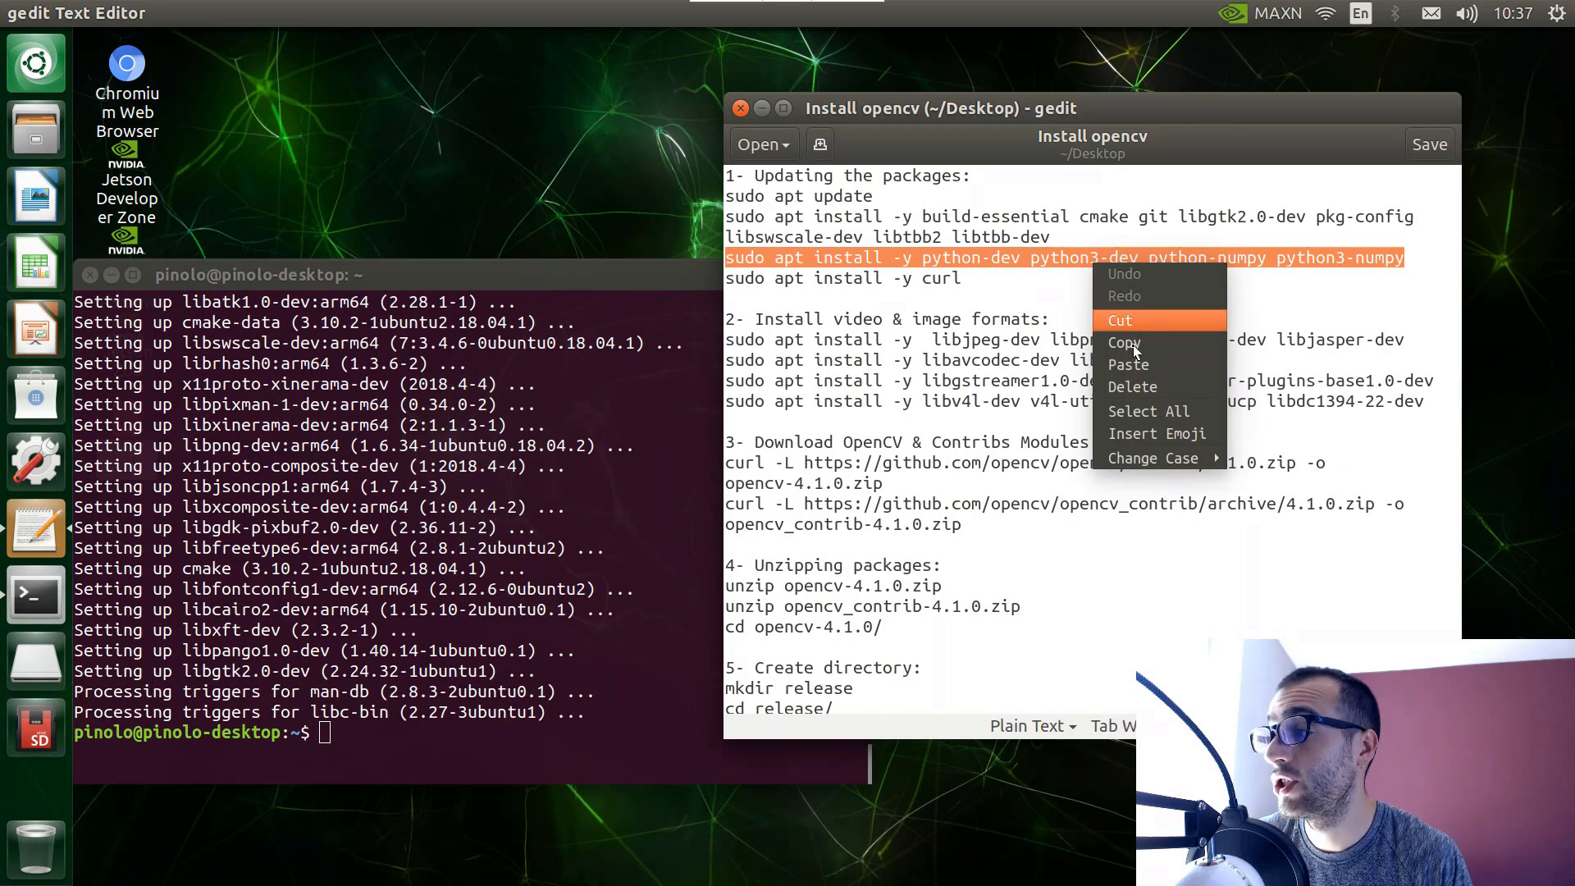
mouse_move(1122, 343)
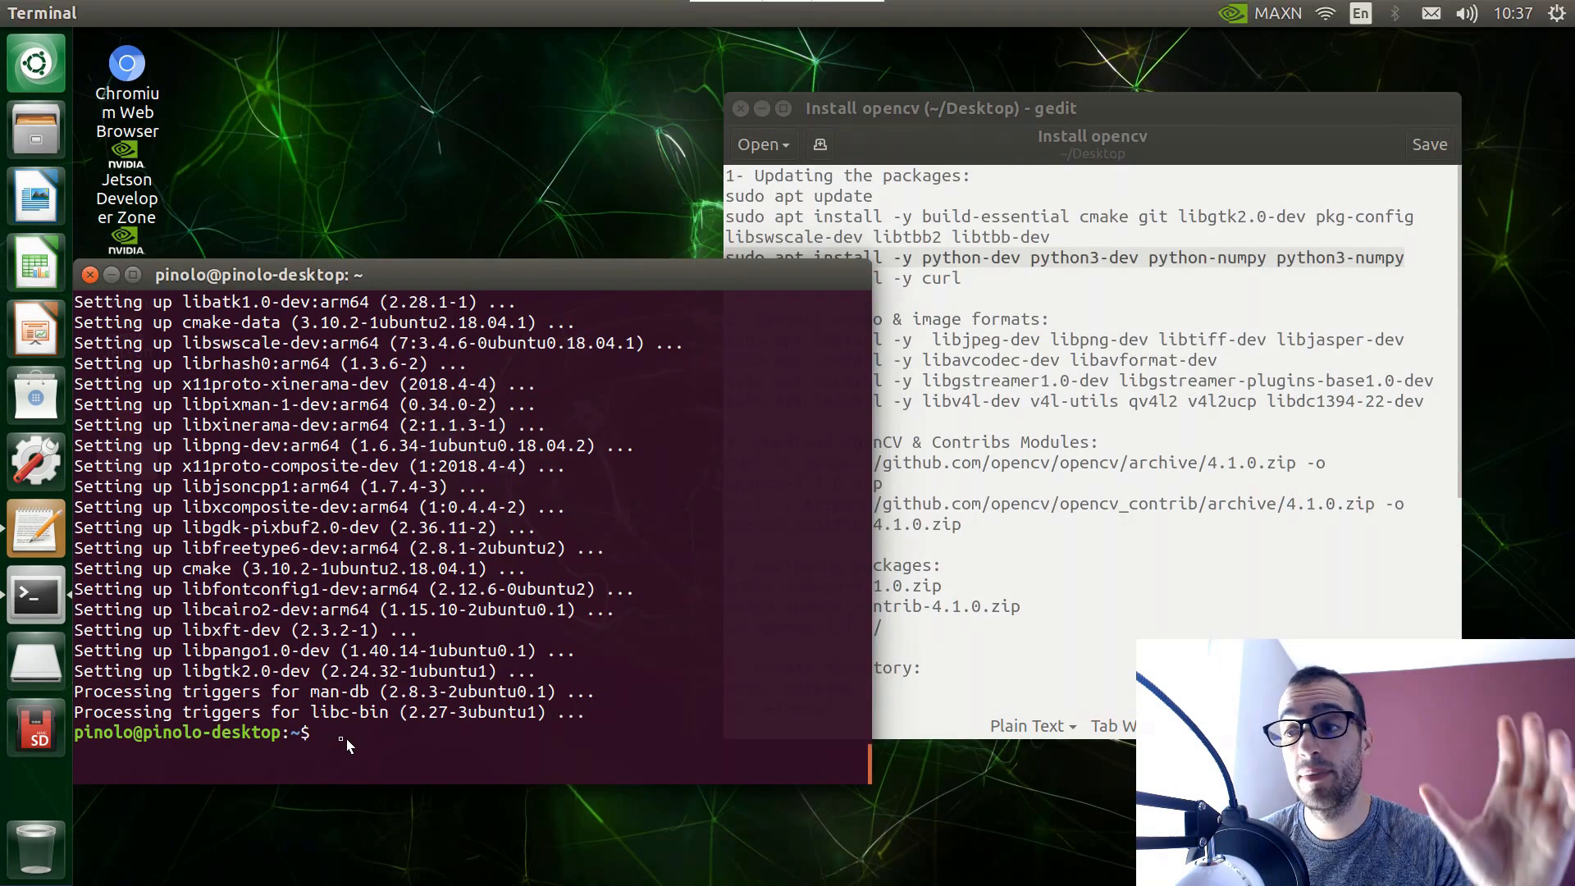
right_click(346, 744)
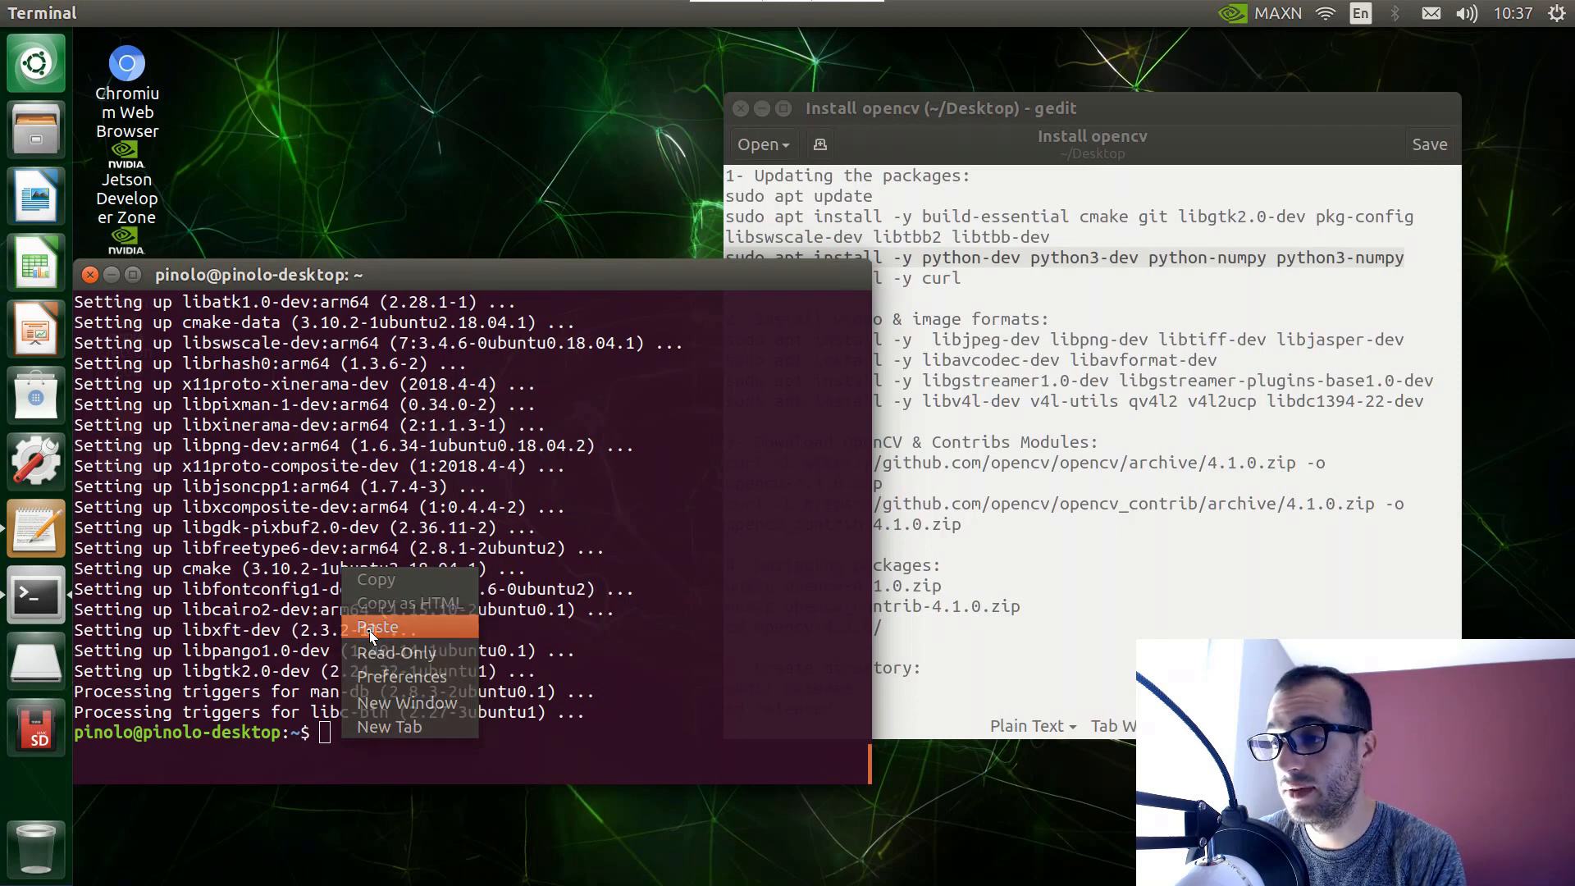
click(378, 627)
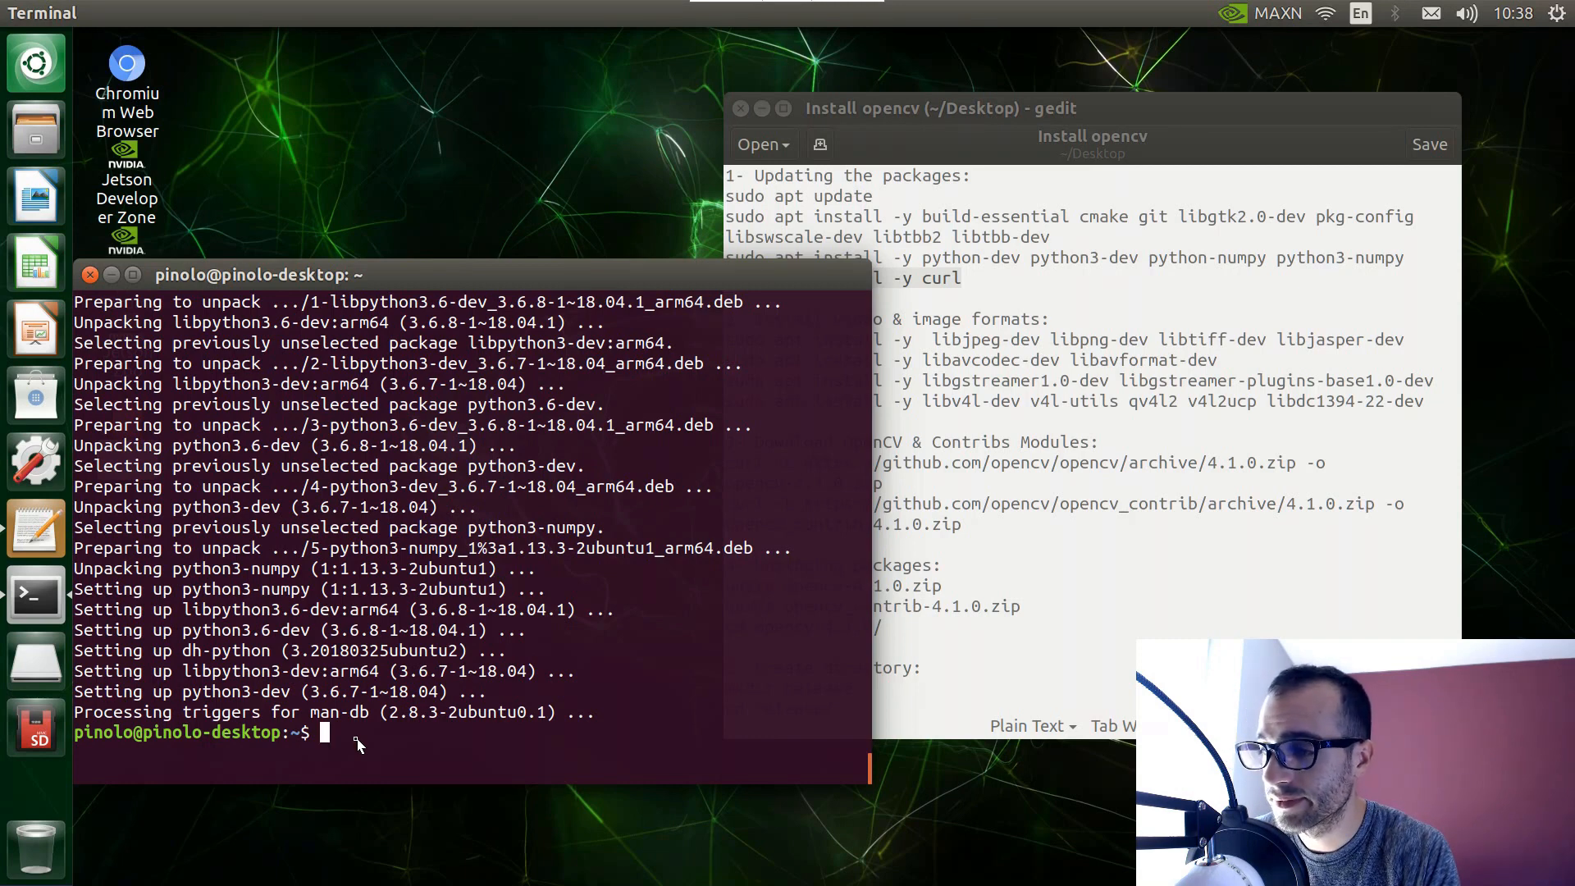
mouse_move(332, 734)
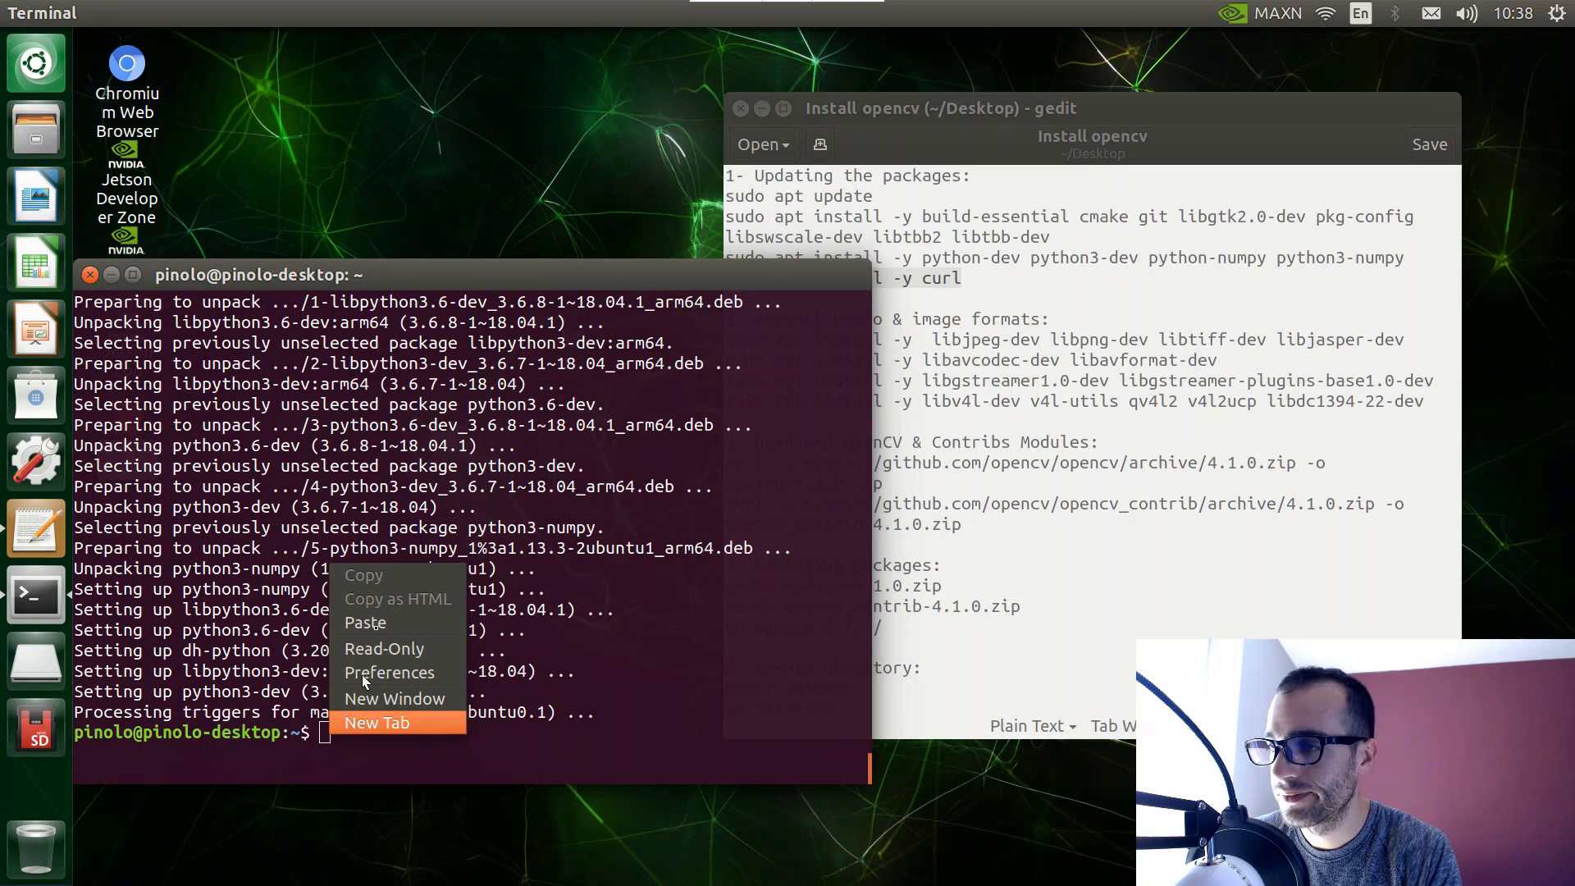
mouse_move(364, 624)
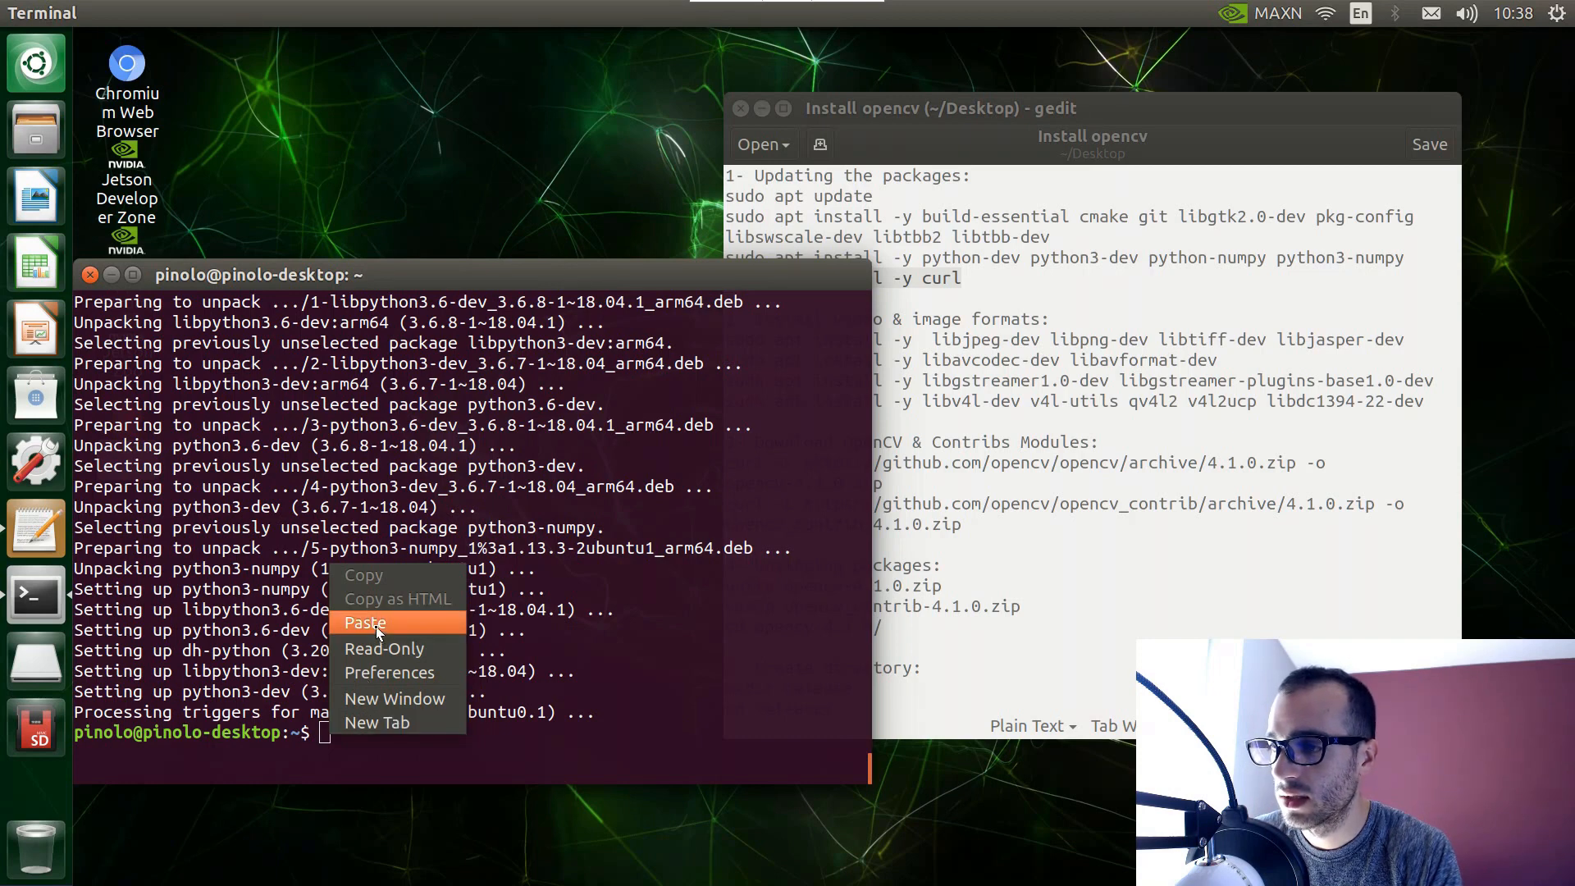
click(366, 624)
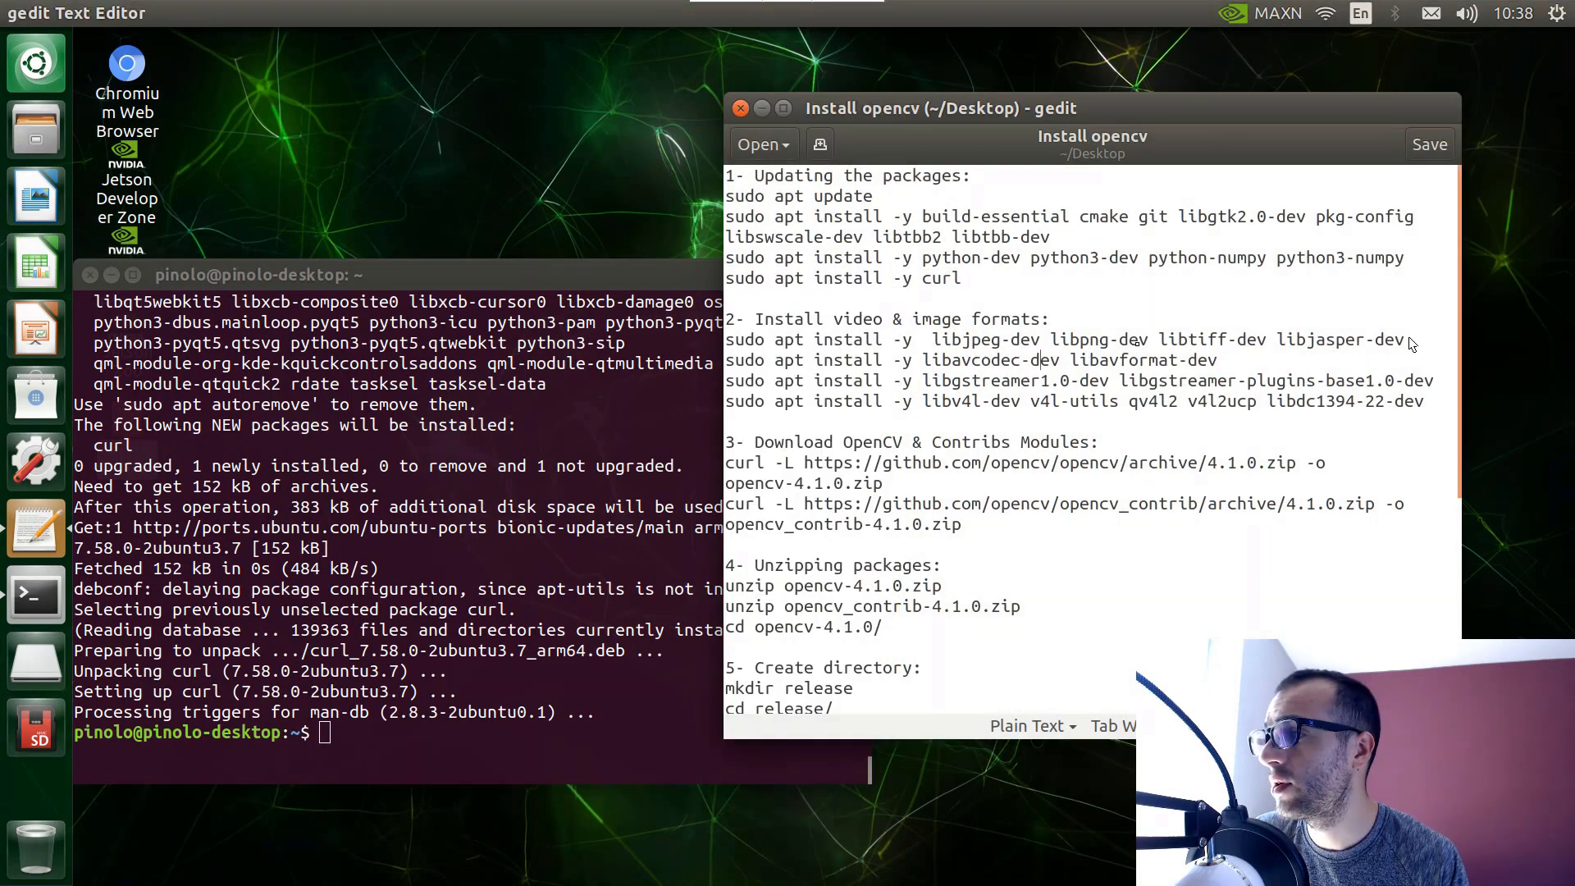
Run the libjpeg/libjasper image formats install line; libjasper-dev is not found.
drag(1075, 339, 1406, 340)
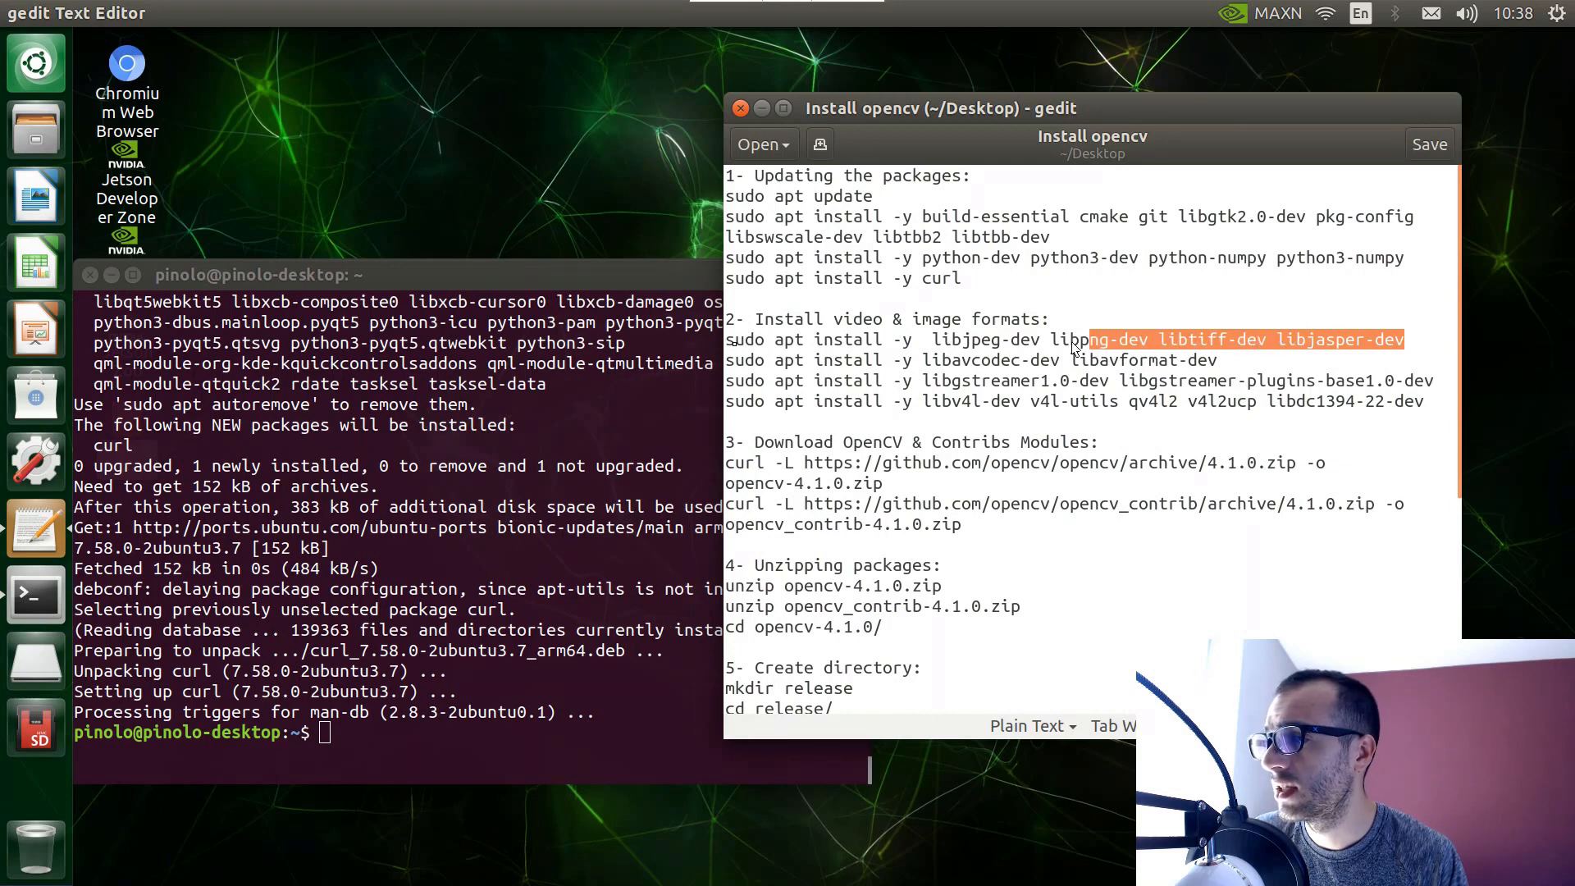
drag(1074, 339, 725, 340)
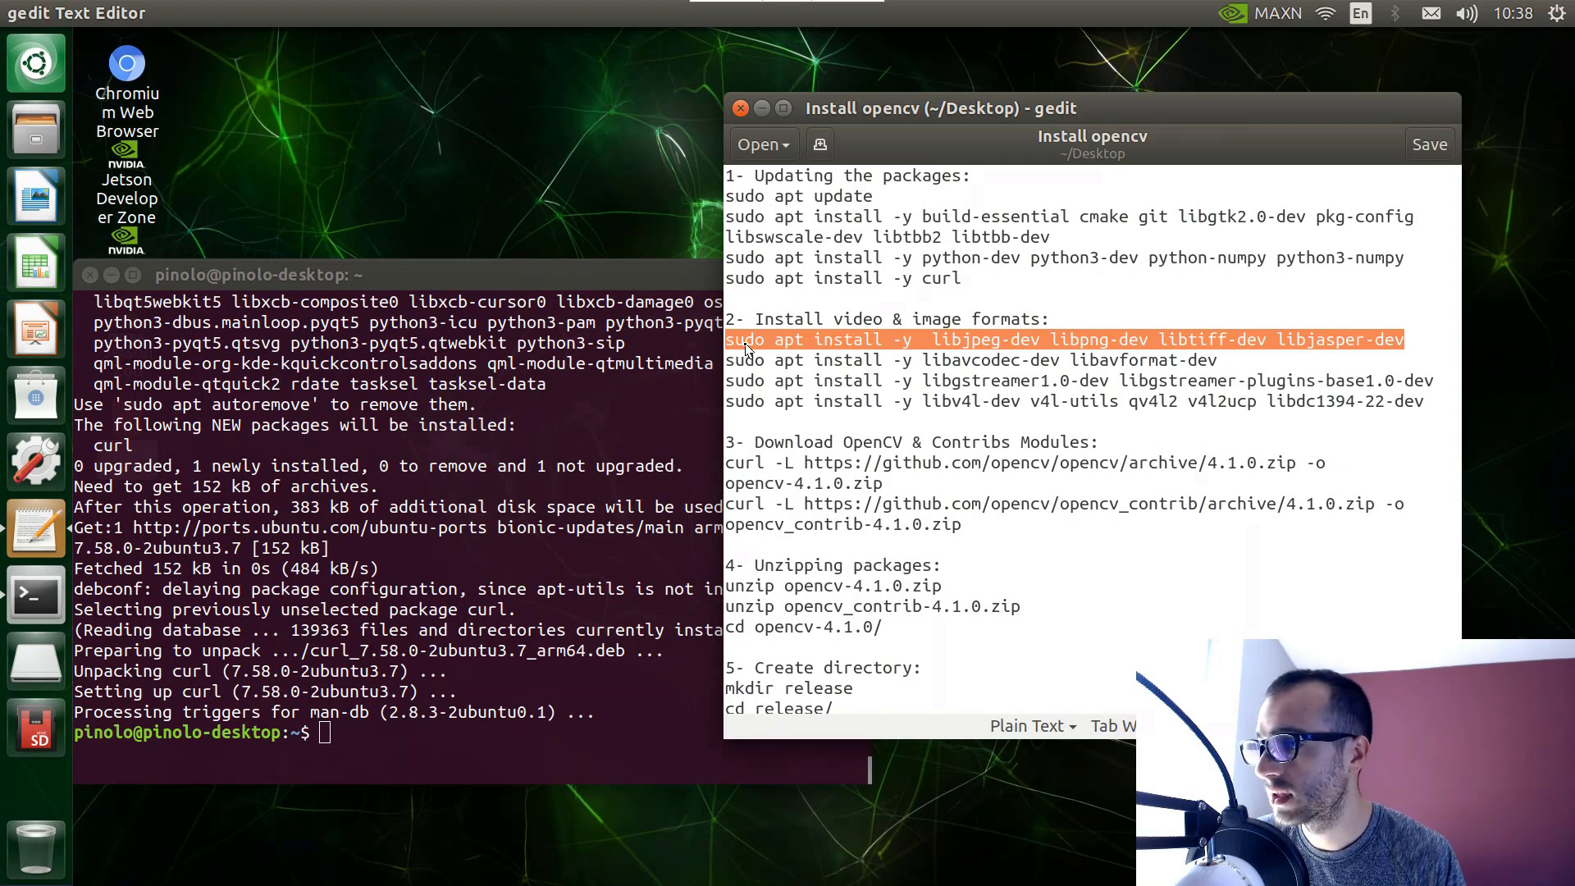
right_click(748, 347)
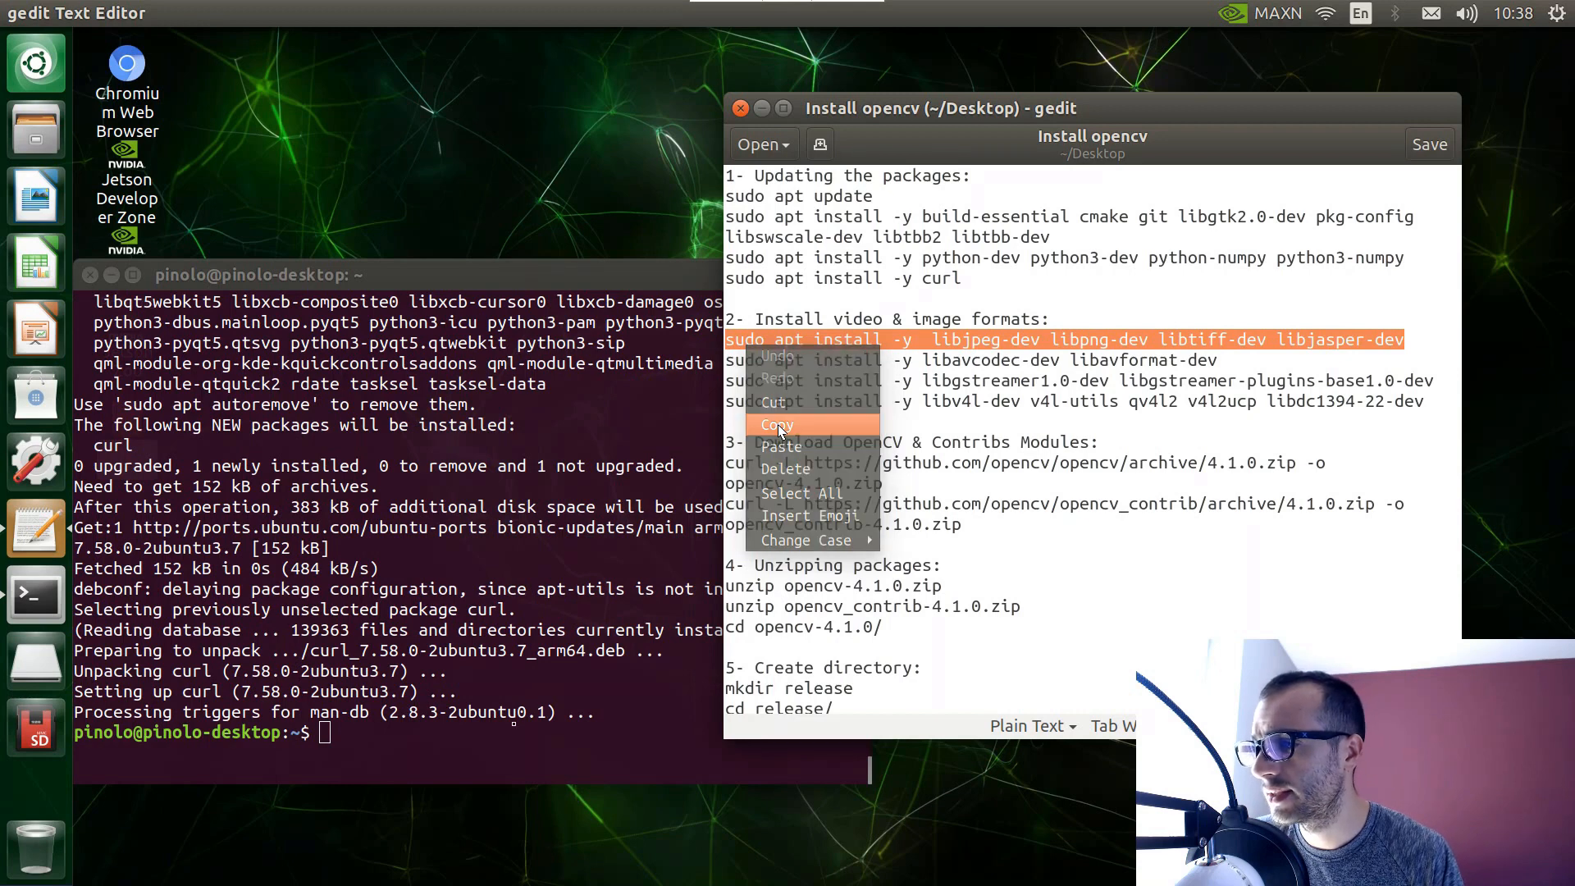
click(778, 423)
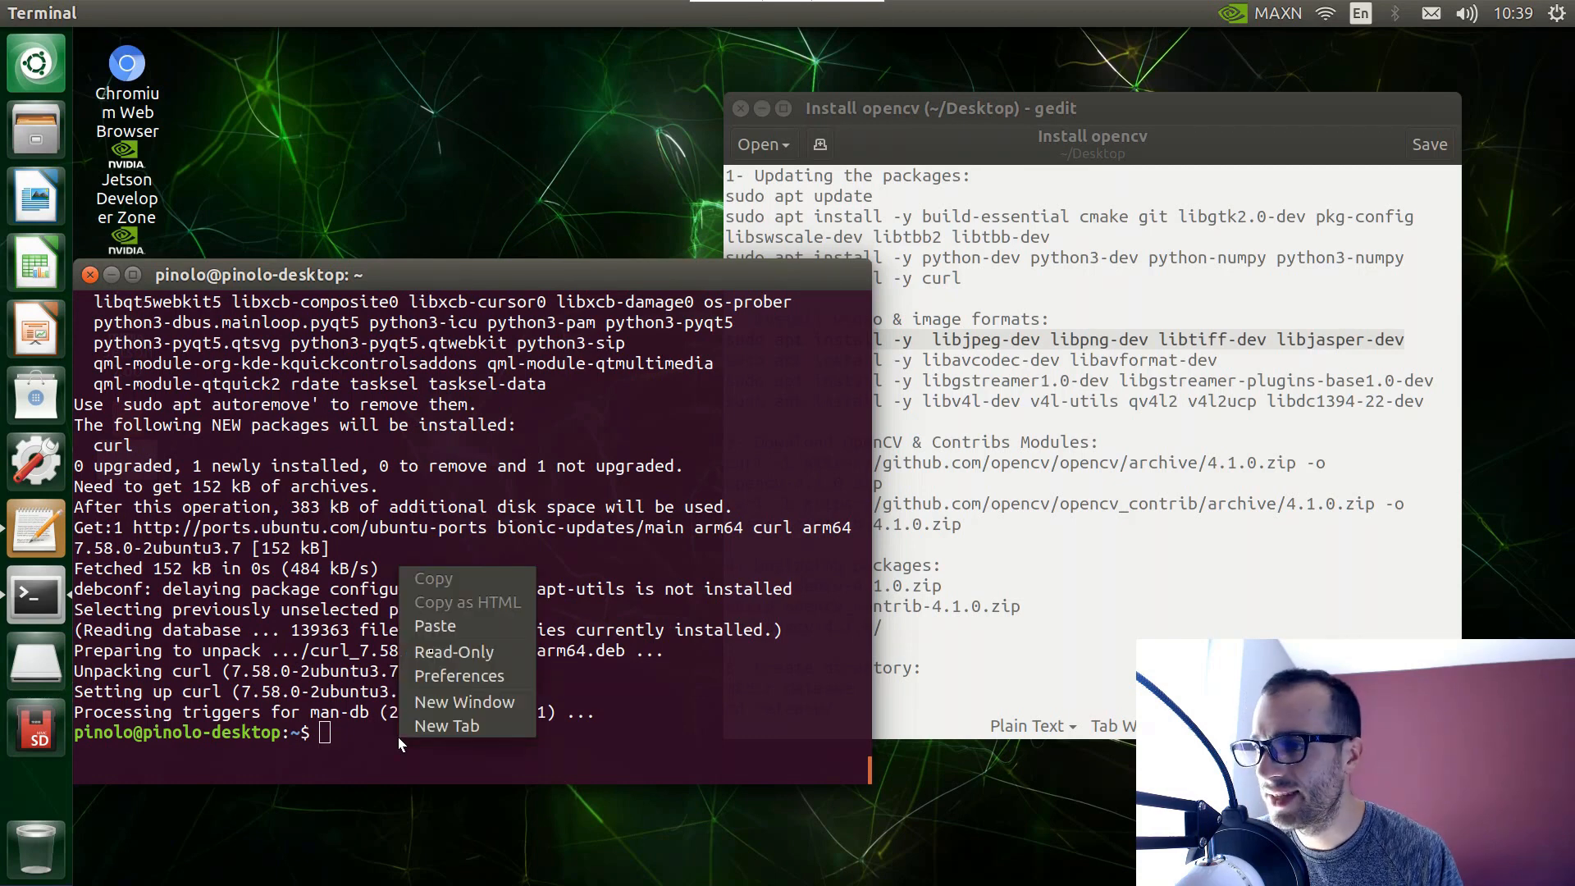
mouse_move(433, 625)
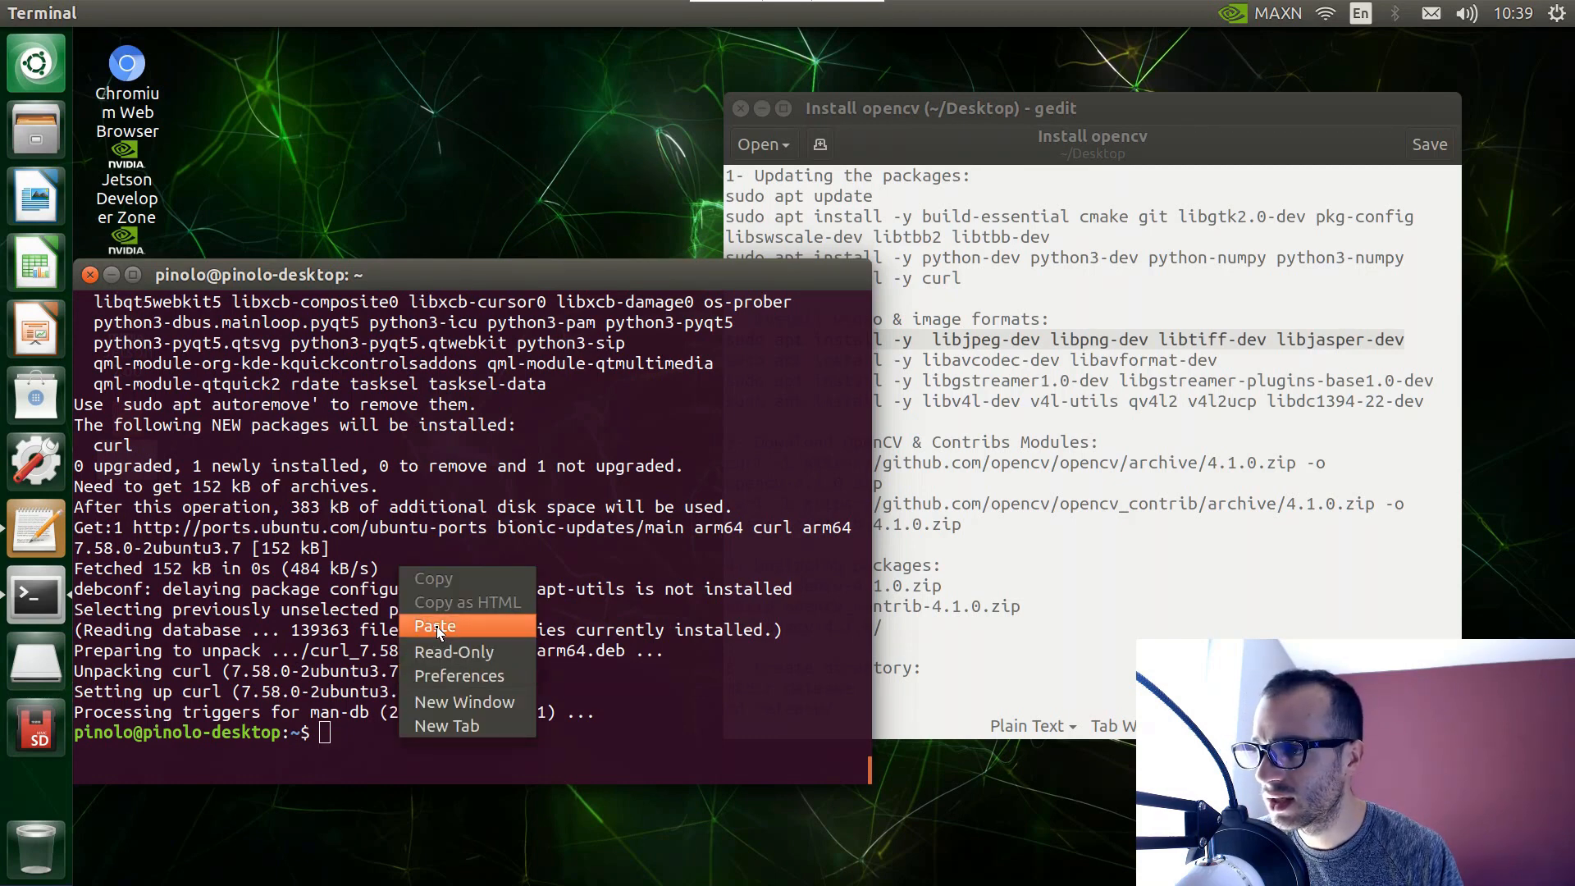
click(433, 625)
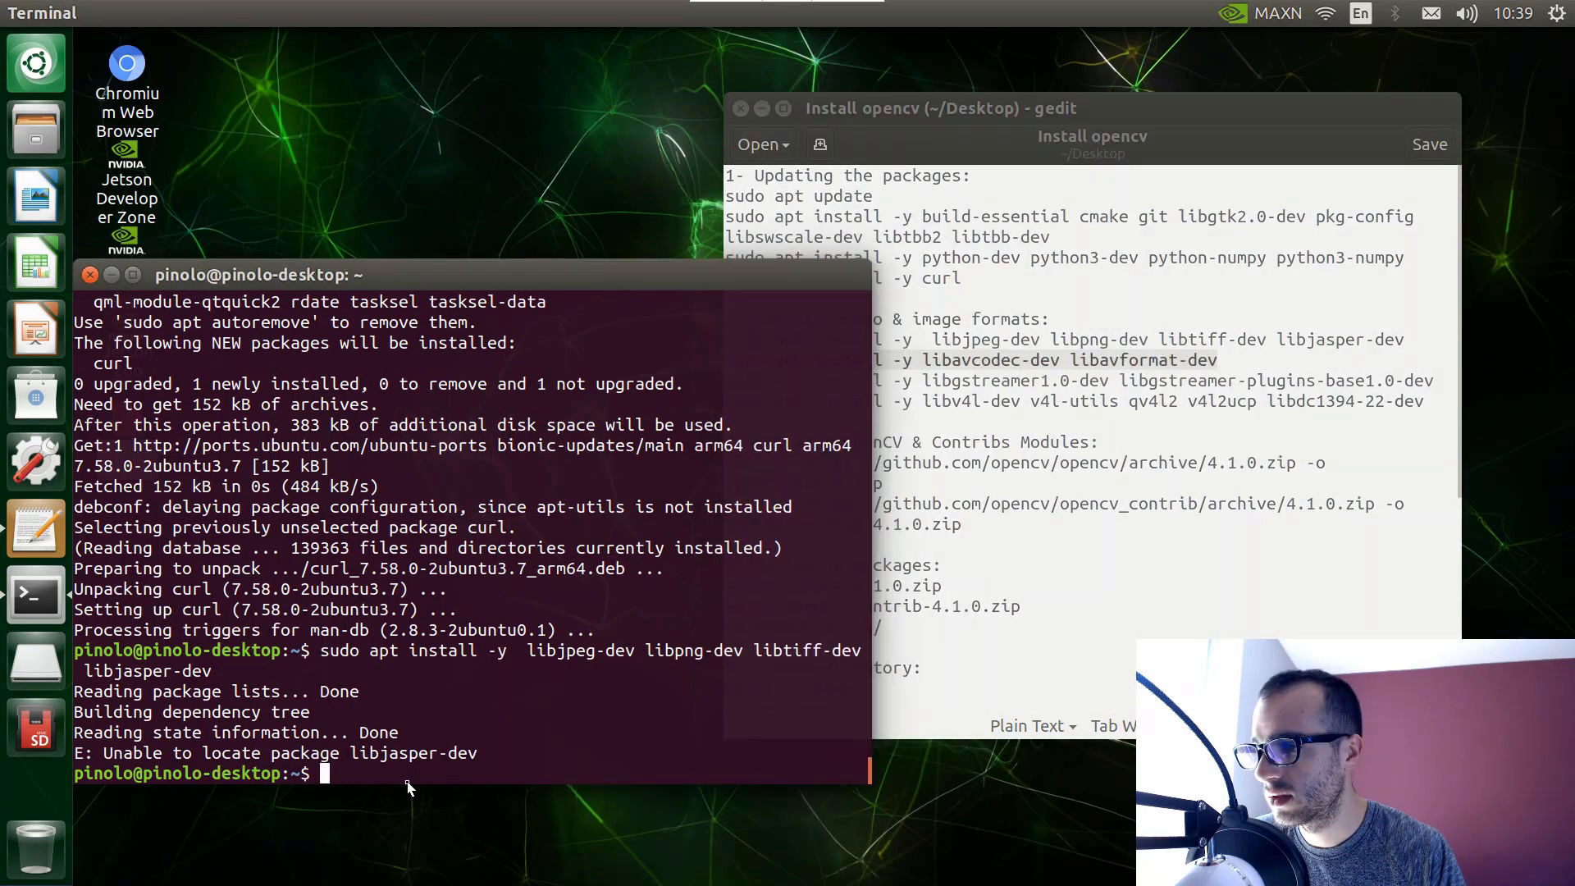
text(s)
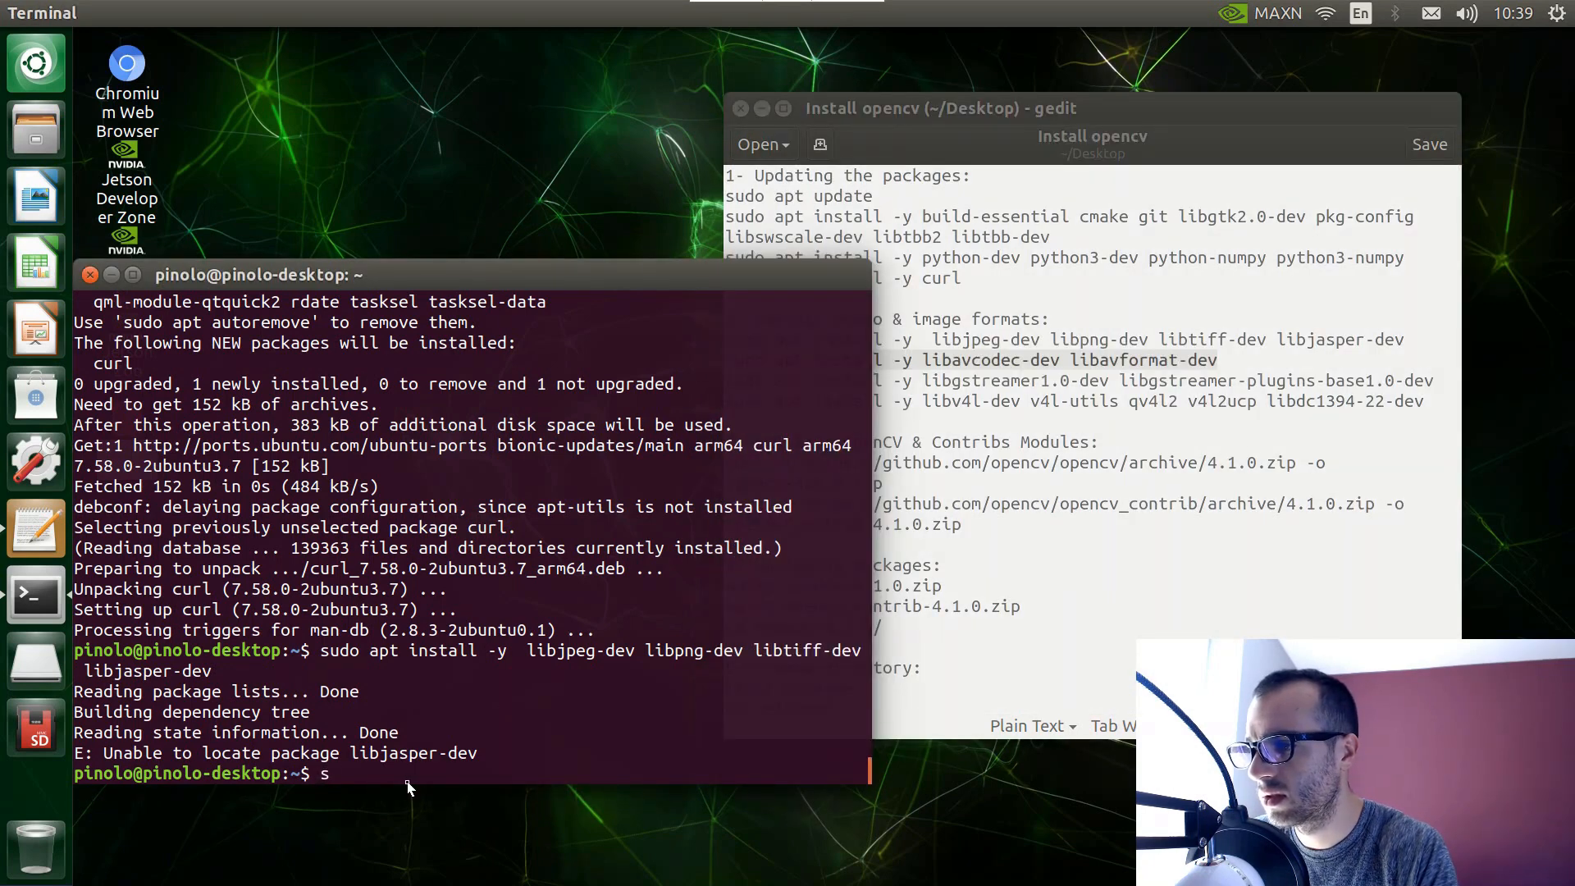
Run the libavcodec/libavformat, GStreamer and v4l install lines from the notes.
right_click(431, 748)
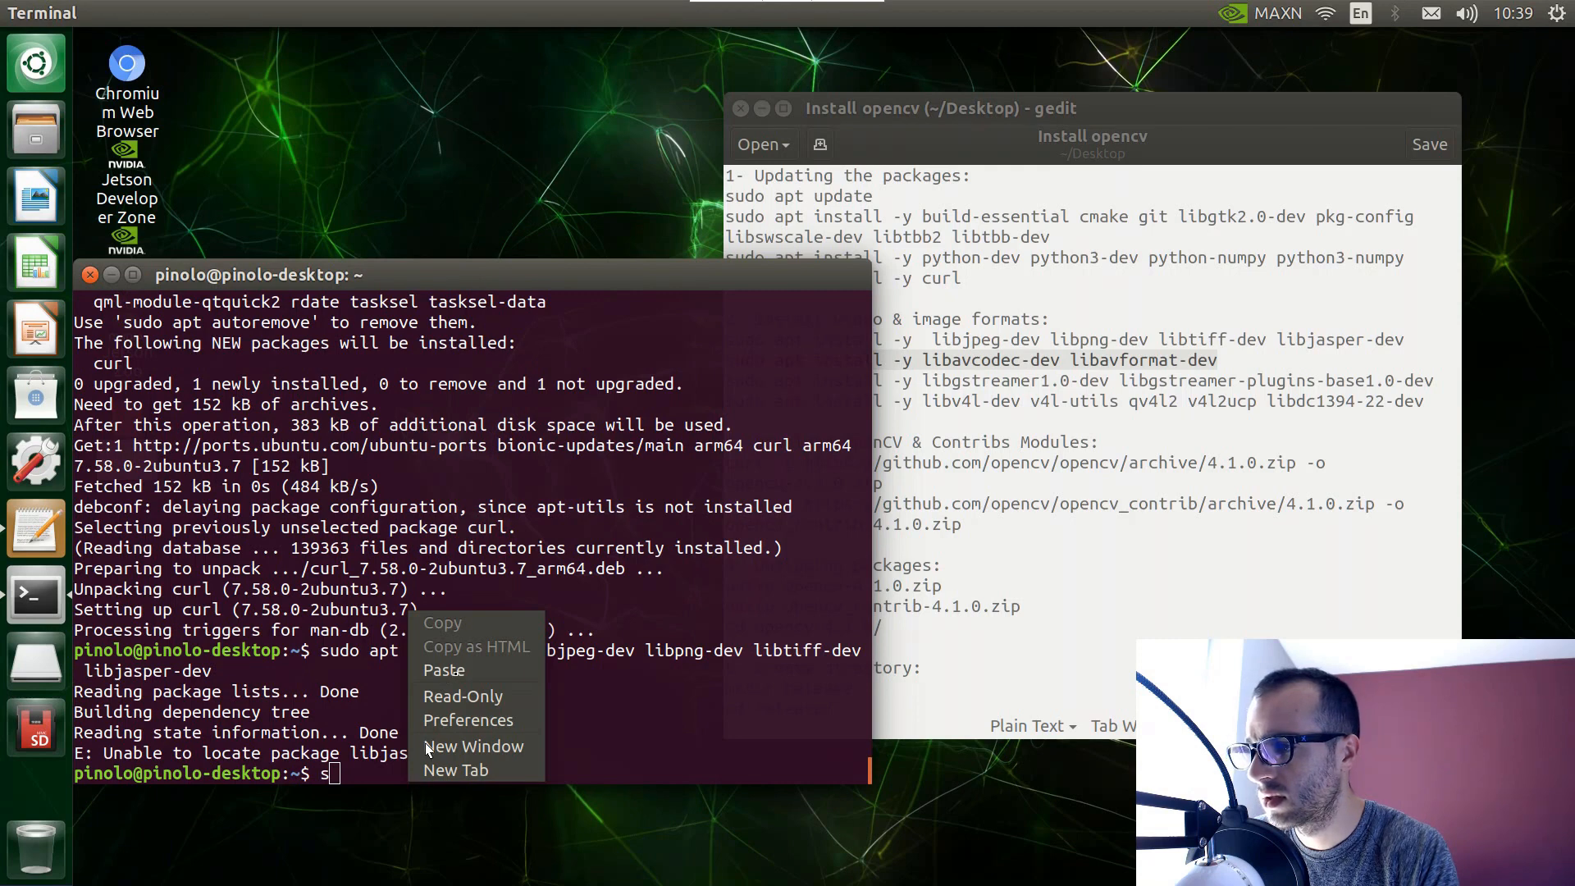
mouse_move(458, 676)
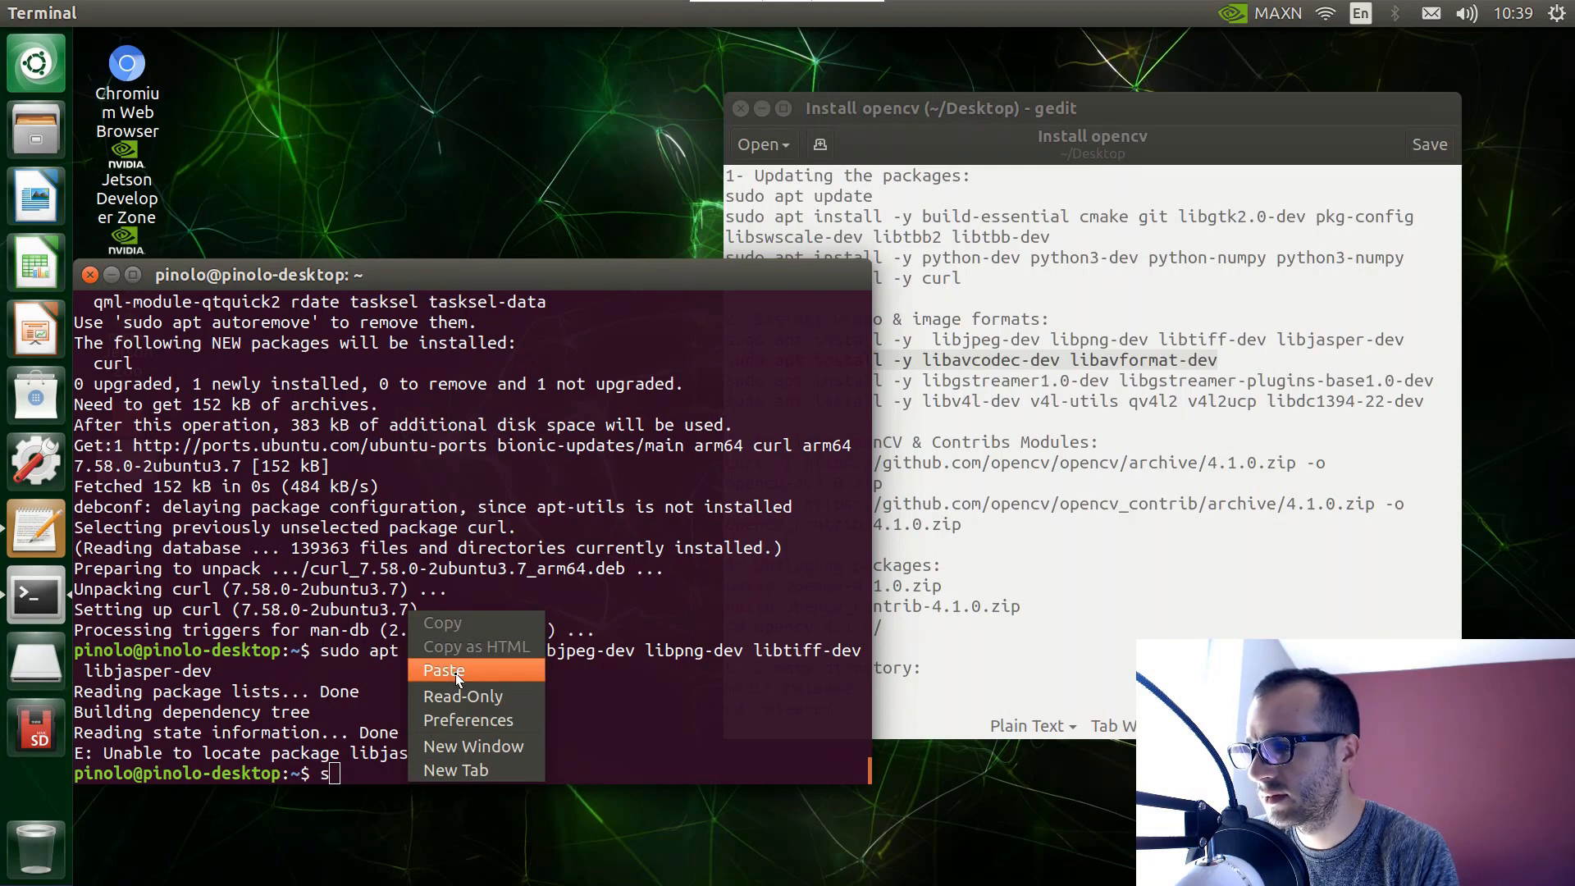
click(445, 670)
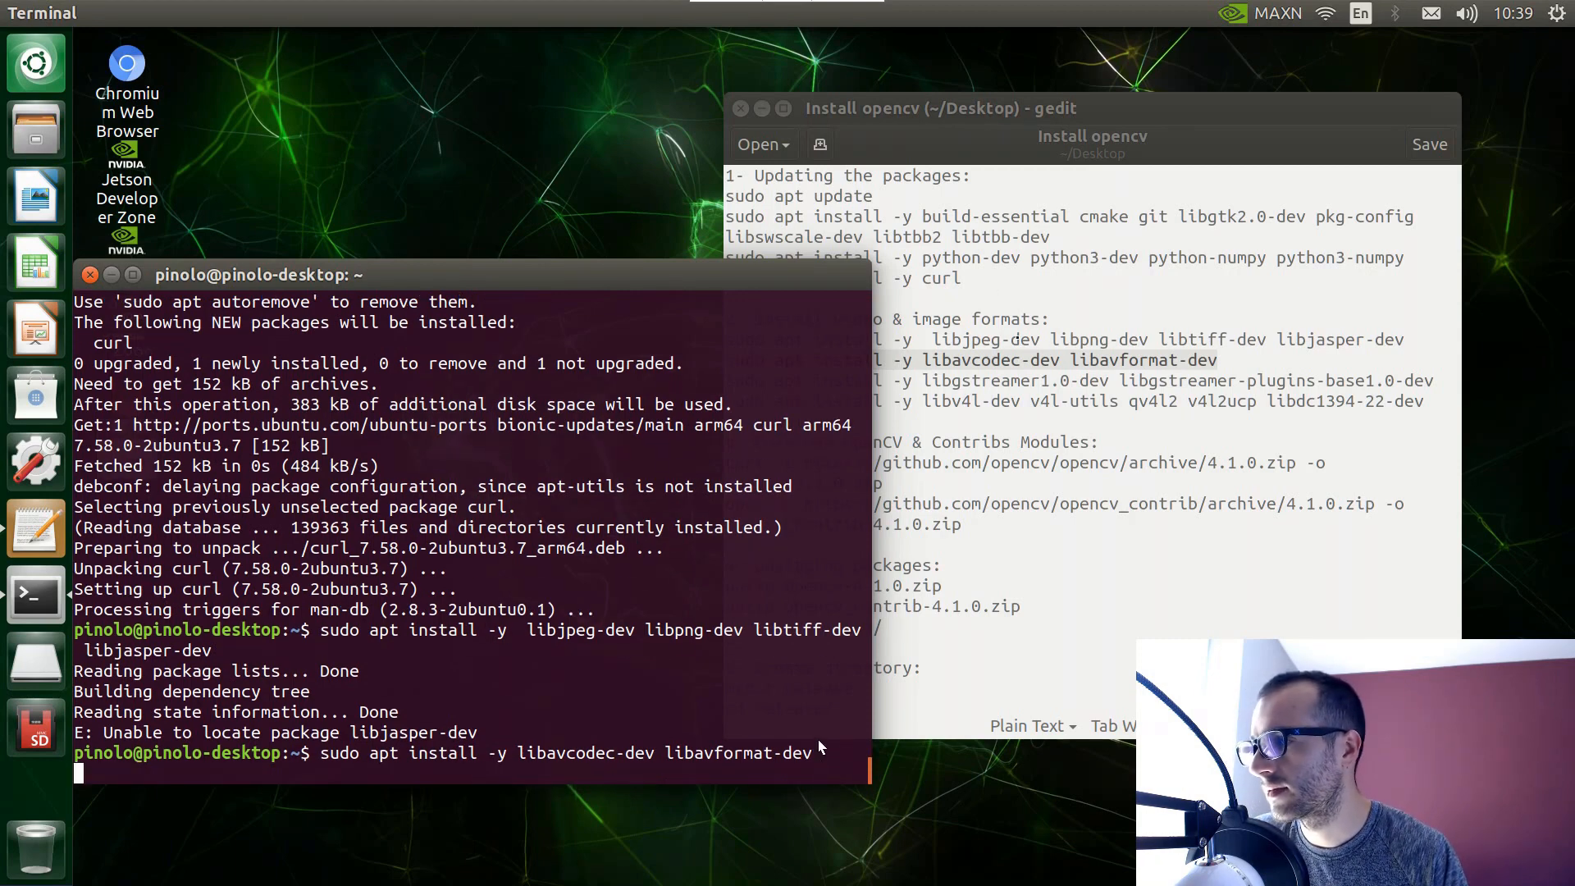
key(Return)
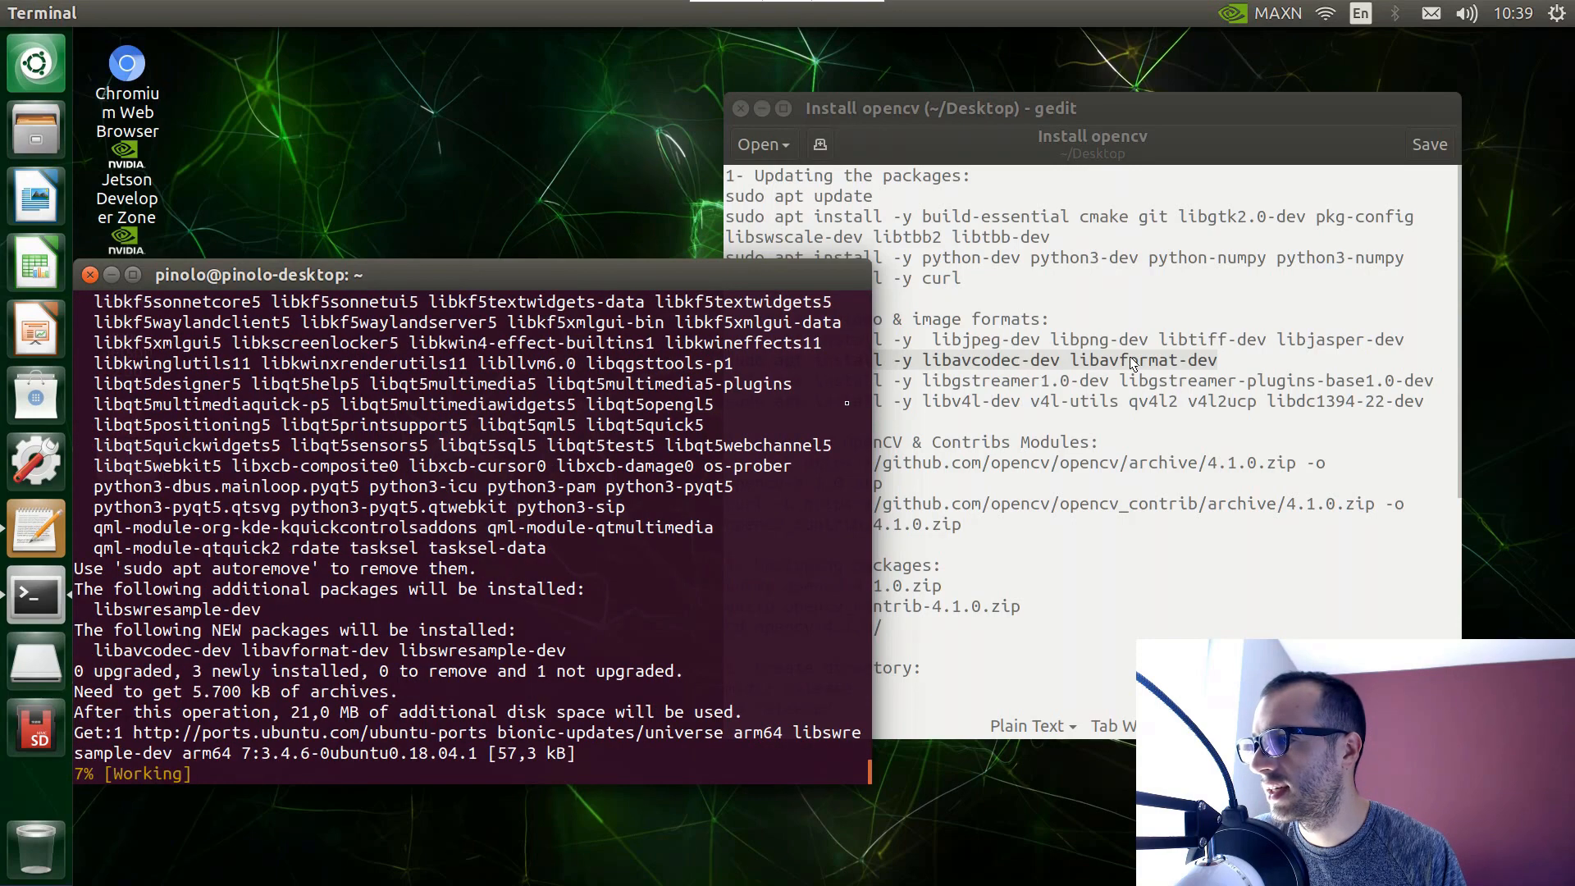
click(1093, 108)
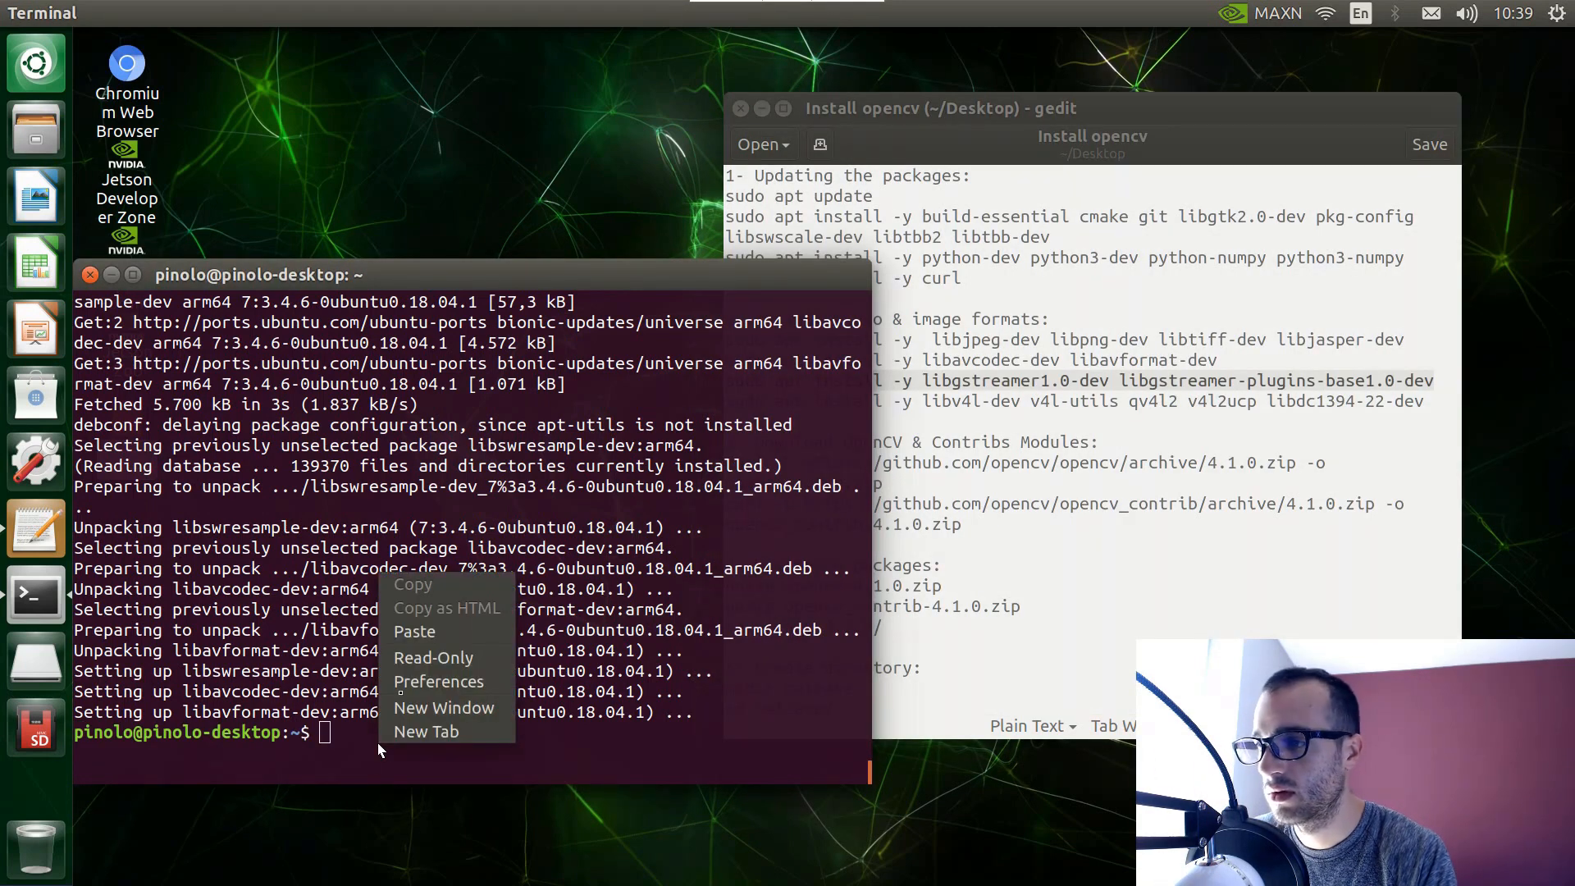
mouse_move(415, 630)
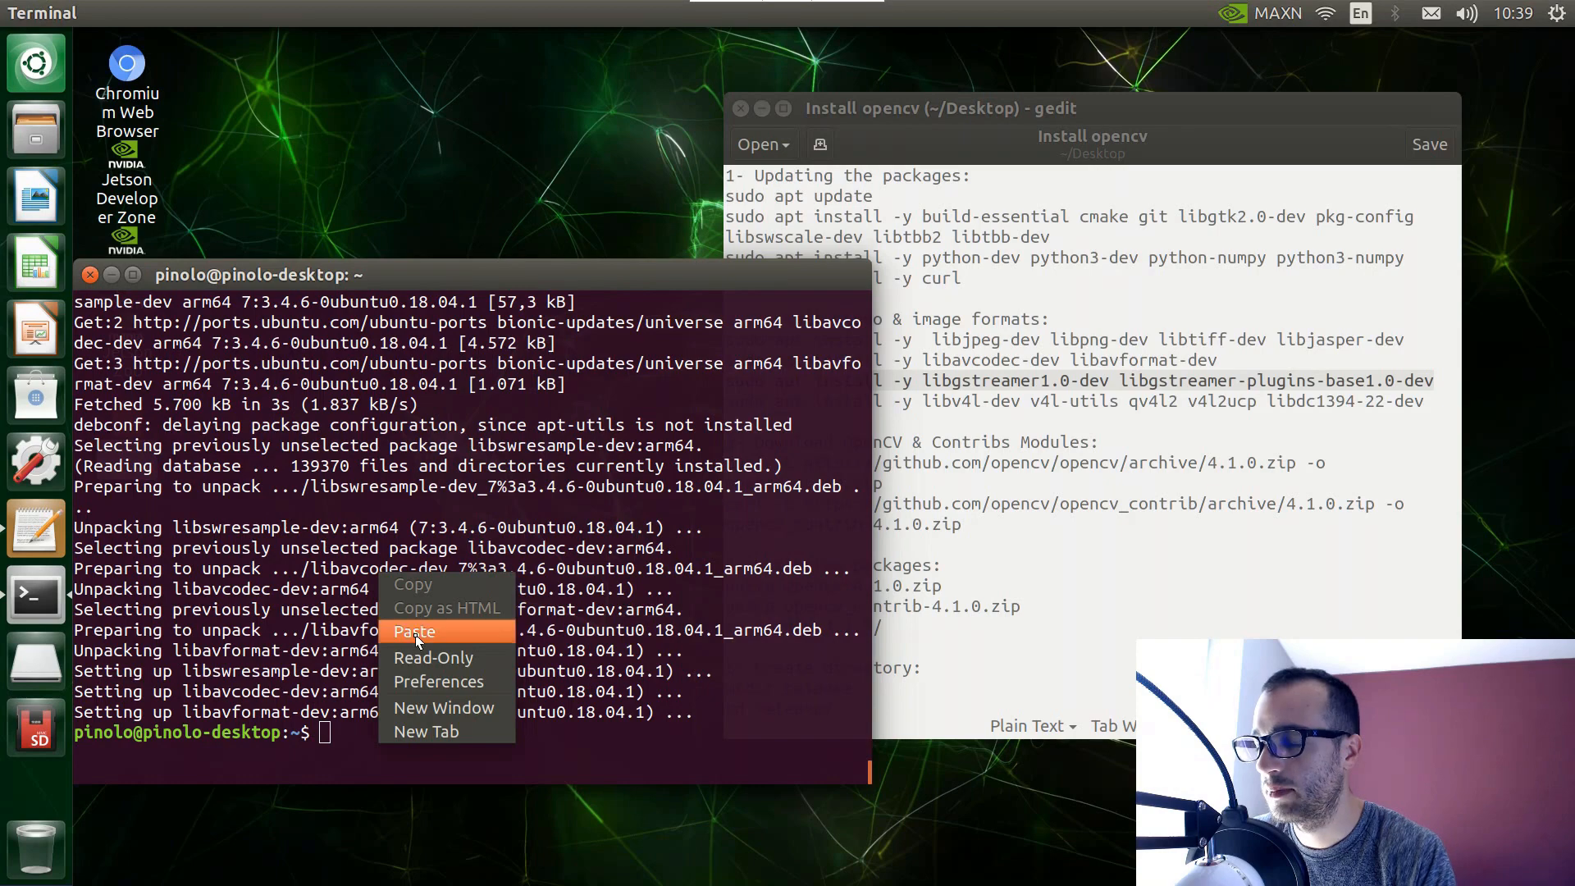
click(414, 632)
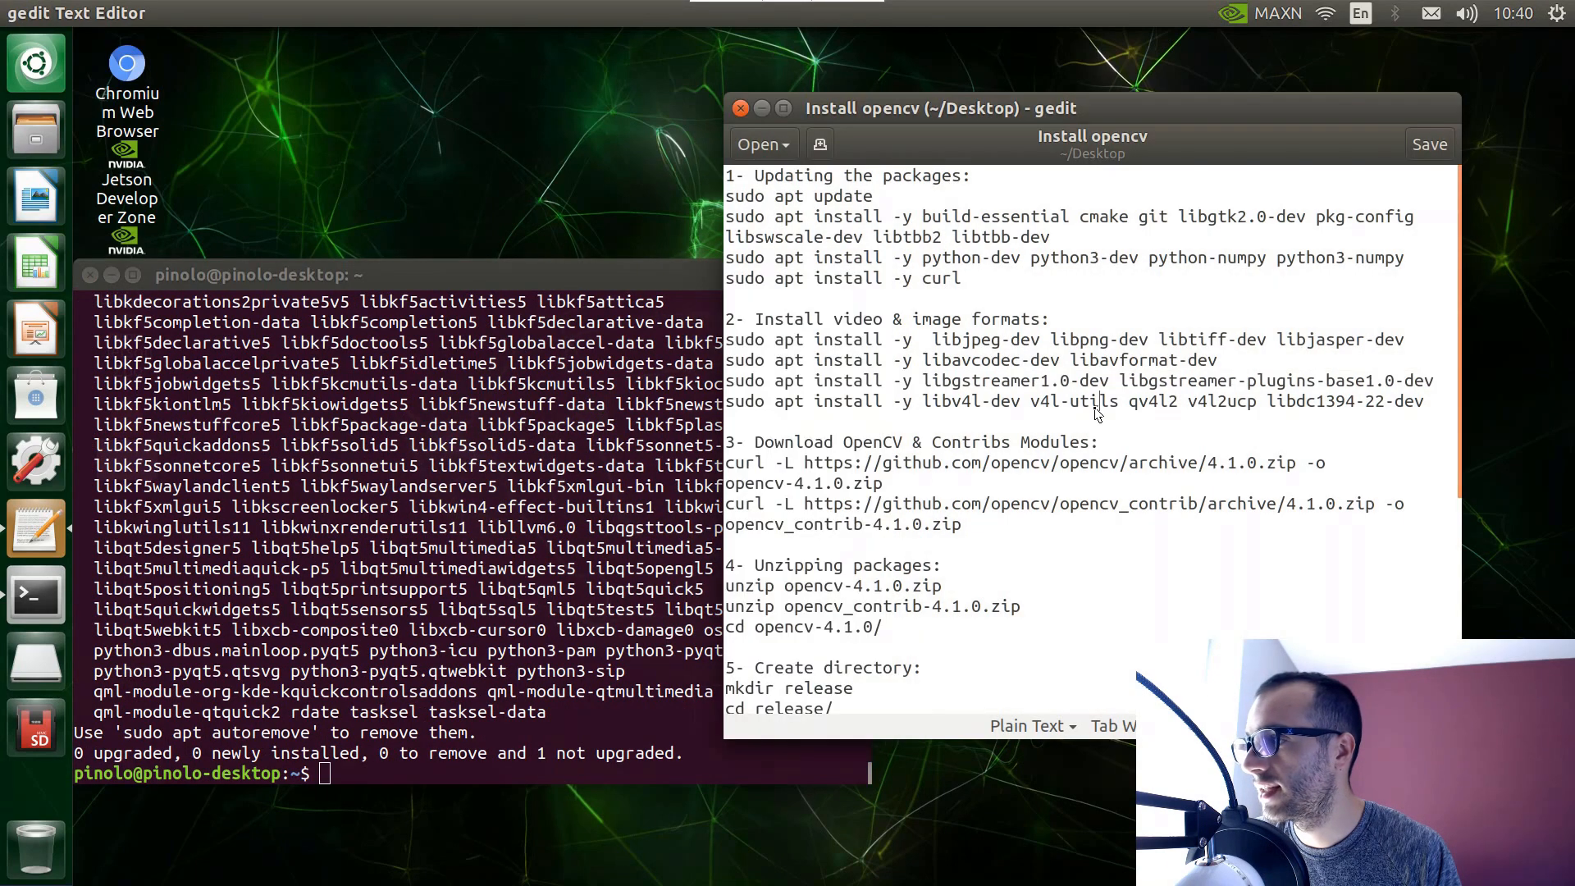
text(.)
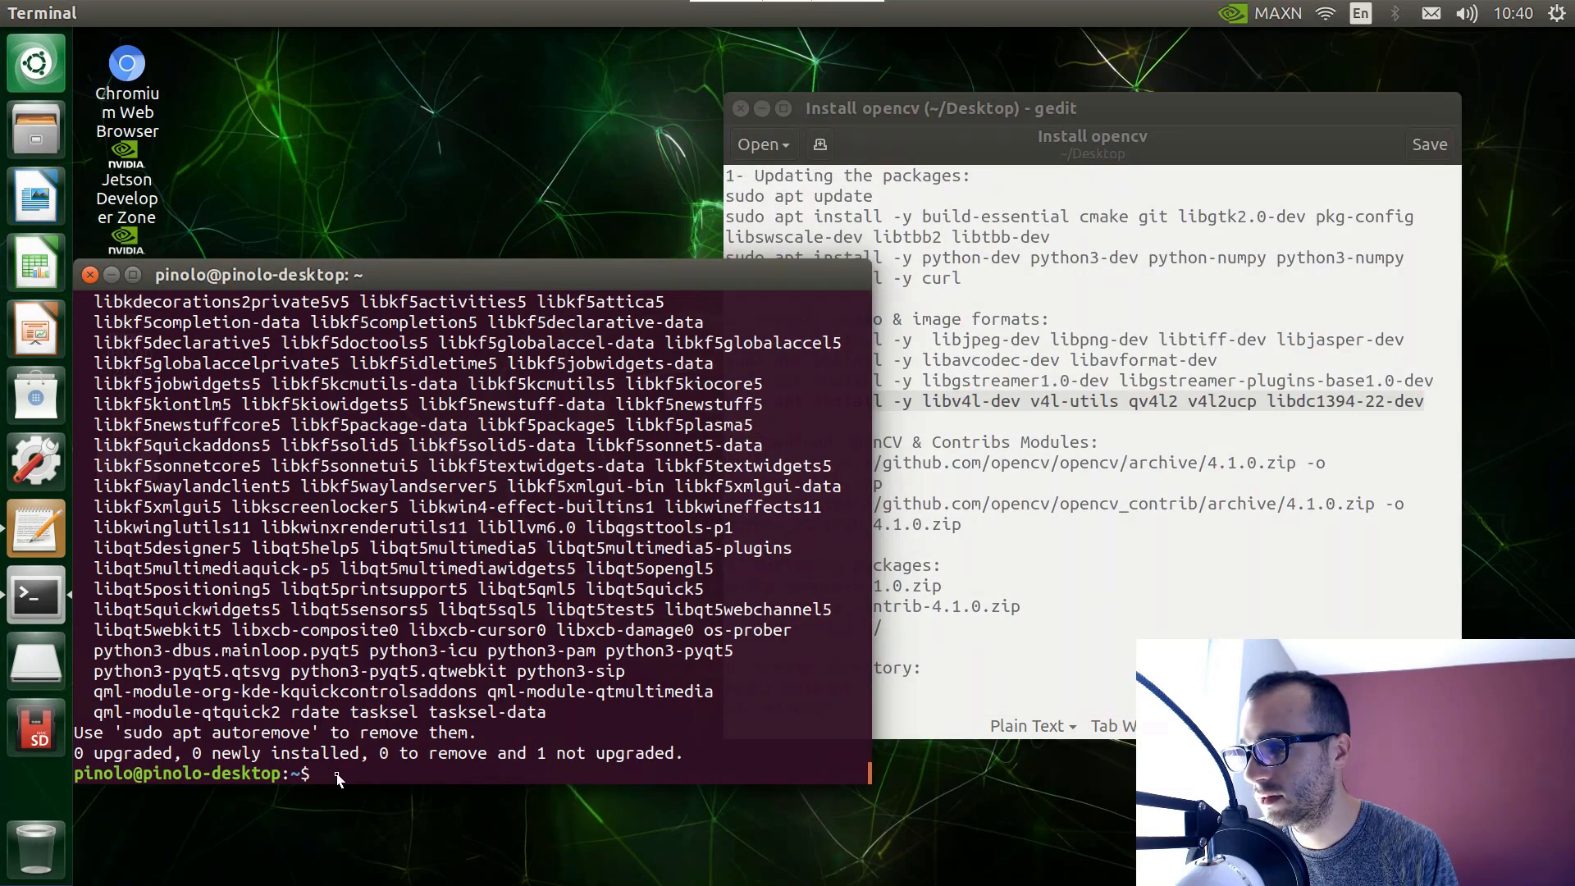
right_click(337, 778)
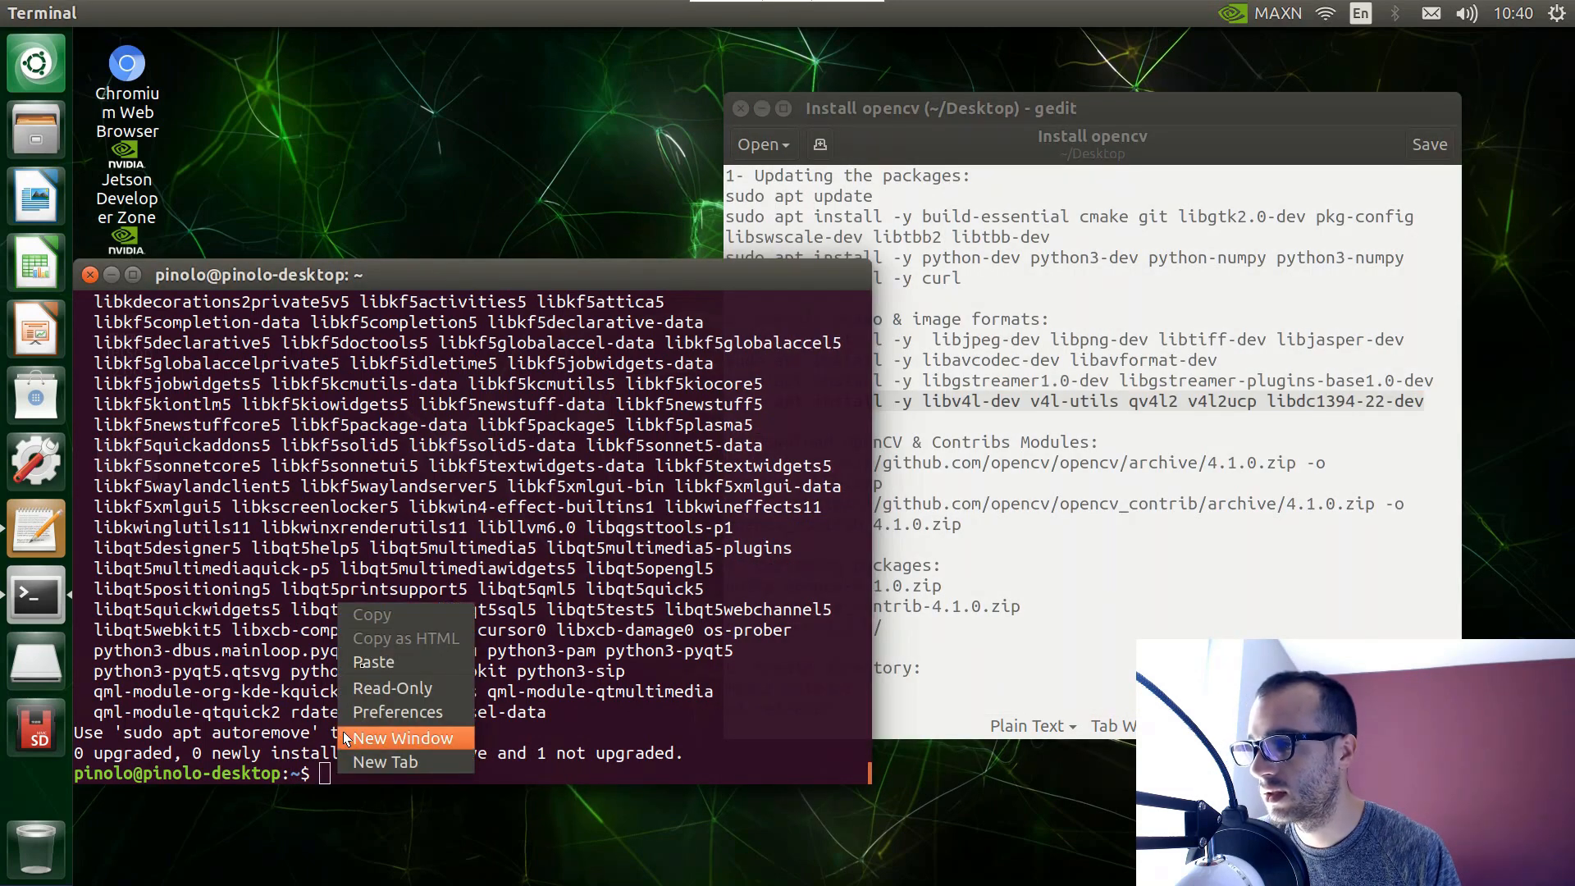
mouse_move(374, 661)
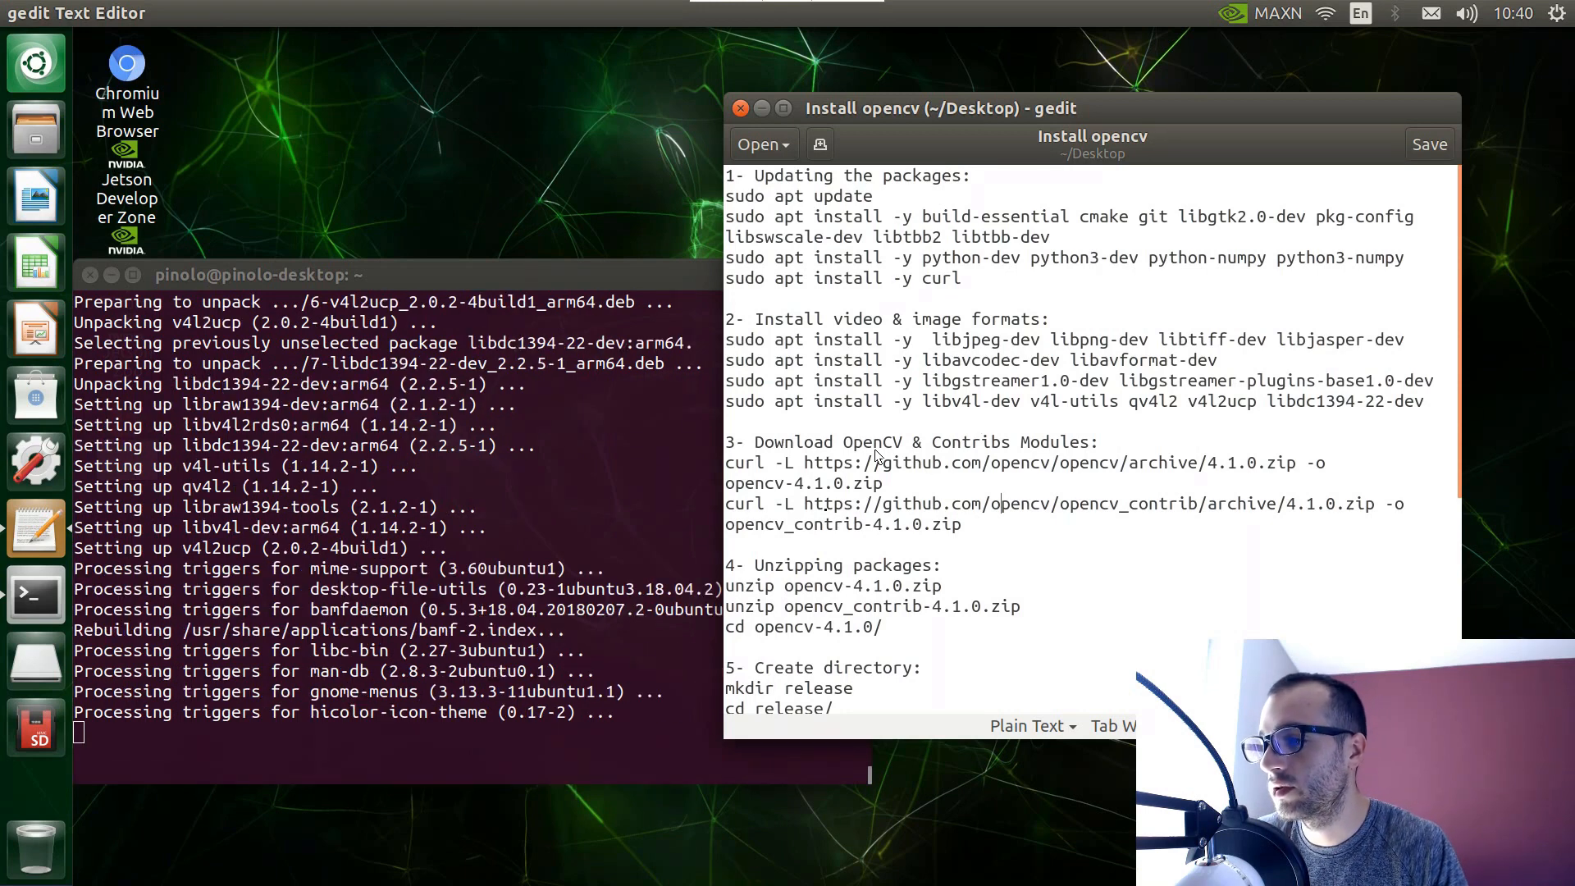
mouse_move(896, 492)
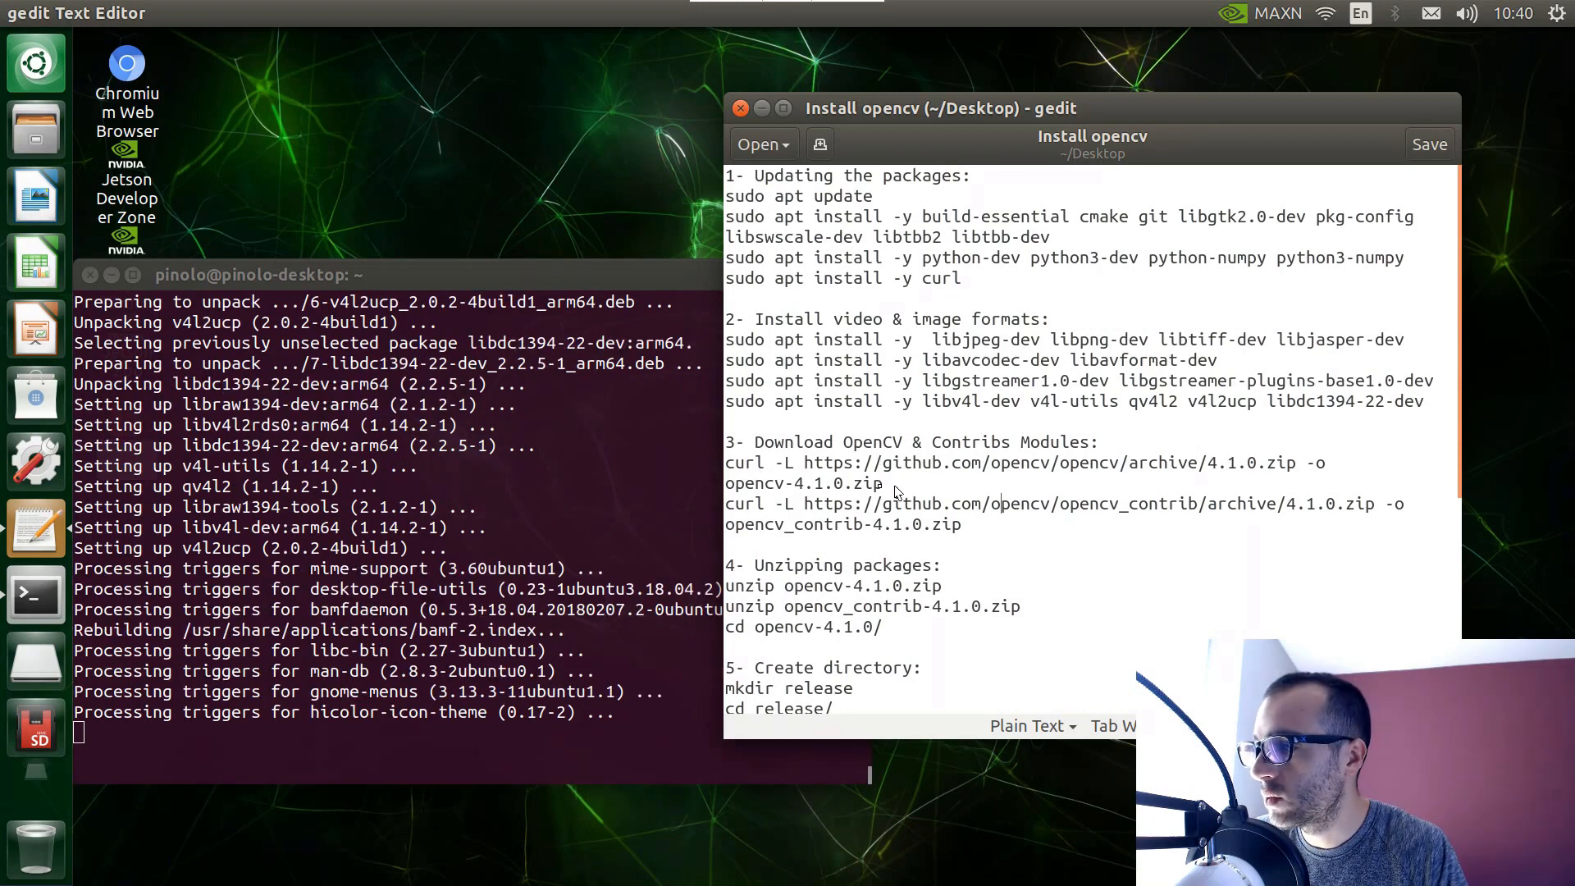
Run the curl -L line downloading the OpenCV 4.1.0 source as opencv-4.1.0.zip.
drag(797, 463, 883, 482)
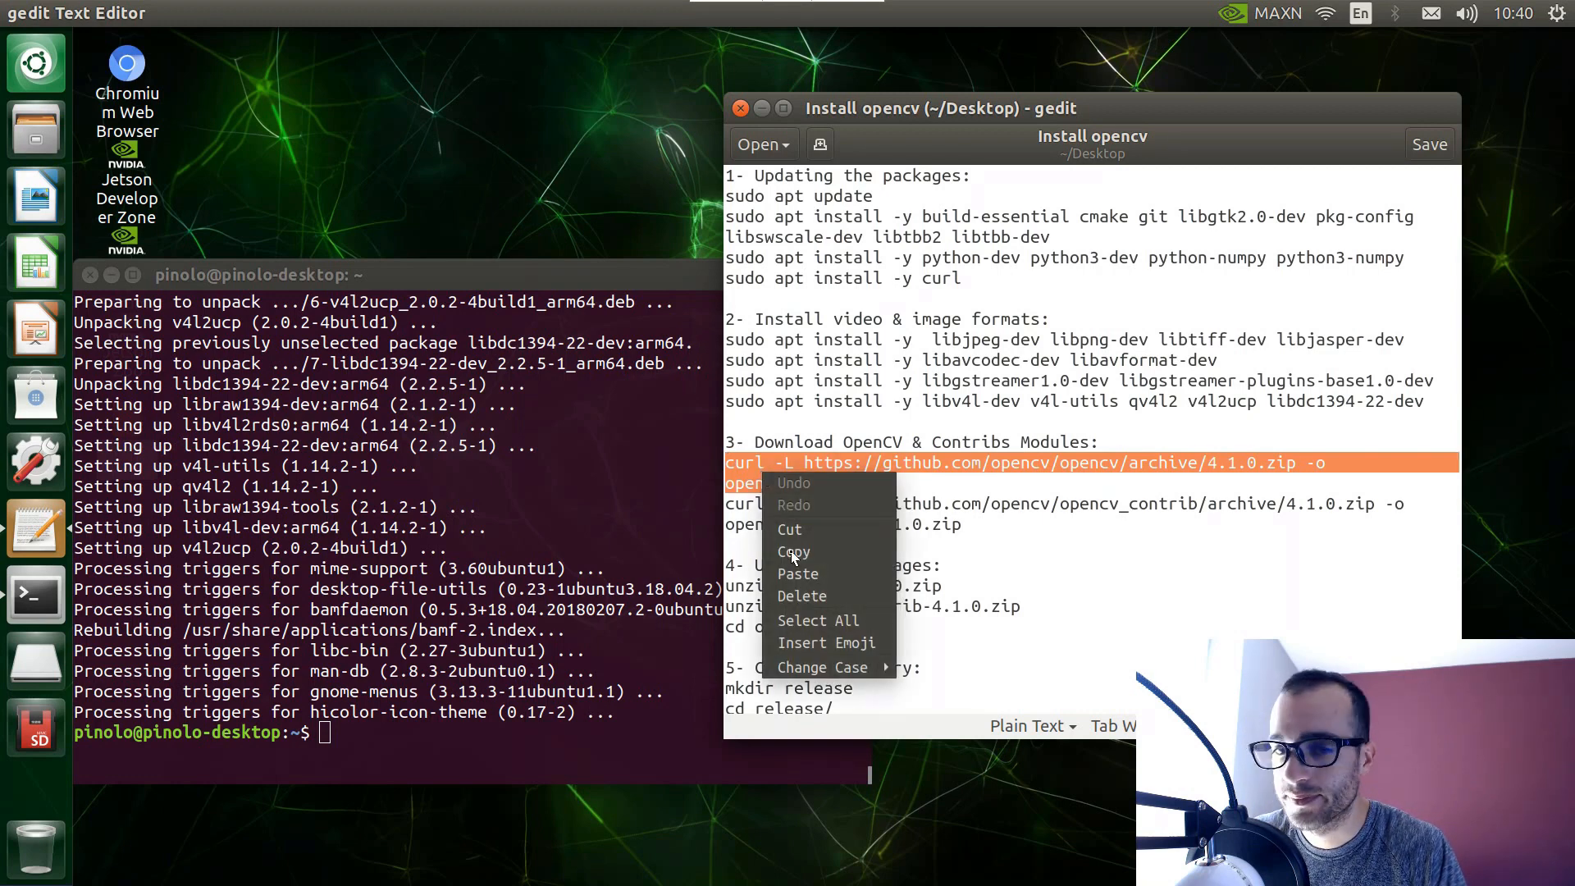
mouse_move(794, 551)
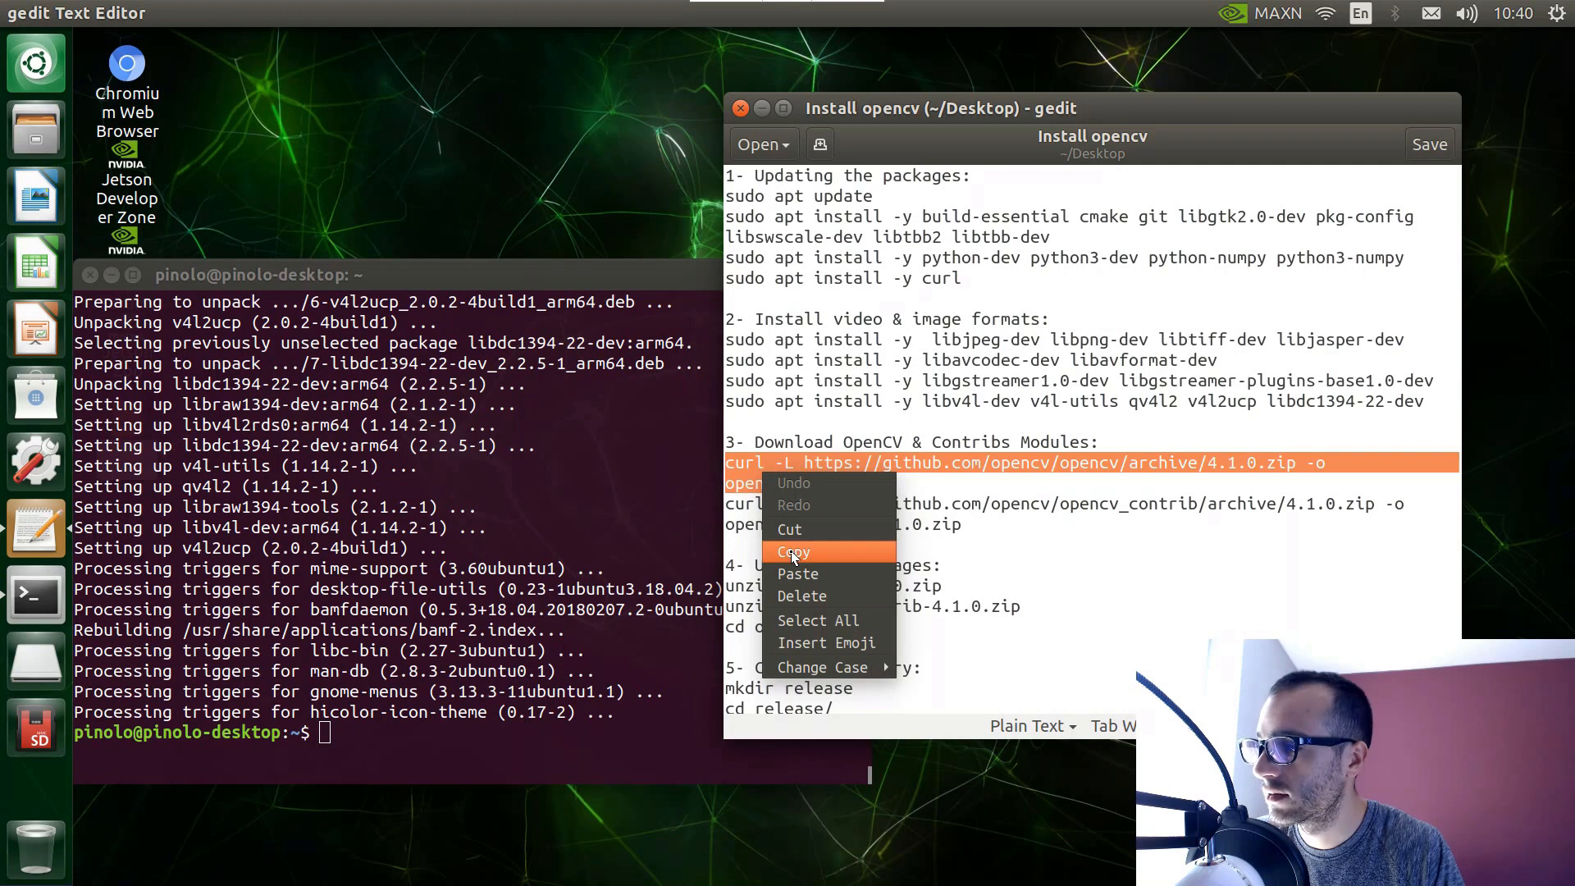
click(794, 552)
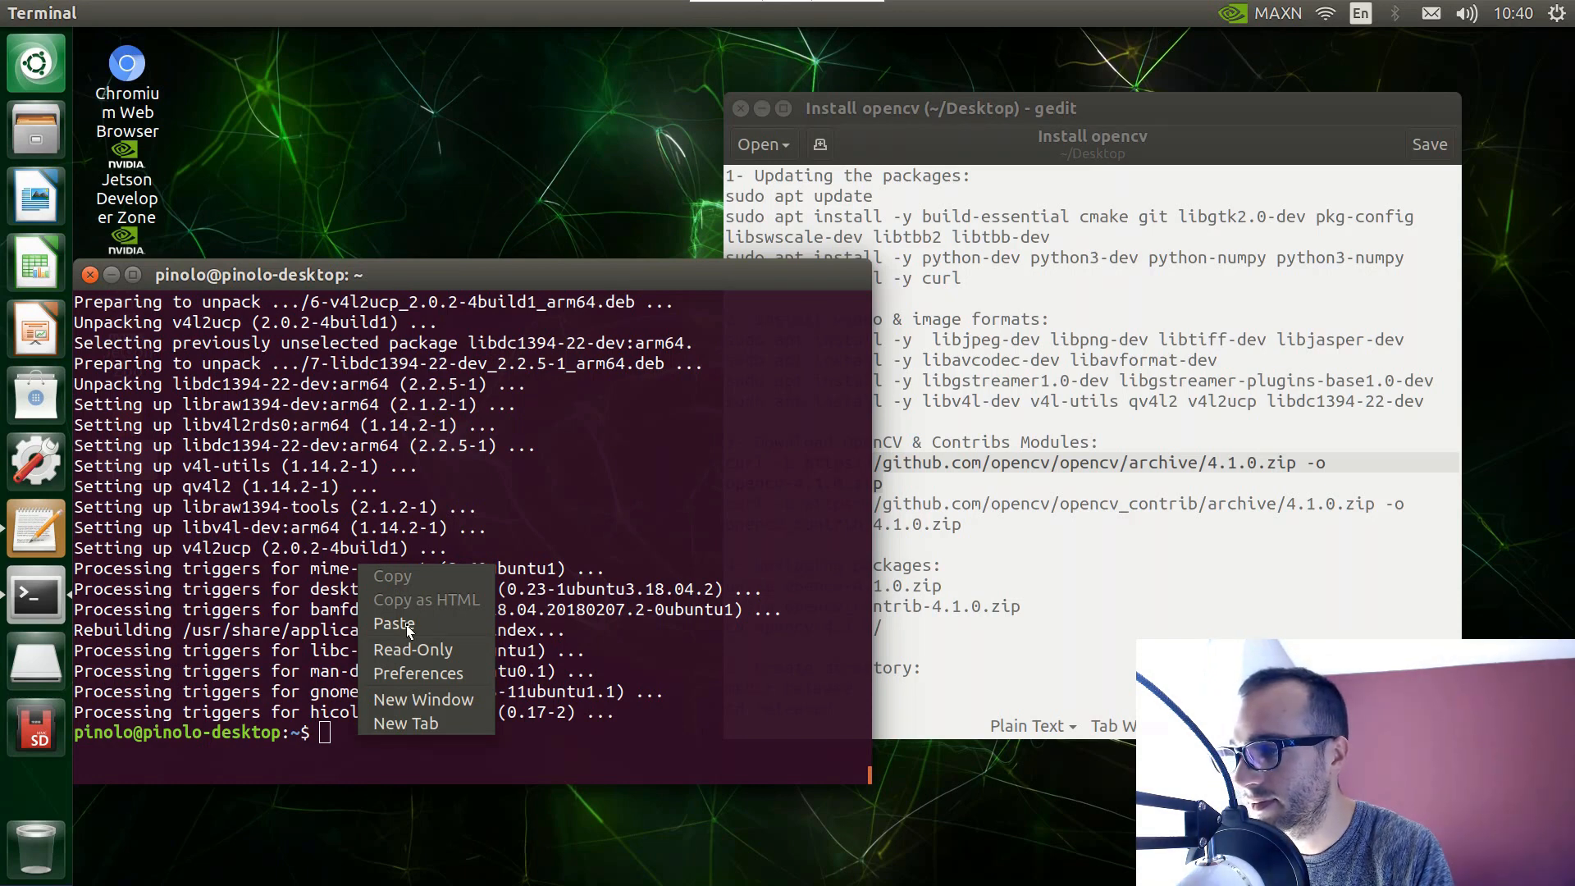
click(394, 623)
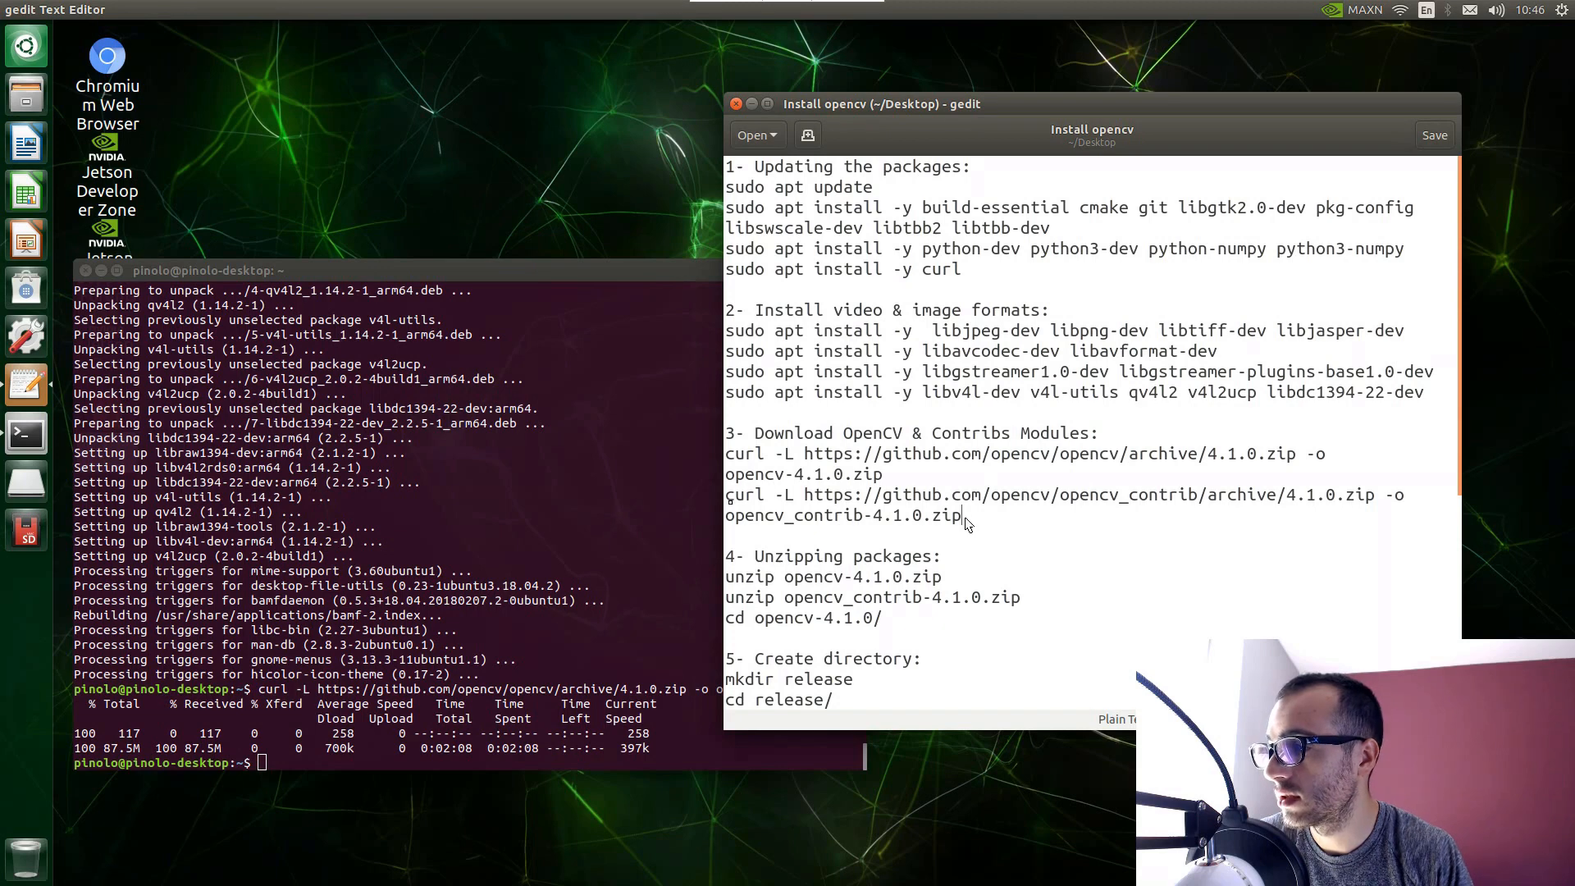
Run the curl -L line downloading opencv_contrib 4.1.0 as opencv_contrib-4.1.0.zip.
drag(726, 494, 960, 515)
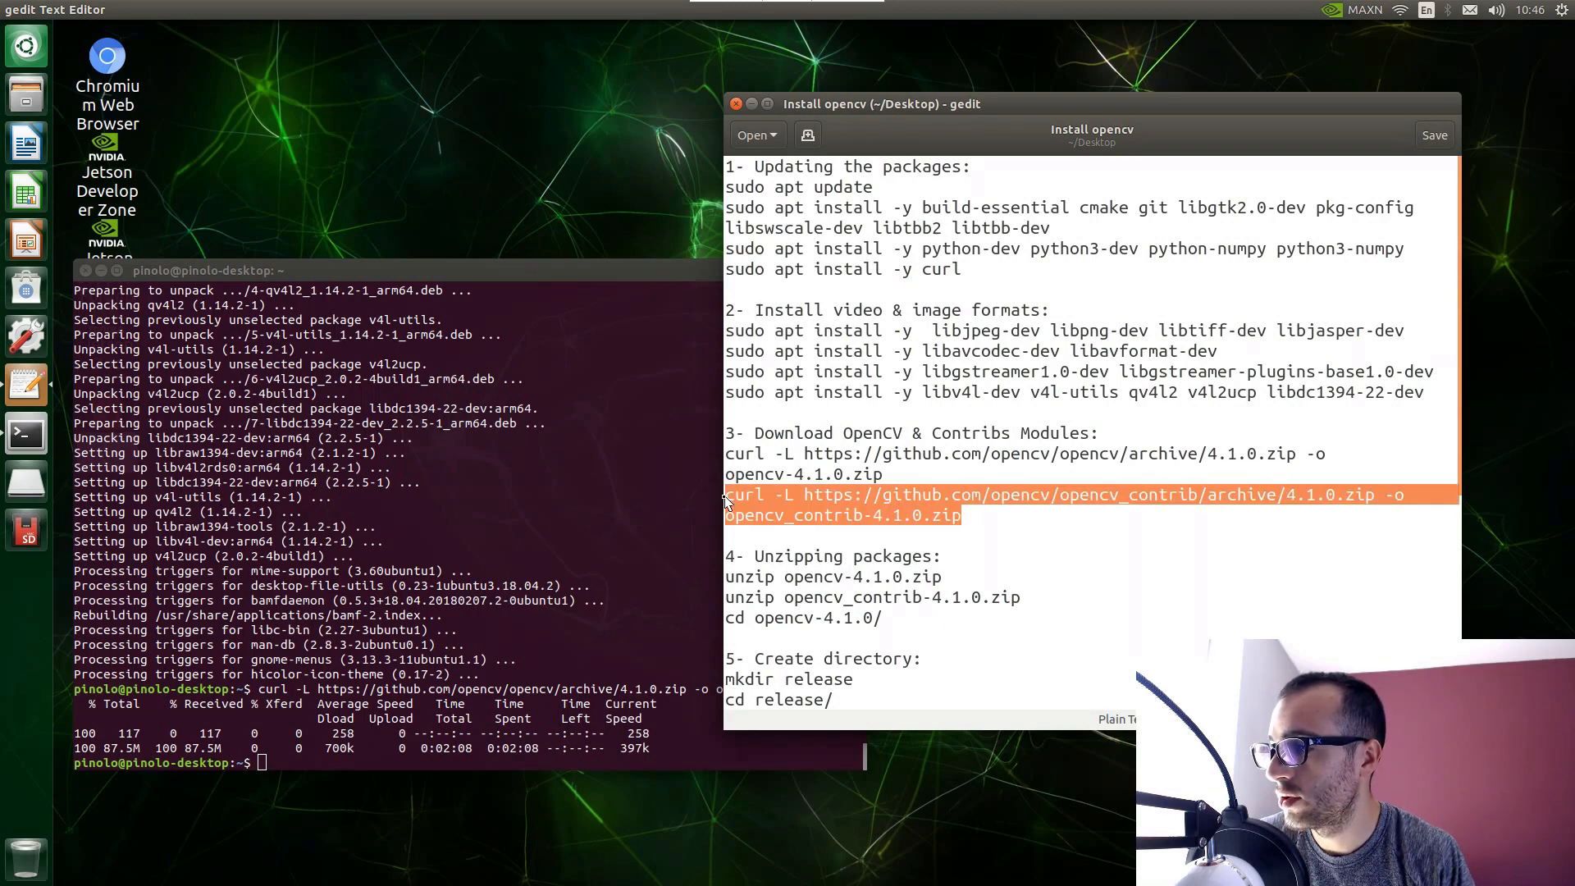
mouse_move(799, 507)
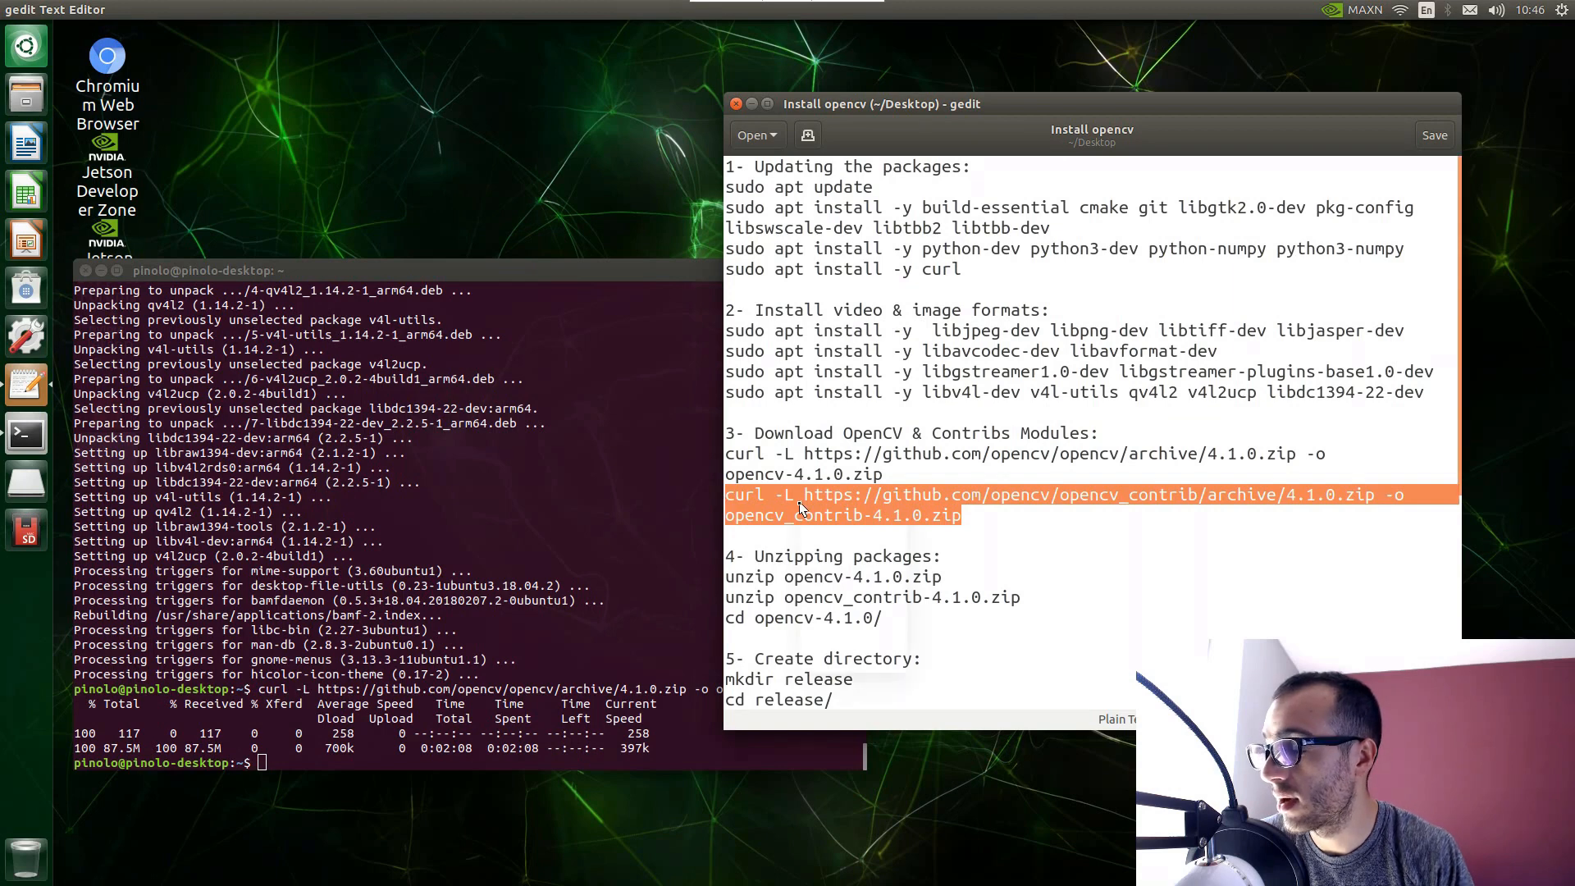
right_click(814, 514)
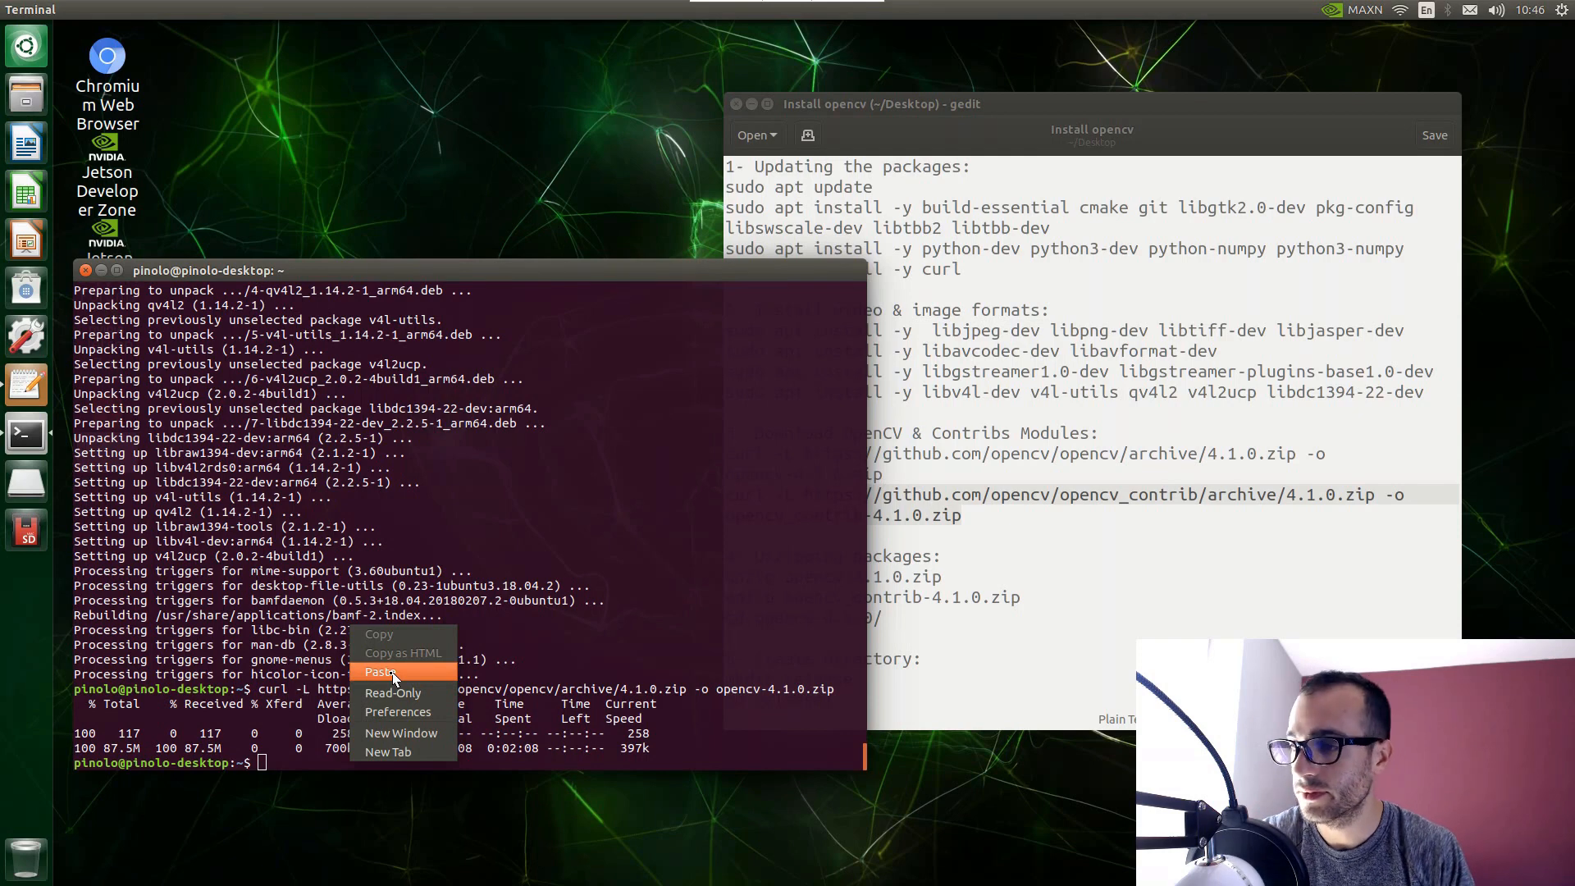
click(382, 672)
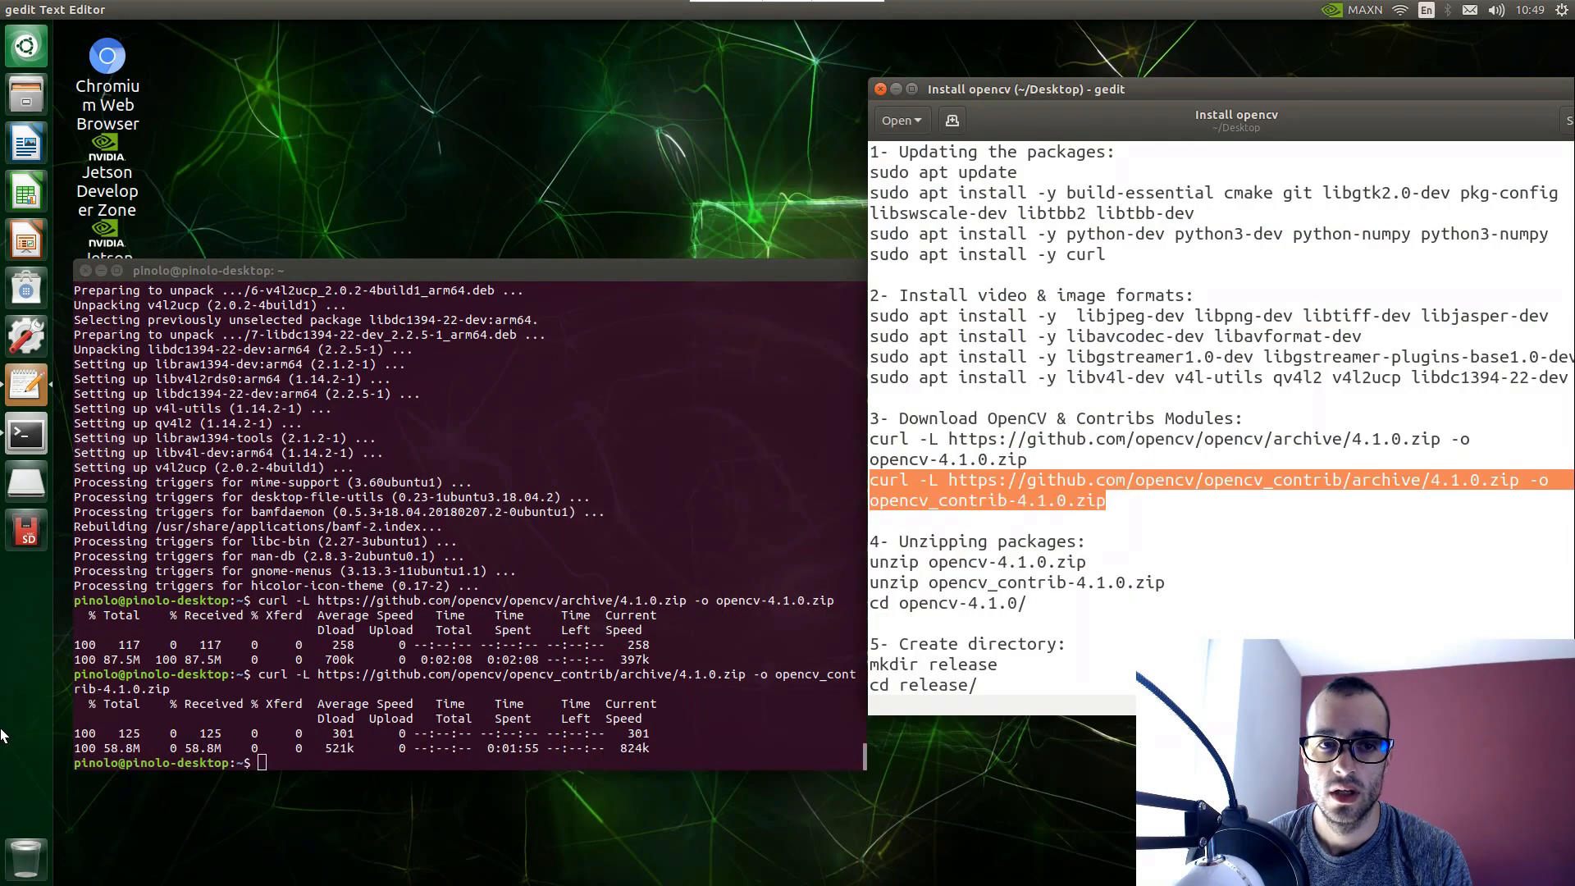
mouse_move(253, 620)
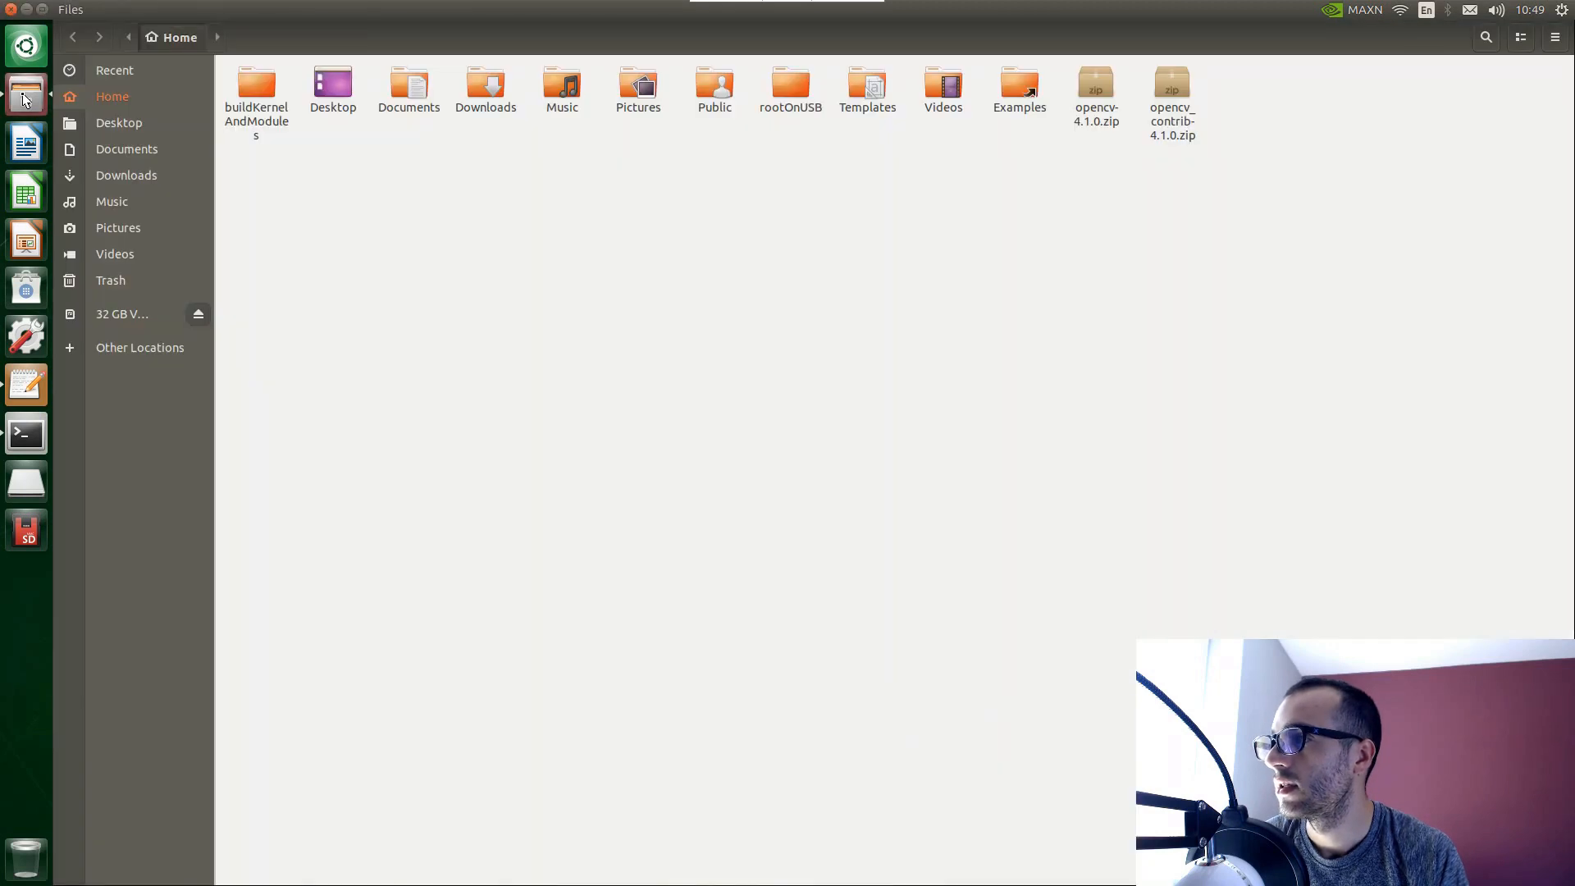
mouse_move(1234, 74)
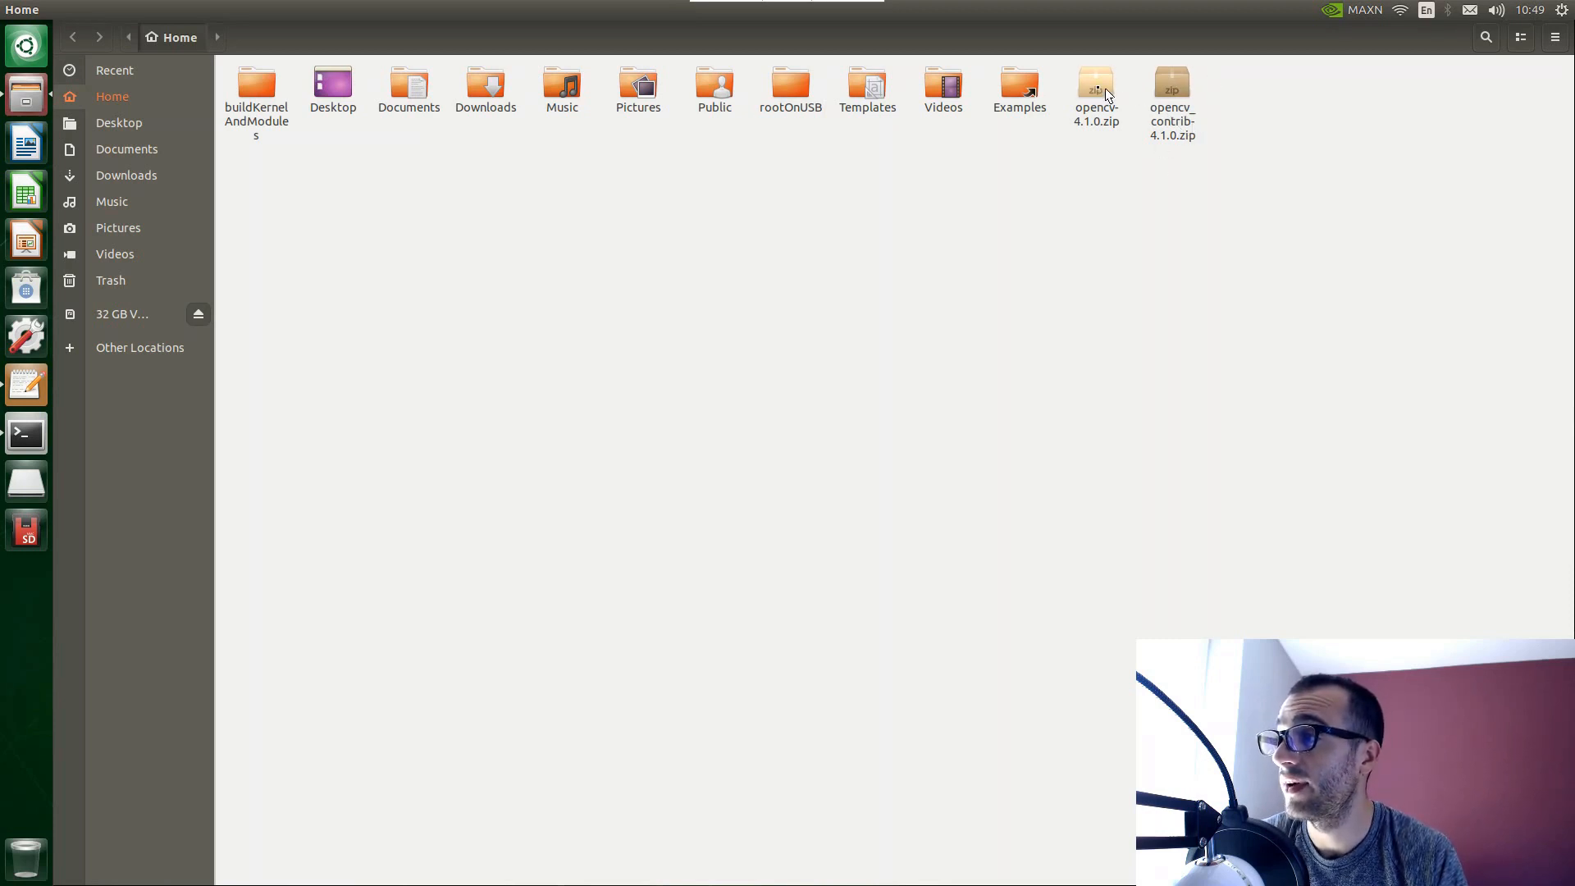
double_click(1094, 85)
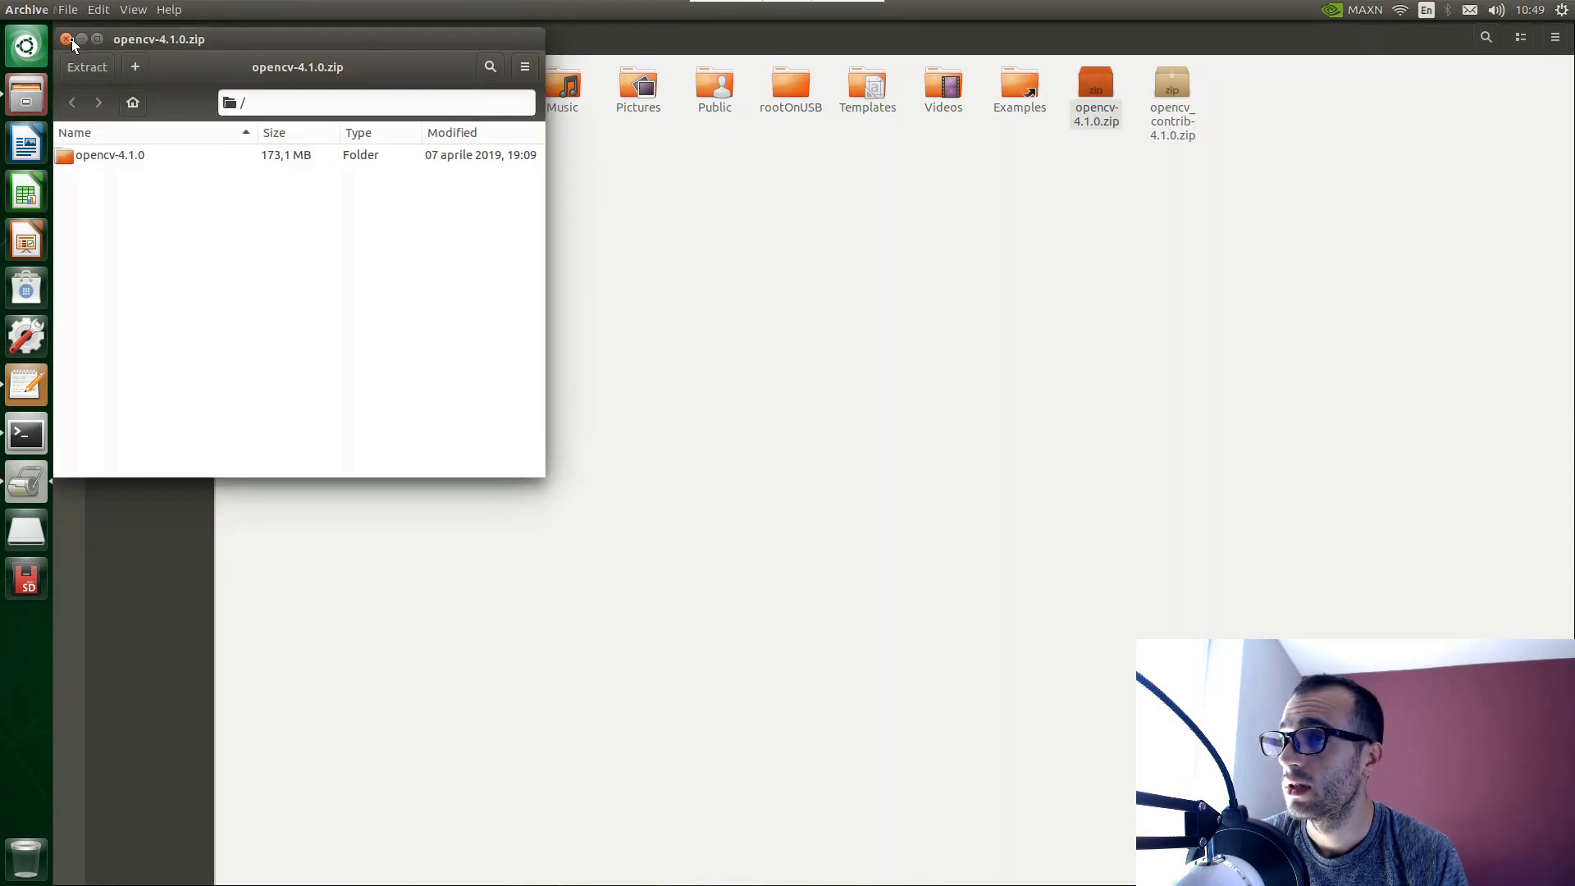
click(65, 40)
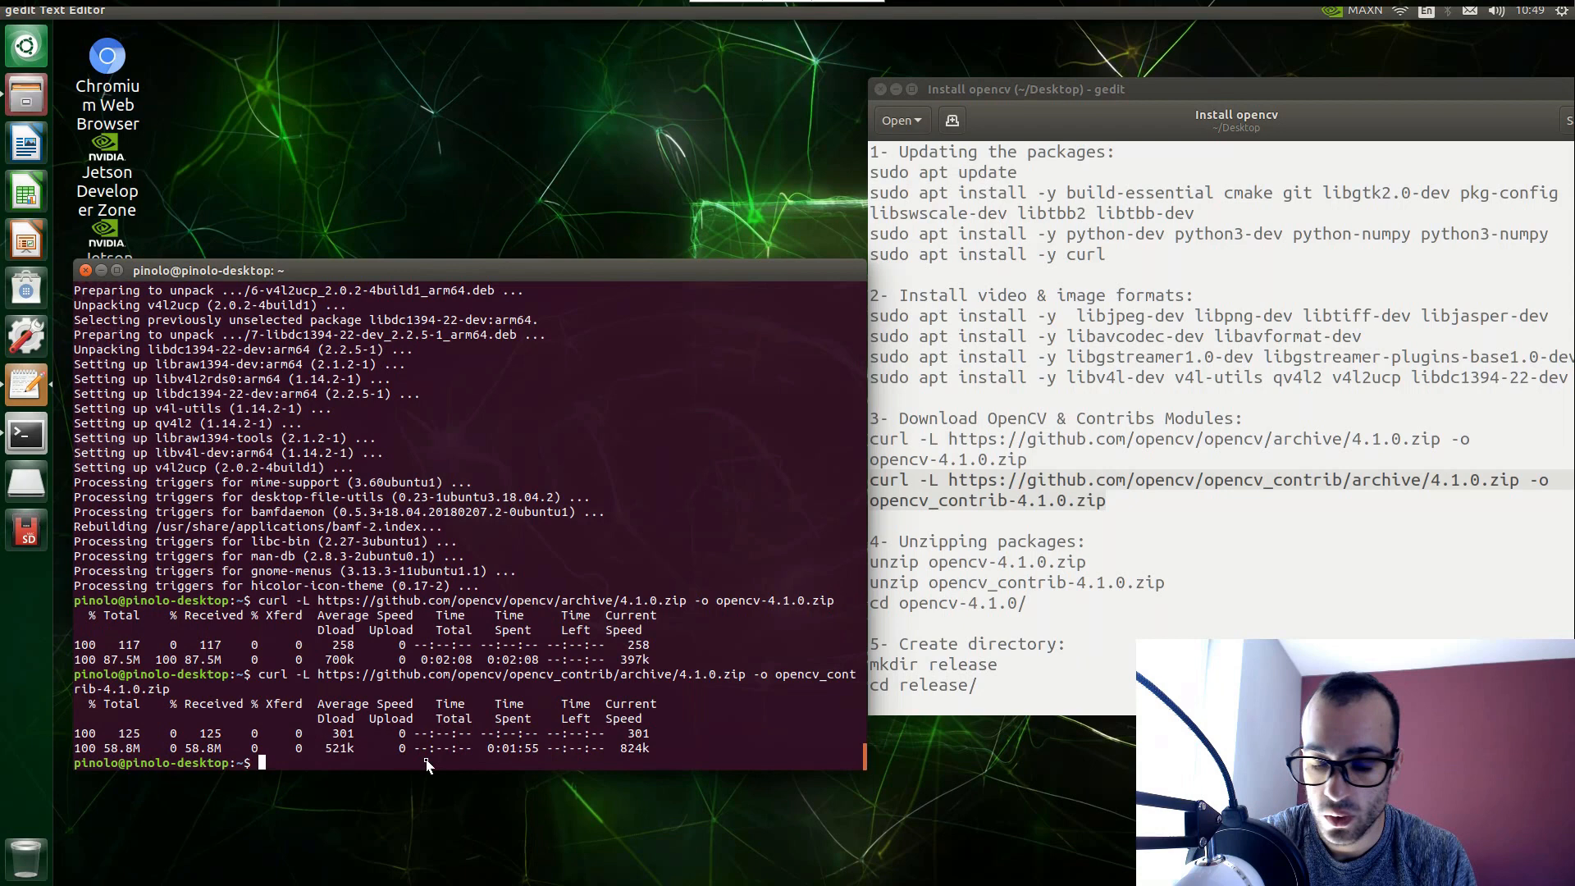
Unzip the opencv-4.1.0.zip archive into the home folder.
text(unzip ope)
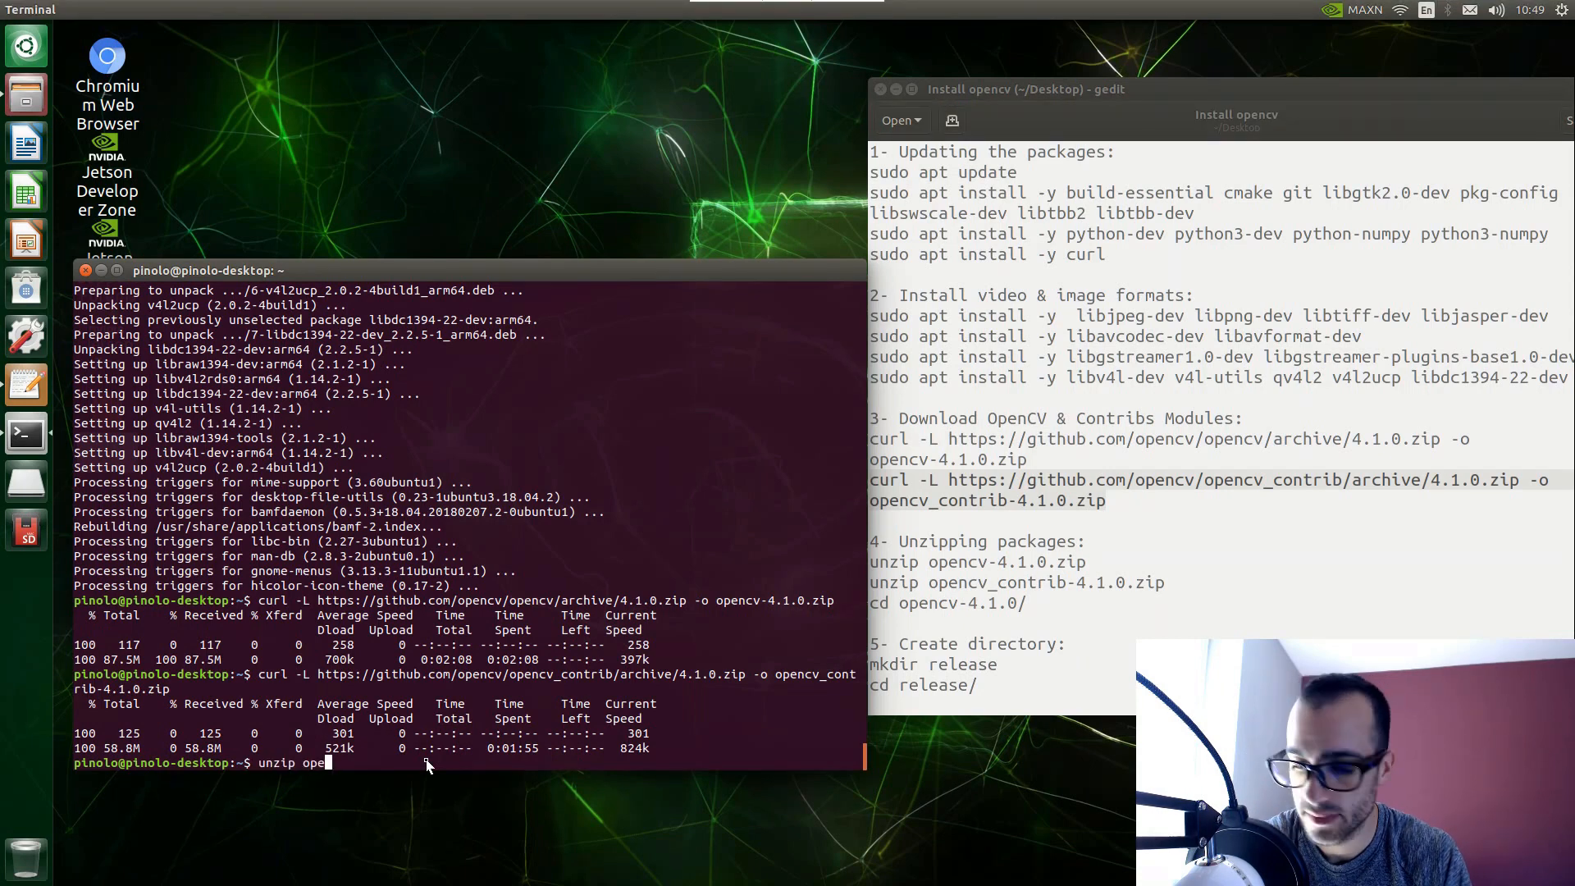
text(ncv-4.1.0)
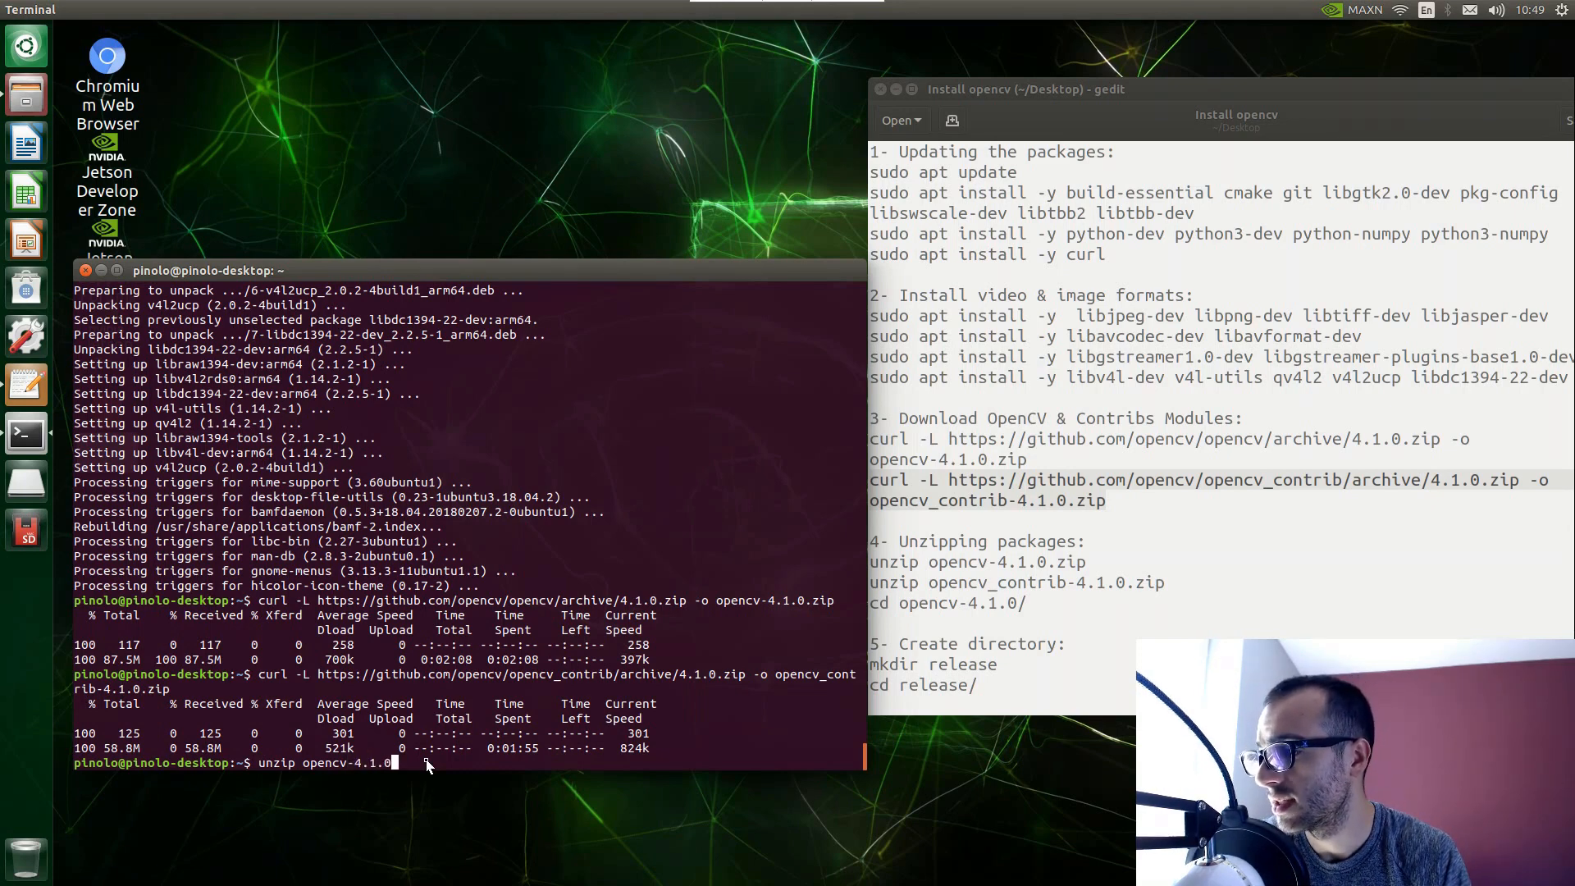
text(zip)
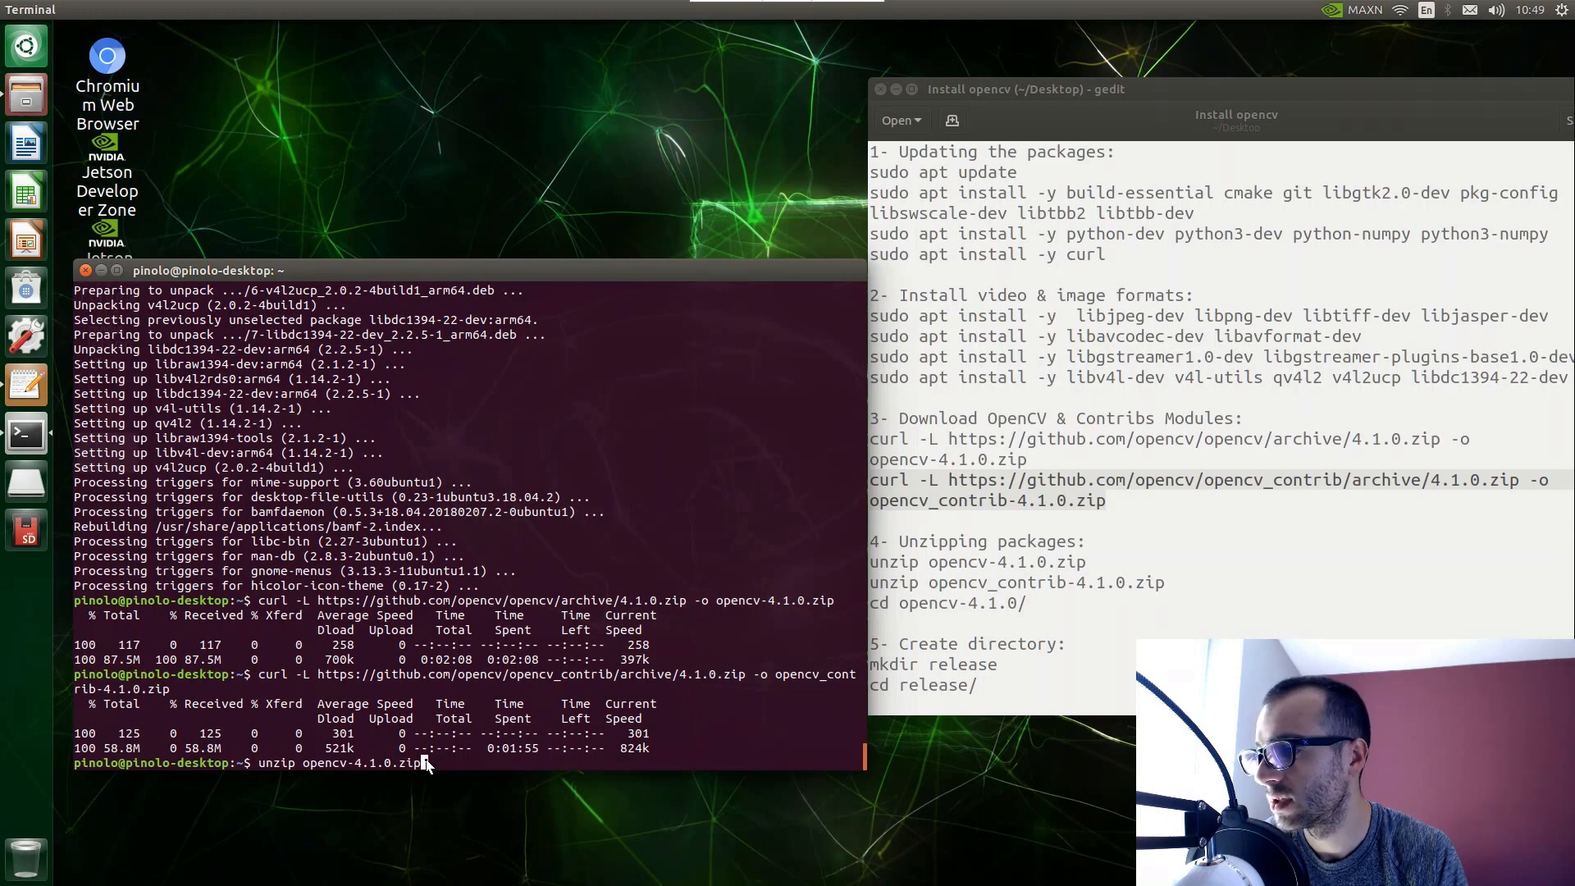
key(Return)
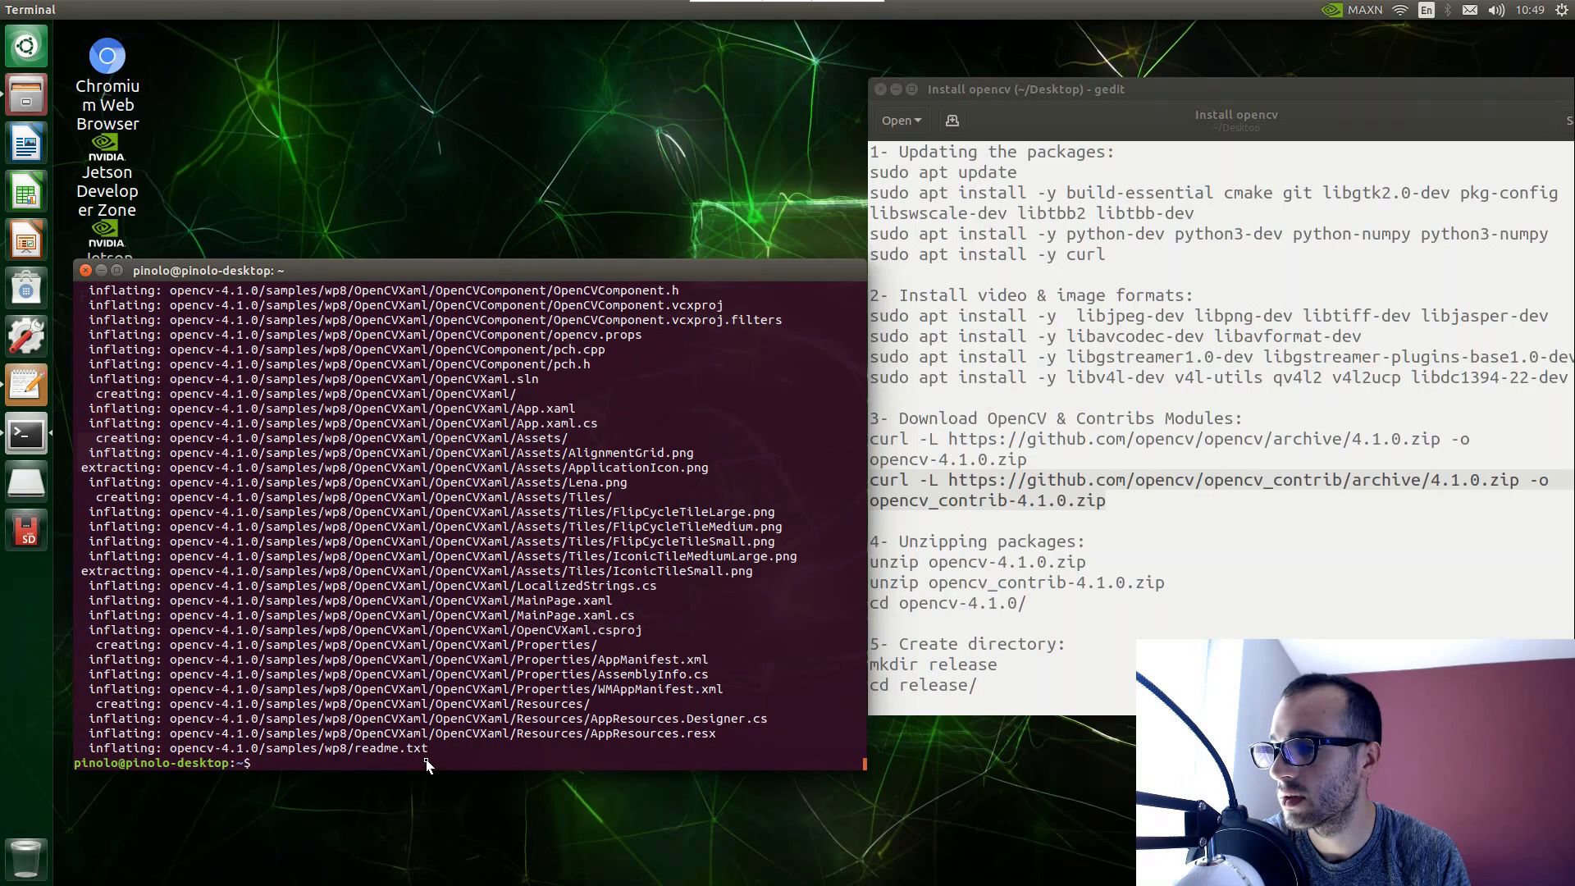
Unzip the opencv_contrib-4.1.0.zip archive alongside it.
text(unzip)
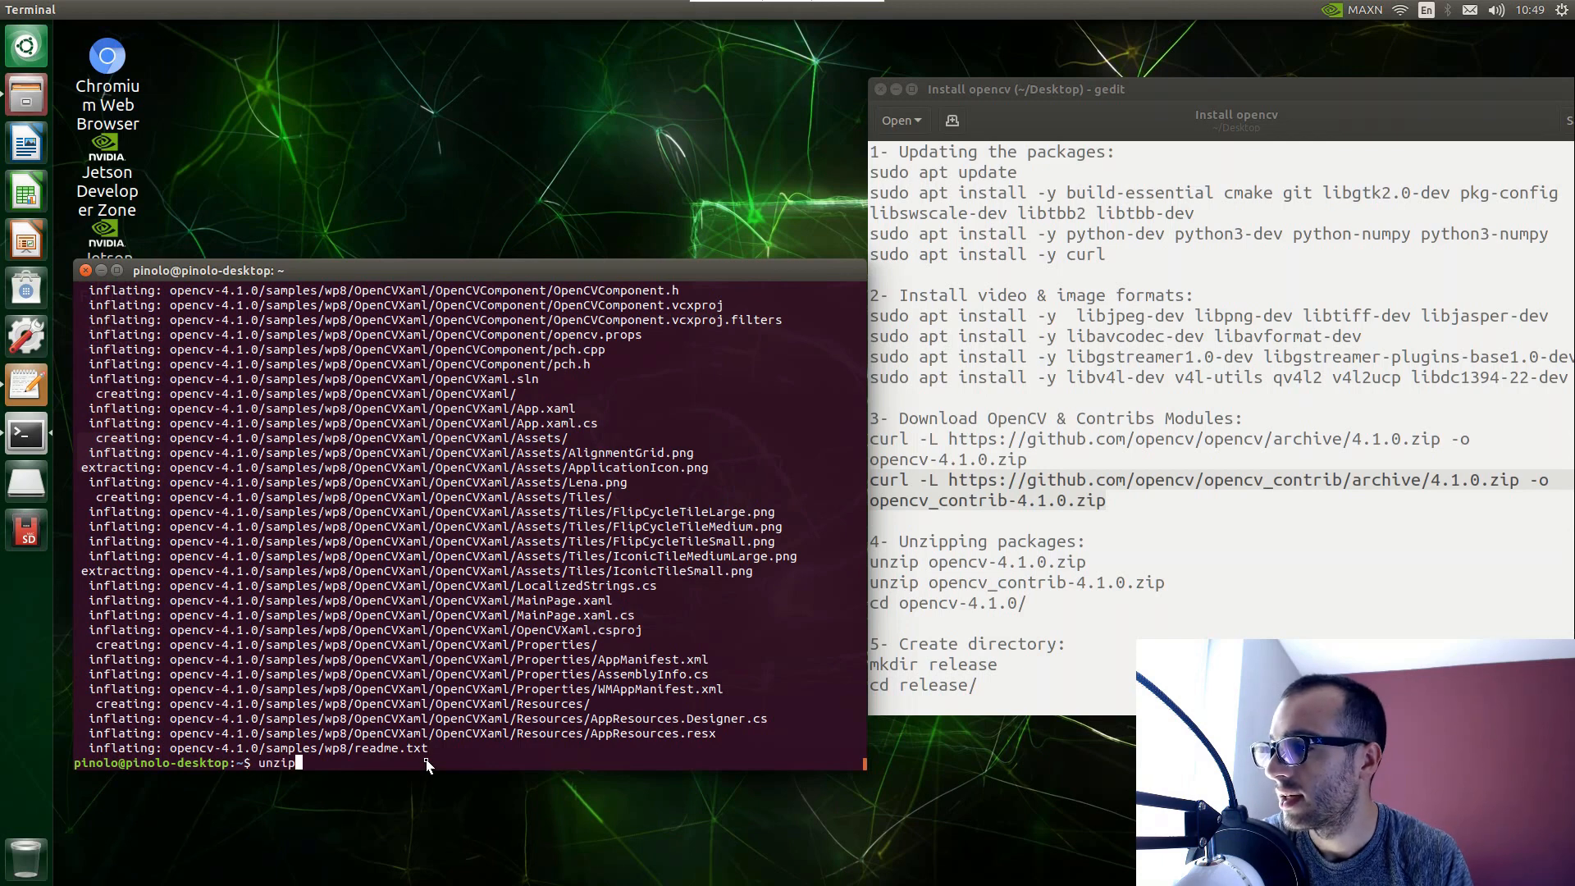
text(ope)
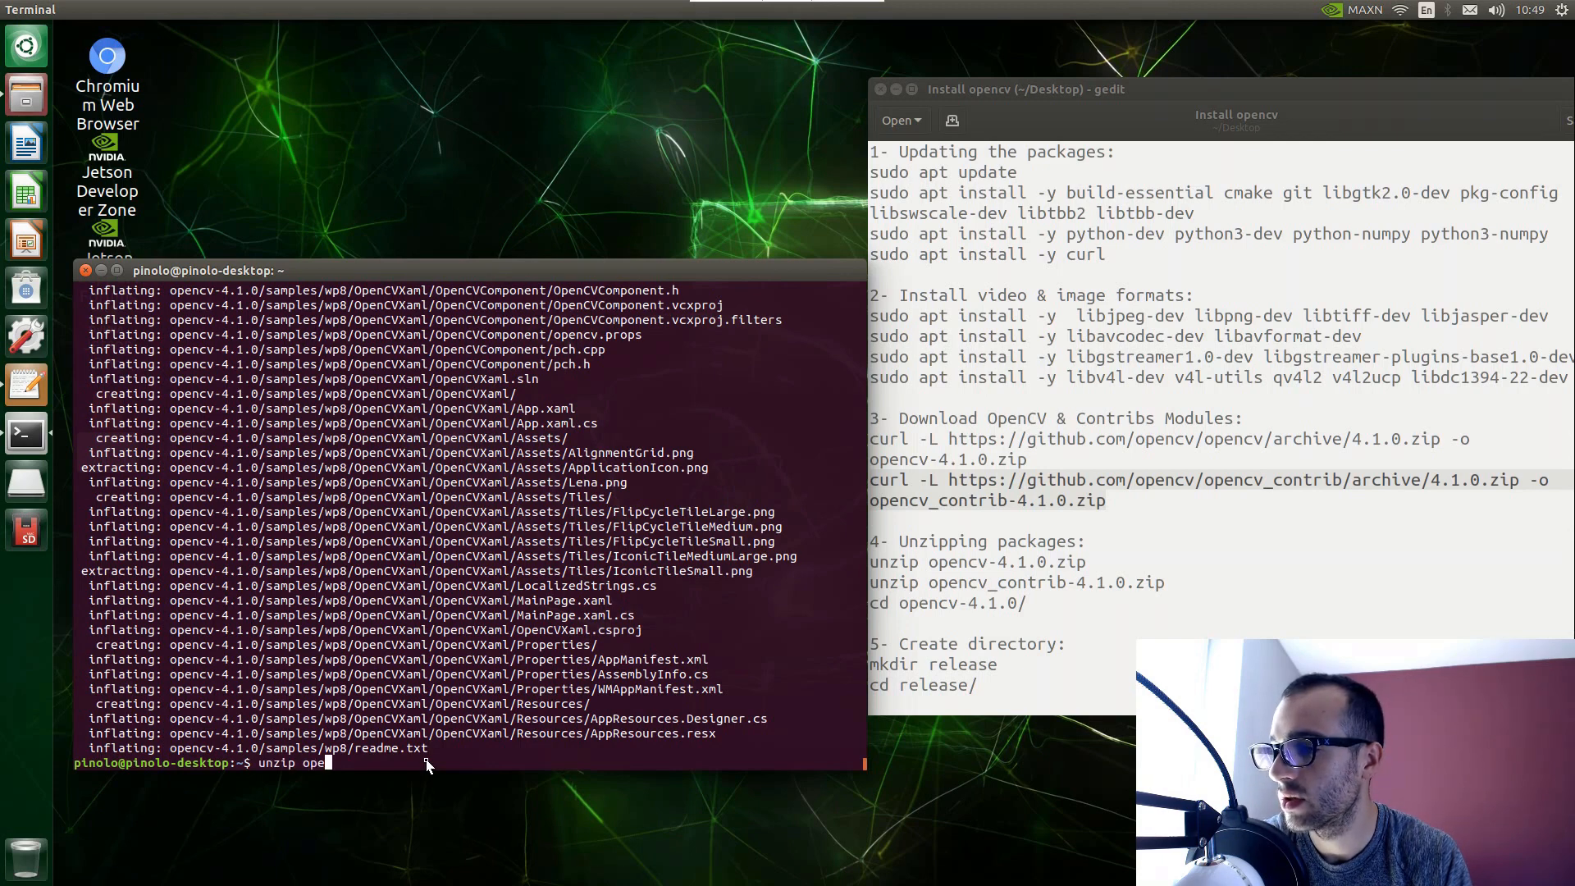
text(ncv_)
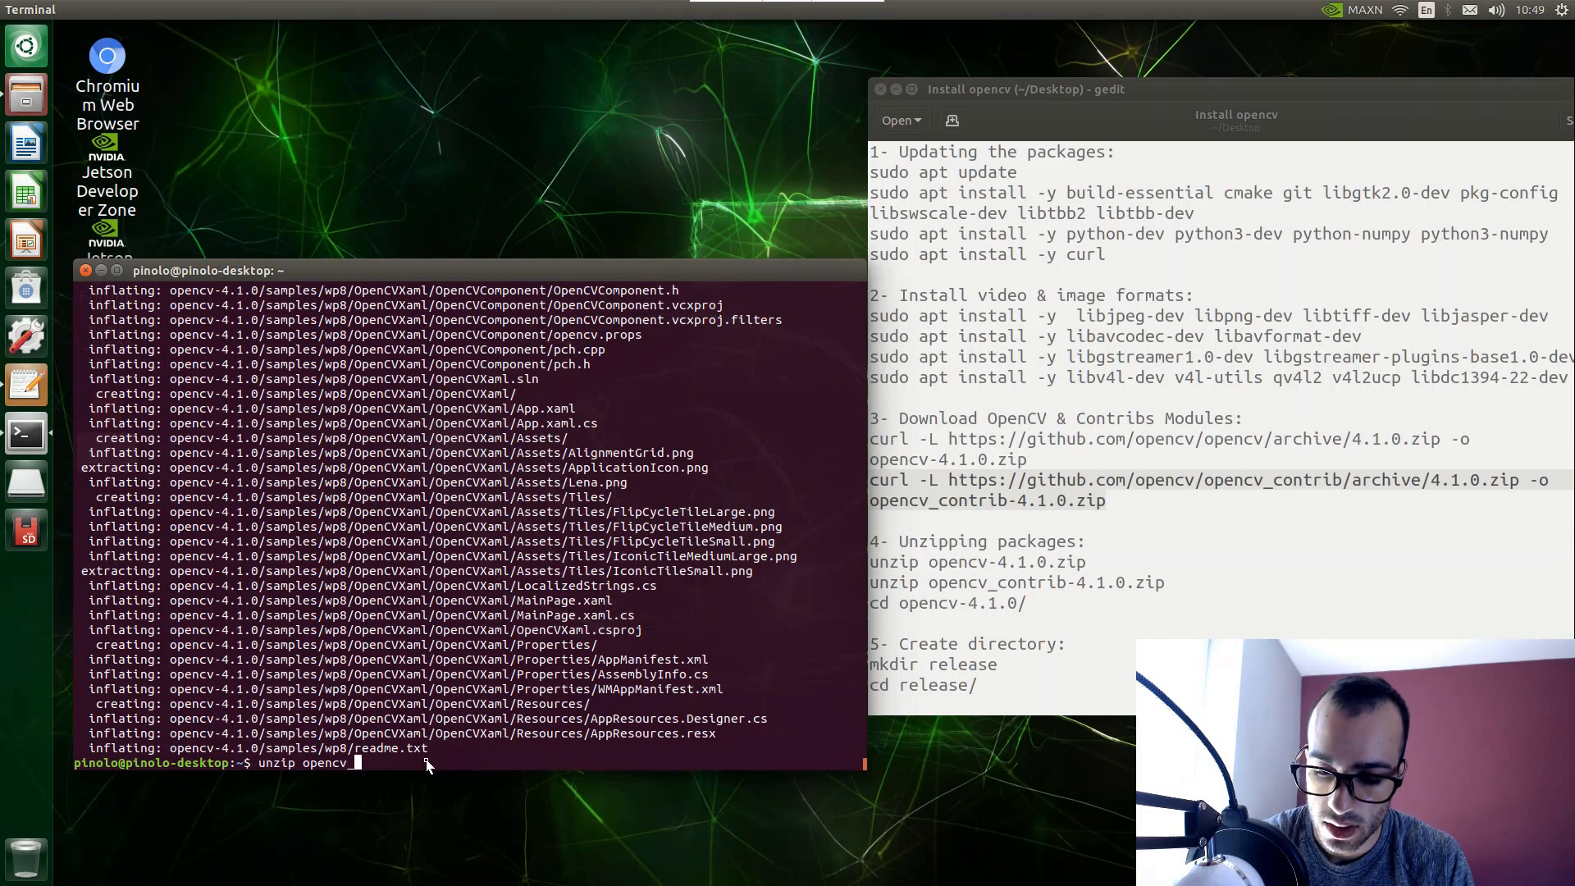
text(contrib-)
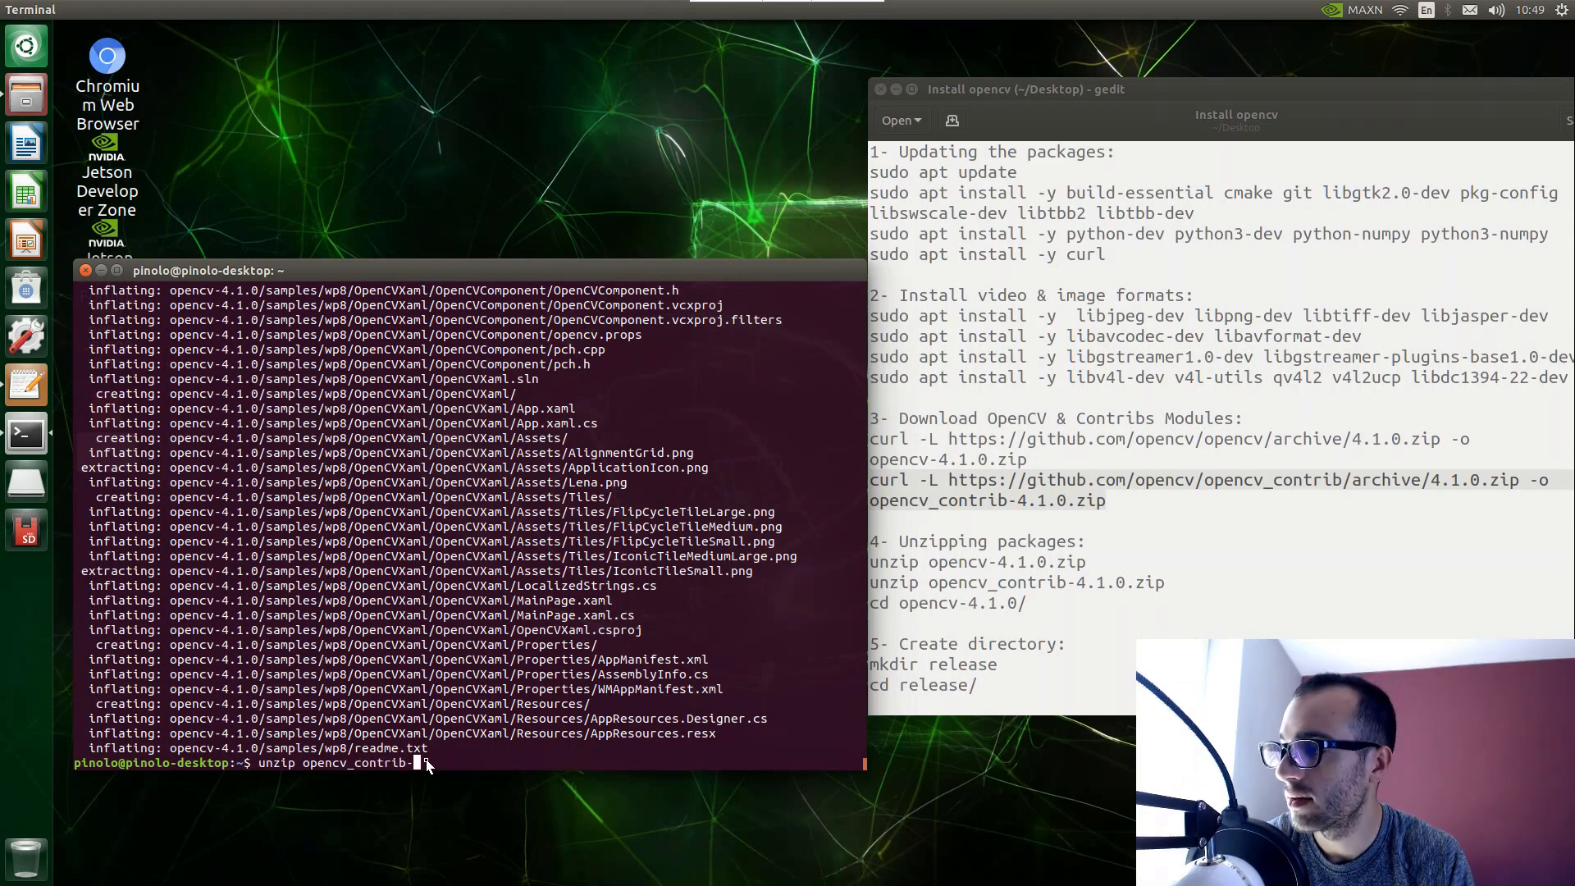
text(4.1.0)
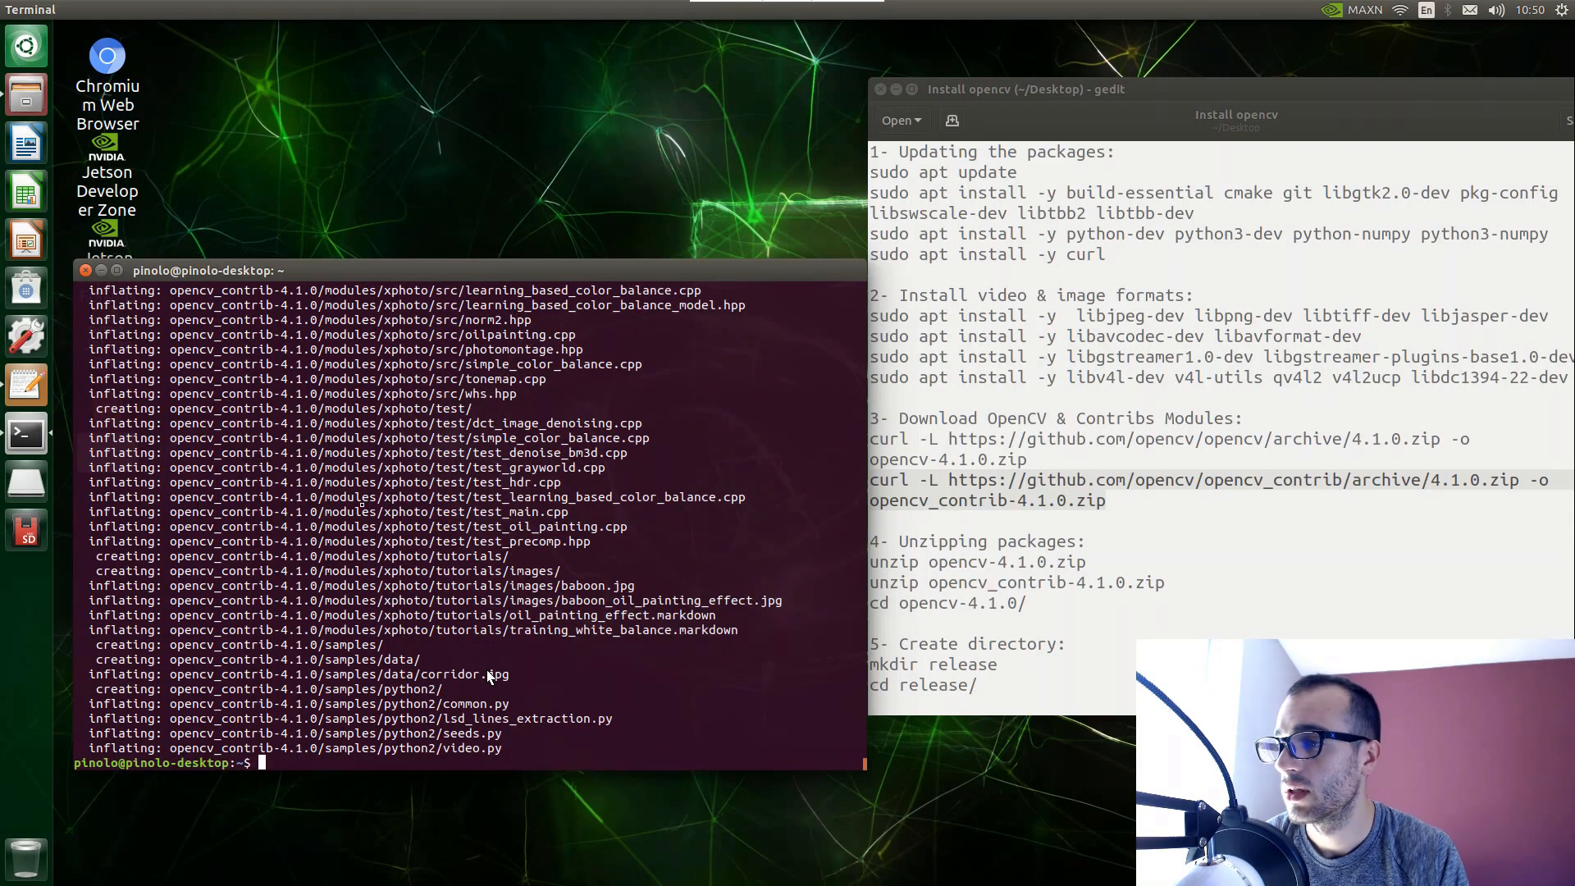
mouse_move(211, 354)
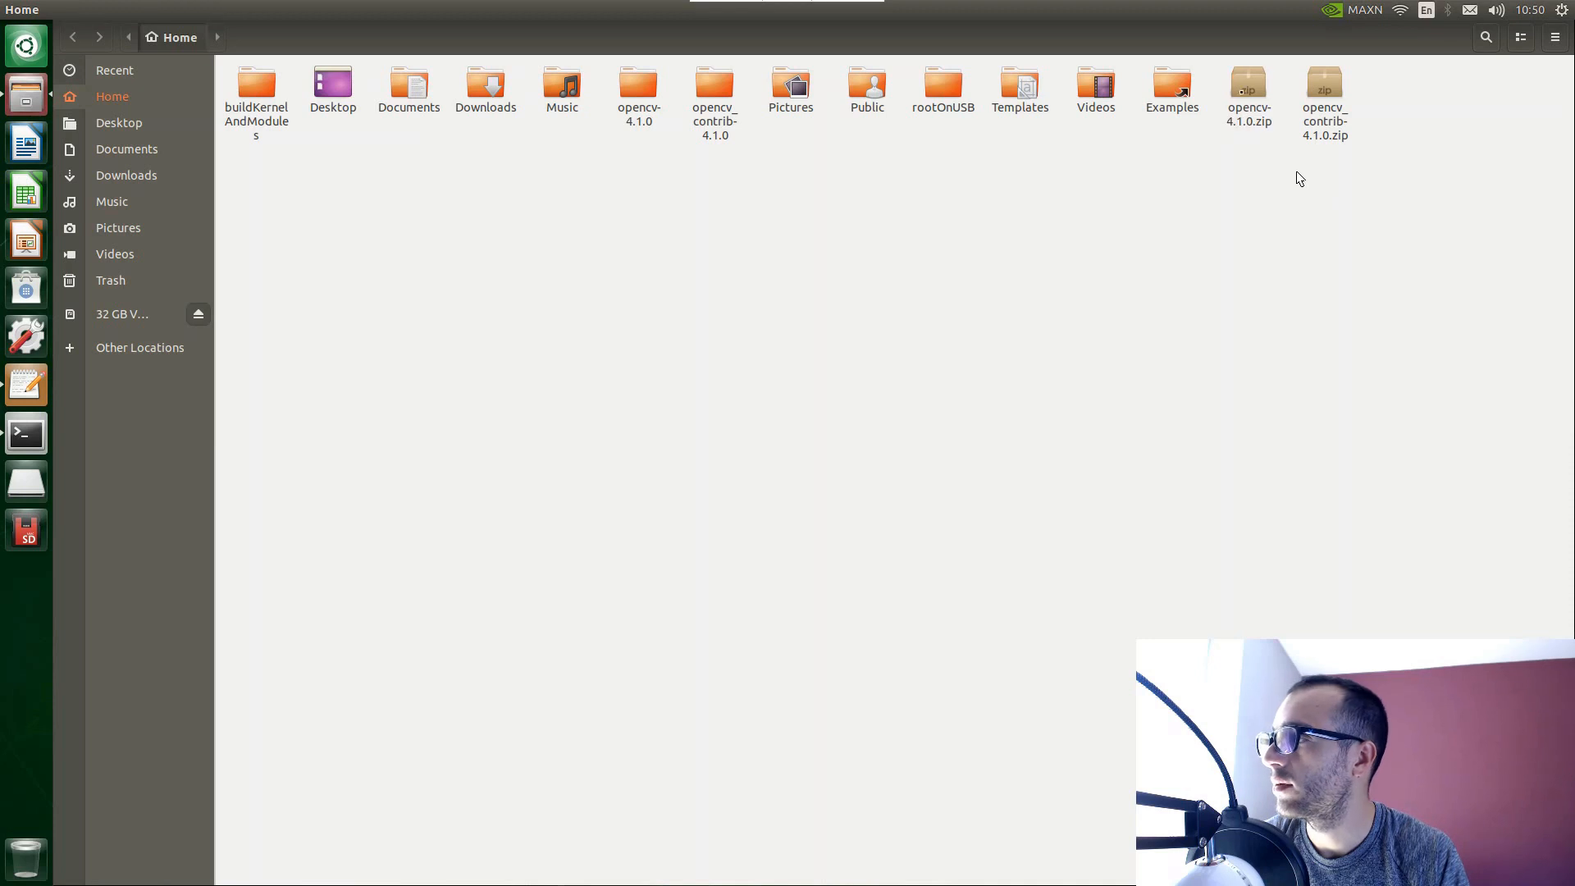
click(1247, 90)
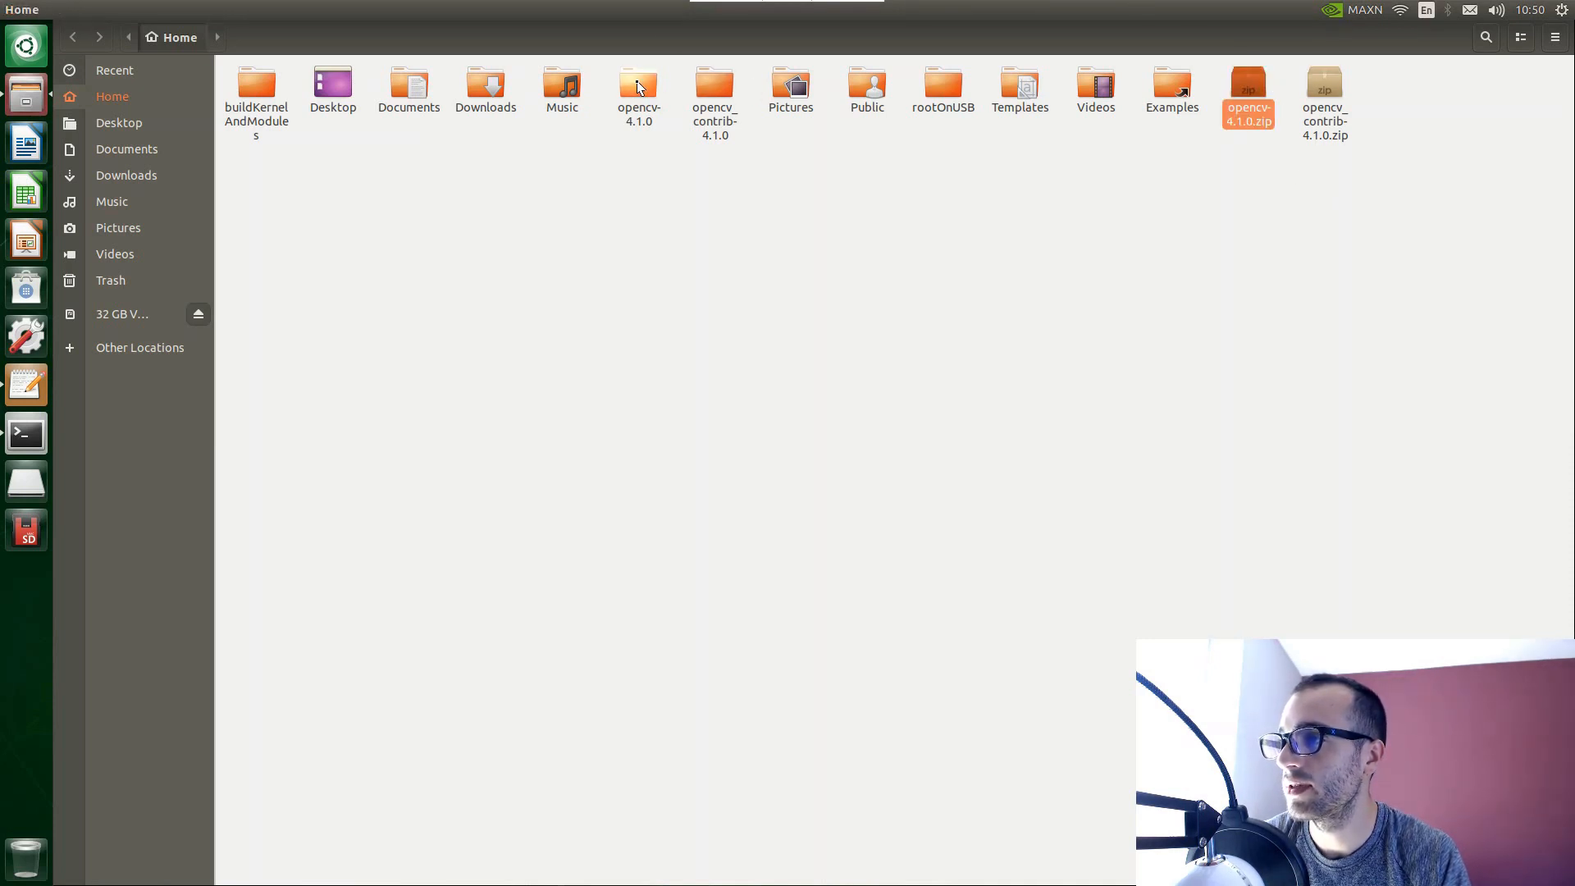
double_click(638, 84)
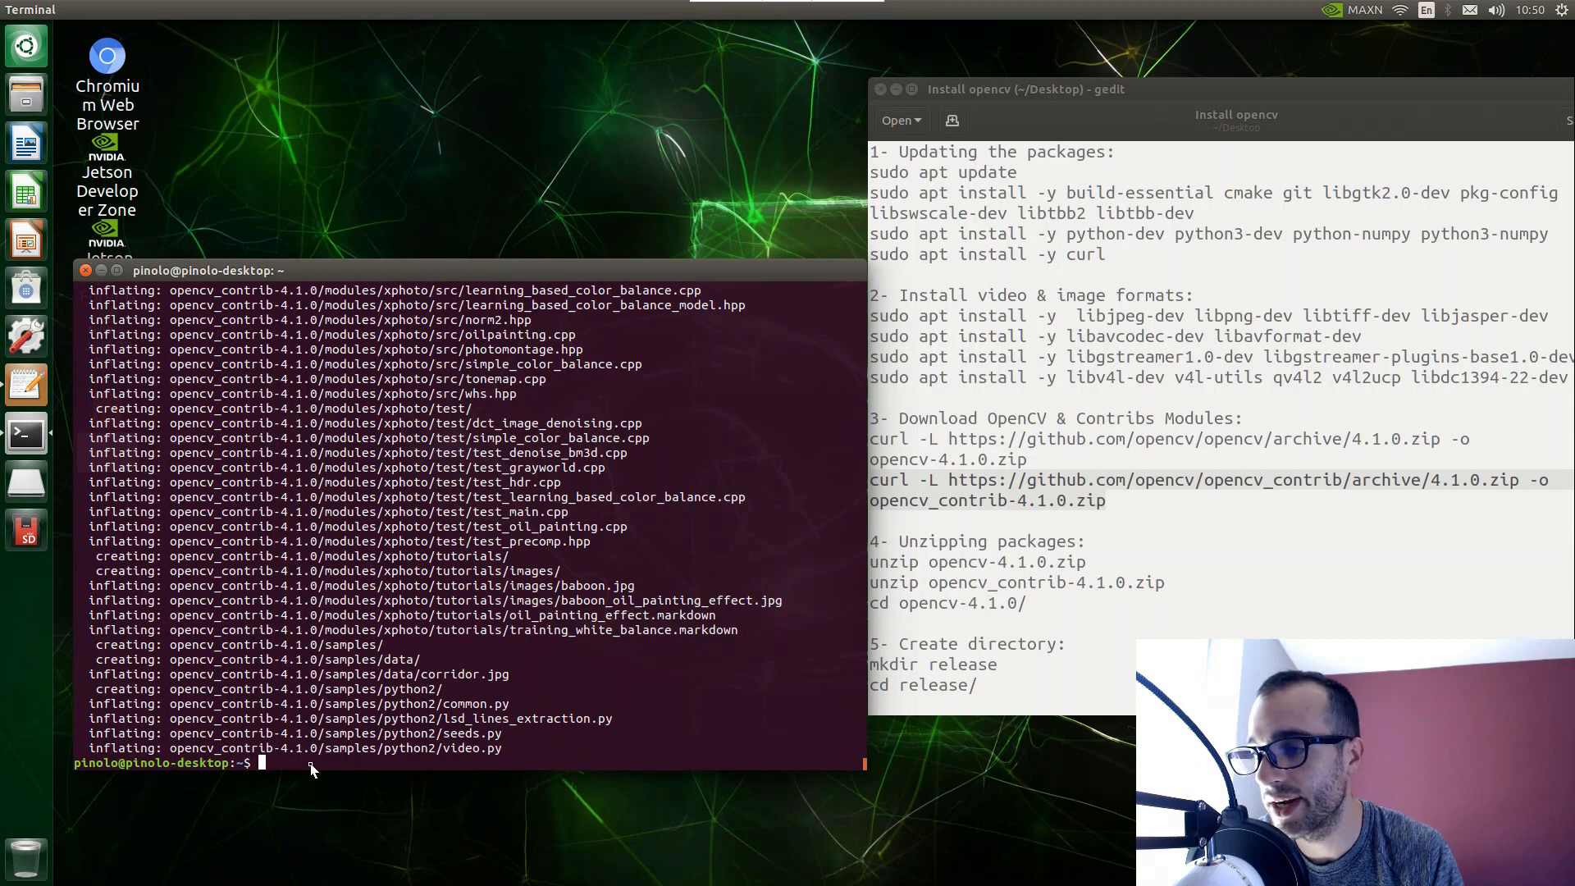
Change into the opencv-4.1.0 source directory.
text(cd)
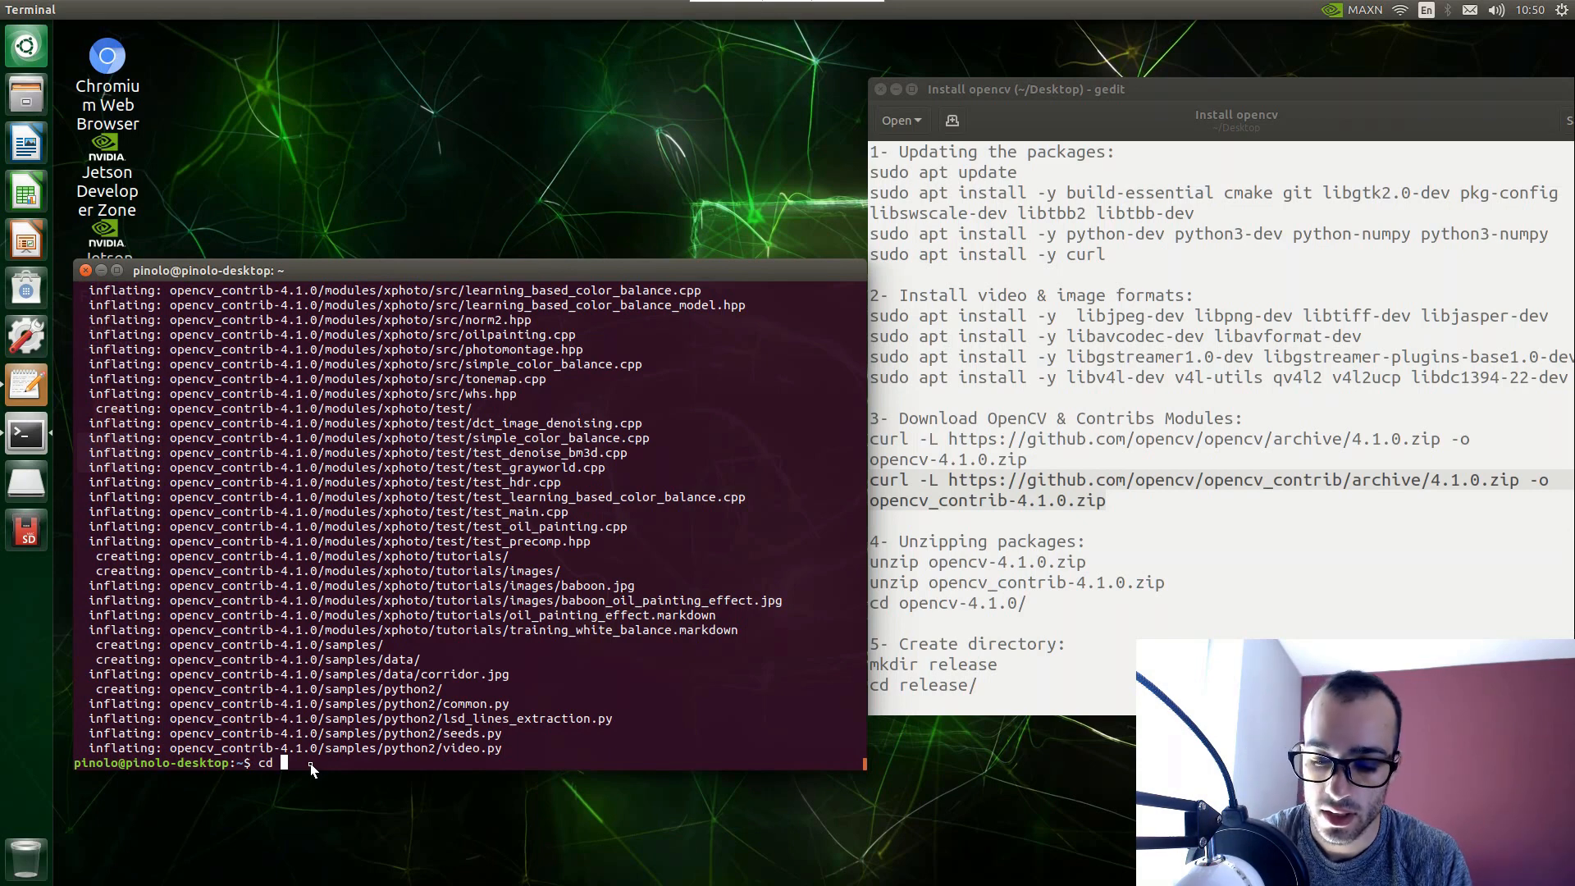
text(opencv)
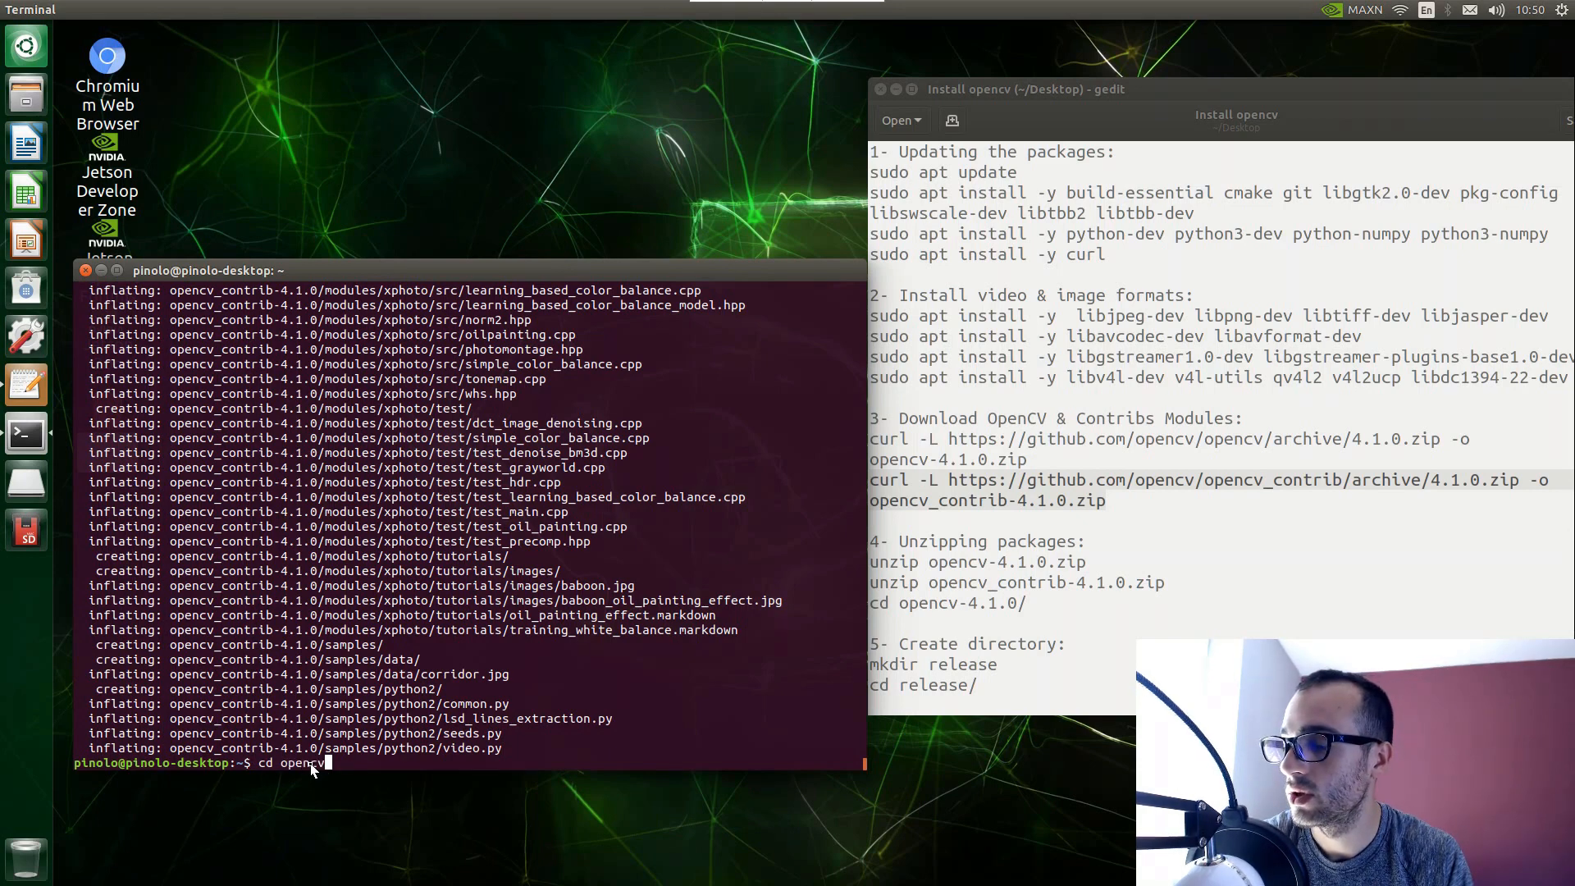
text(-4.1.0/)
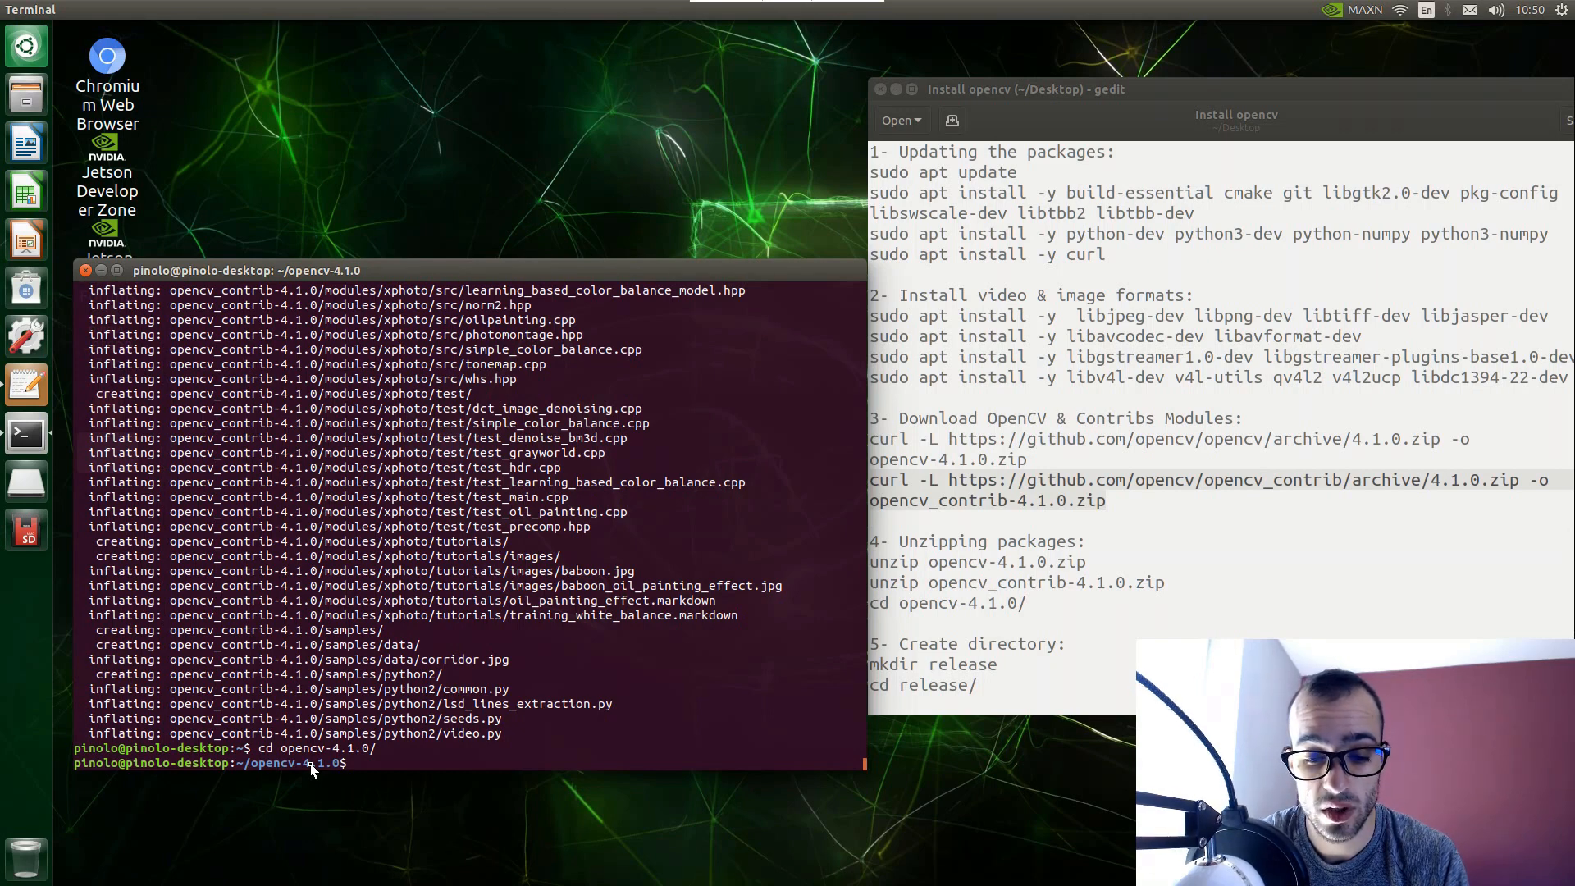
Create a release build directory and move into it.
text(m)
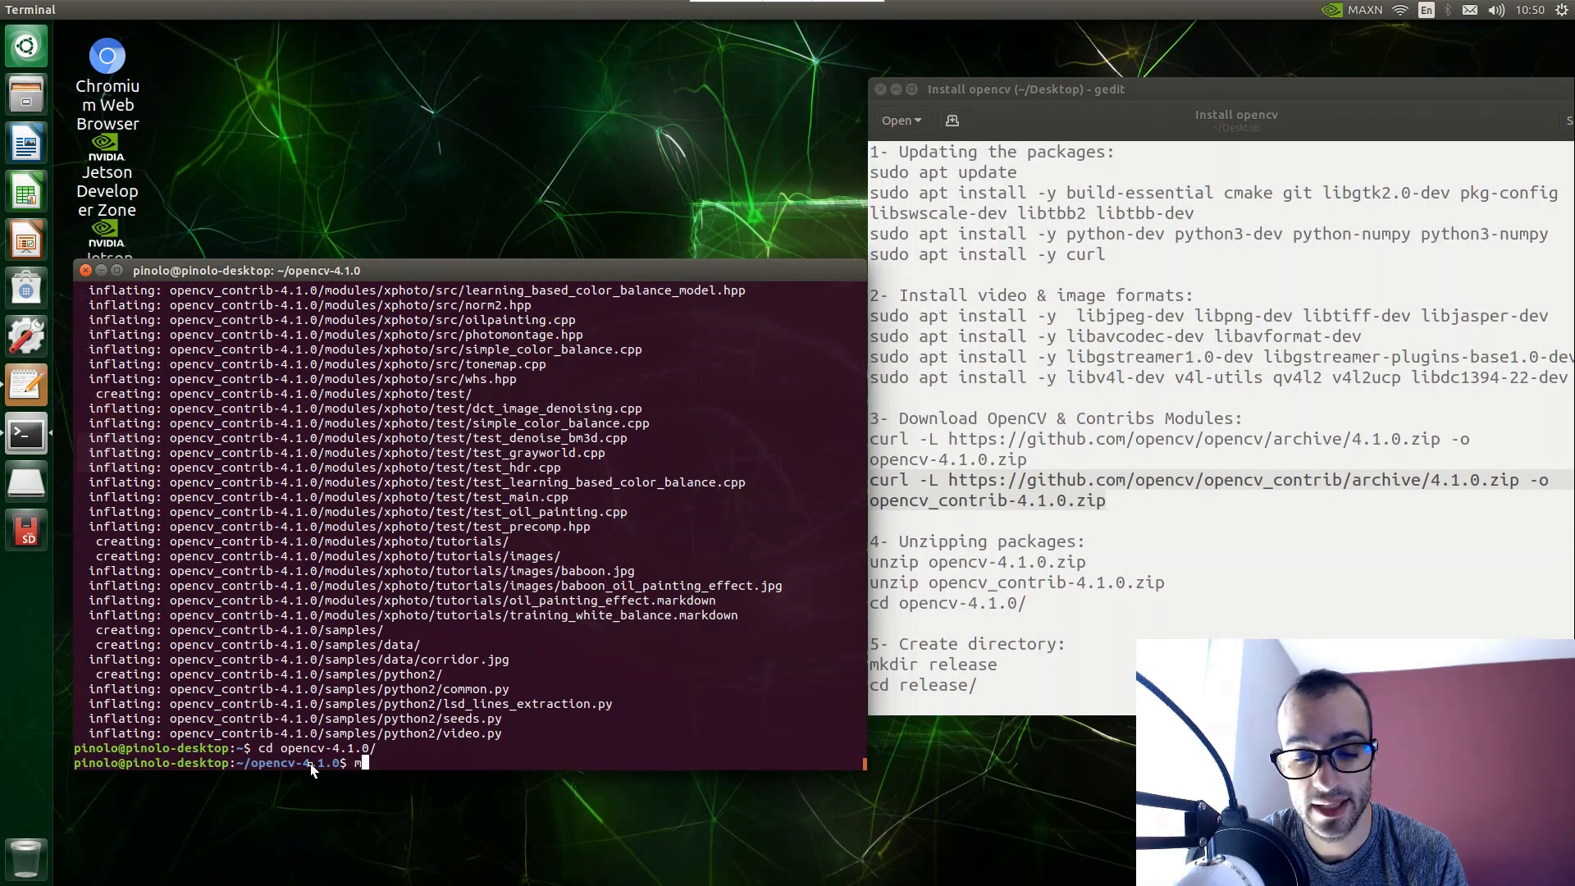
text(mkdir)
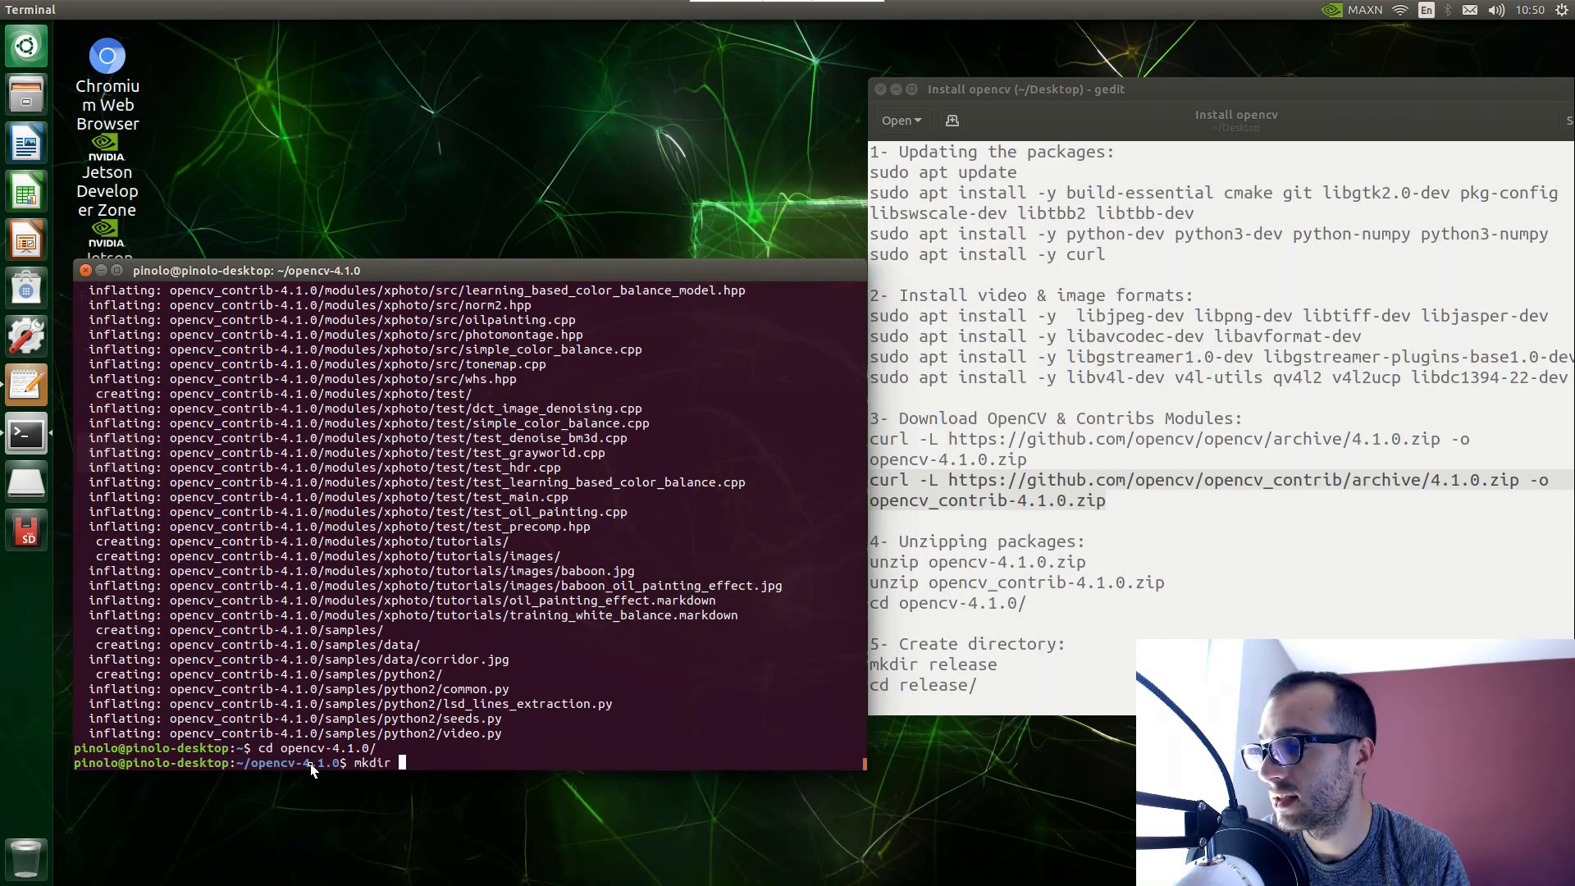
text(release)
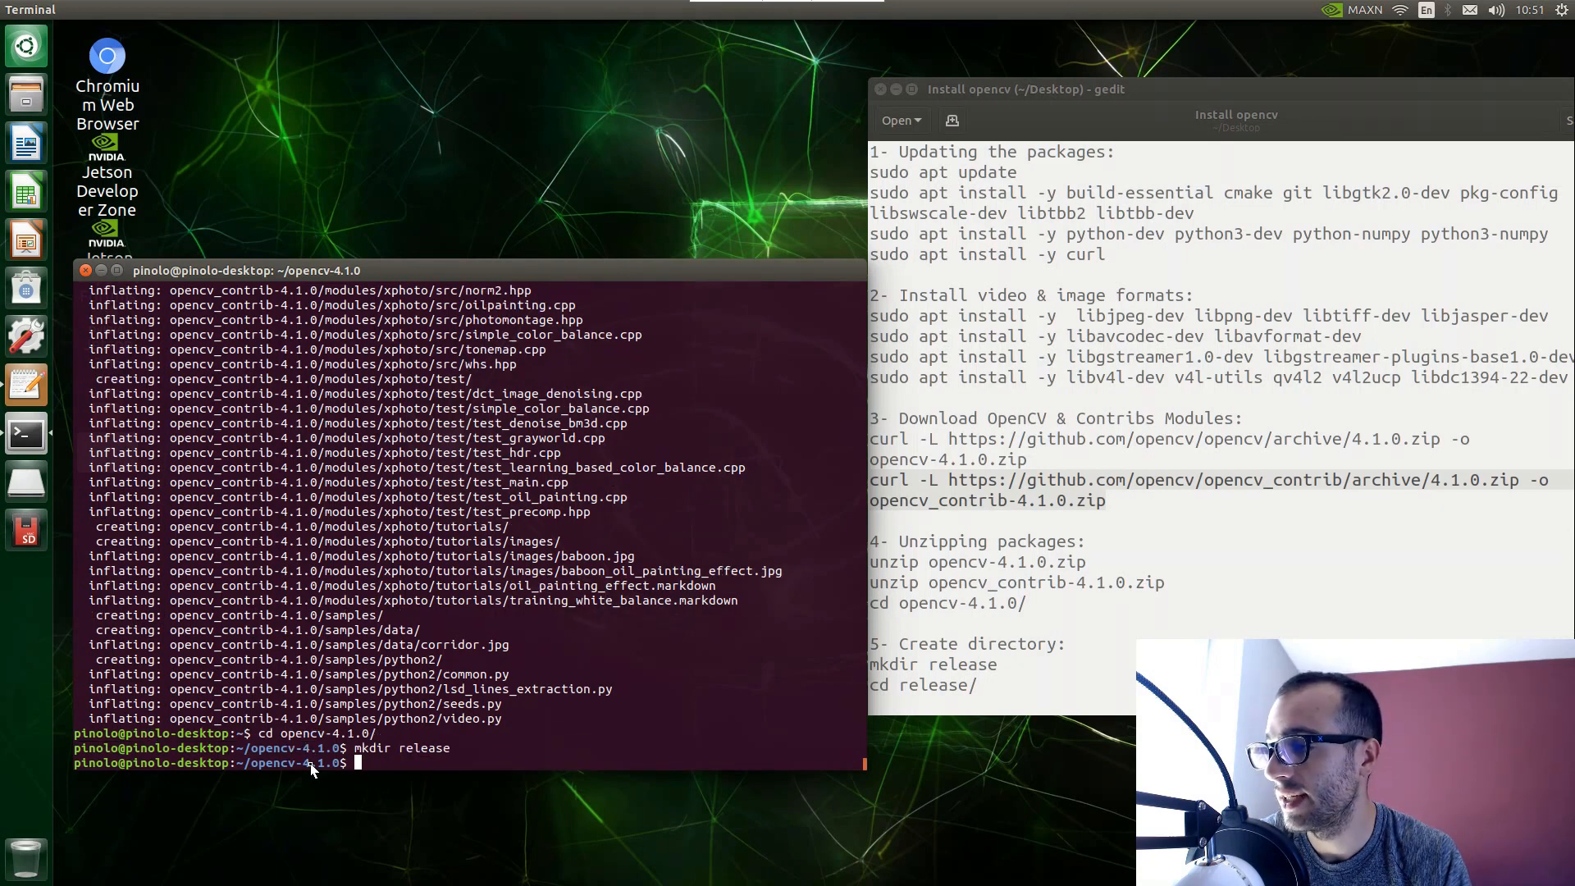
text(cd rele)
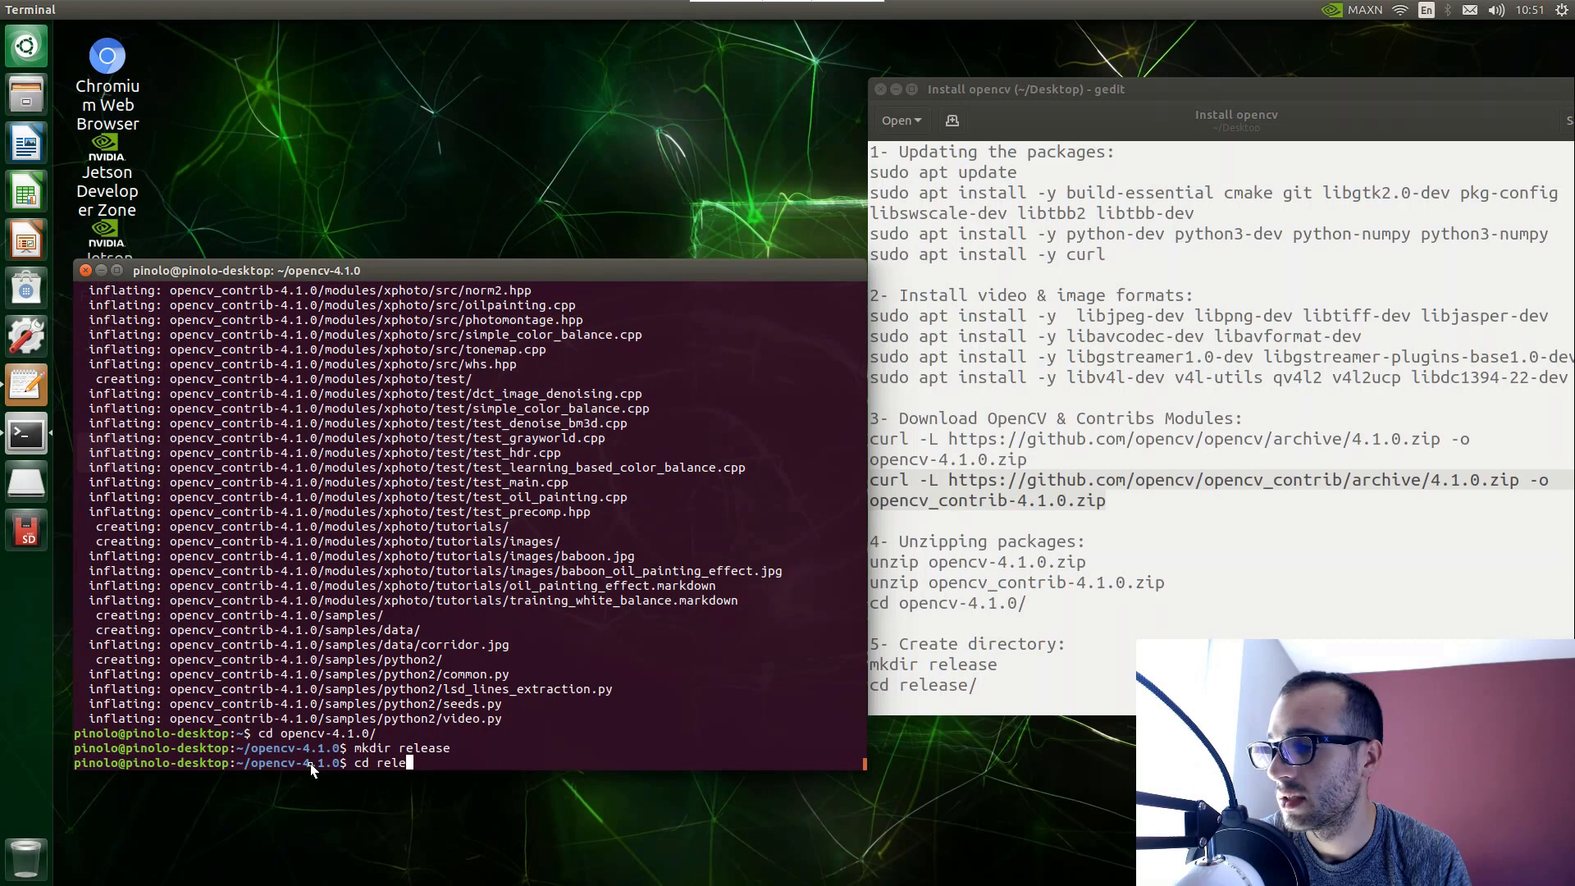
text(ase)
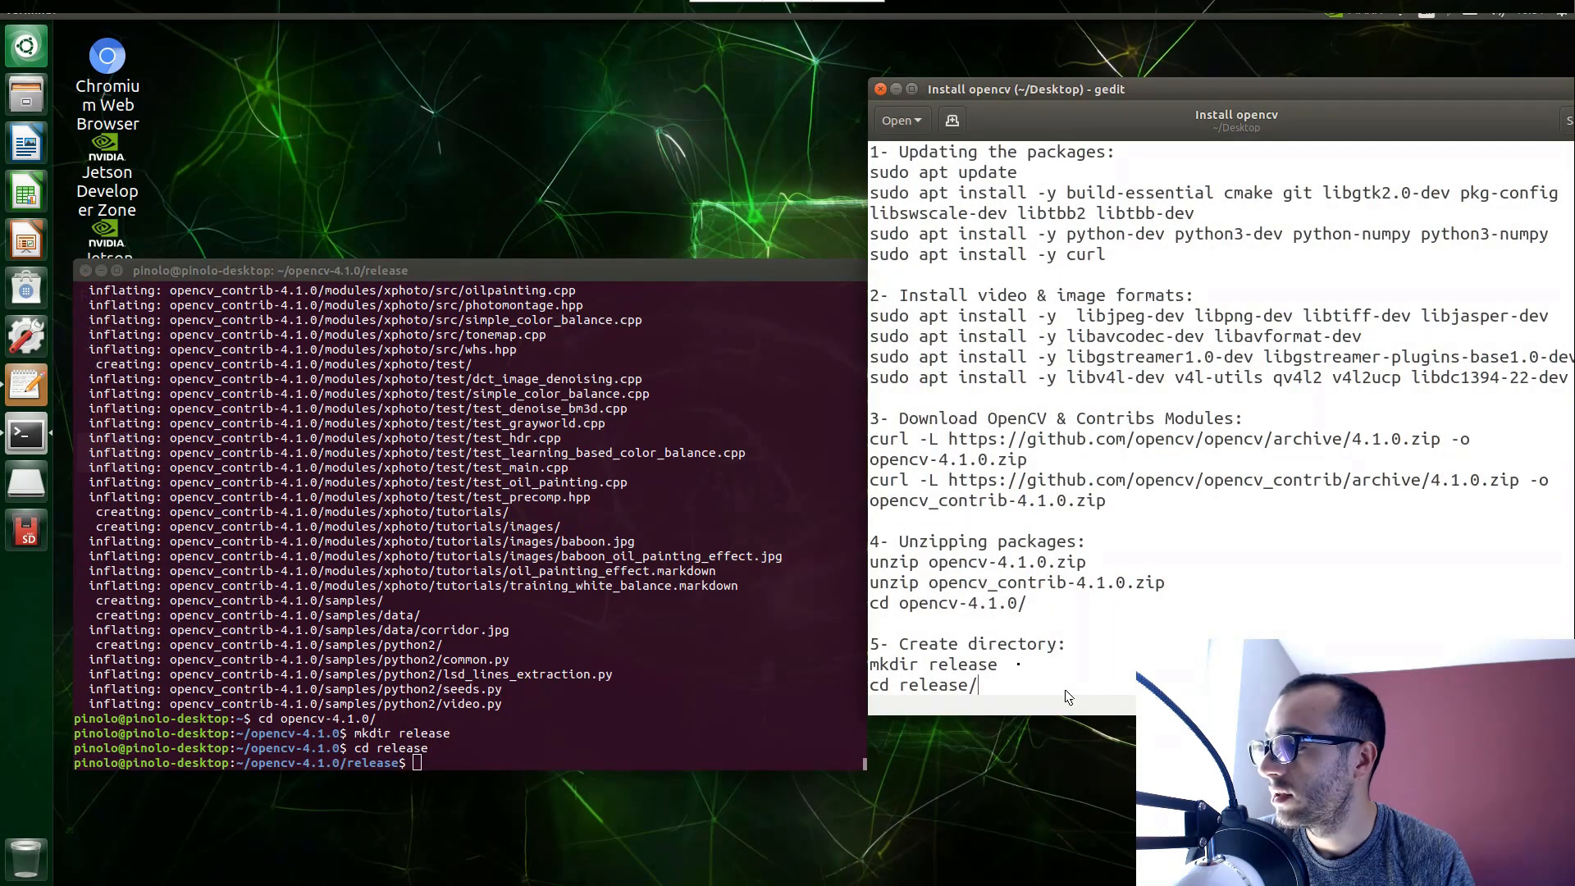
Select step 6's full cmake command with CUDA, contrib and install-prefix options in the notes.
scroll(down, 3)
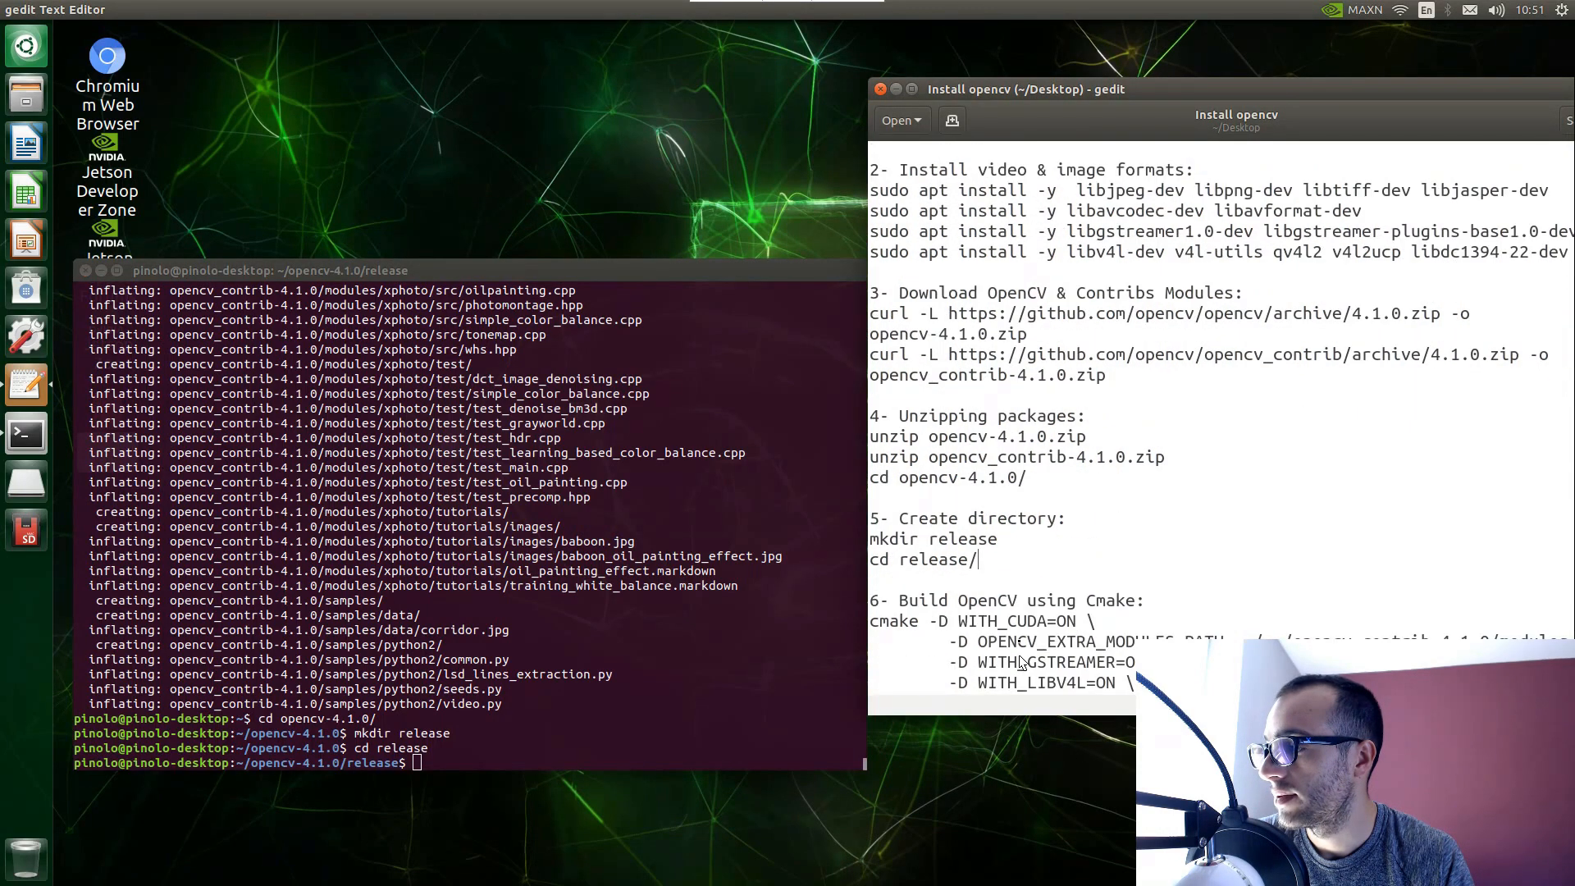
scroll(down, 3)
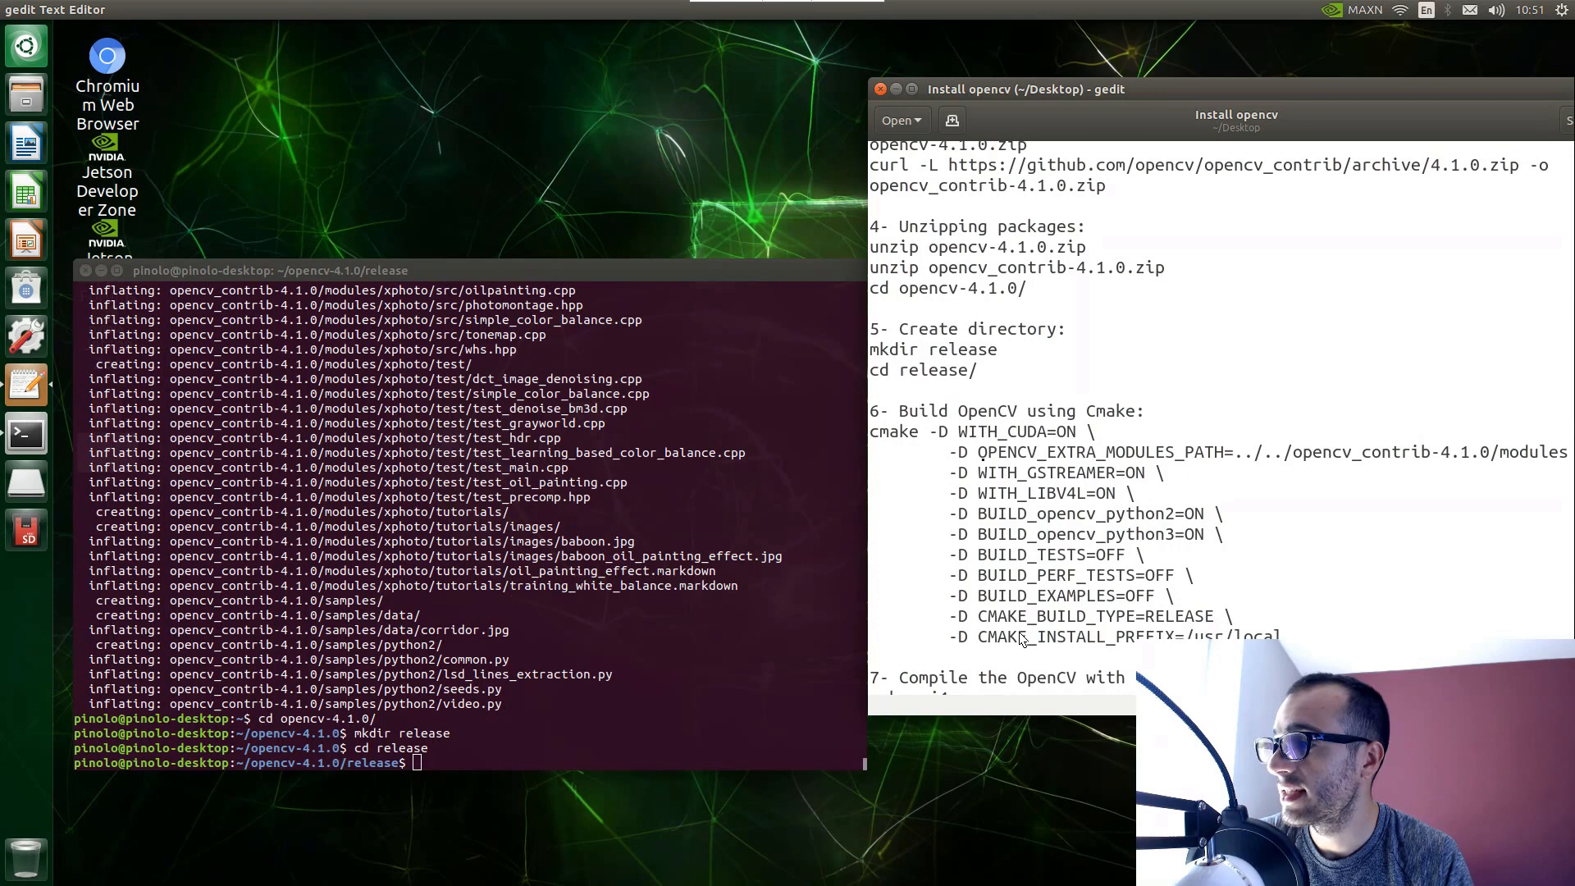
scroll(down, 3)
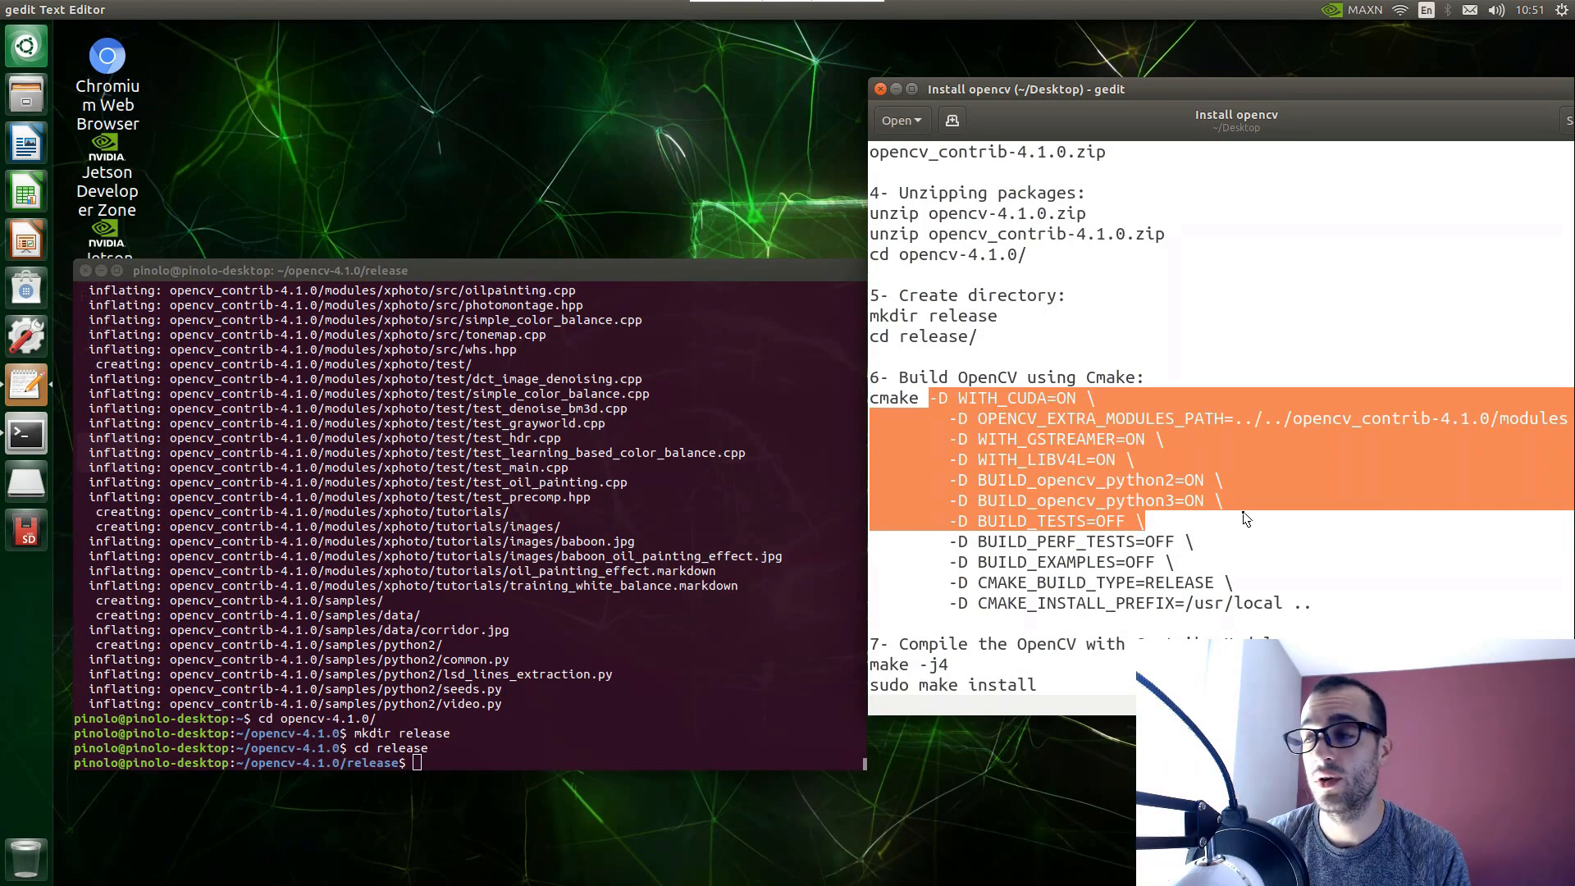
mouse_move(1280, 463)
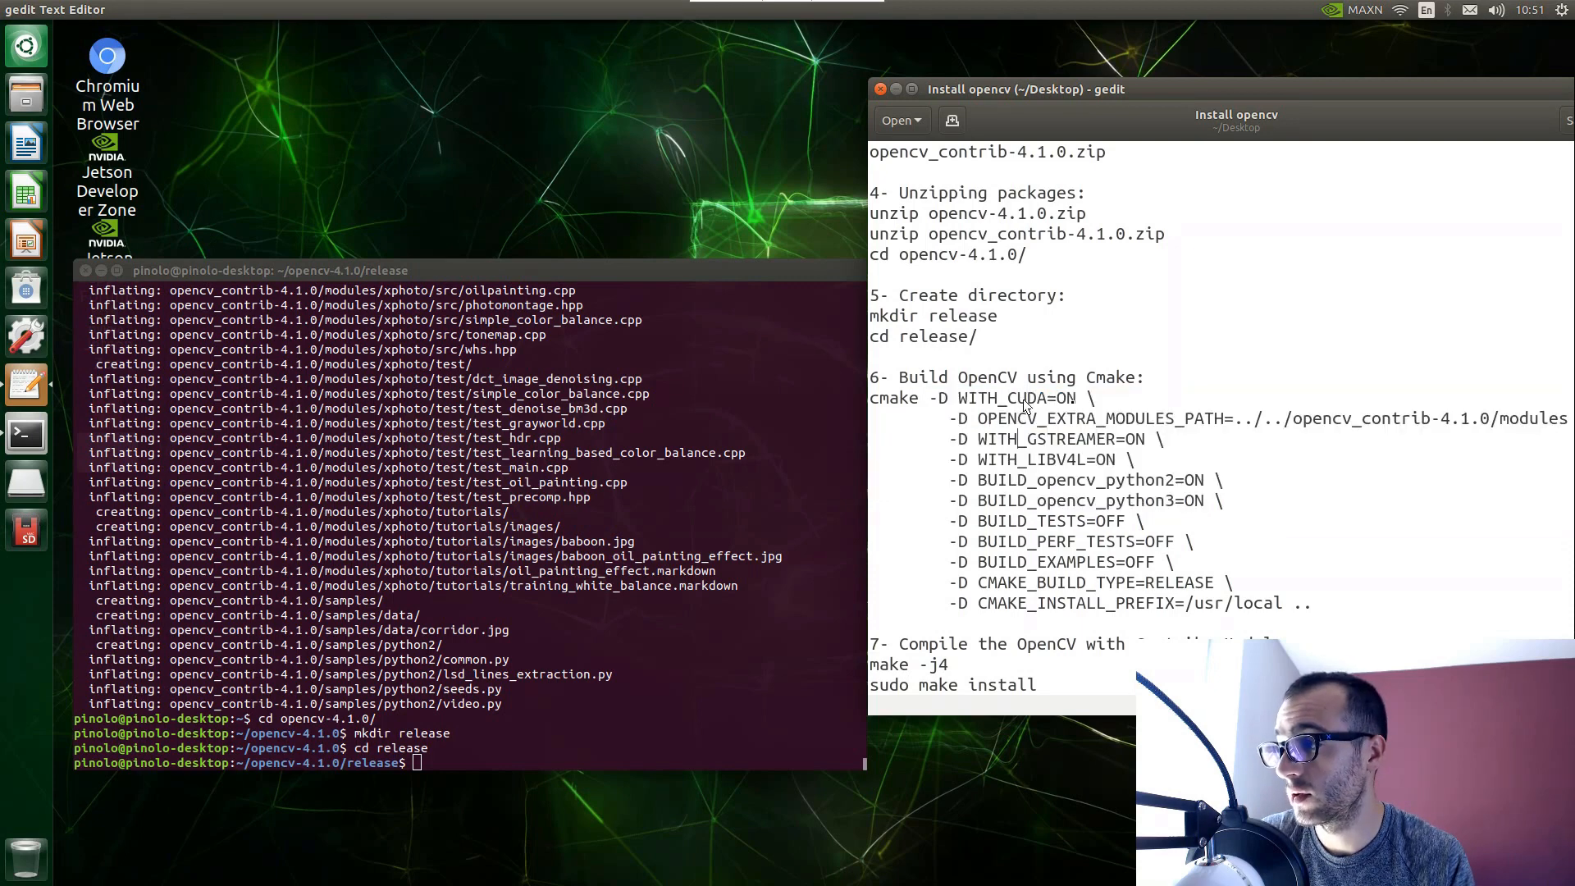
mouse_move(1024, 392)
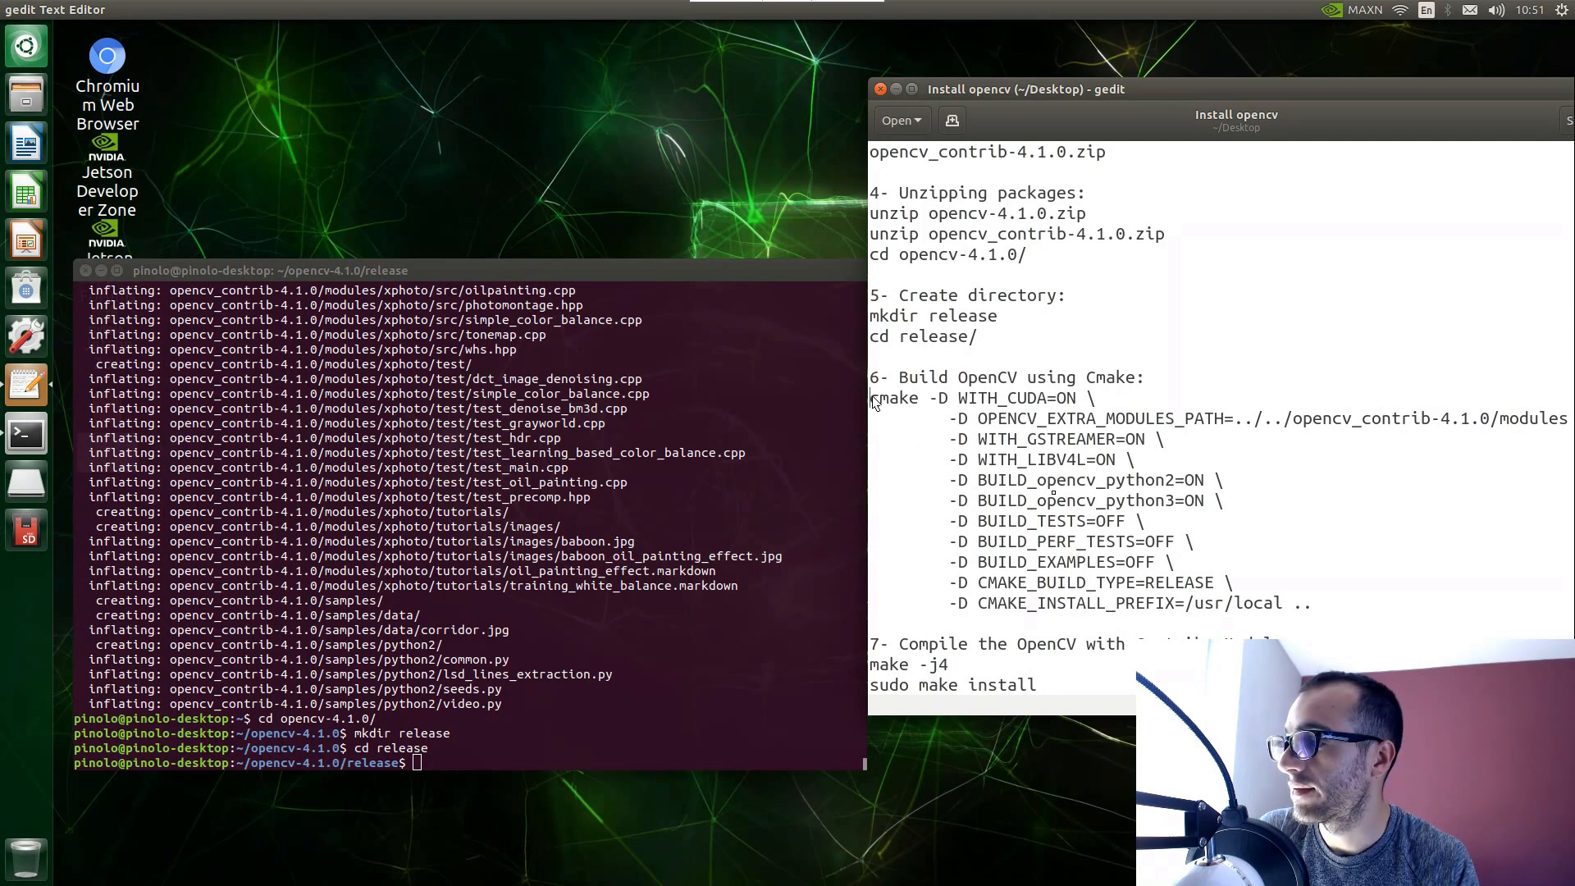
drag(871, 397, 1312, 603)
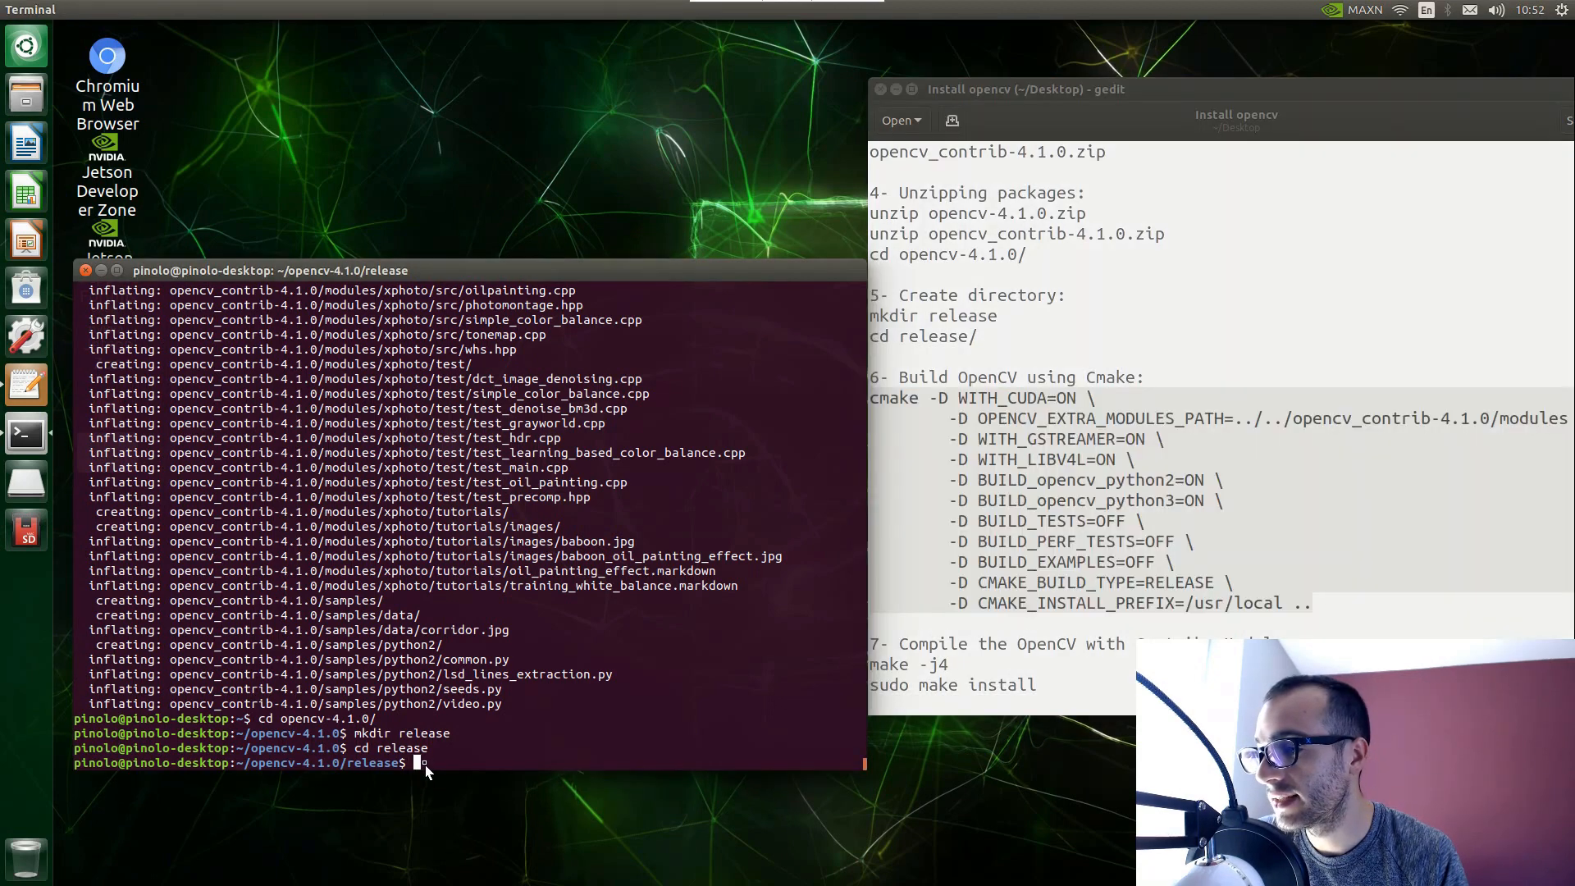
Paste and run the cmake command so build files are generated in release.
right_click(422, 763)
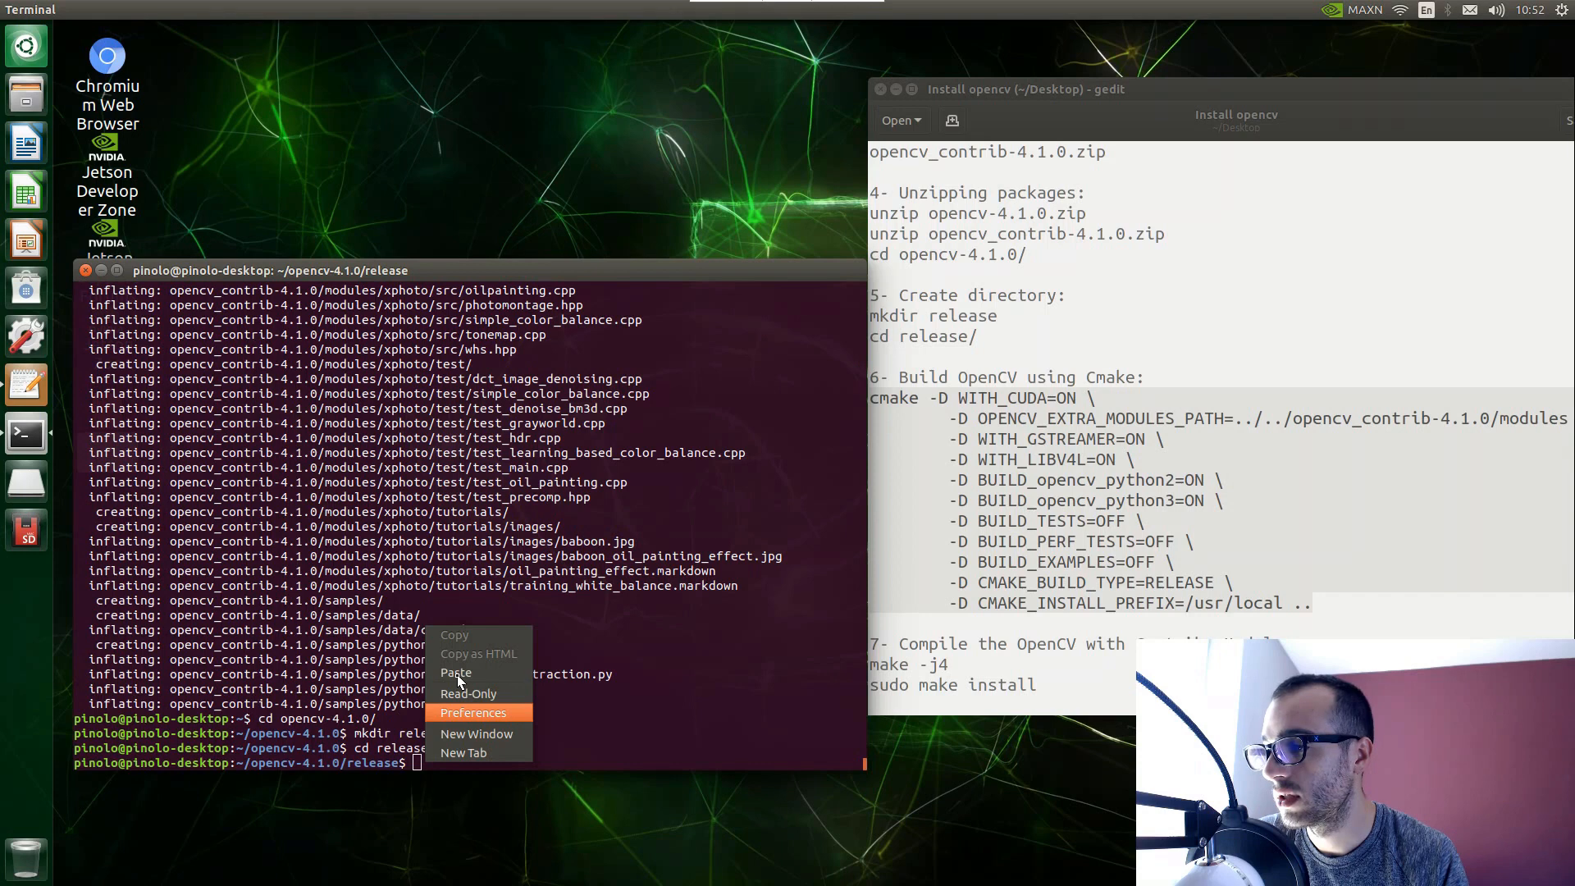
click(455, 673)
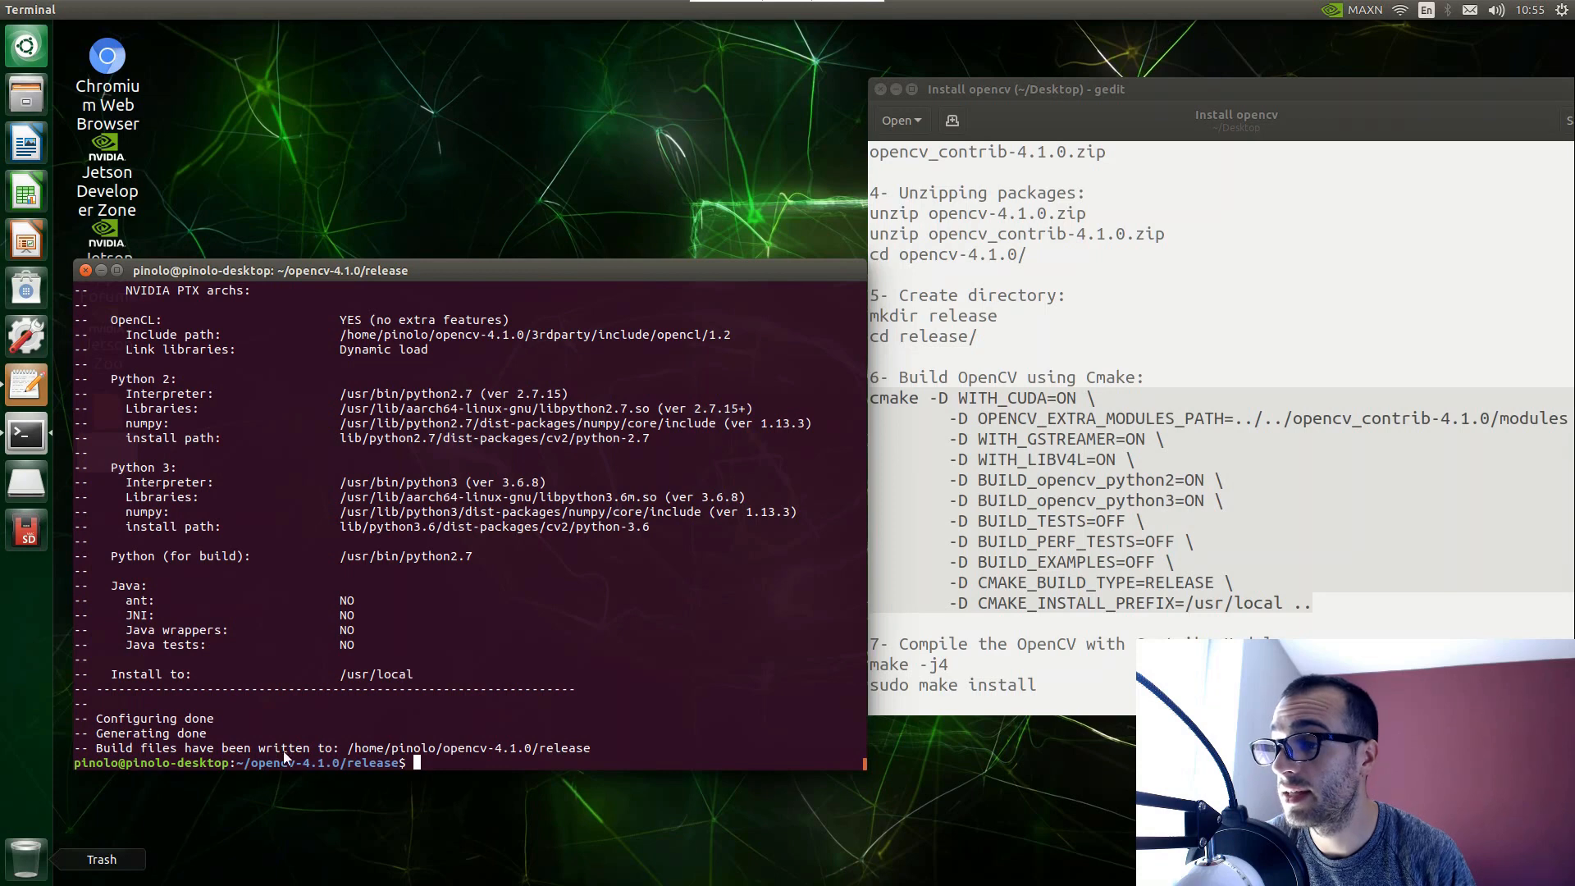
mouse_move(522, 759)
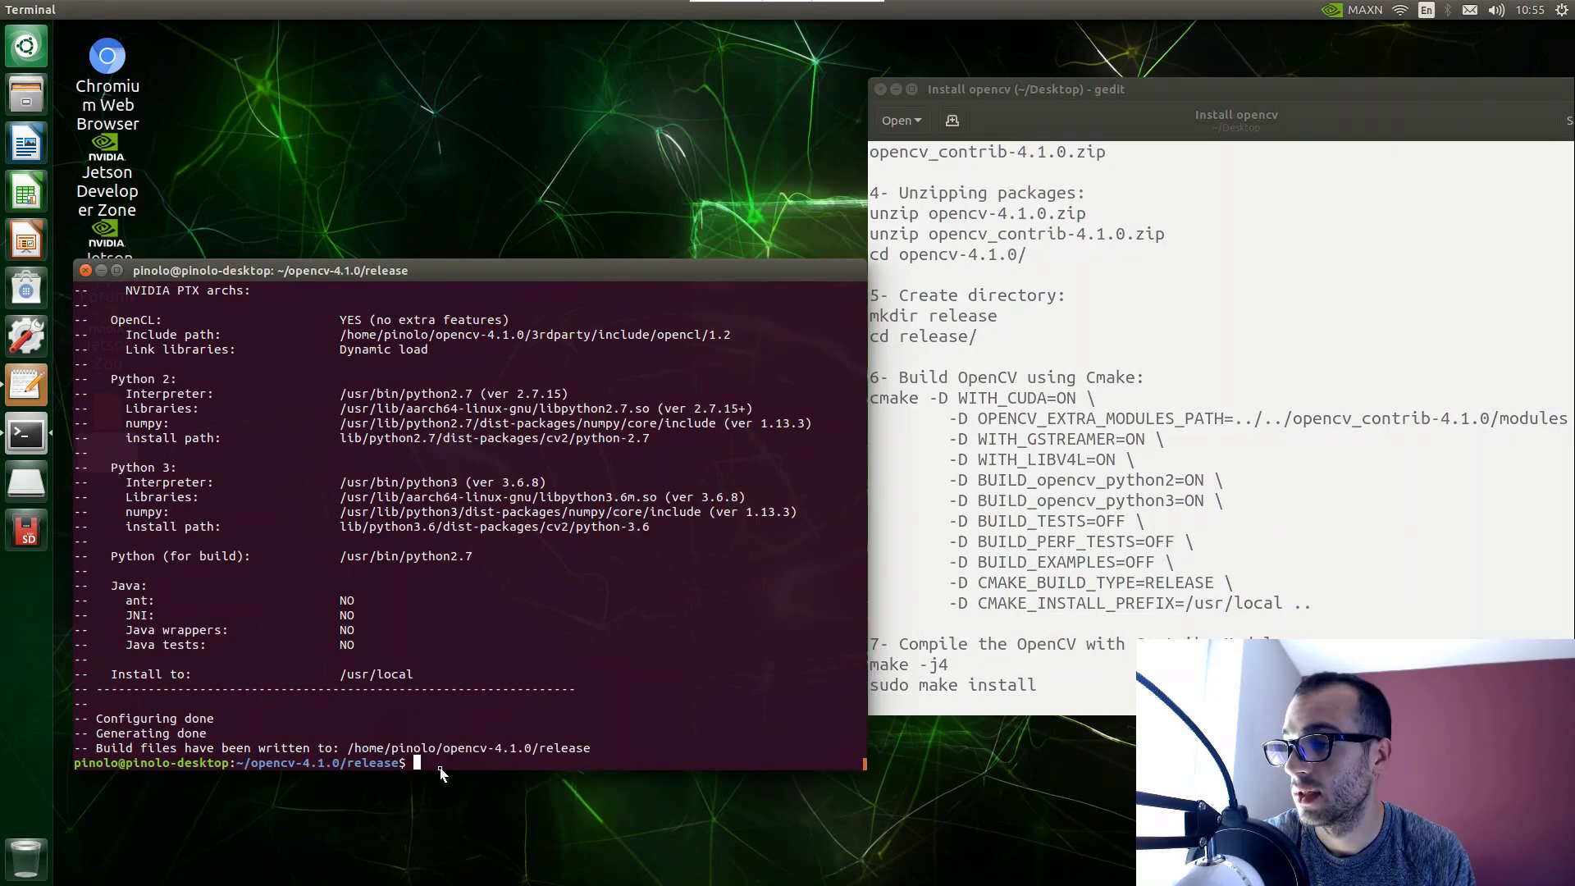
Compile OpenCV with make -j4 until all targets reach 100%.
text(make -j4)
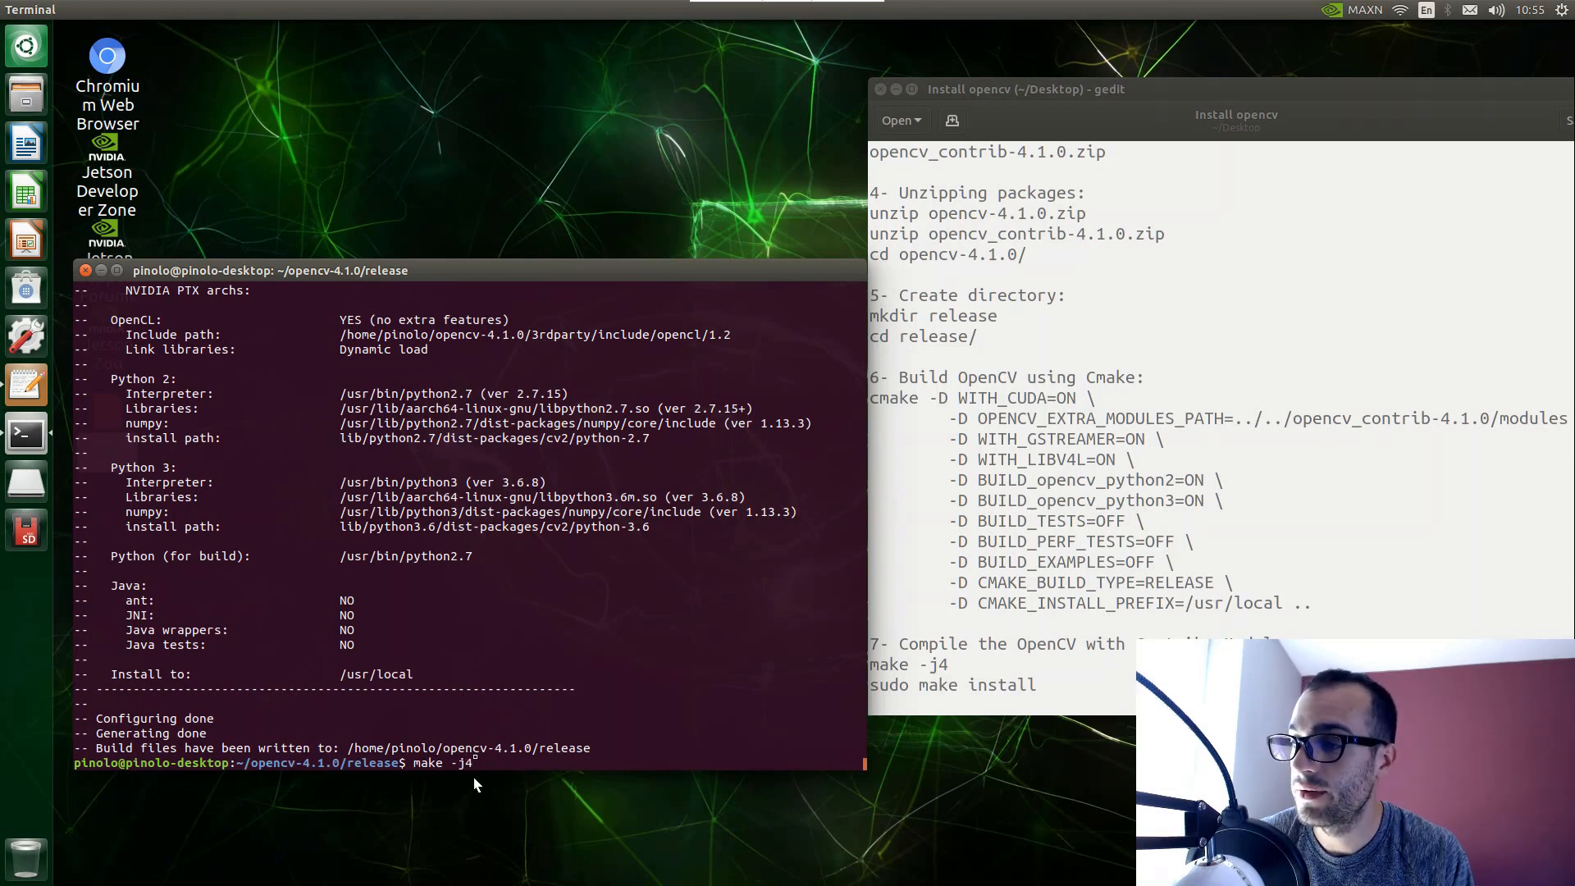
mouse_move(476, 763)
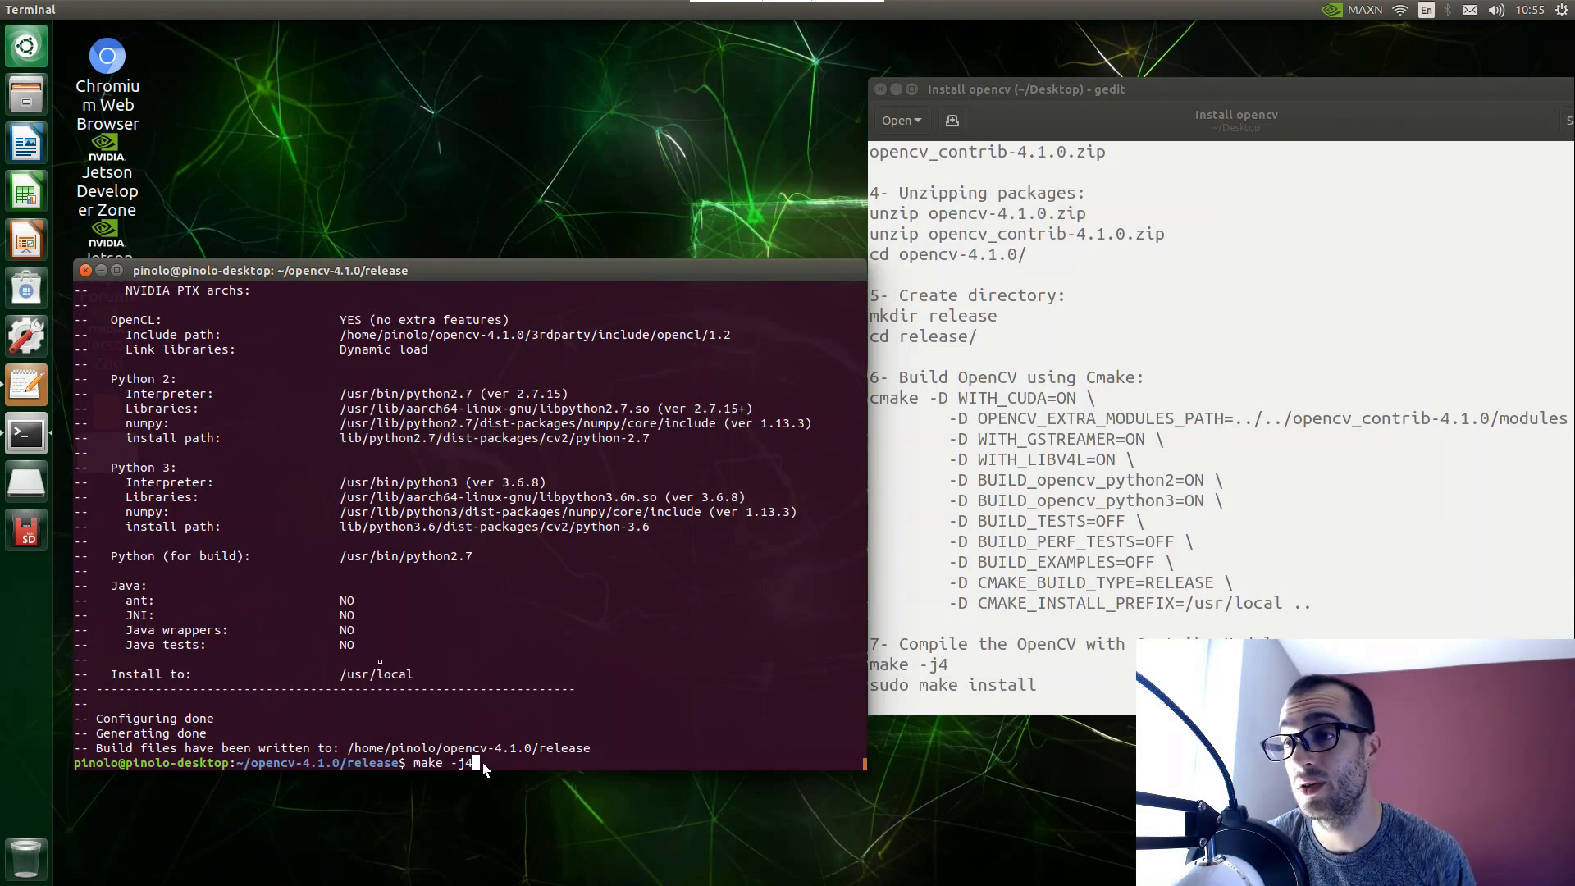
mouse_move(285, 378)
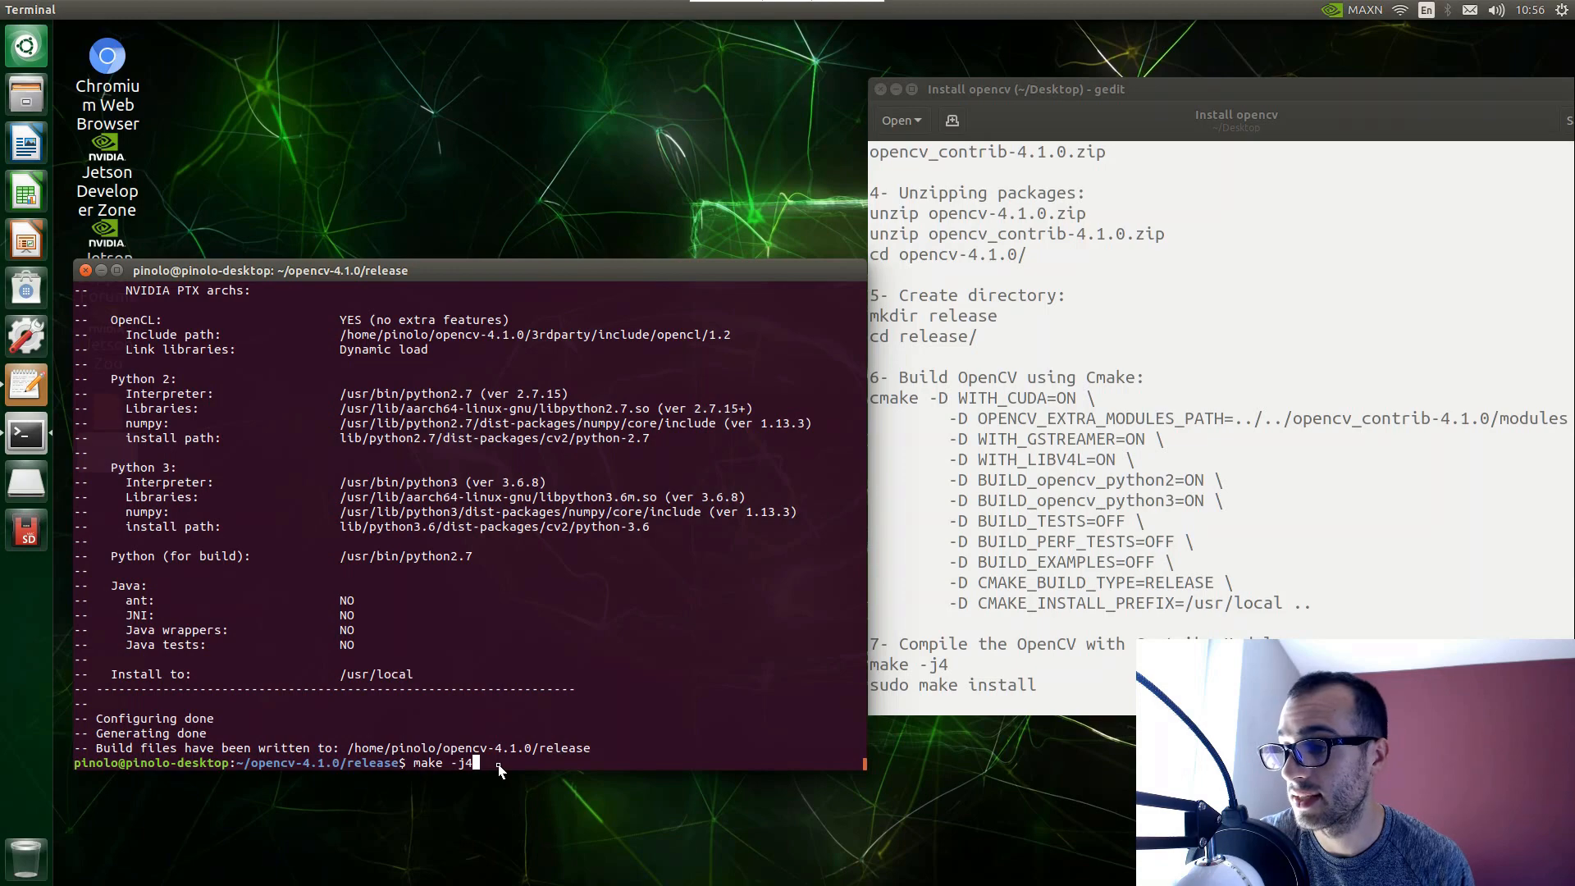
key(Return)
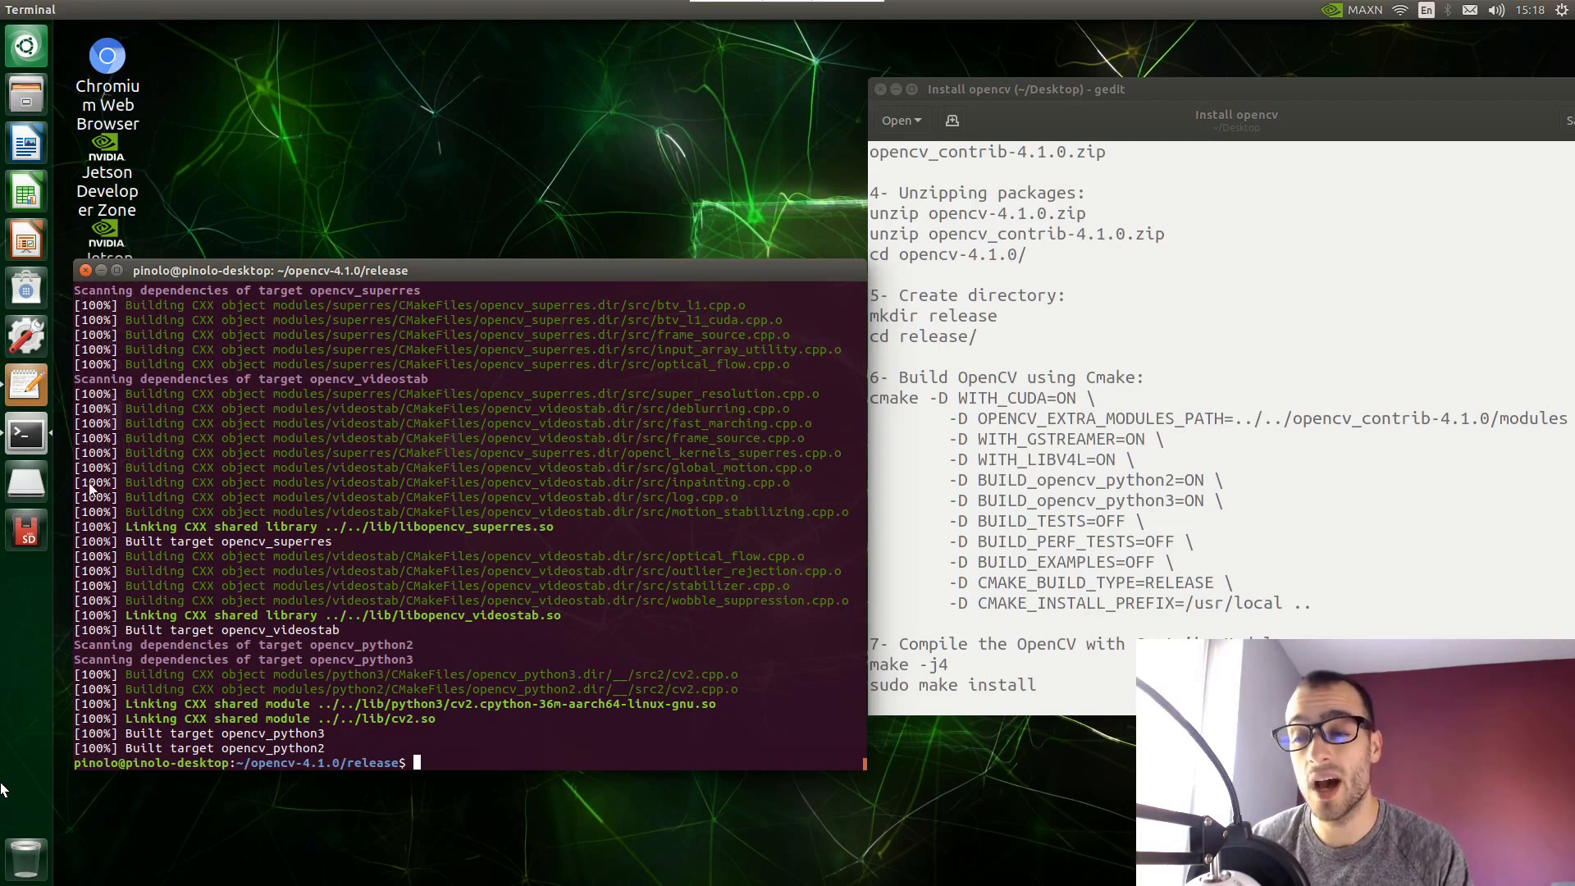
mouse_move(417, 763)
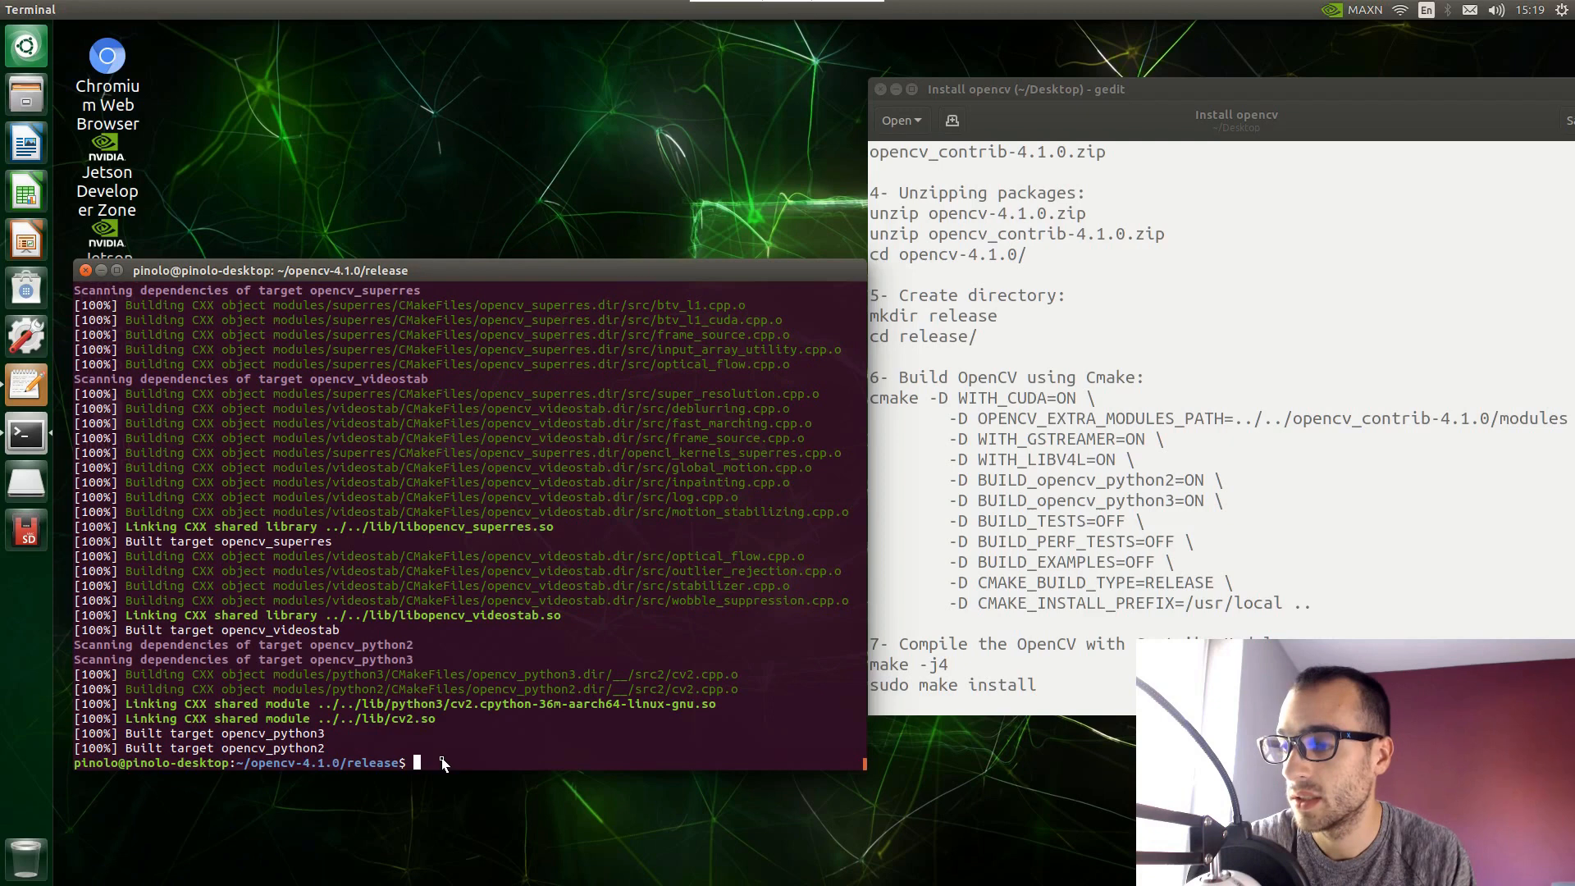
Run sudo make install to place OpenCV into /usr/local.
text(sudo make)
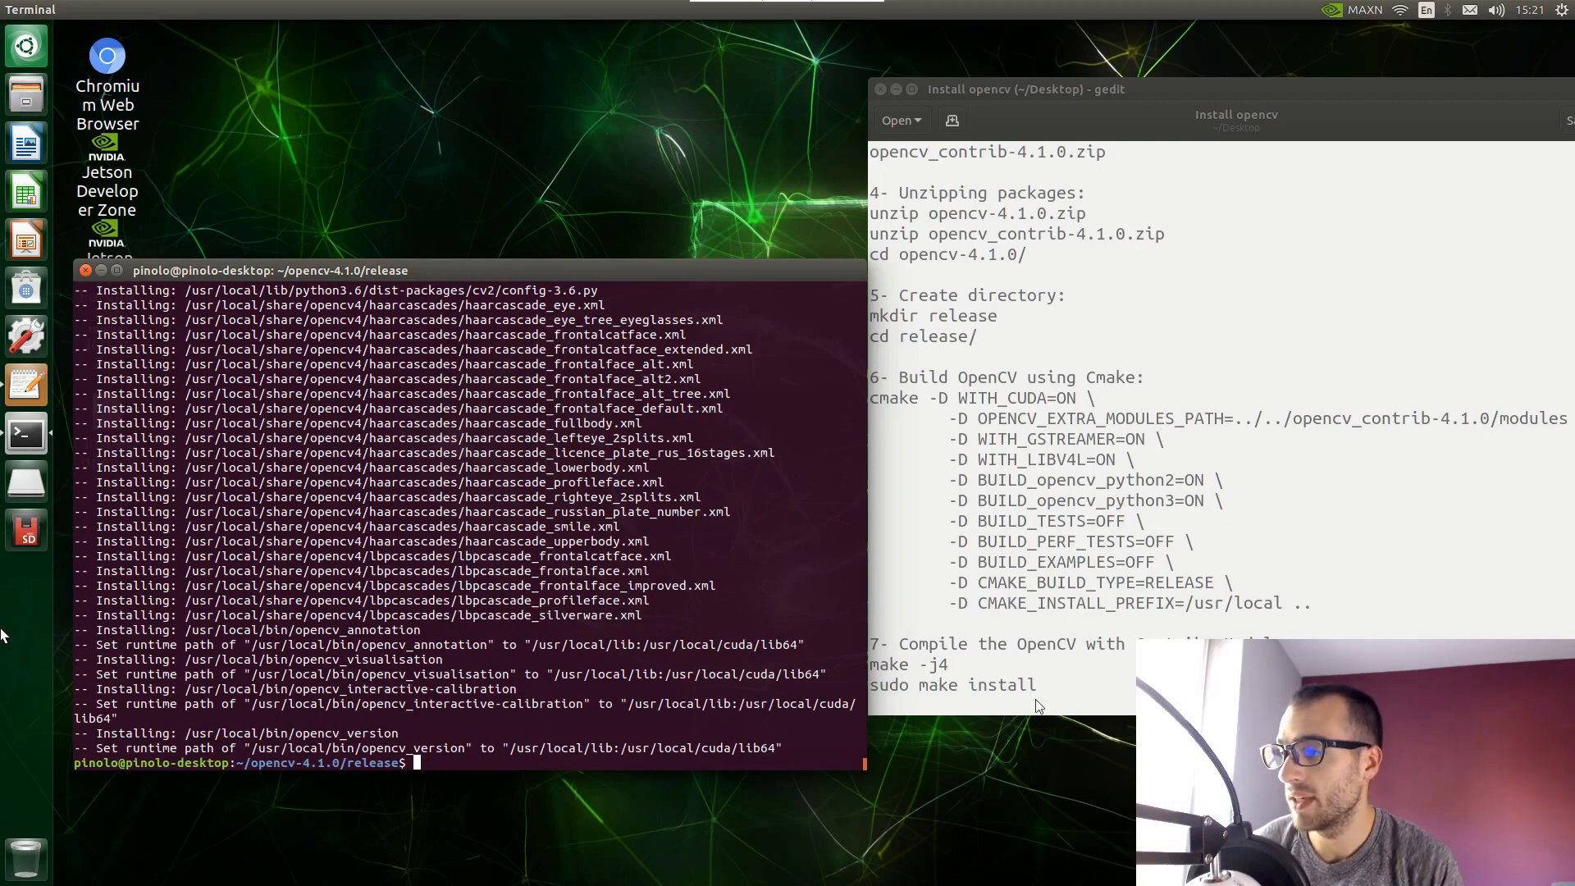
mouse_move(497, 667)
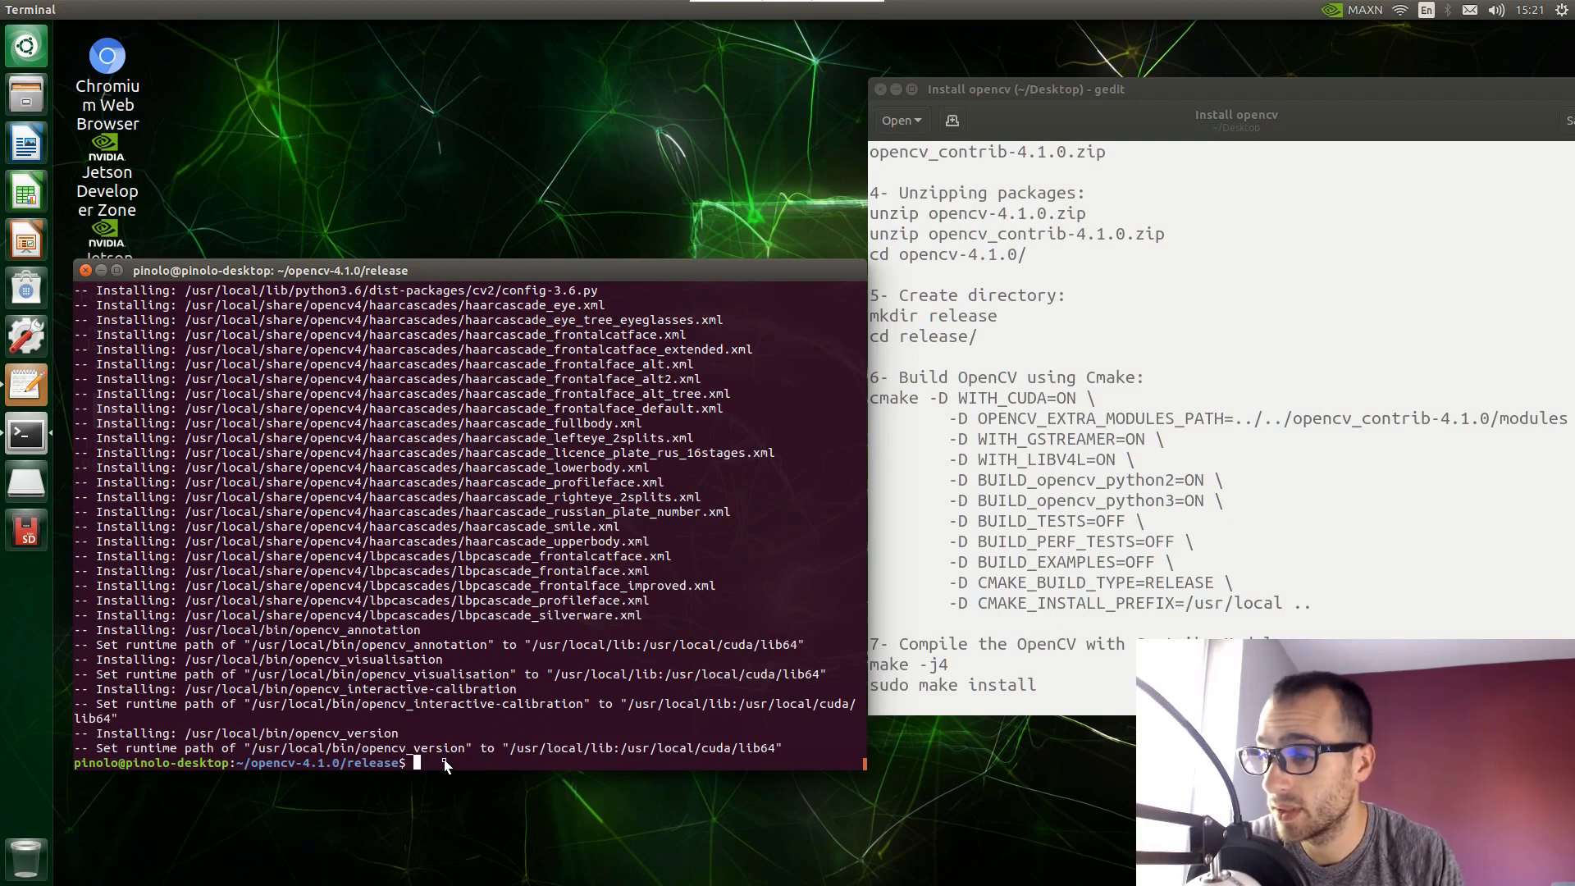
Return to the home directory and clear the terminal screen.
text(cd)
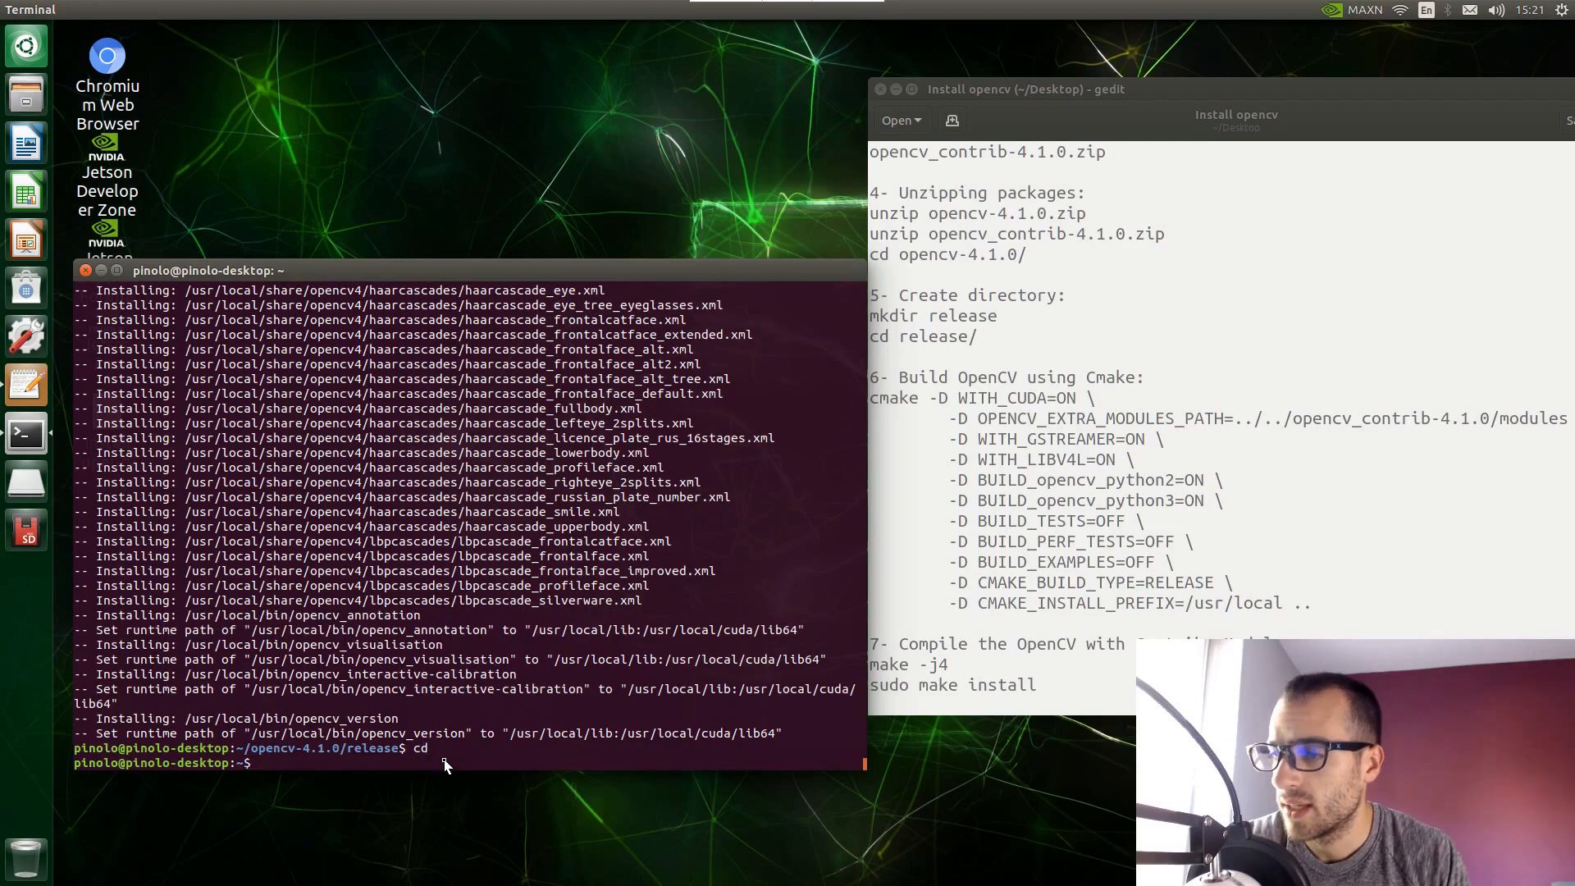
text(c)
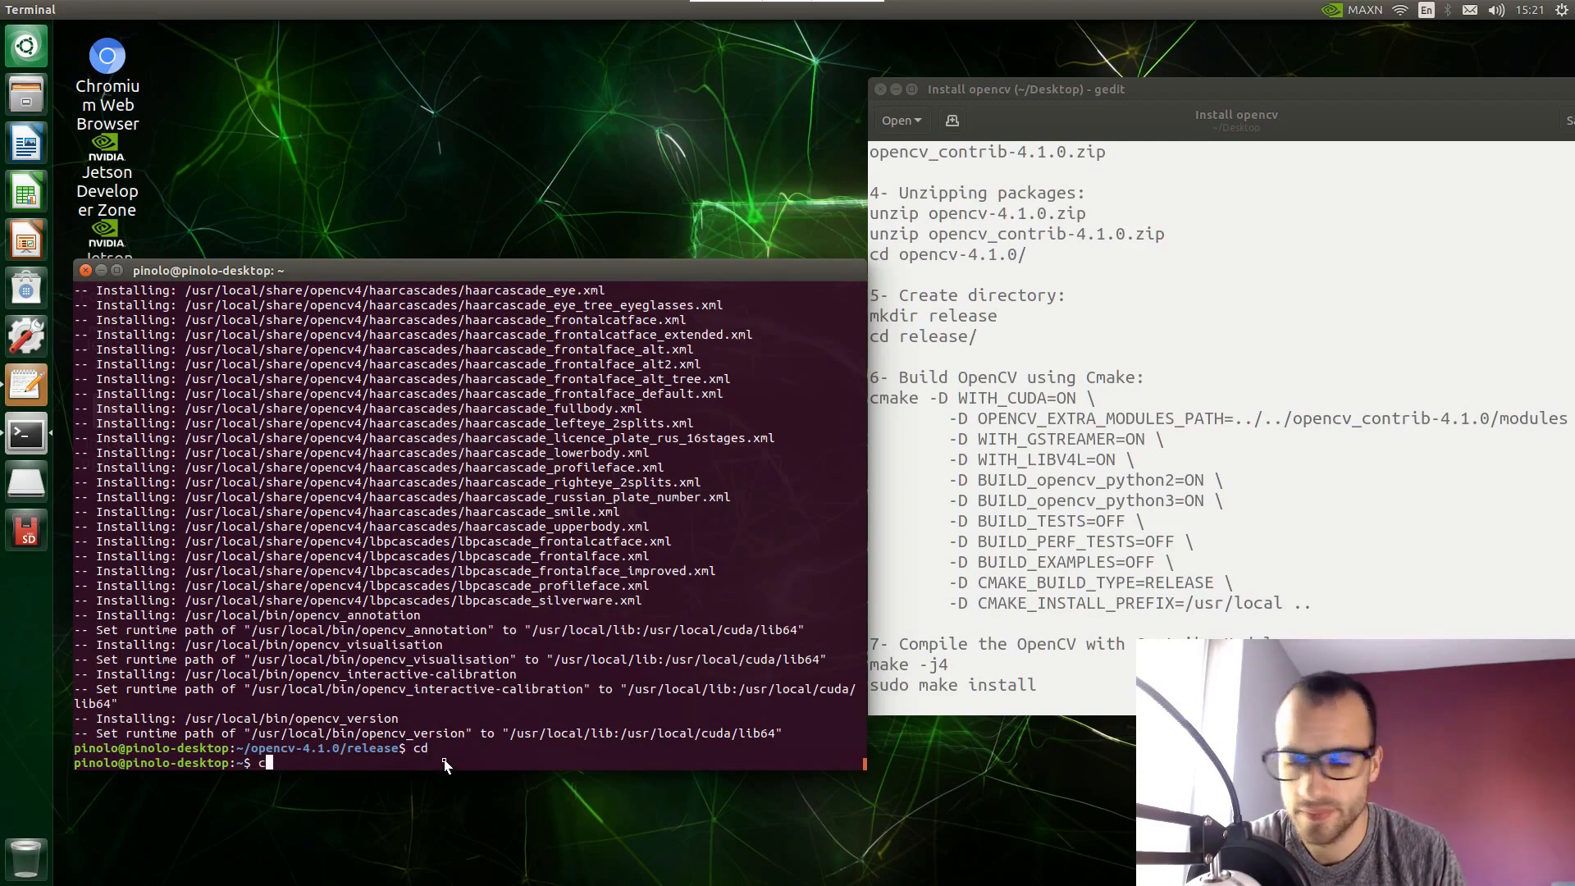
text(l)
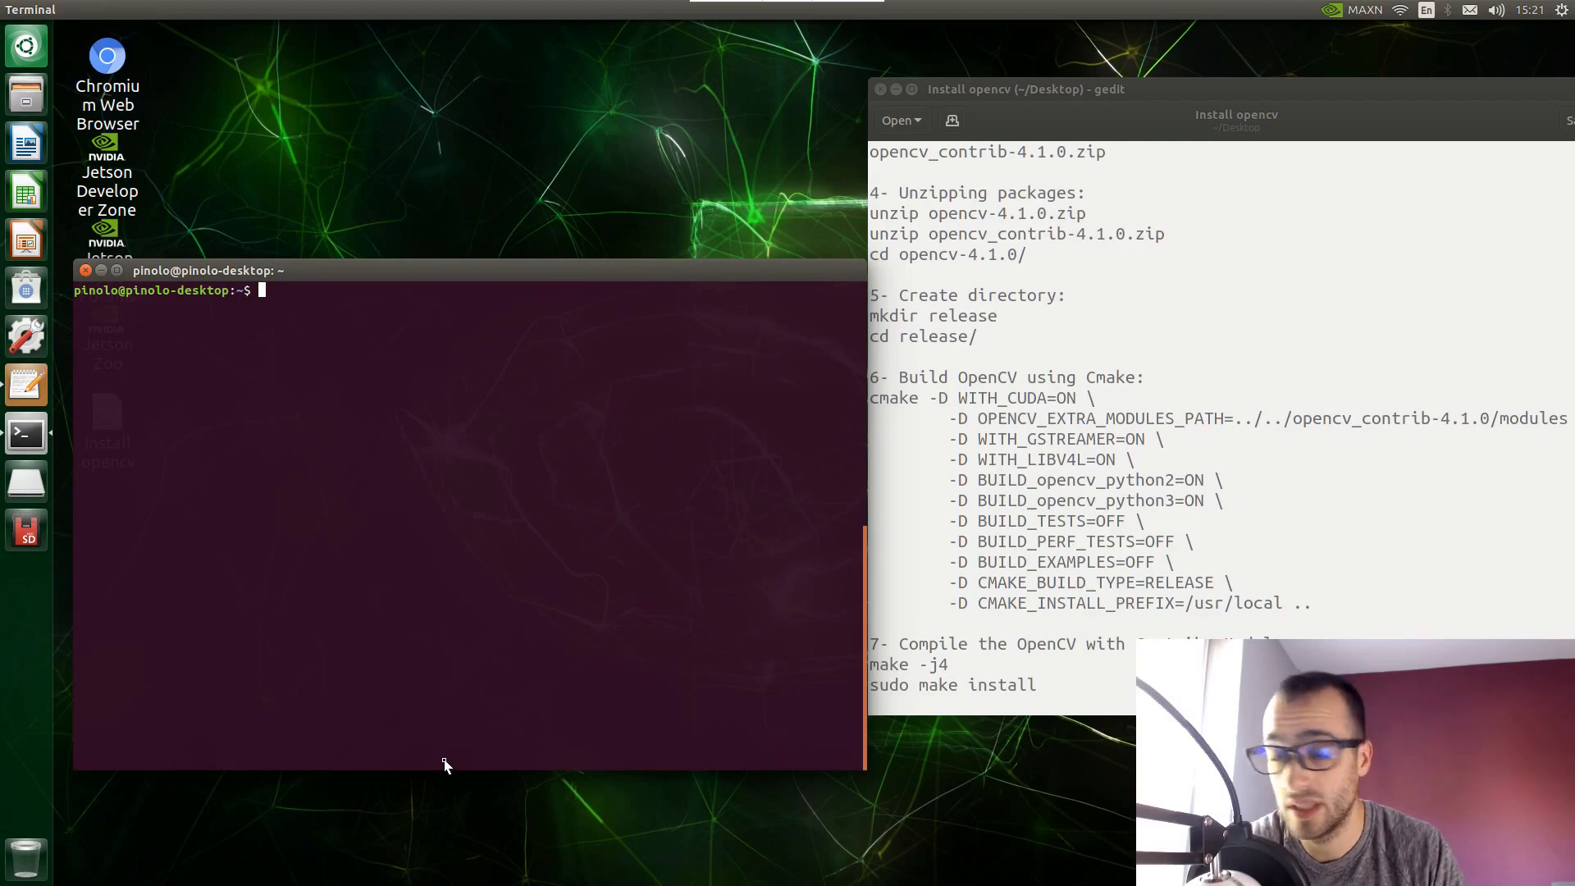
Start python3 and import the cv2 module.
text(python)
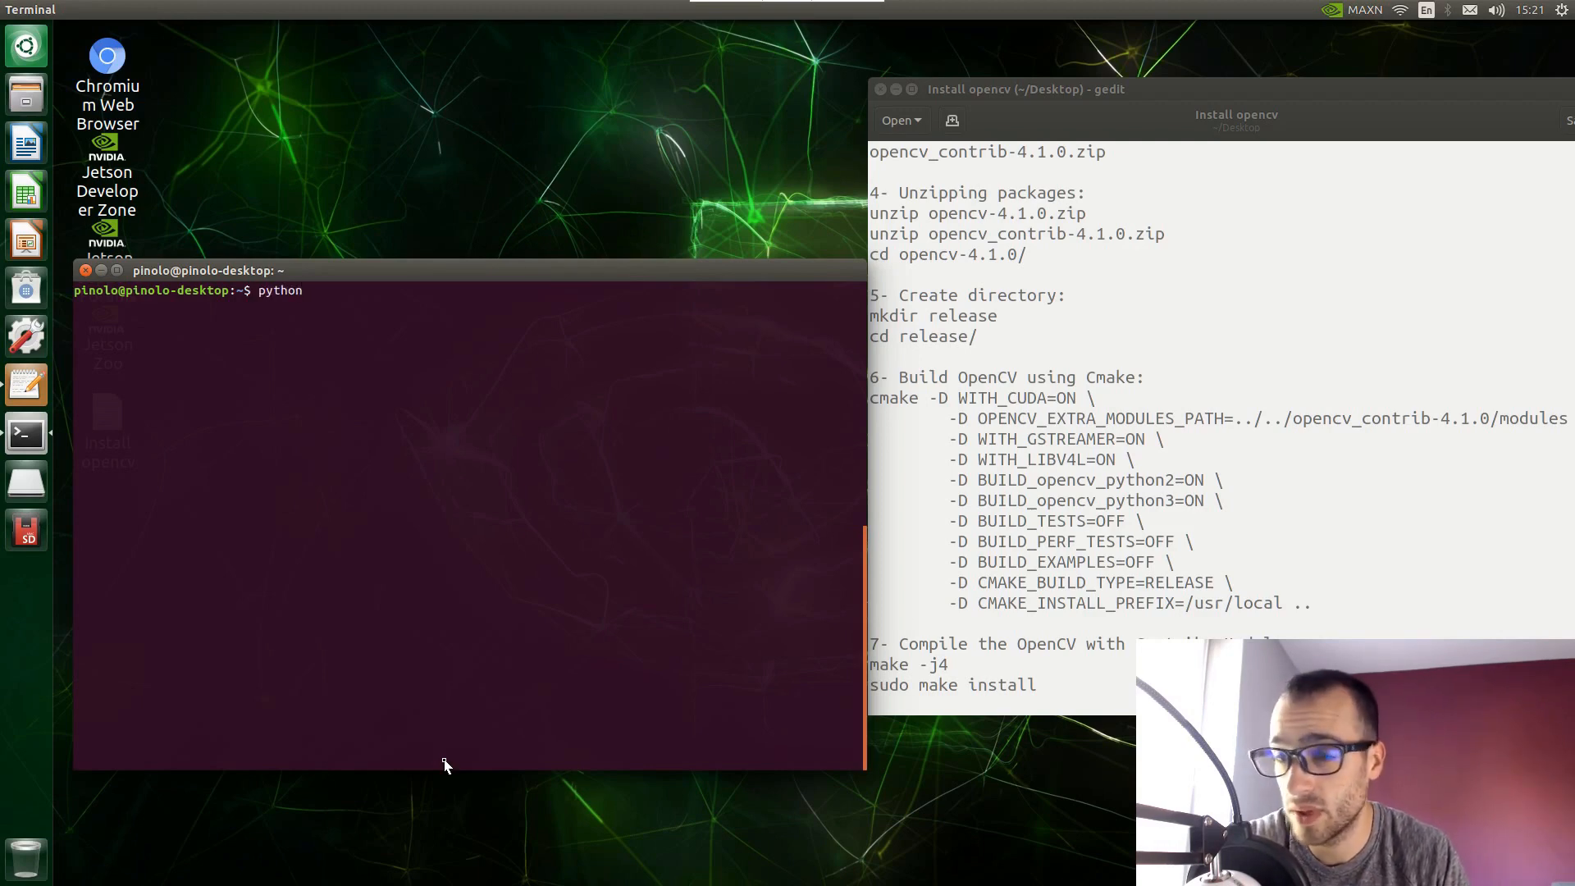
text(3)
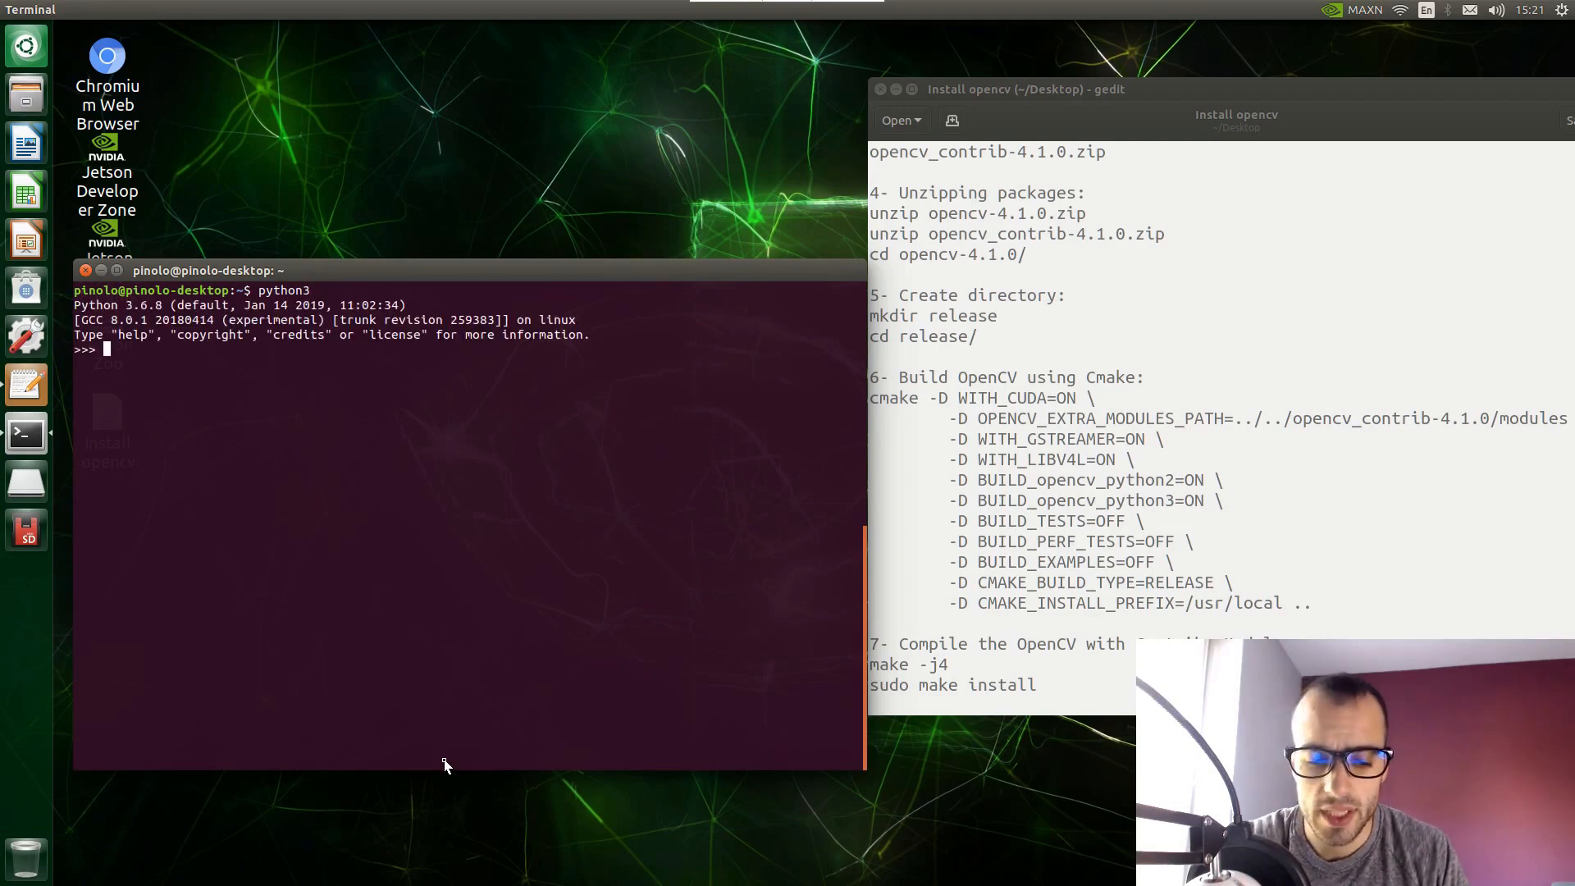
text(import)
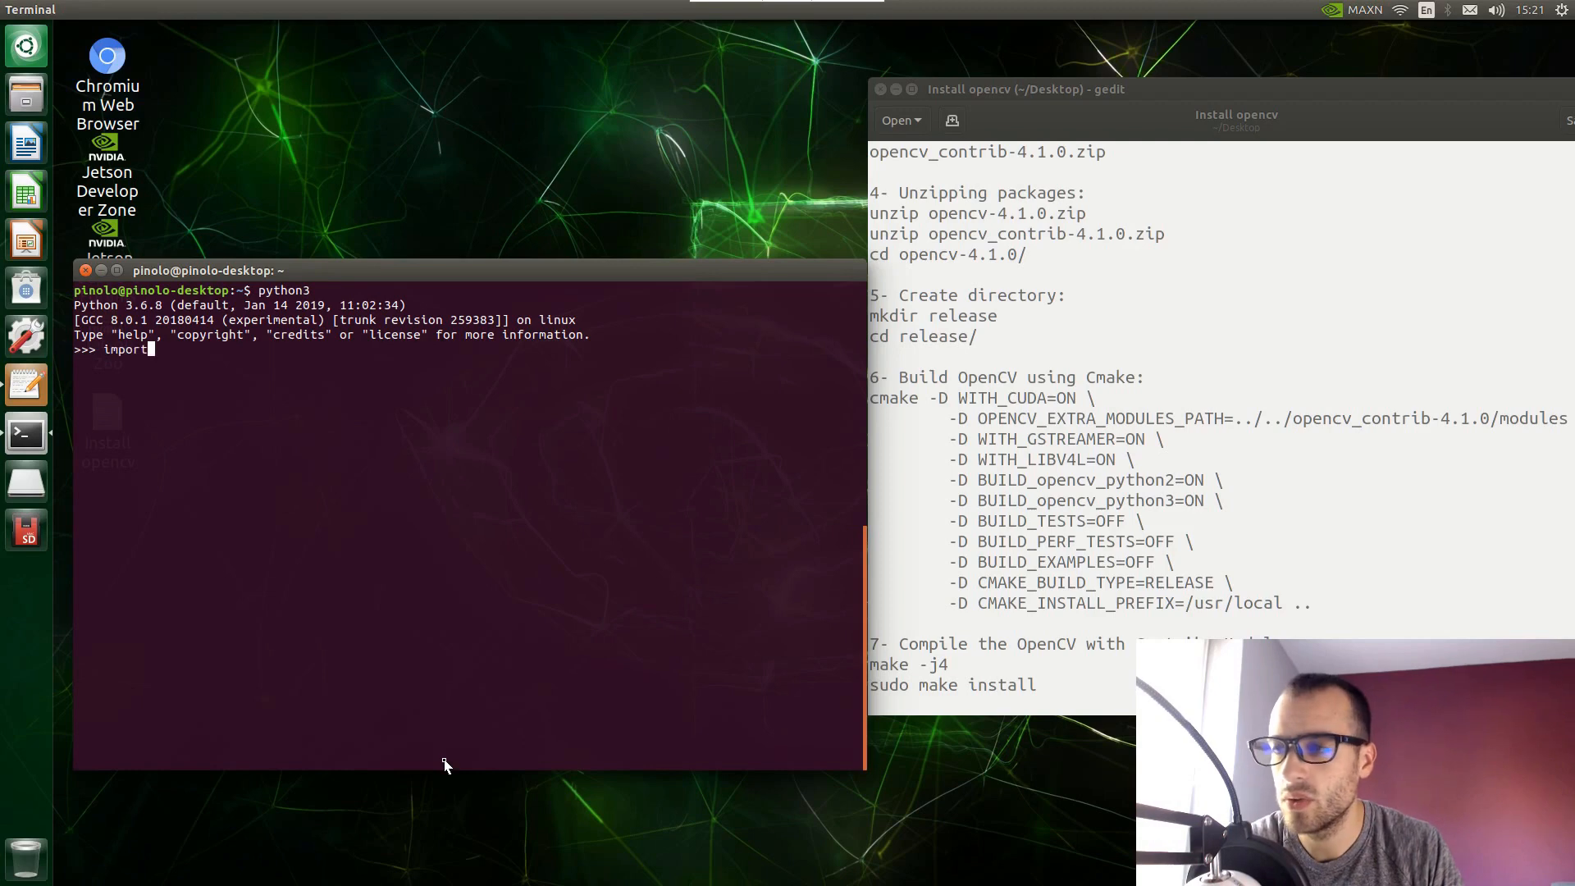
text(cv2)
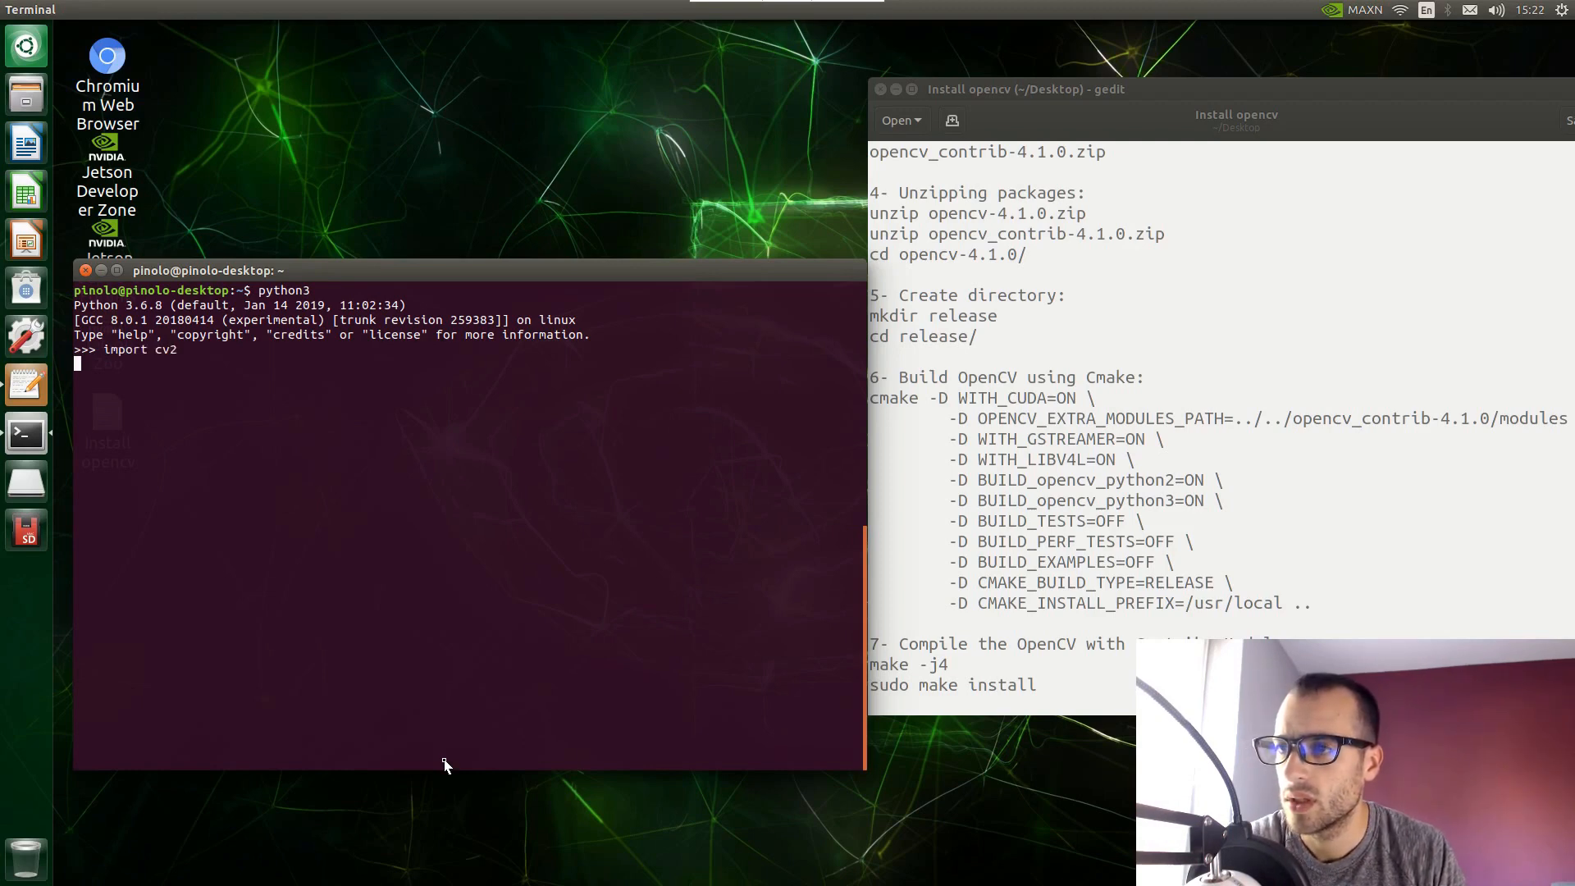
key(Return)
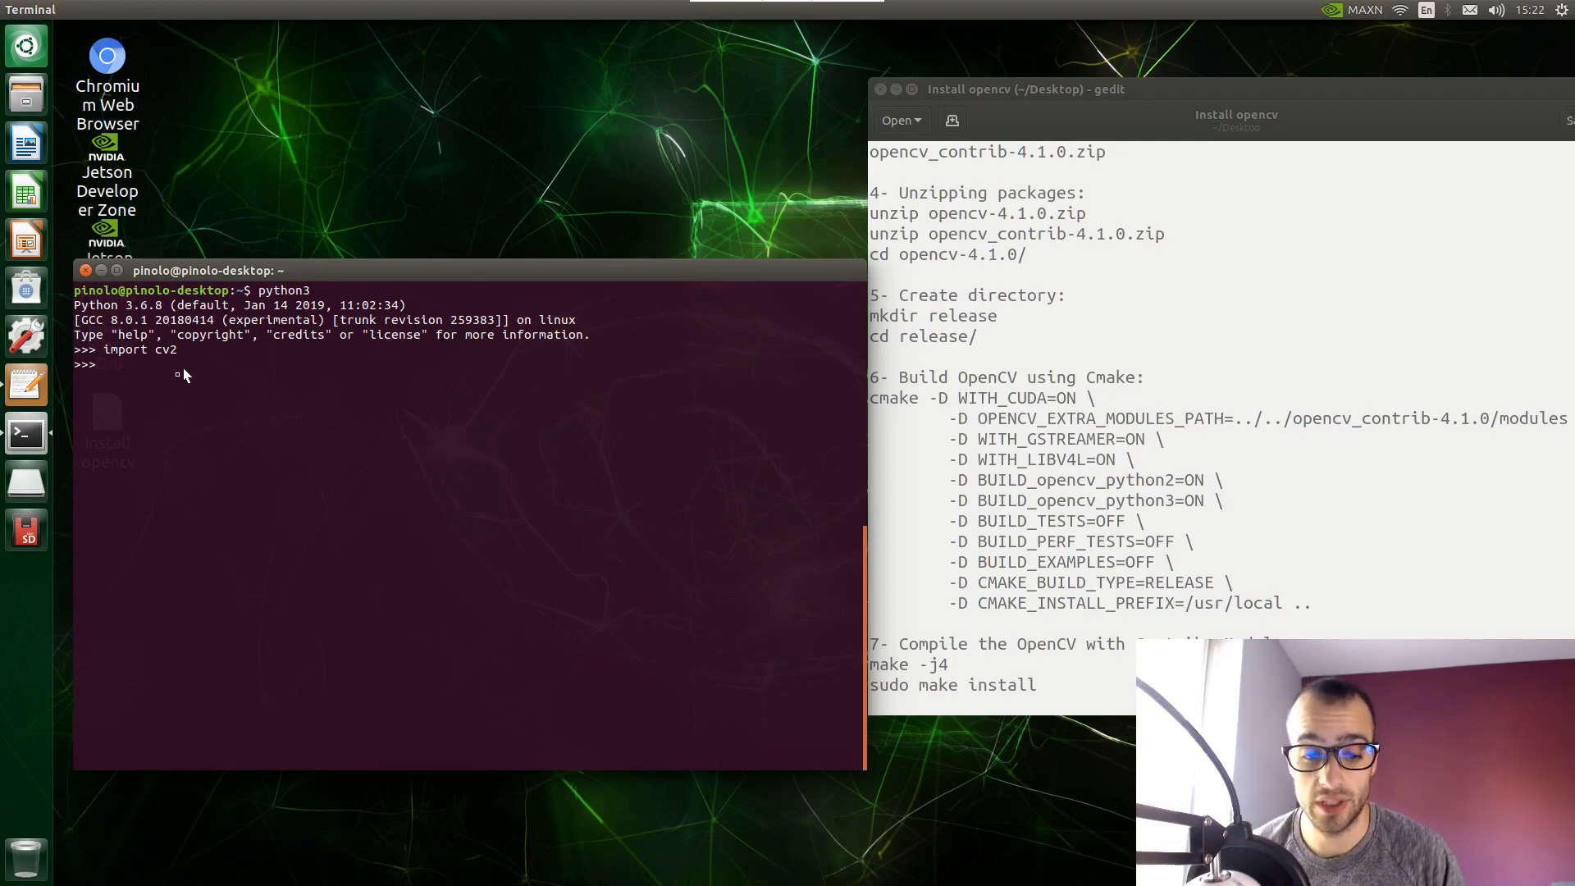
mouse_move(179, 379)
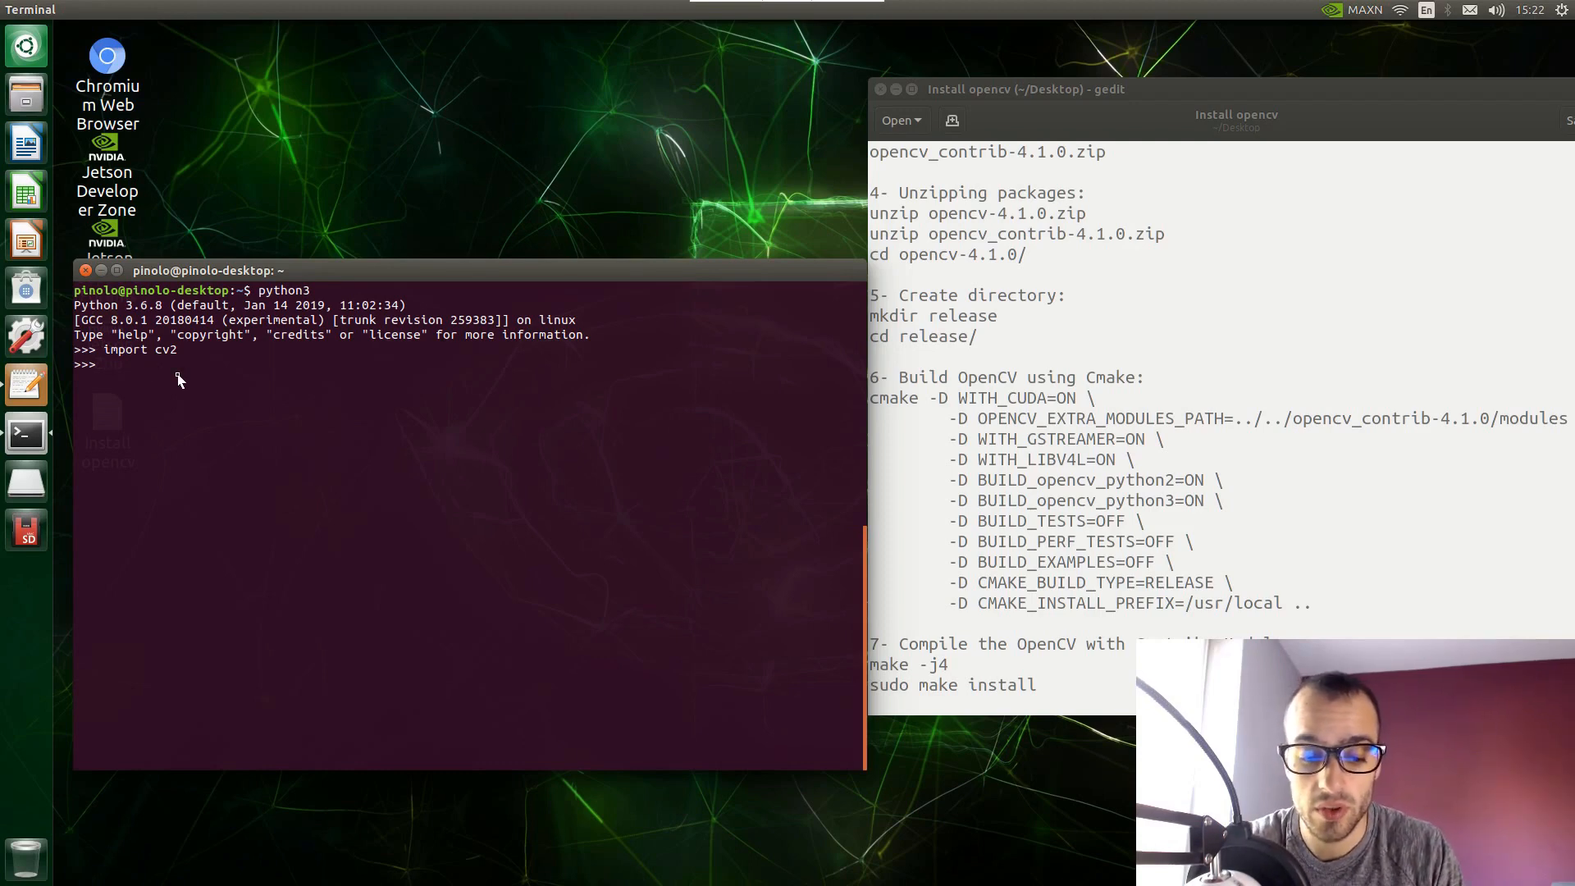
Print cv2.__version__, confirming it reports 4.1.0.
text(print()
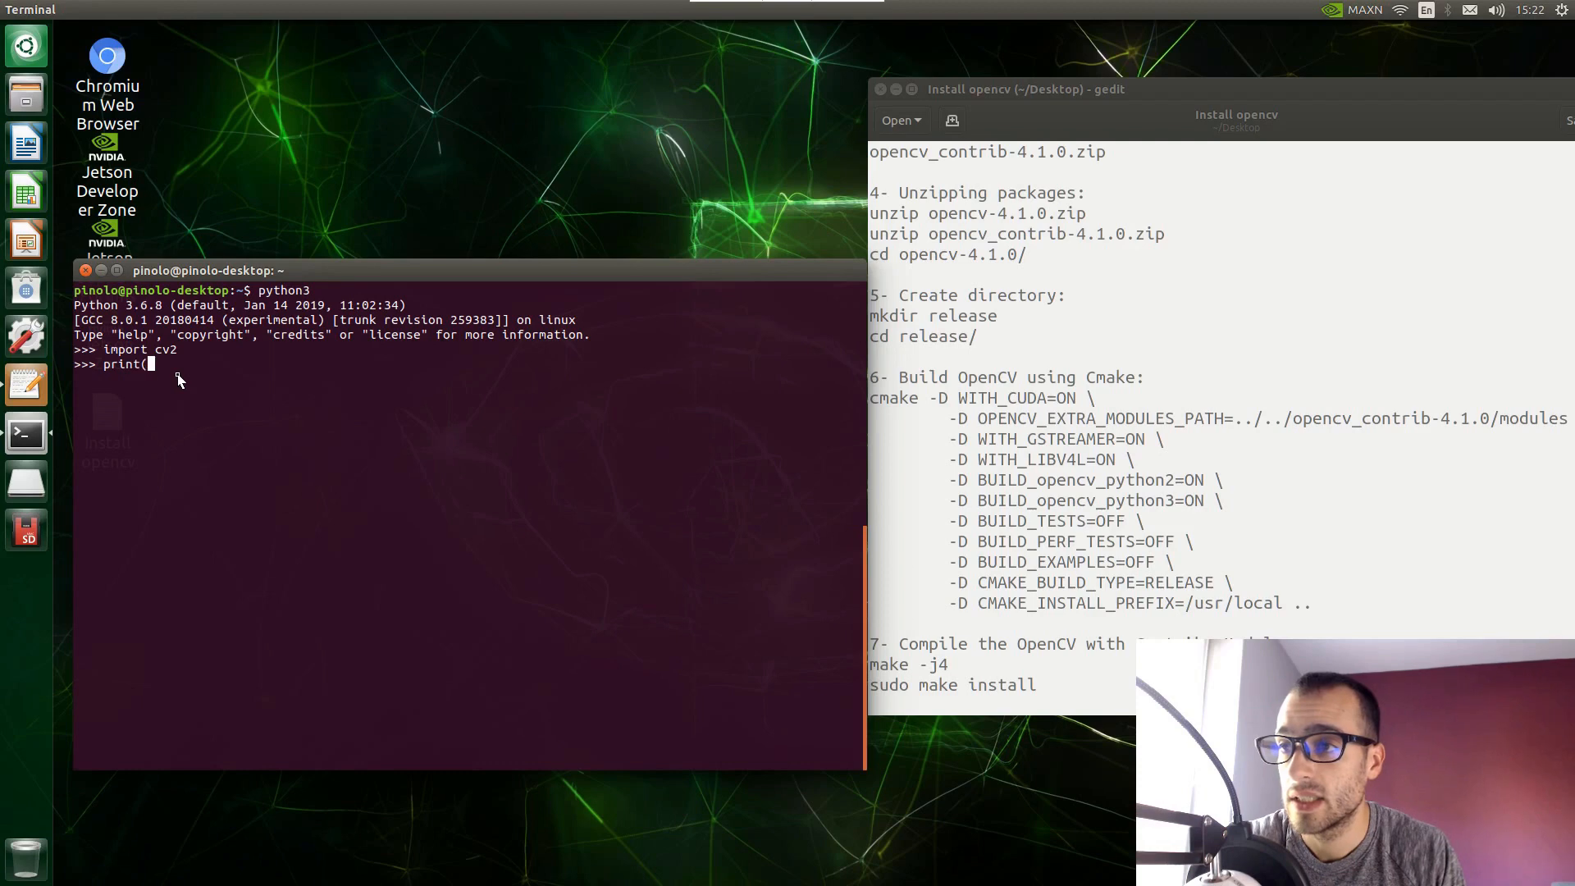
text(cv)
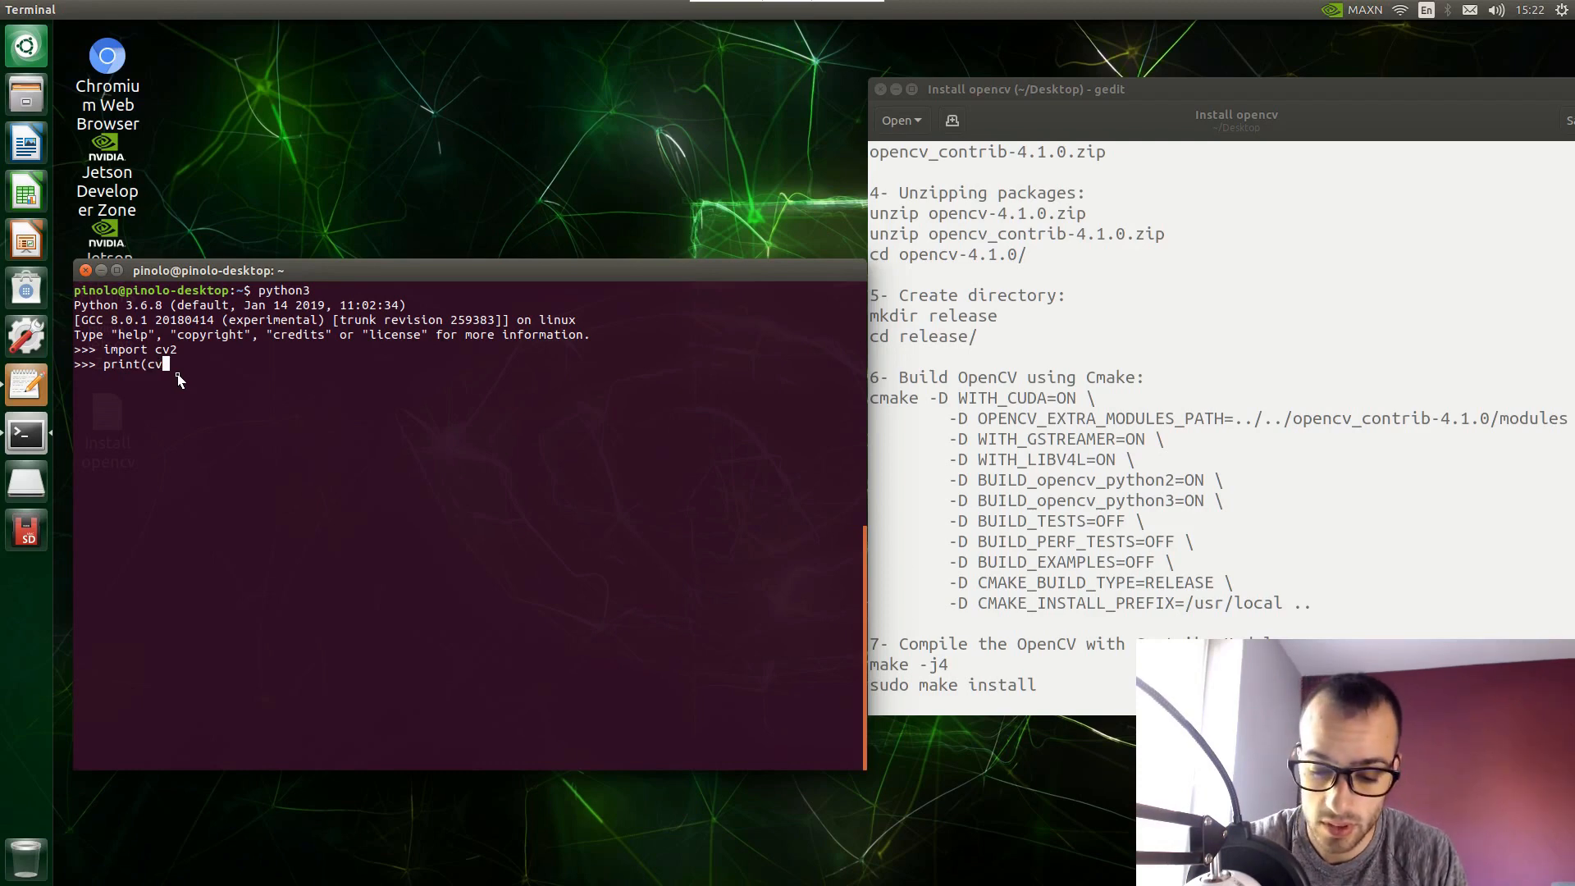
text(.)
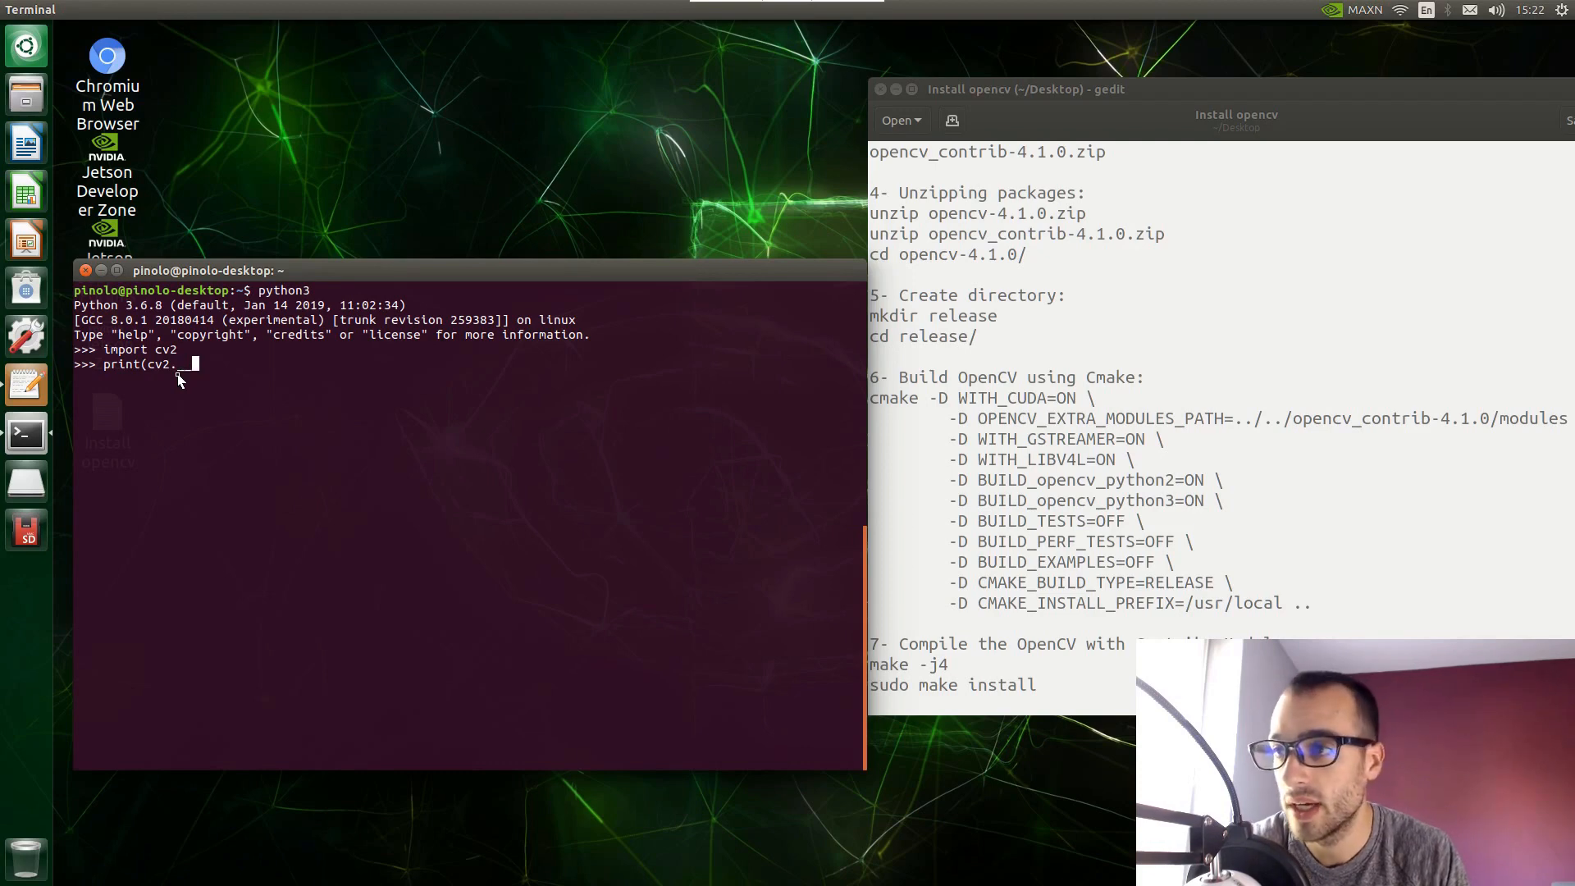
text(__version__)
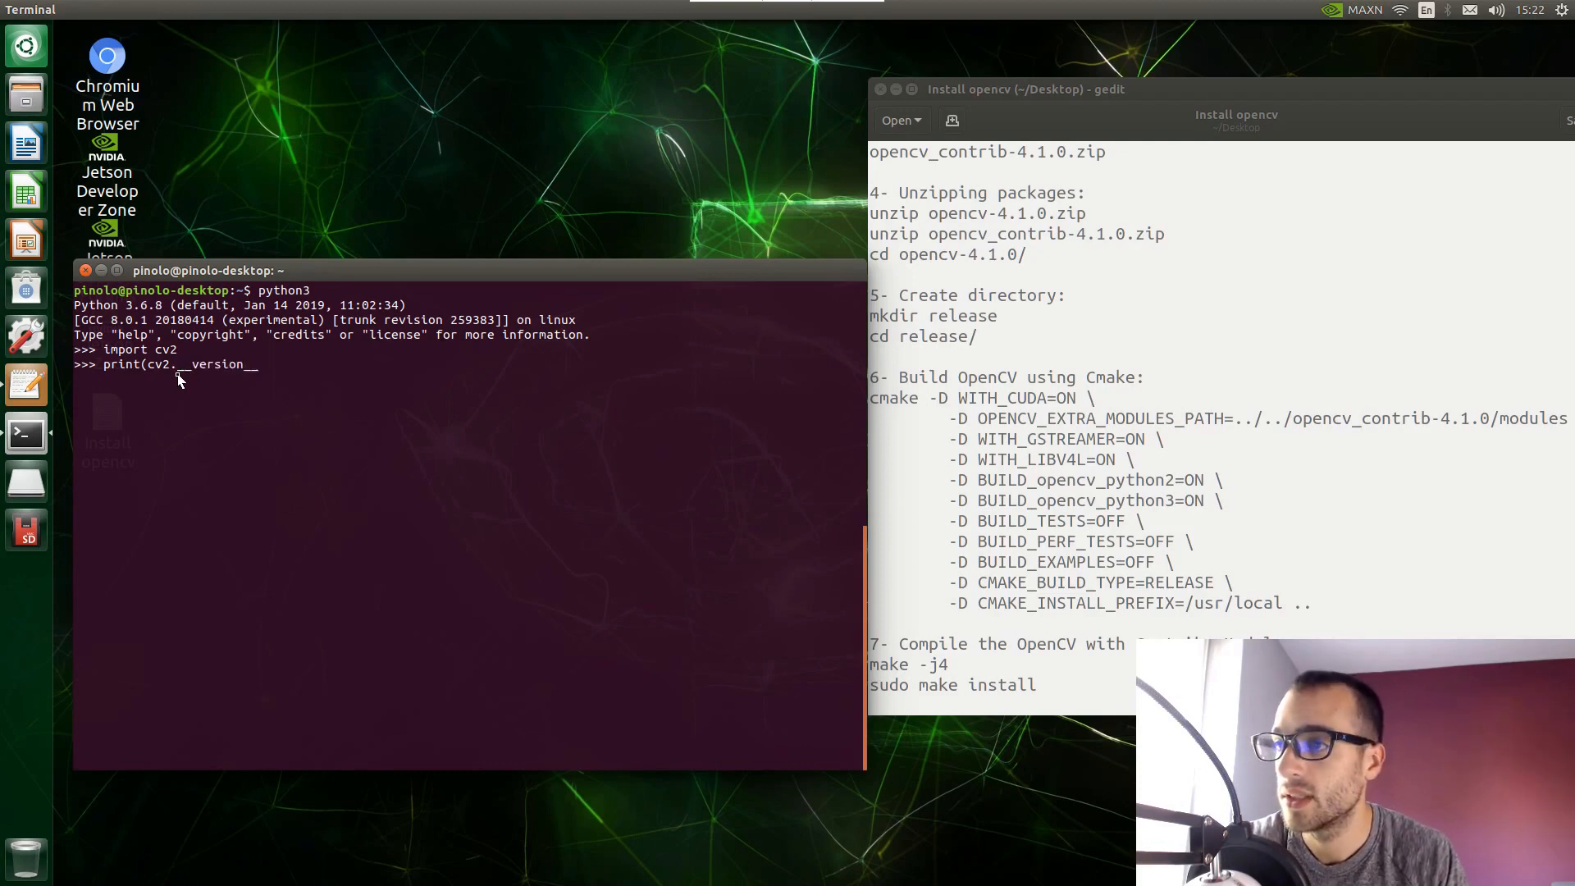
text())
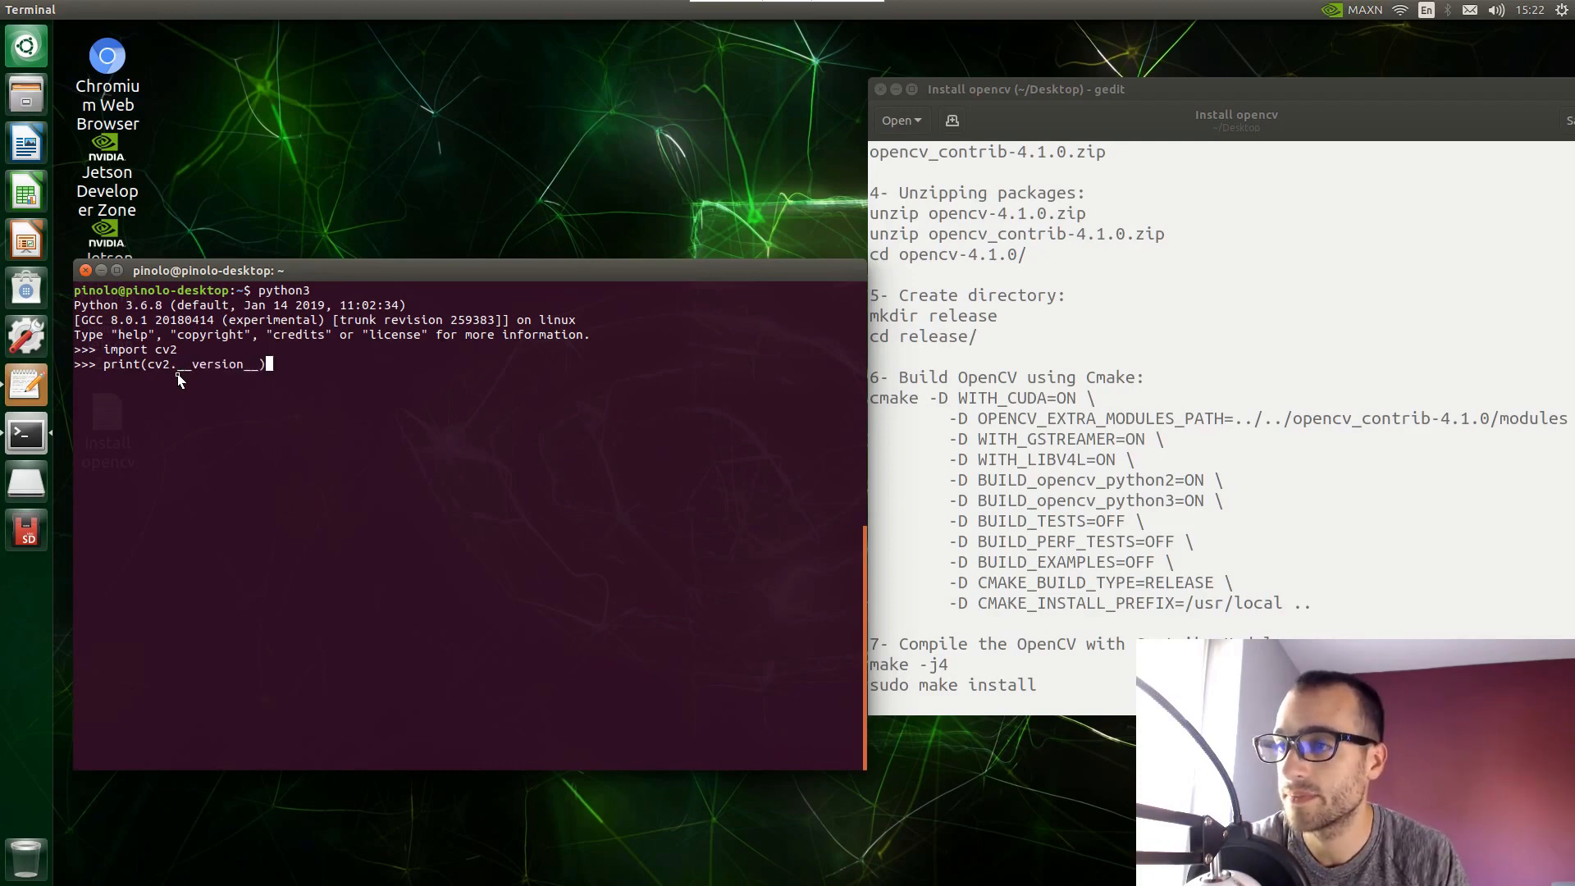
key(Return)
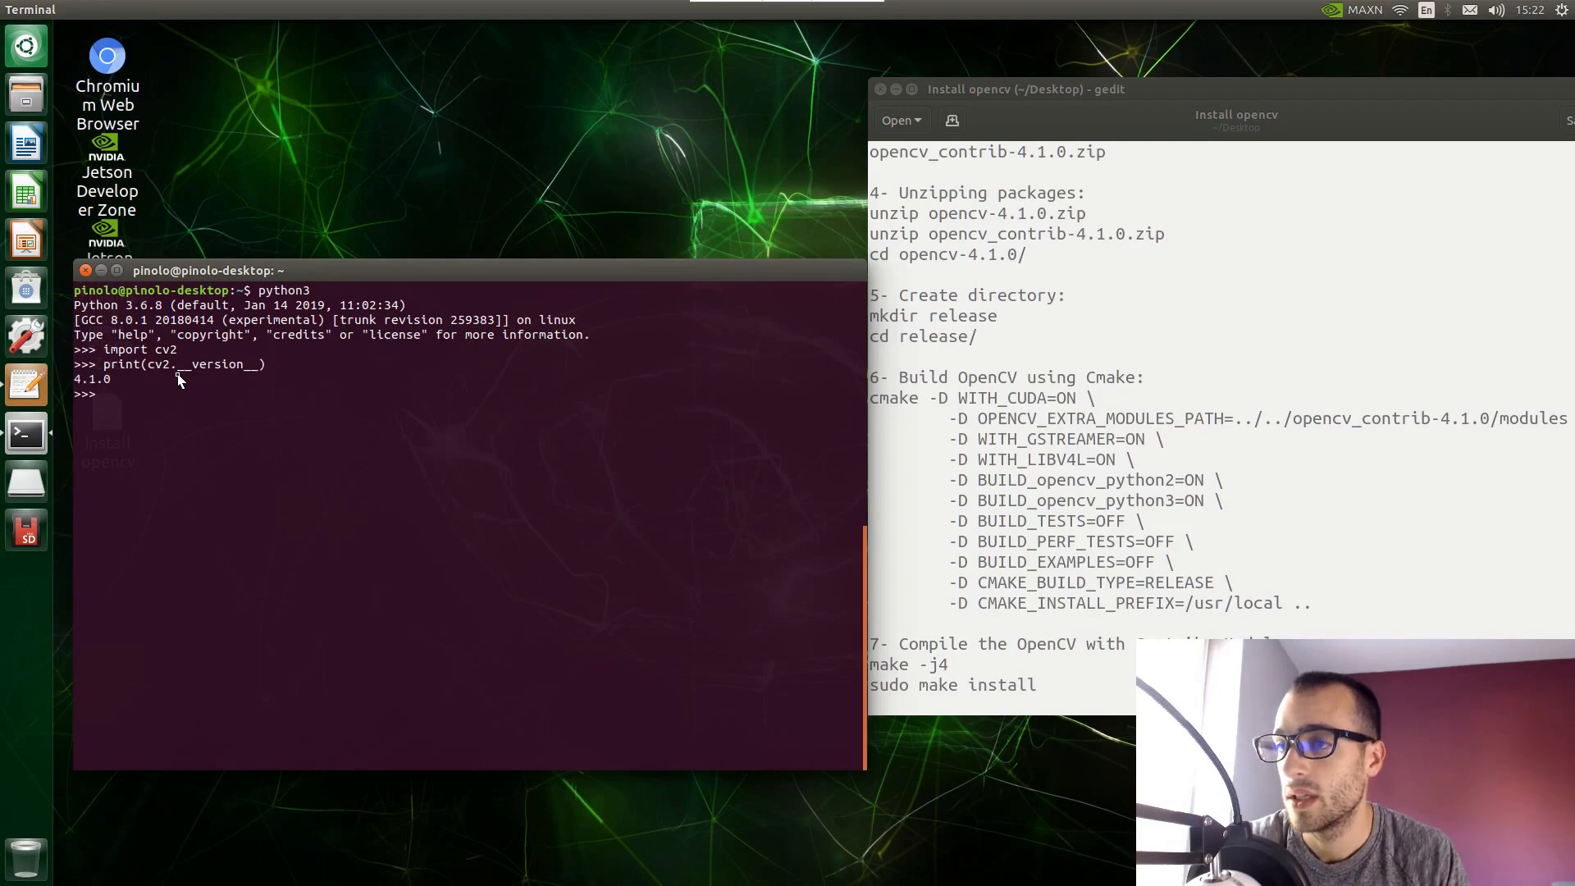
mouse_move(82, 248)
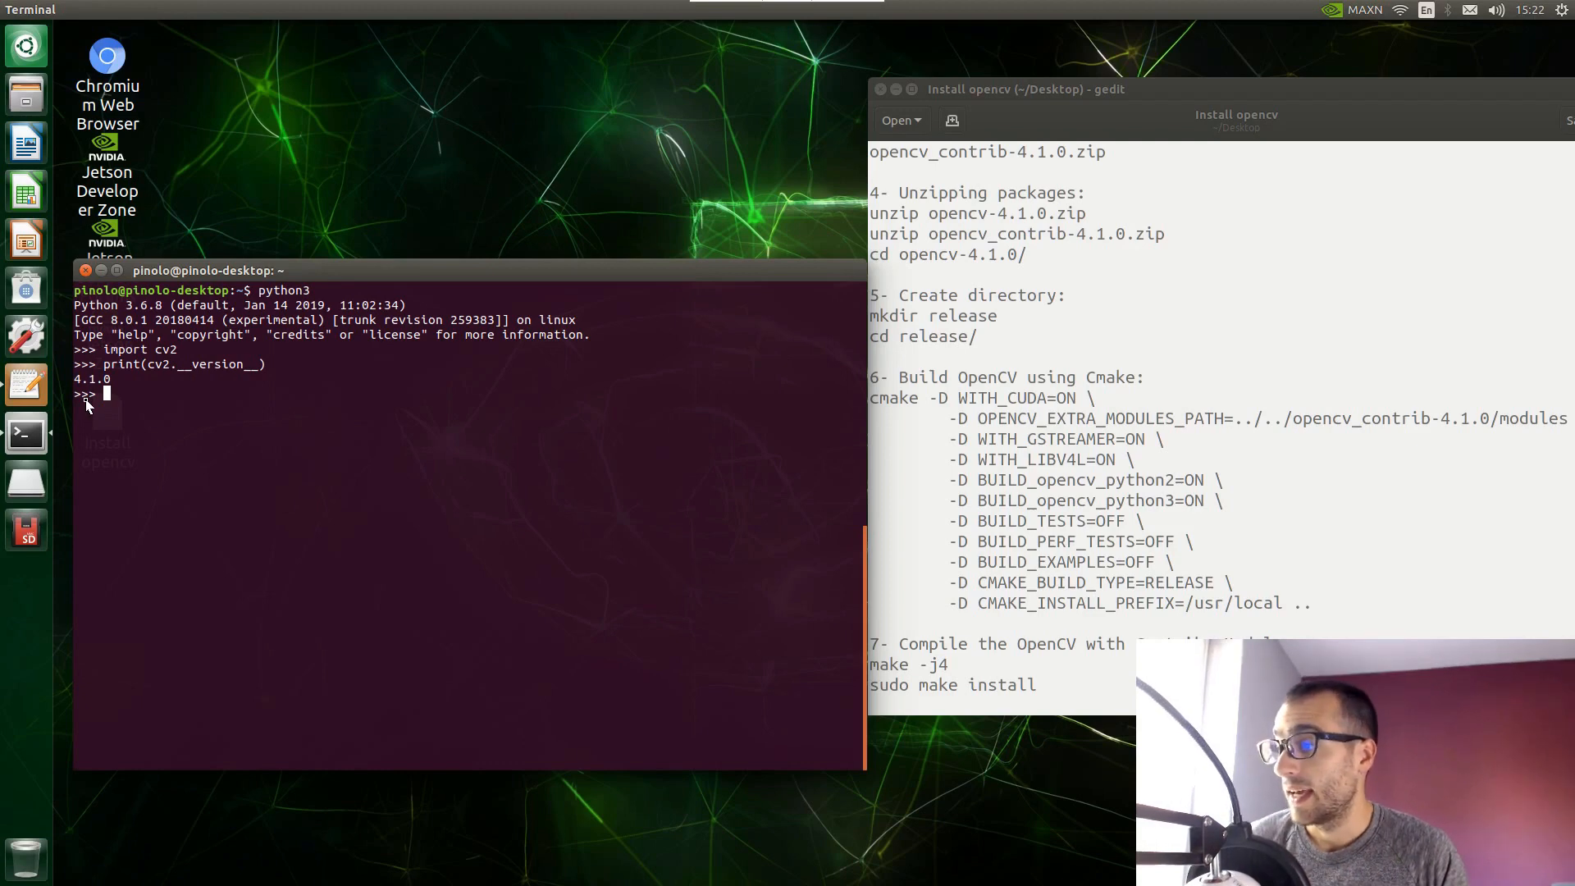
mouse_move(25, 481)
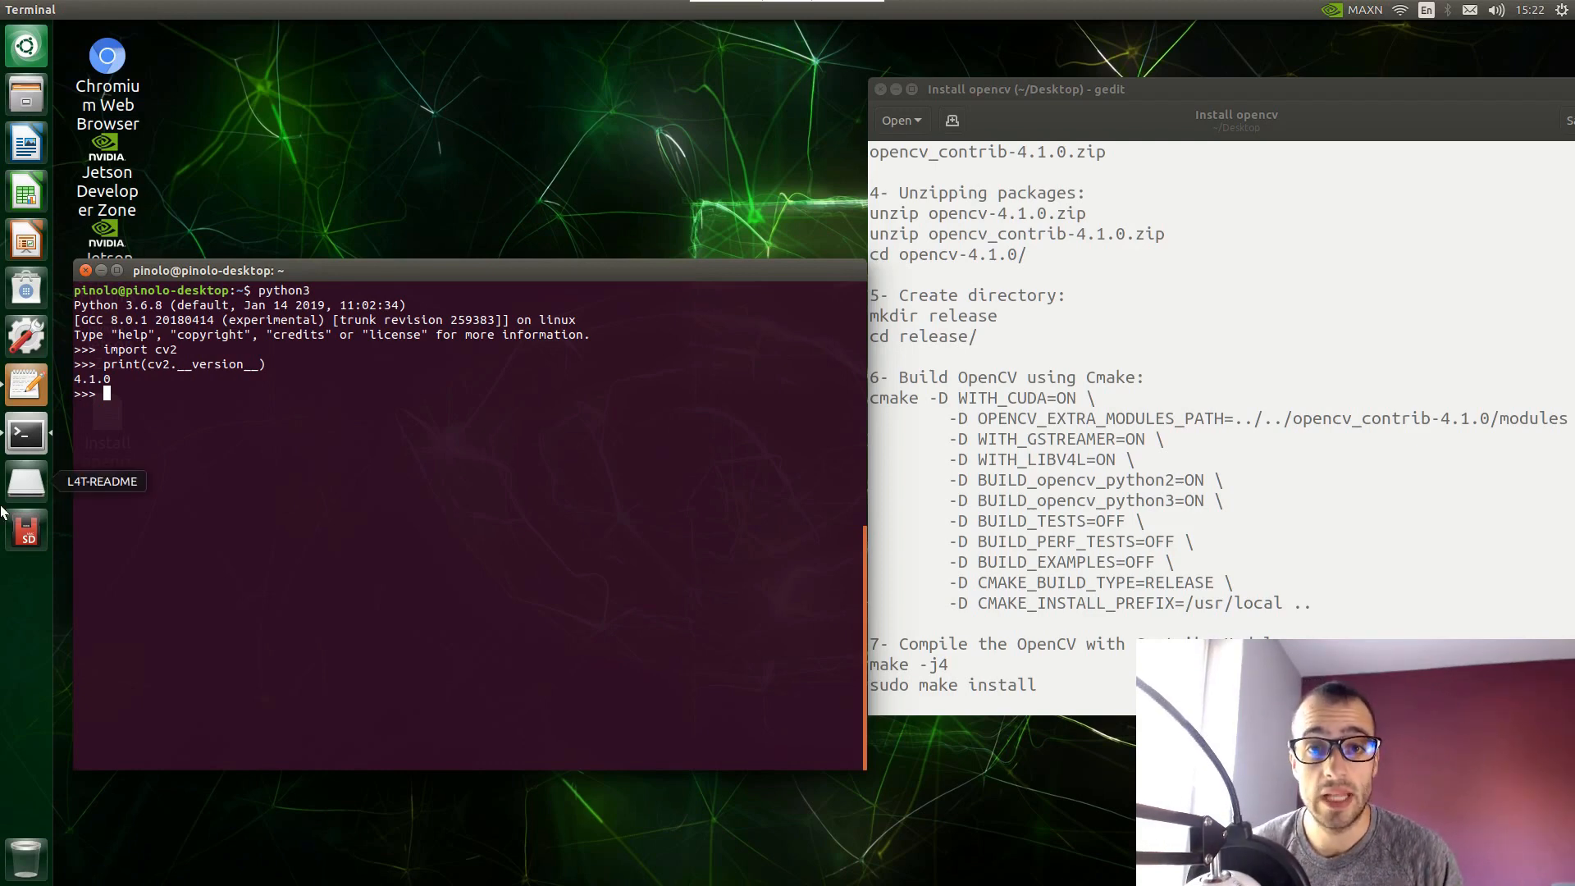